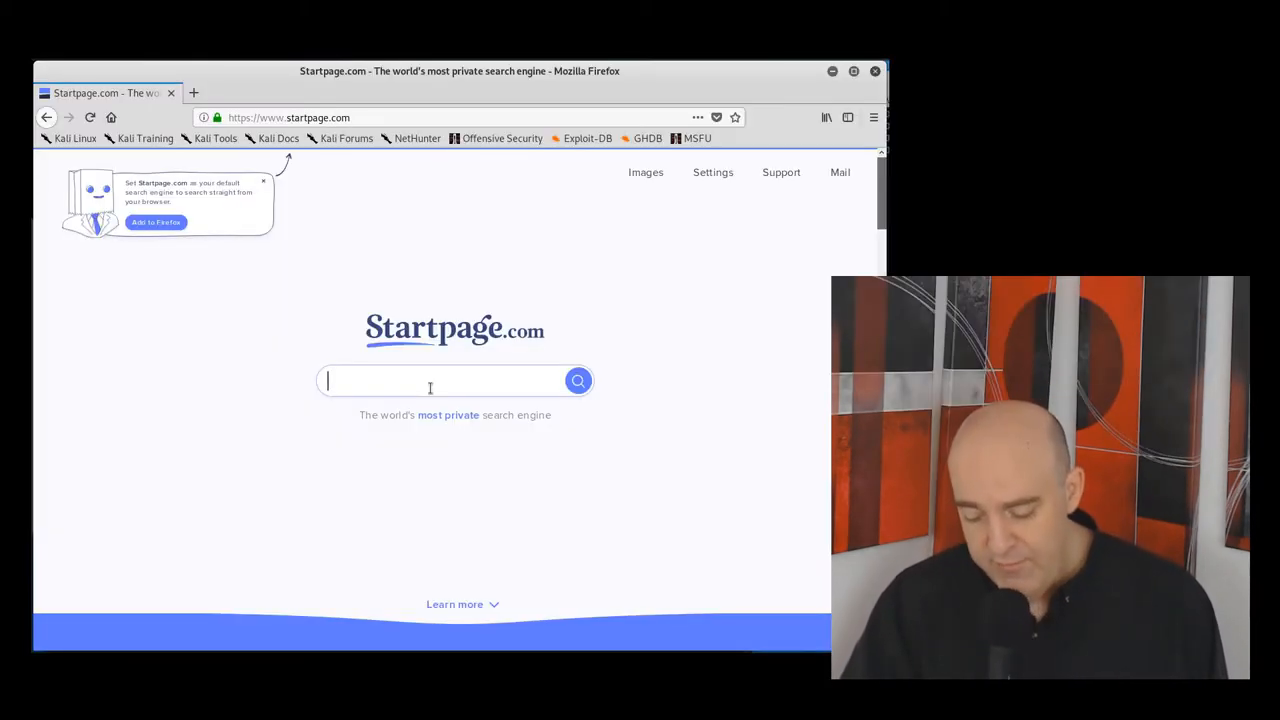
# - Search Startpage for 'skipjack nist pdf' to find the SkipJack specification
pyautogui.write('skipjack nist pdf')
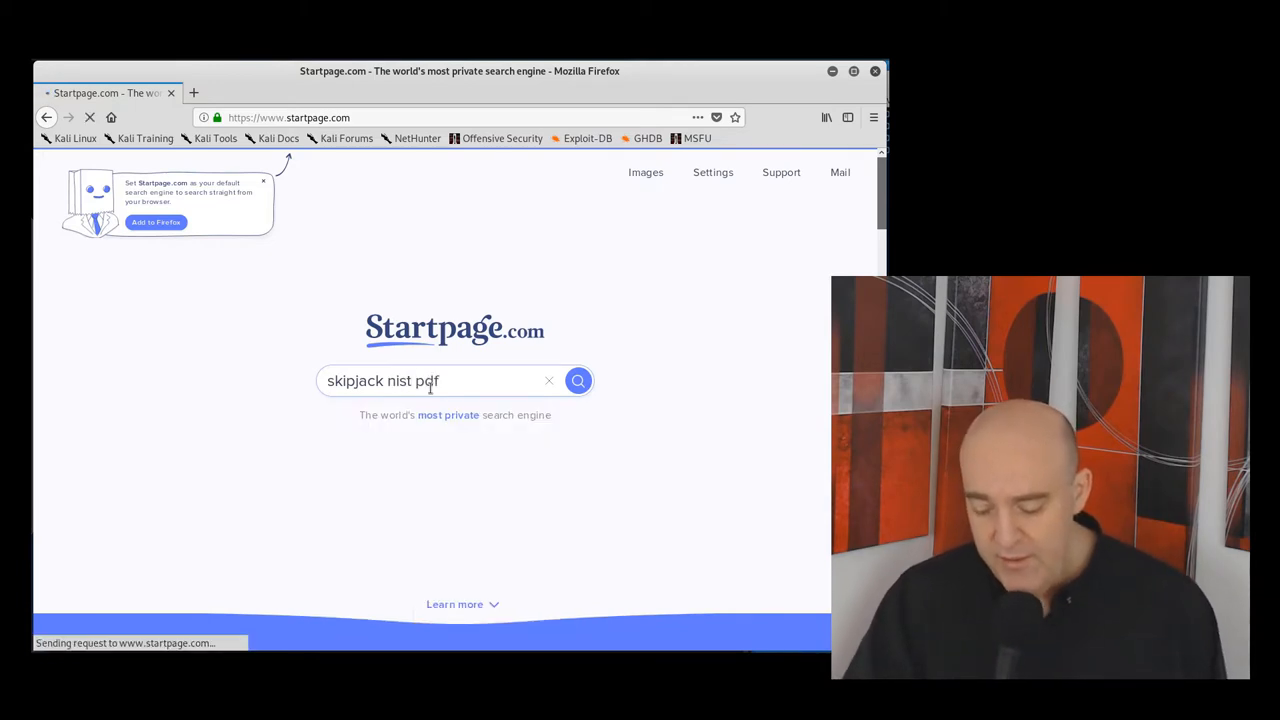
pyautogui.click(576, 380)
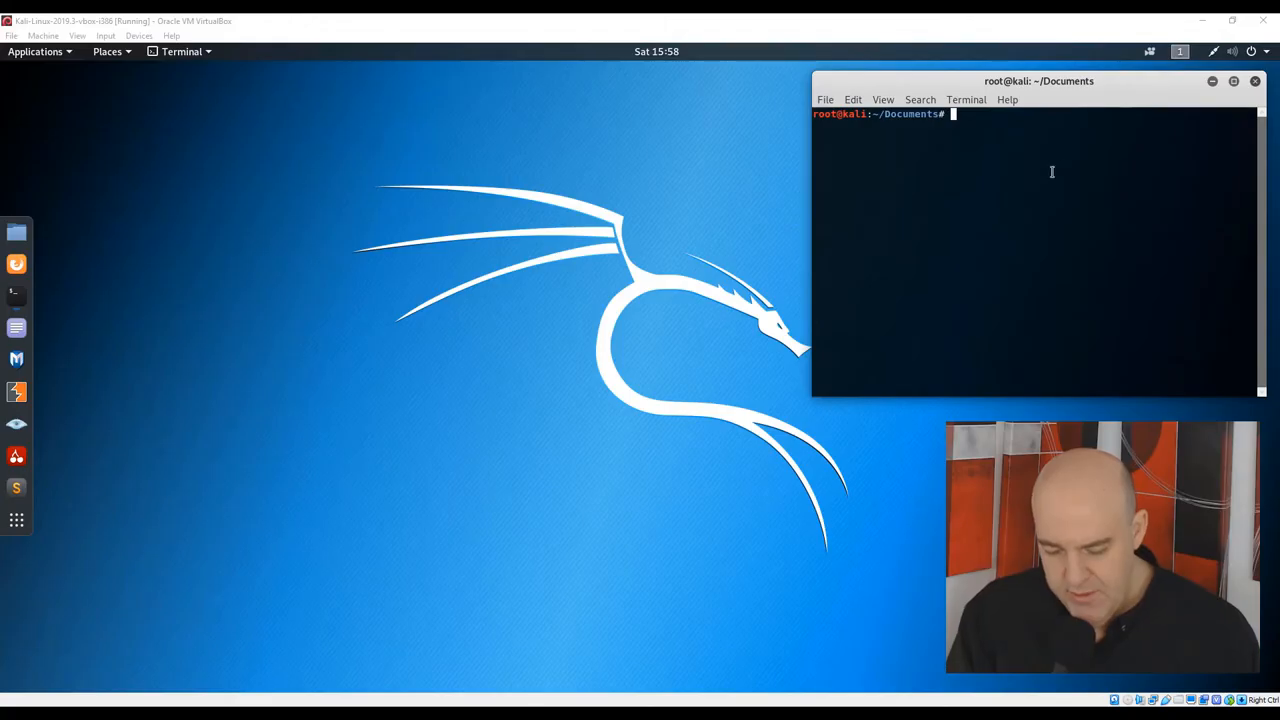
# - Run mkdir skipjack, cd into it, and touch skipjack.py
pyautogui.write('mkdir skipjack')
pyautogui.write('cd skipjack/')
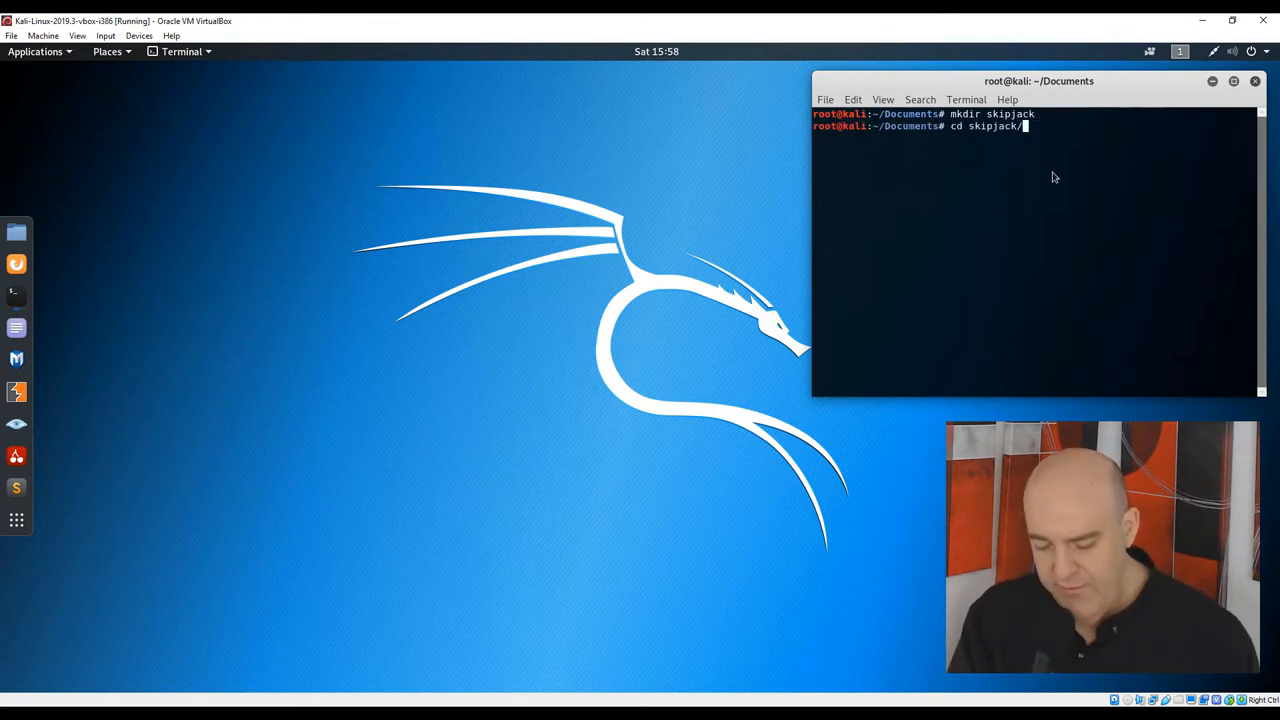
pyautogui.write('touch skipjack.py')
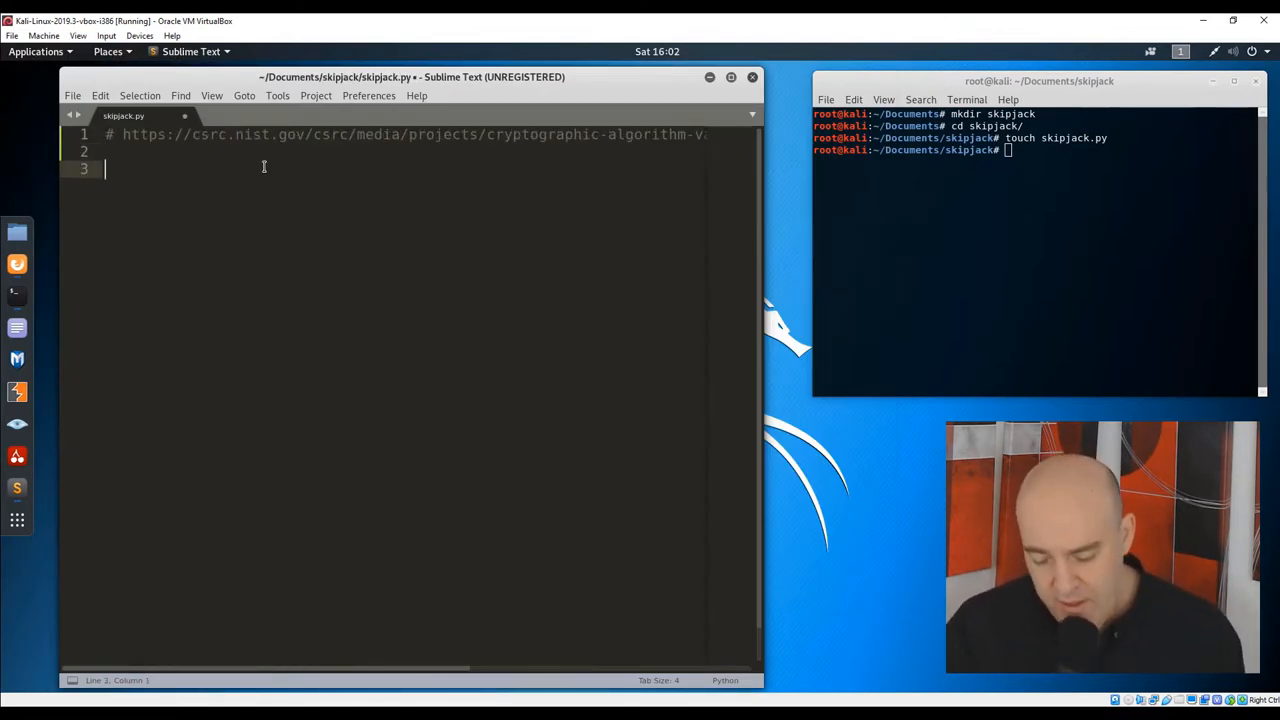
# - Define class SkipJack with __init__ setting self.F = [] and calling self.defineF()
pyautogui.write('class SkipJack')
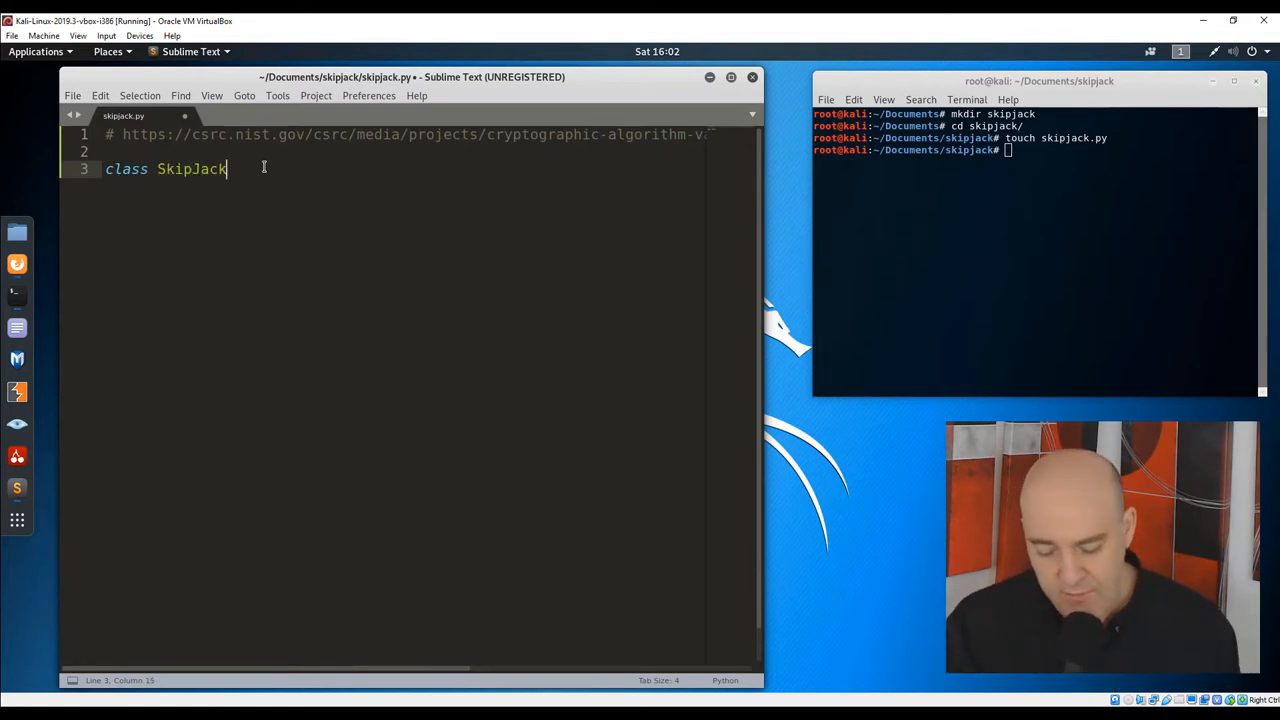
pyautogui.write(':')
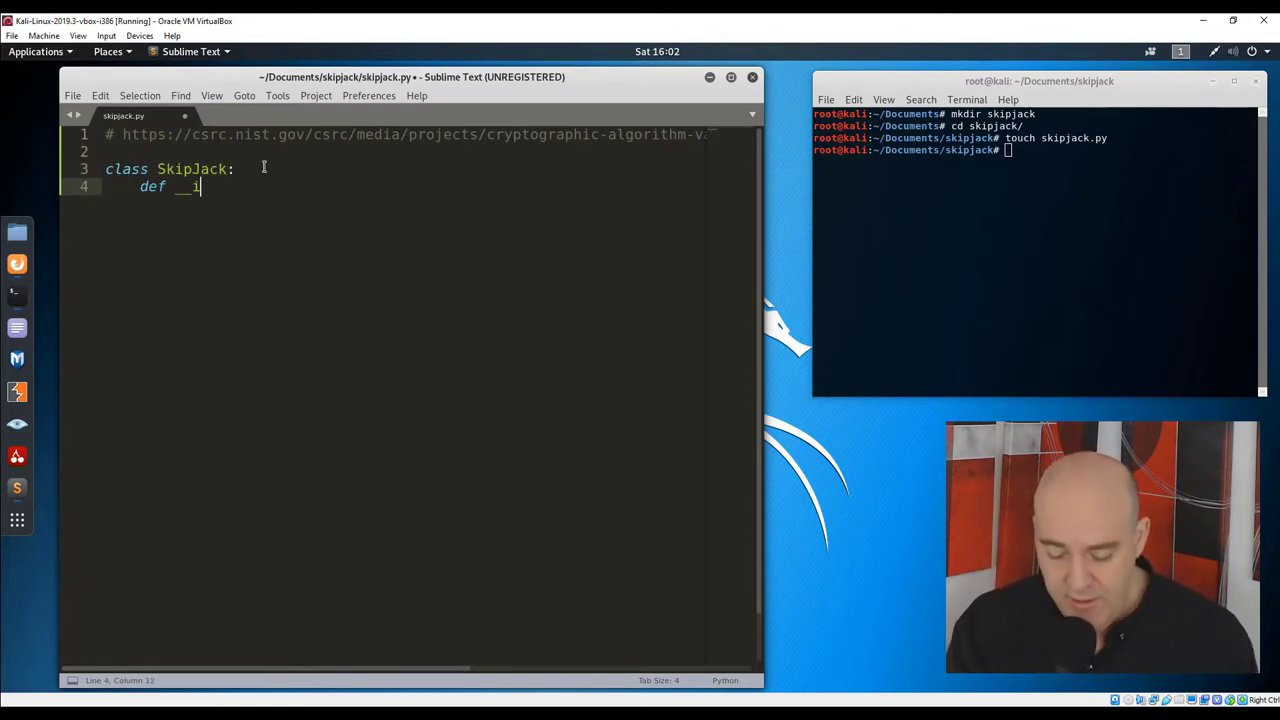
pyautogui.write('nit__(self)')
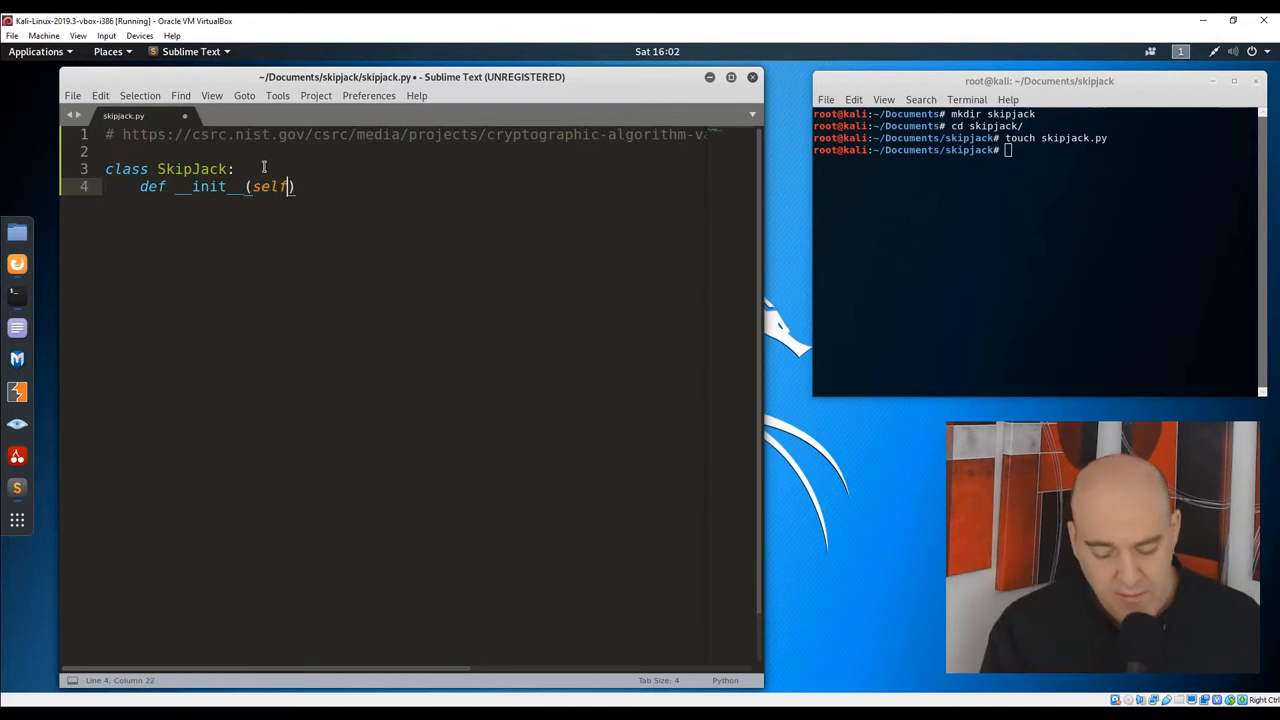
pyautogui.press('Return')
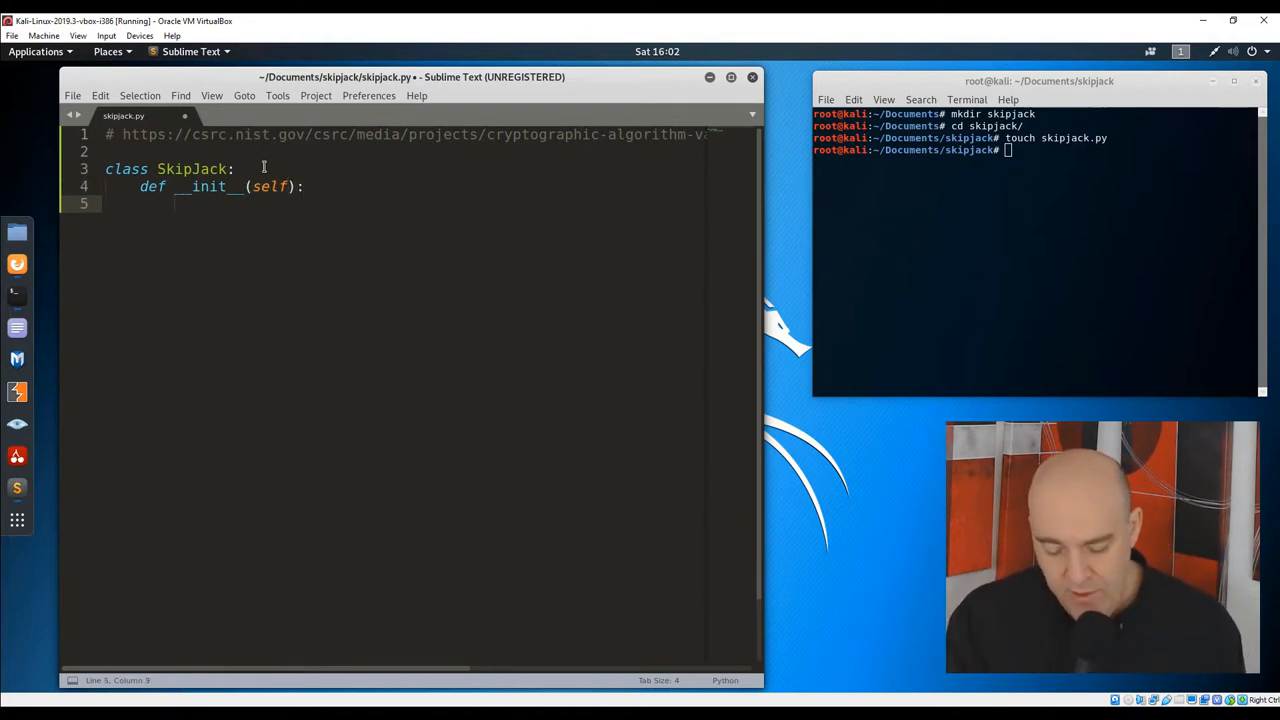
pyautogui.write('# F is an 8-bit S-box')
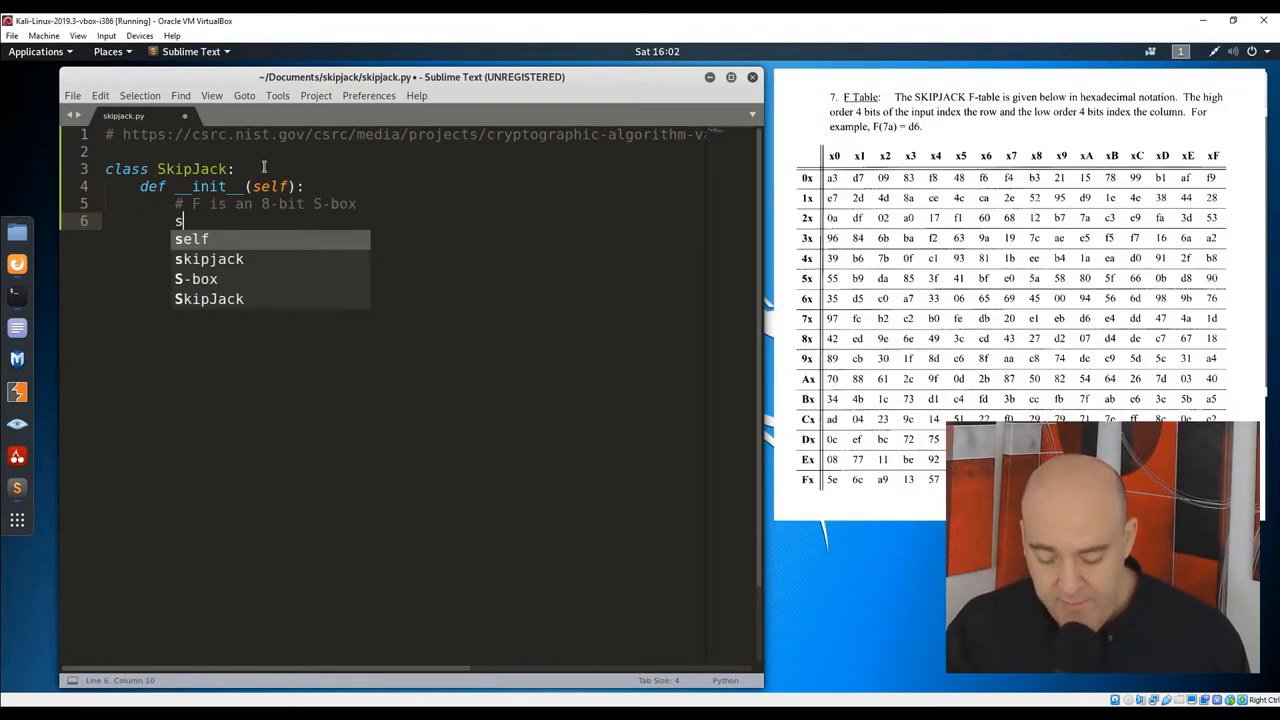
pyautogui.write('elf.F = []')
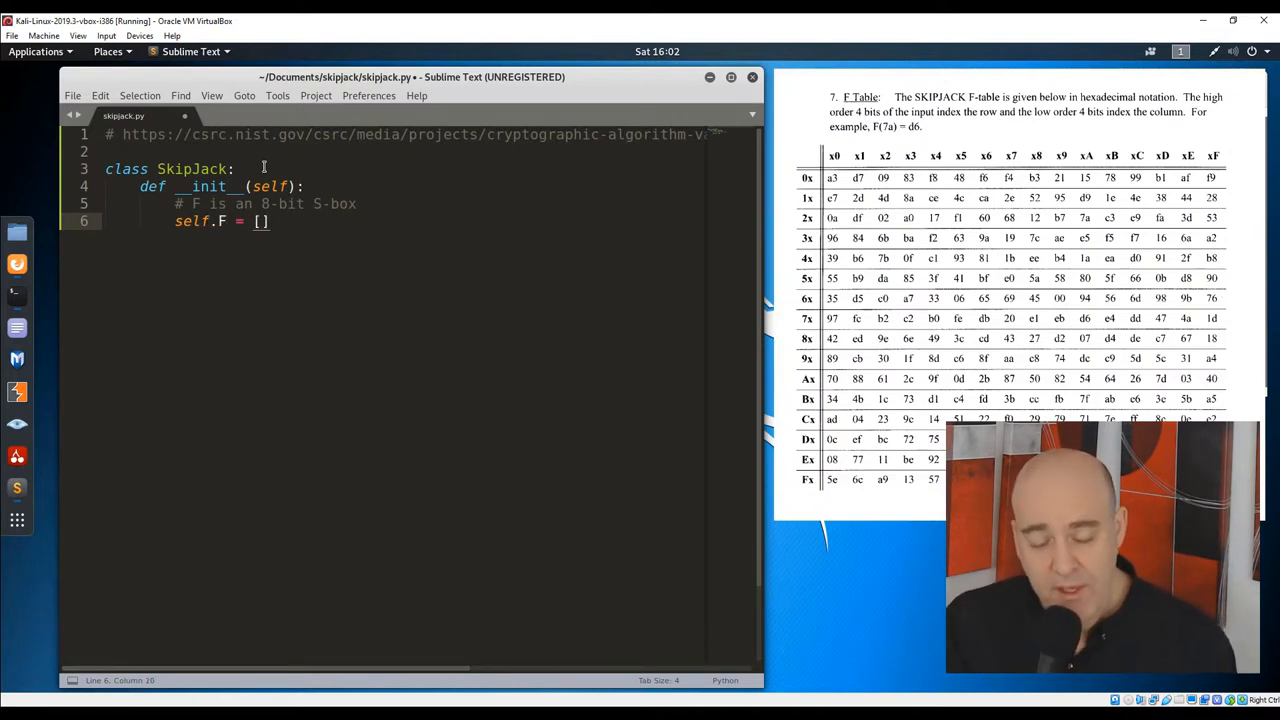
pyautogui.write('self.define')
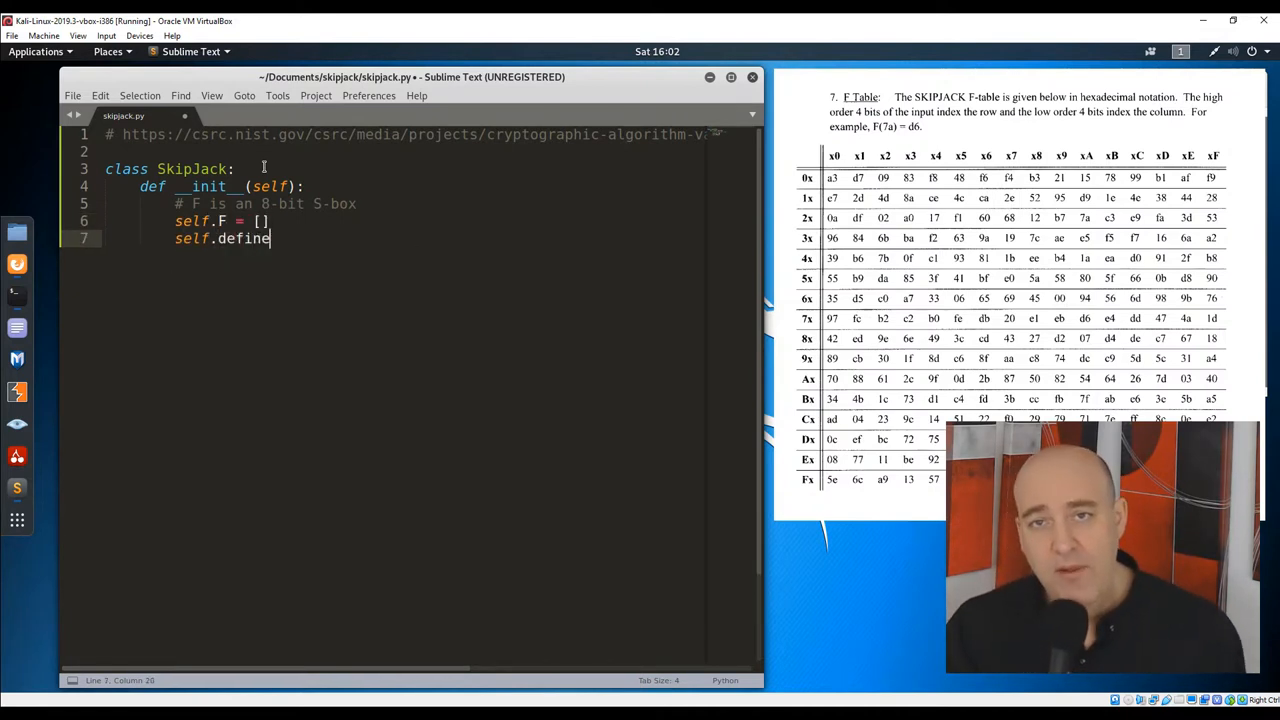
pyautogui.write('F()')
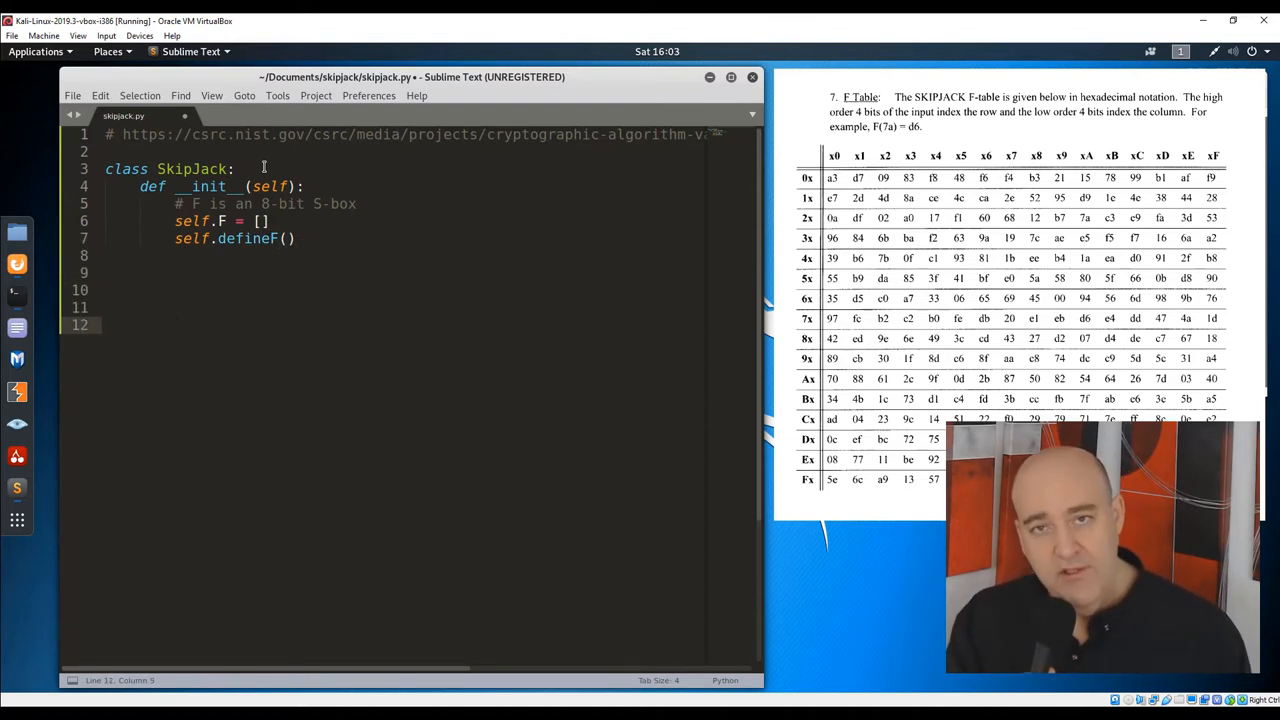
# - Add the defineF(self) method that fills self.F with the F-table hex values
pyautogui.write('def definde')
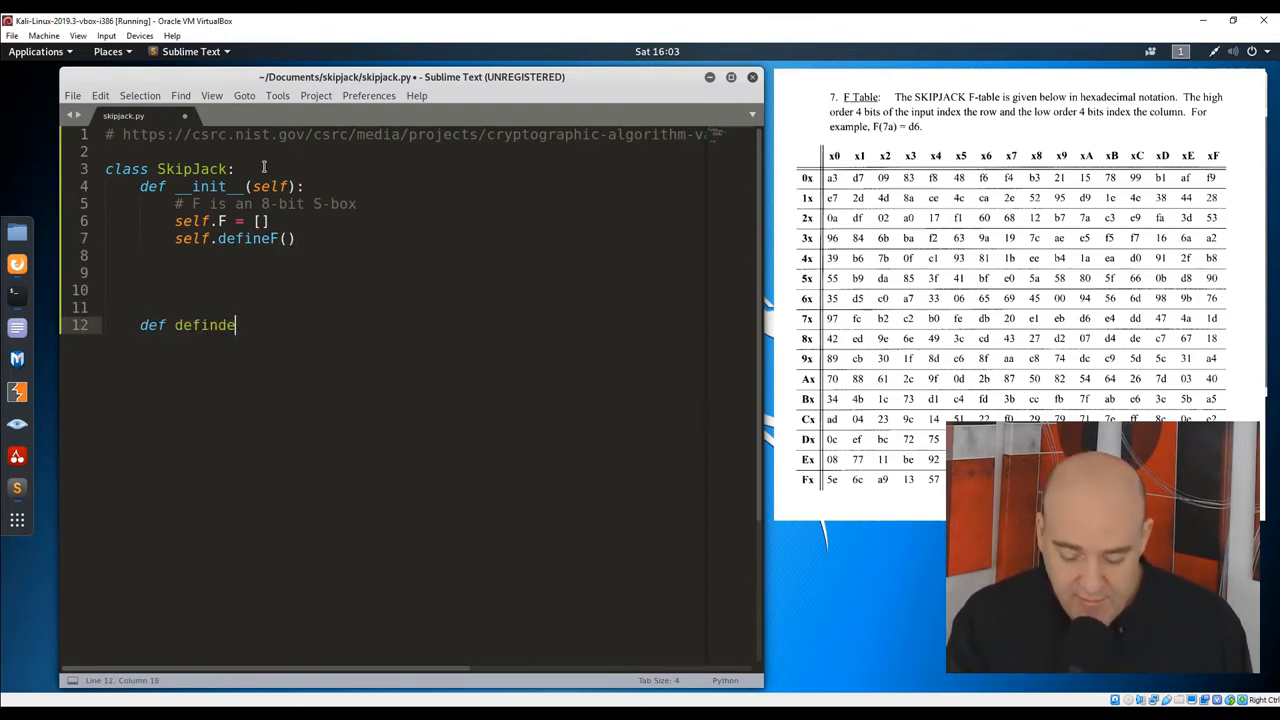
pyautogui.write('F(self)')
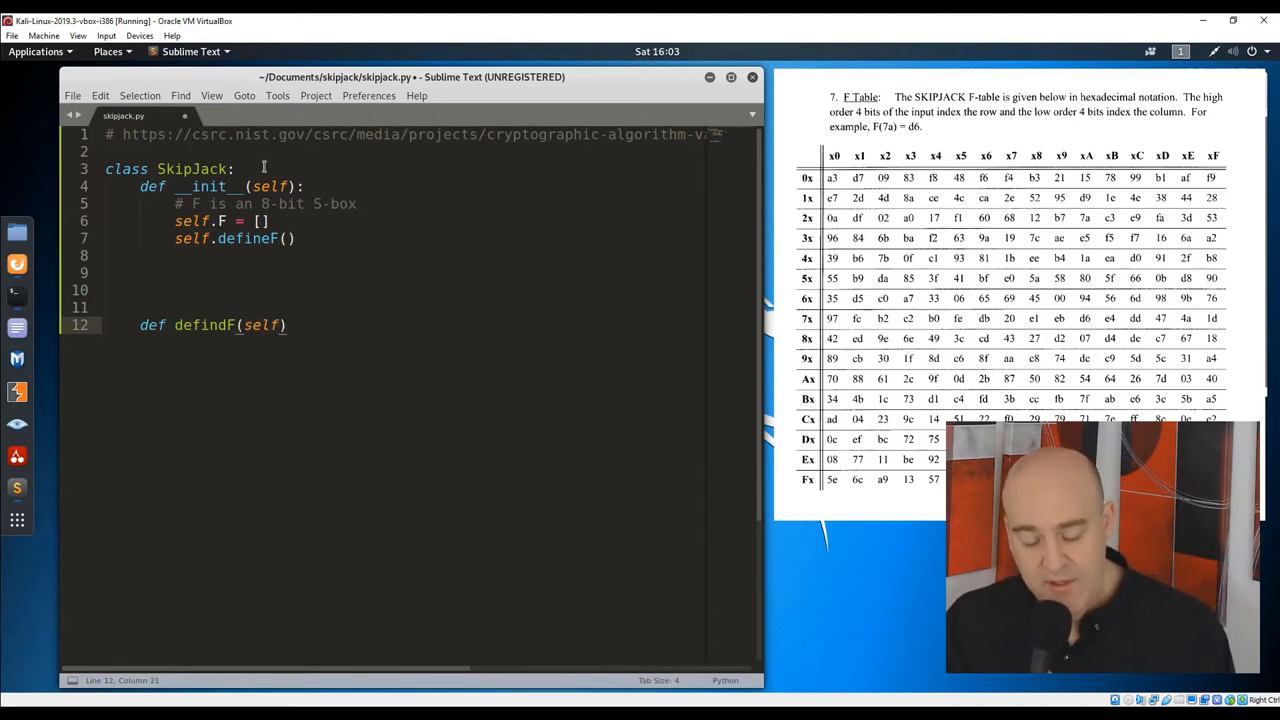
pyautogui.write('self.F = [0xa3, 0xd7, 0x09, 0x83, 0xf8, 0x48, 0xf6, 0xf4, 0xb3')
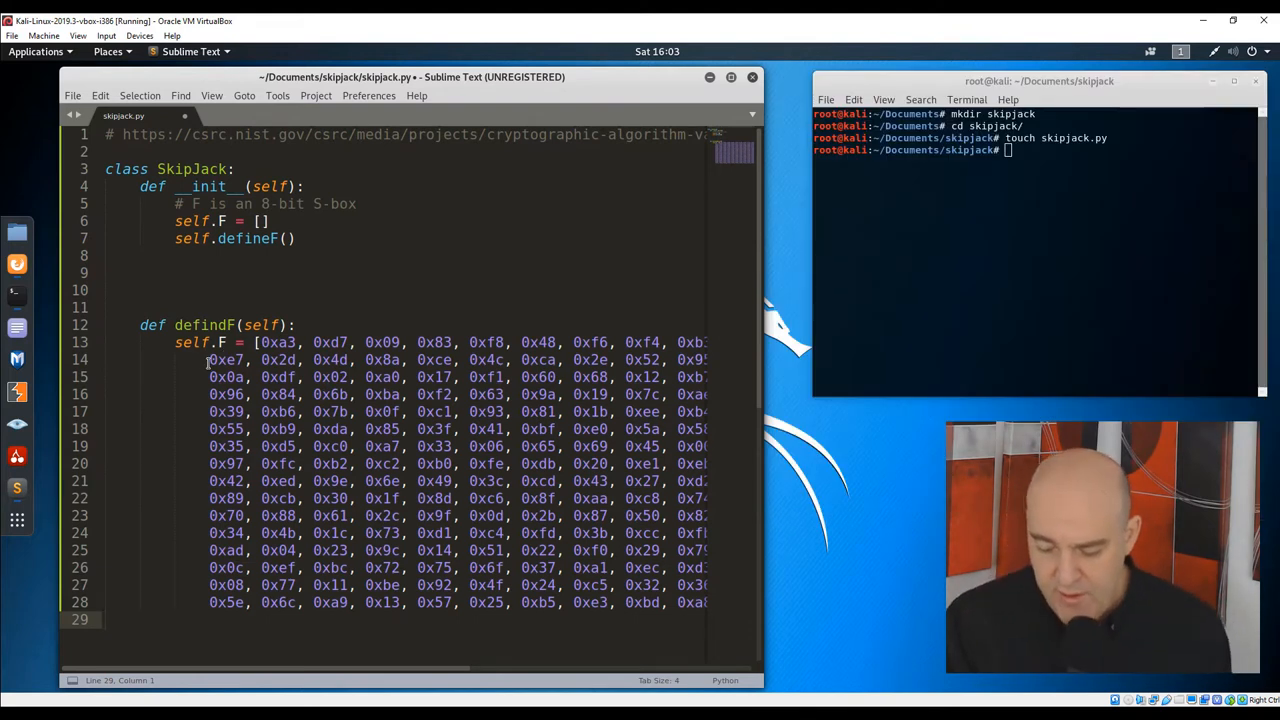
pyautogui.scroll(-3)
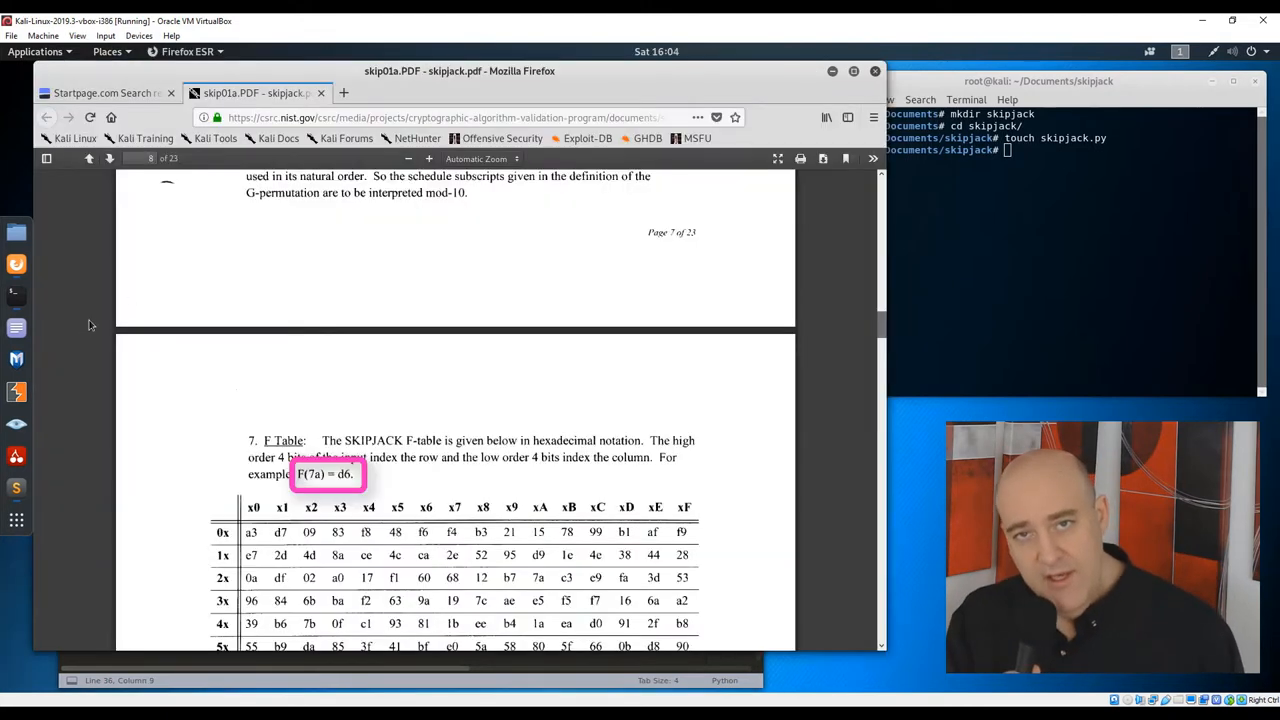
pyautogui.moveTo(16, 296)
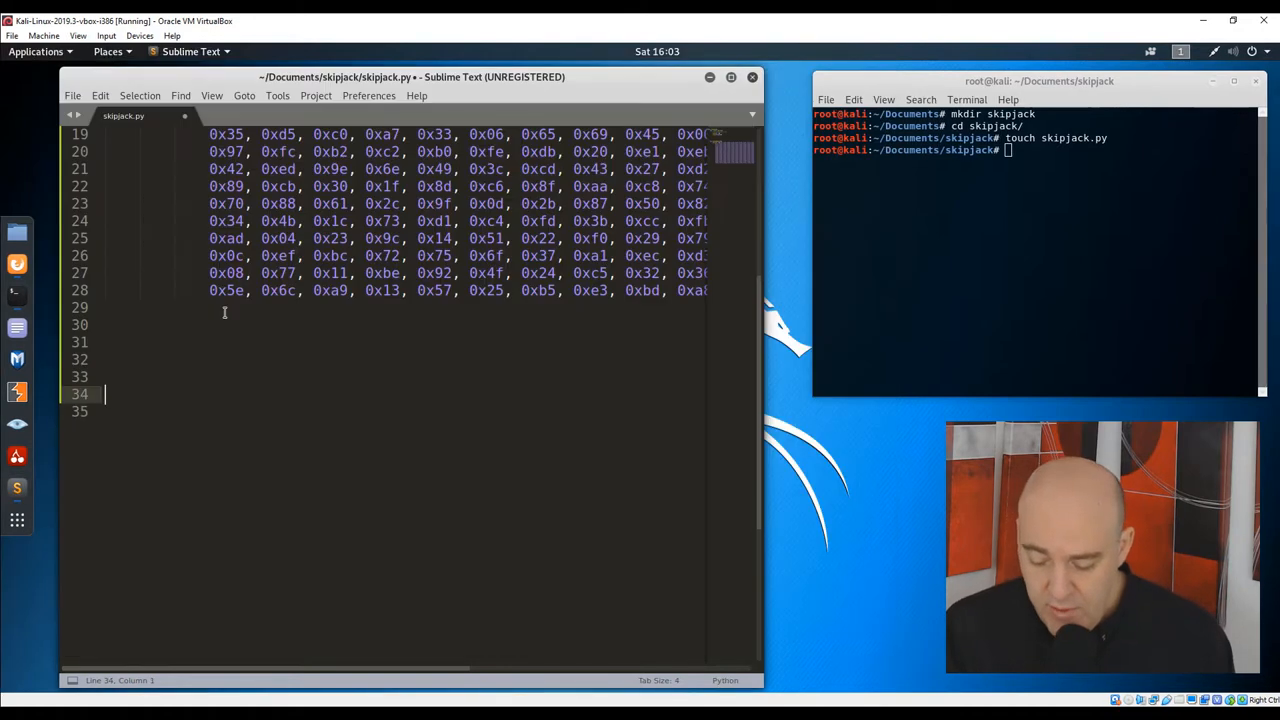
# - Add test code sj = SkipJack() with a print of an F-table entry and save the script
pyautogui.write('sj = Ski')
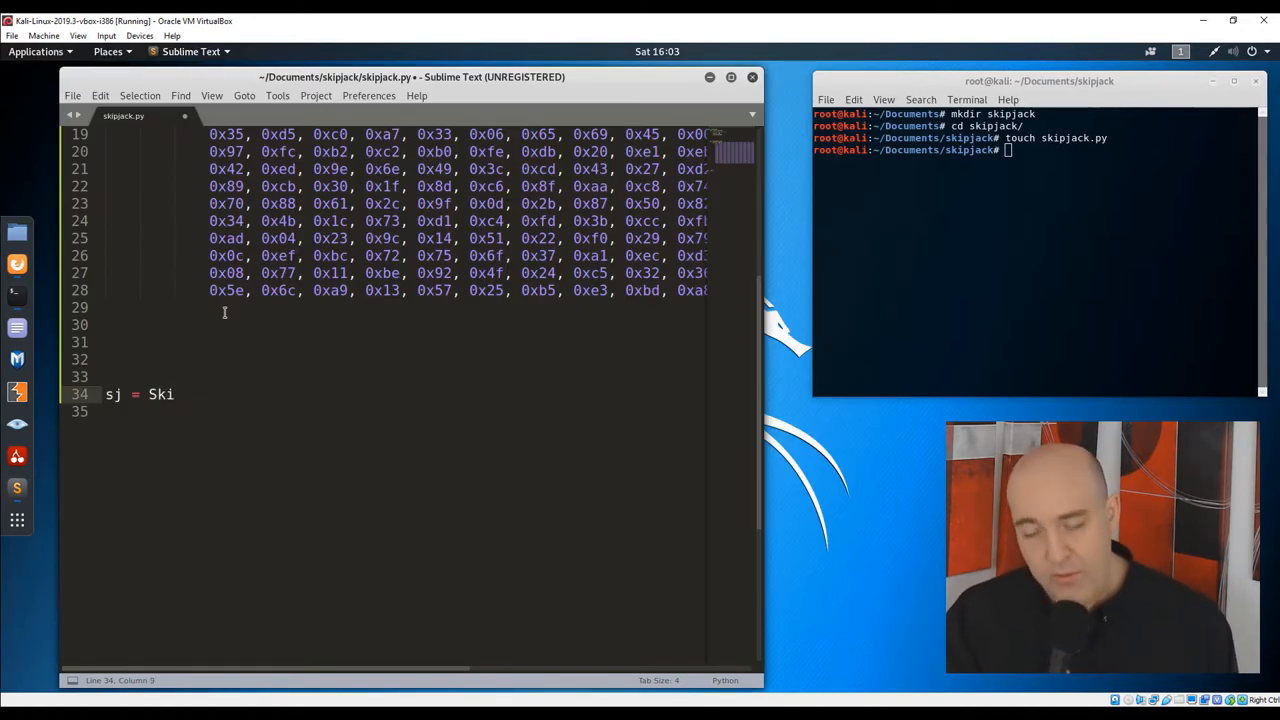
pyautogui.write('pJack()')
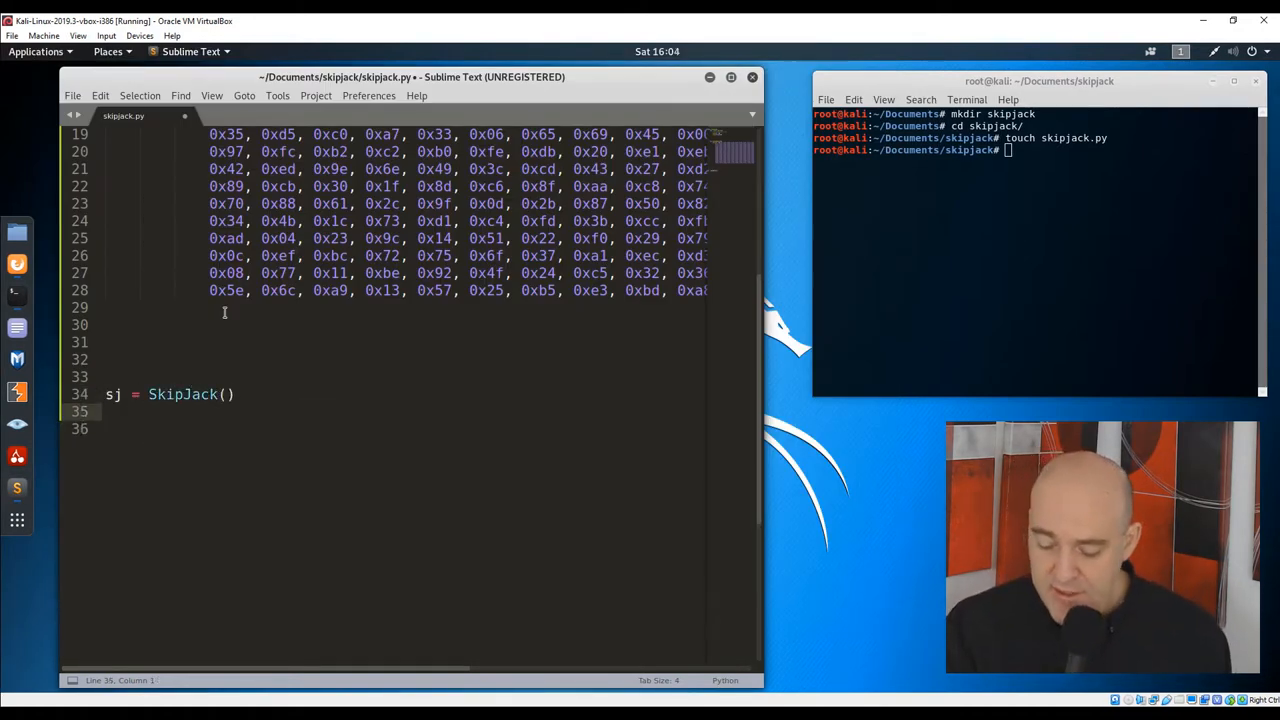
pyautogui.write('print()')
pyautogui.click(1036, 150)
pyautogui.write('python skipjack.py')
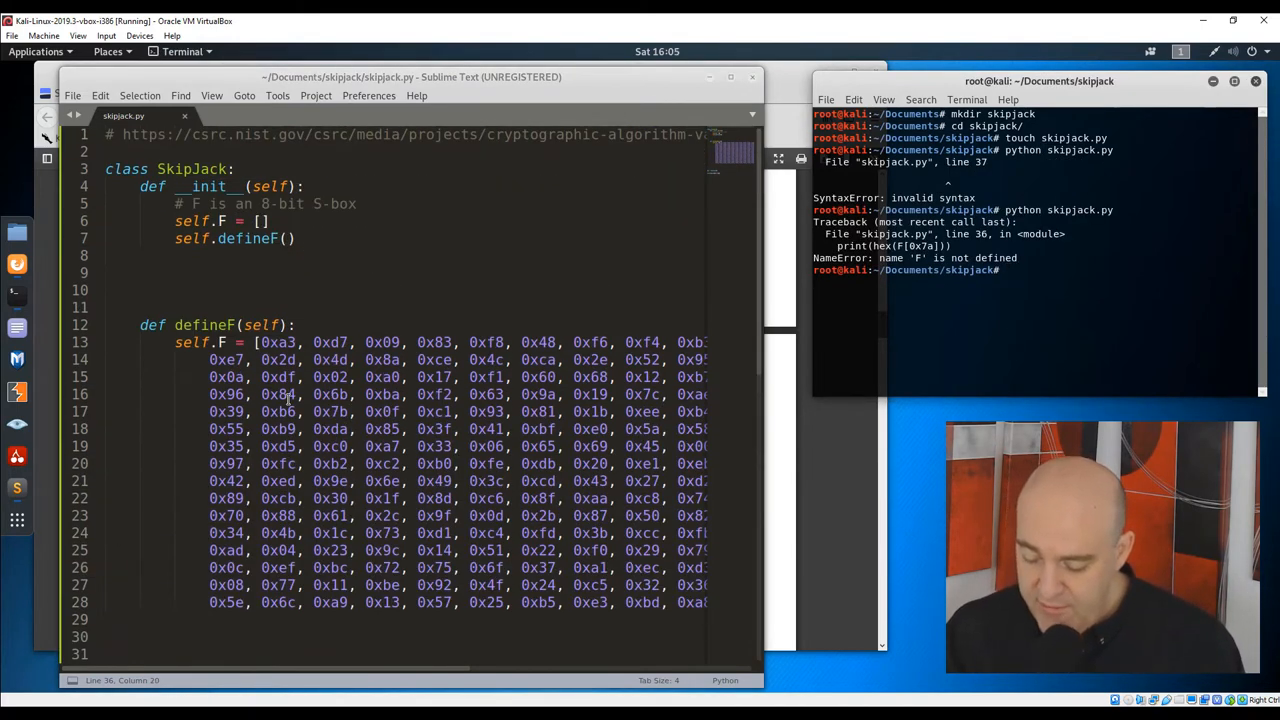
pyautogui.press('Return')
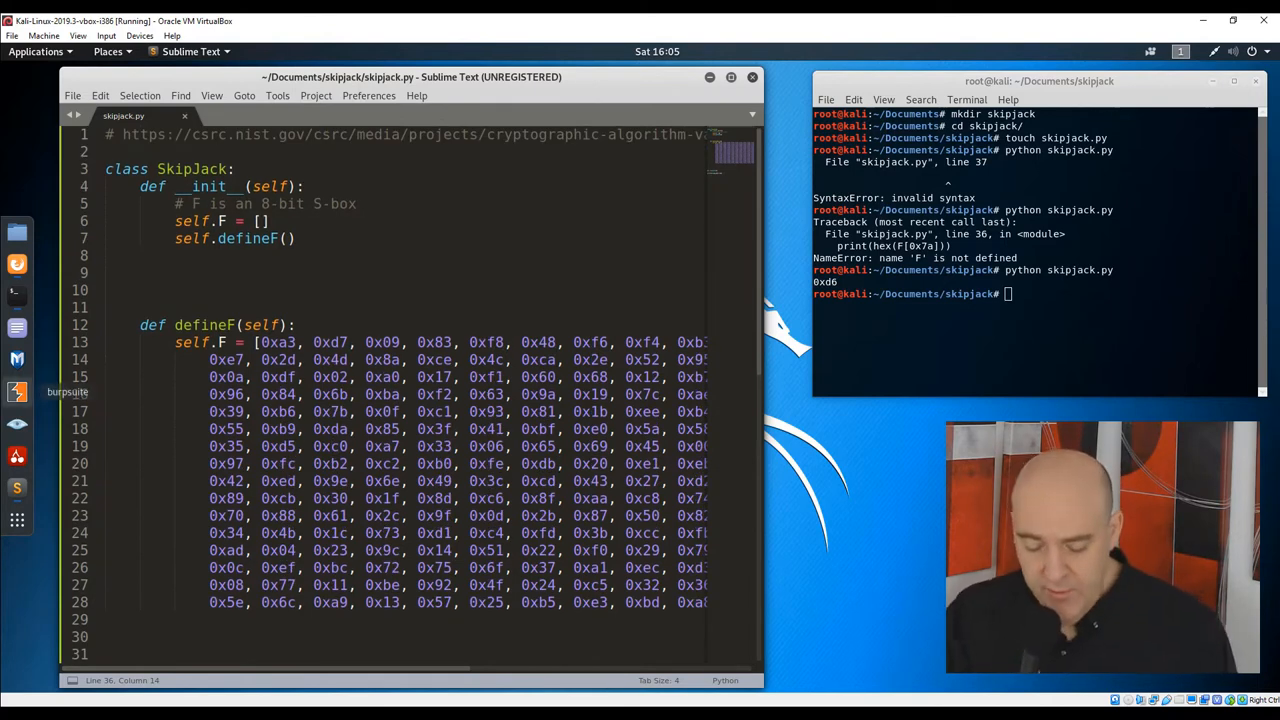
# - Comment that w1, w2, w3, w4 are 16-bit integers
pyautogui.write('#')
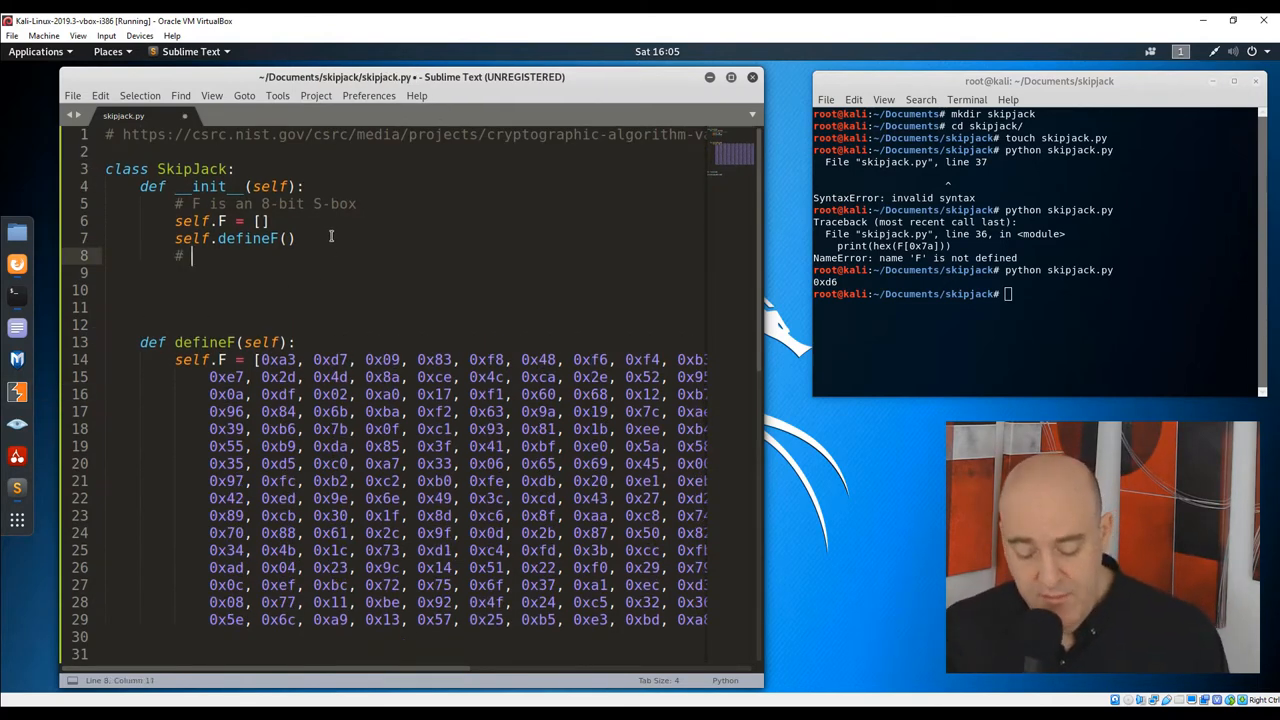
pyautogui.write('W1, W2, W3, w4')
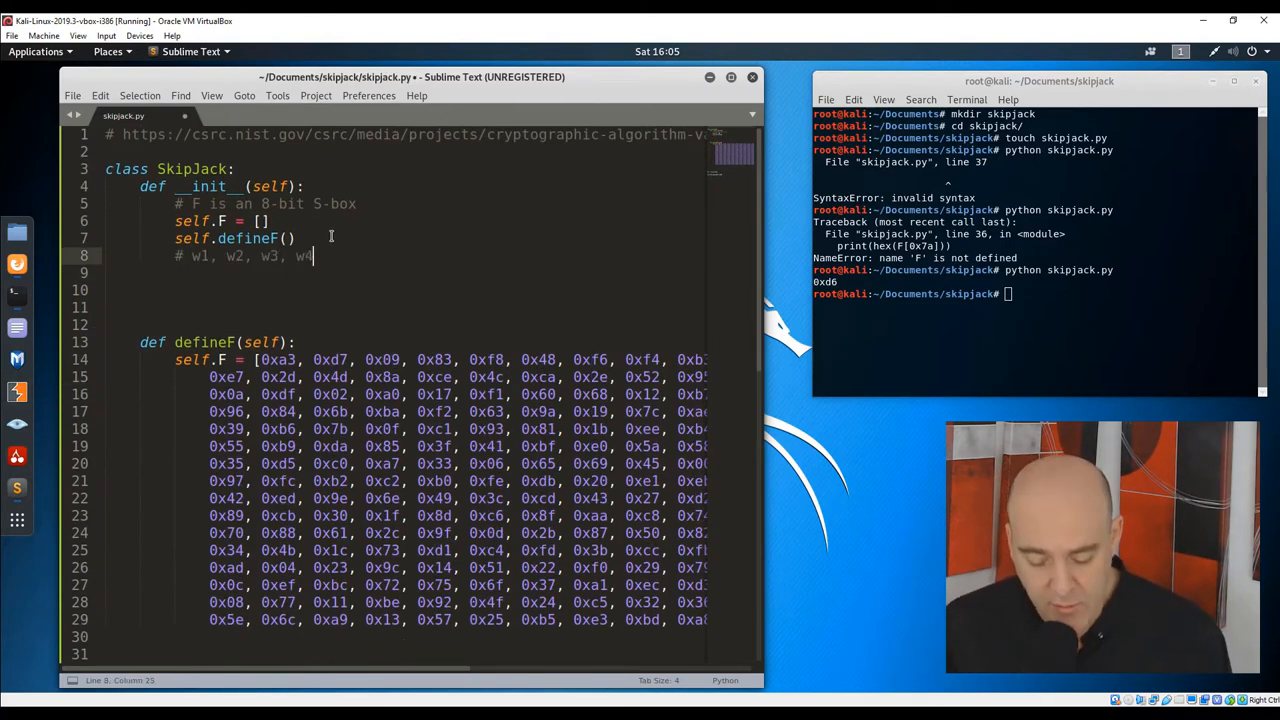
pyautogui.write('are 16-bit in')
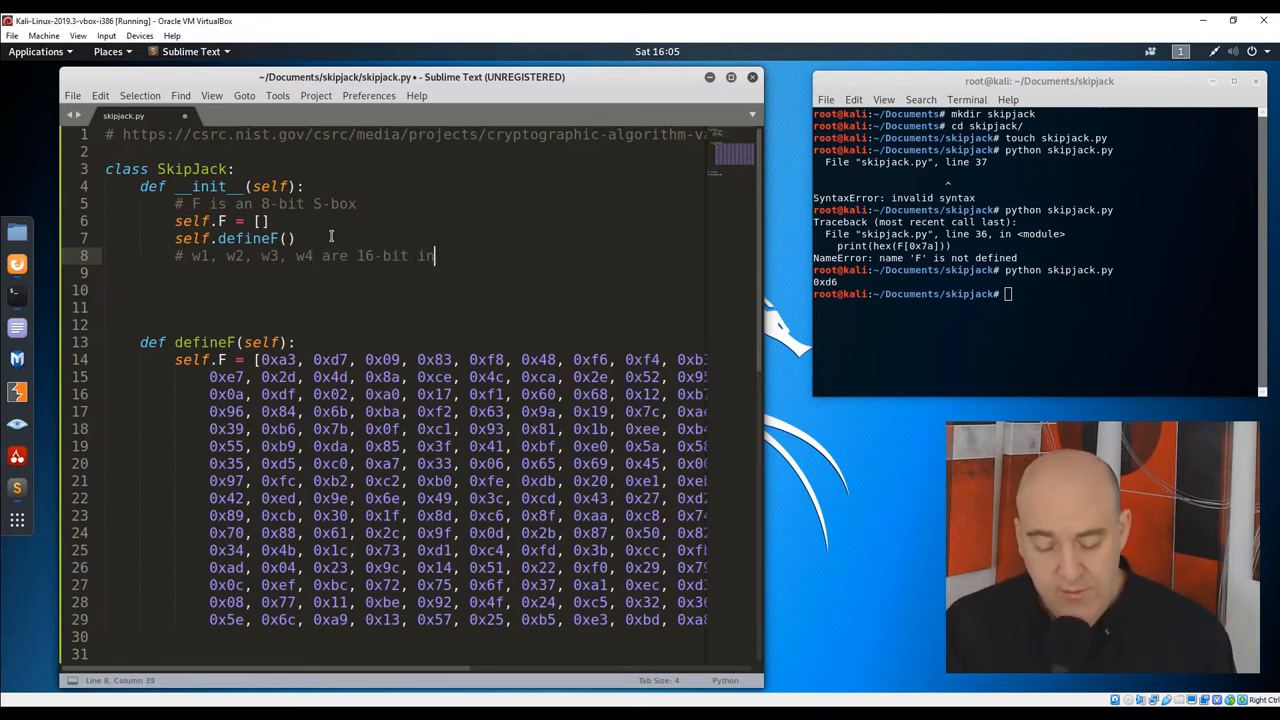
pyautogui.write('tegers')
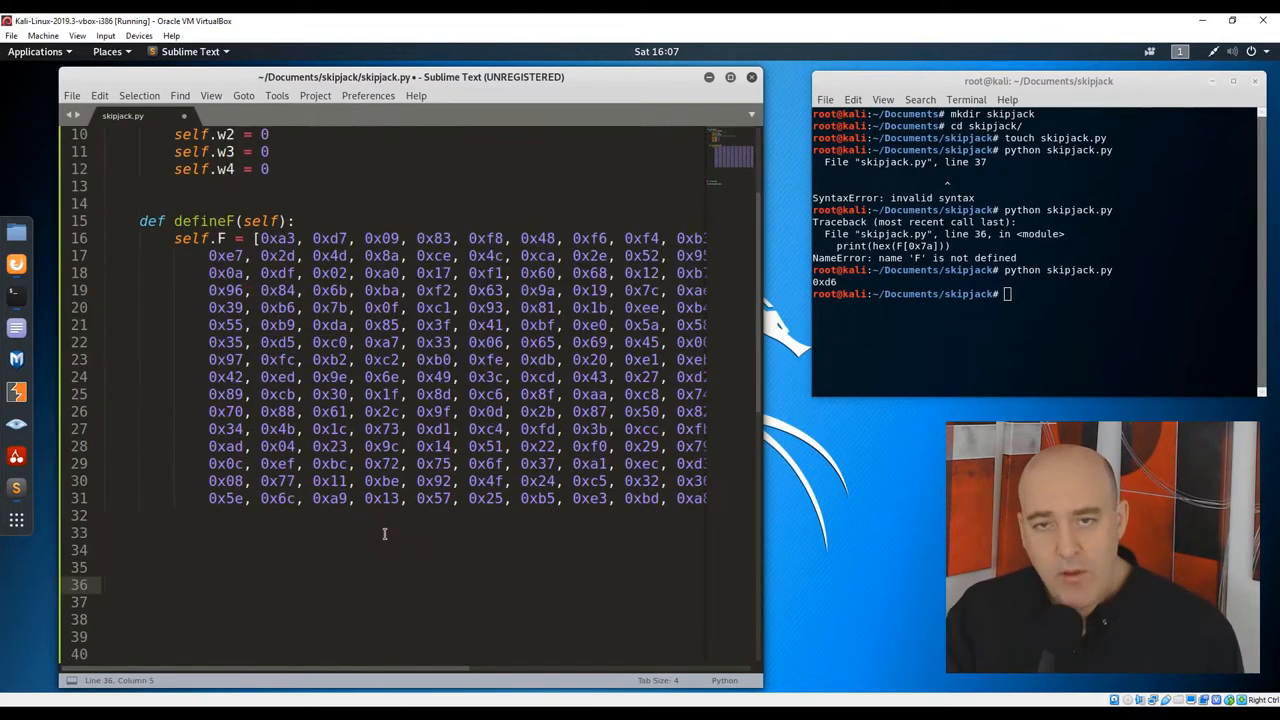
# - Write appendWords shifting w1–w3 by multiples of 16 and OR-ing the four words into a 64-bit value
pyautogui.write('def appendWords(self)')
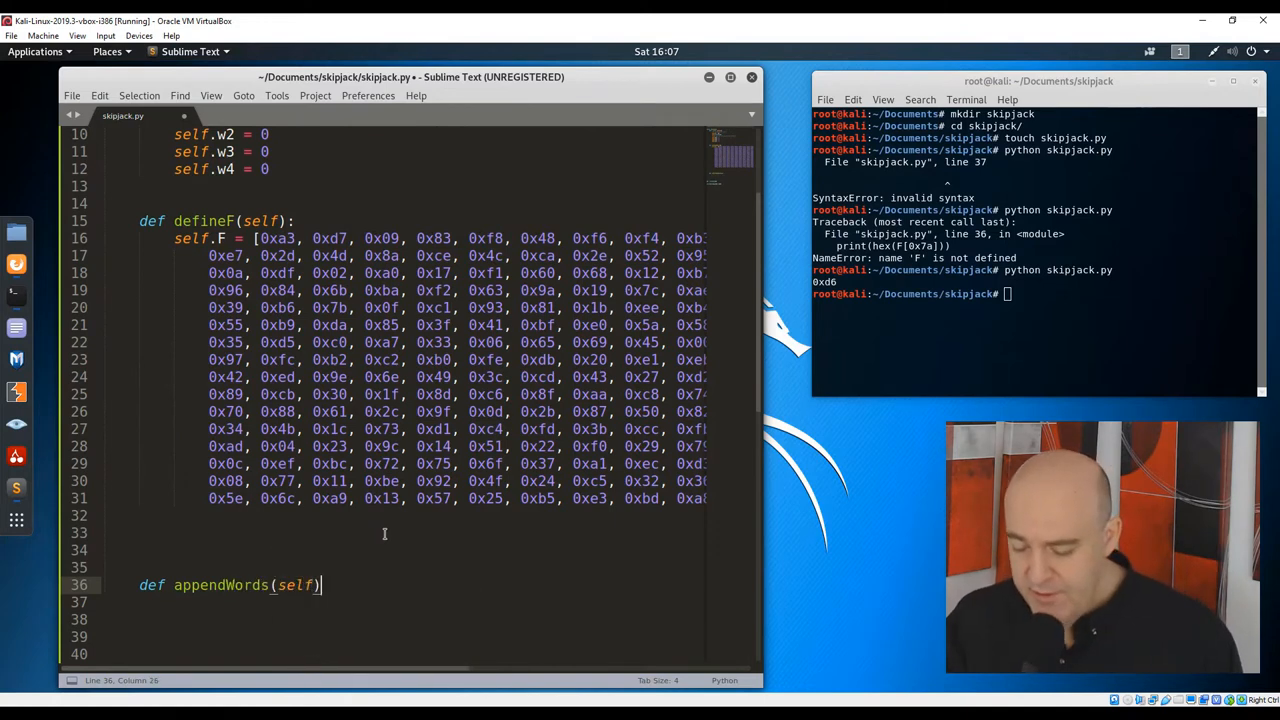
pyautogui.write('# ap')
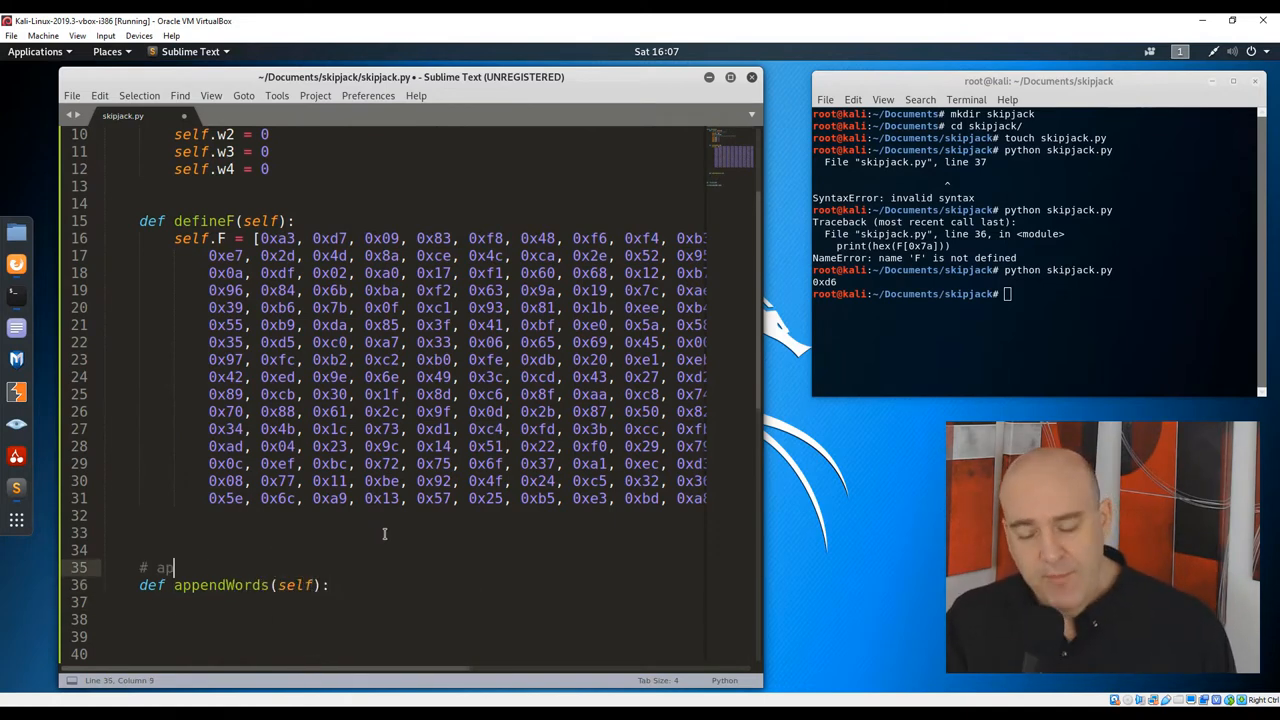
pyautogui.write('ppend the four 16-bit words w1,')
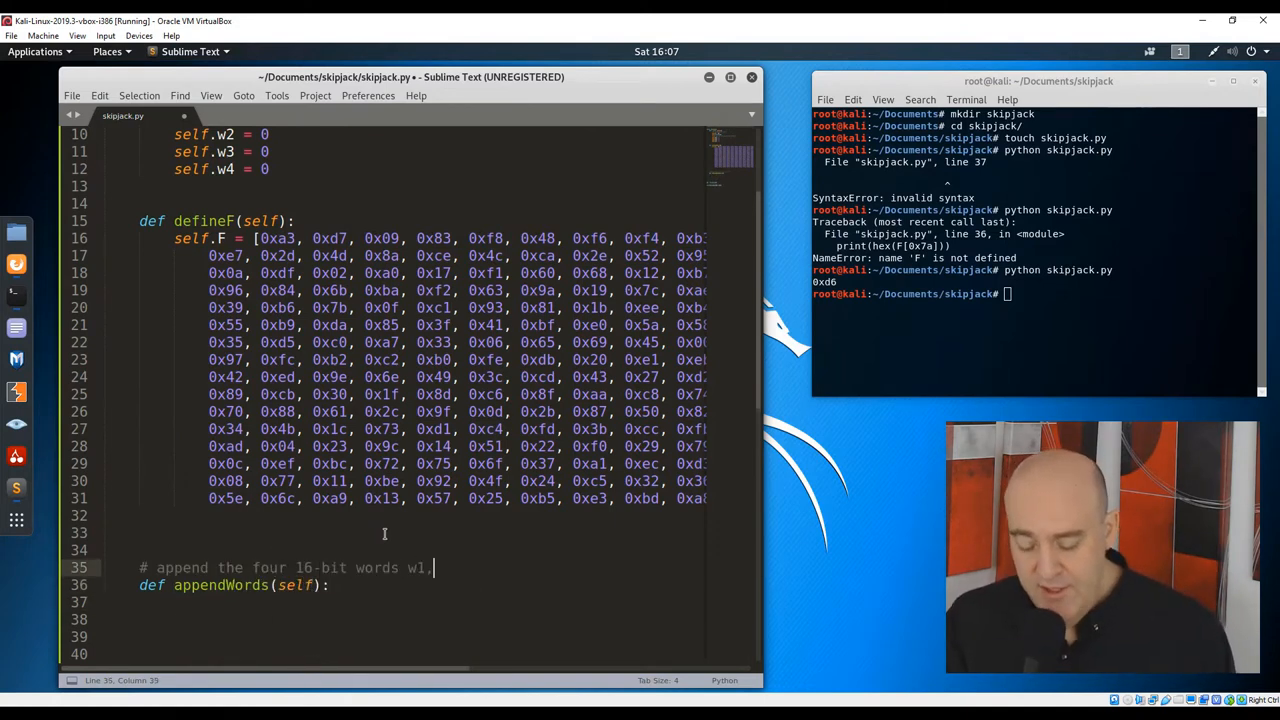
pyautogui.write('w2,w3,w4 to return a 64-bit word')
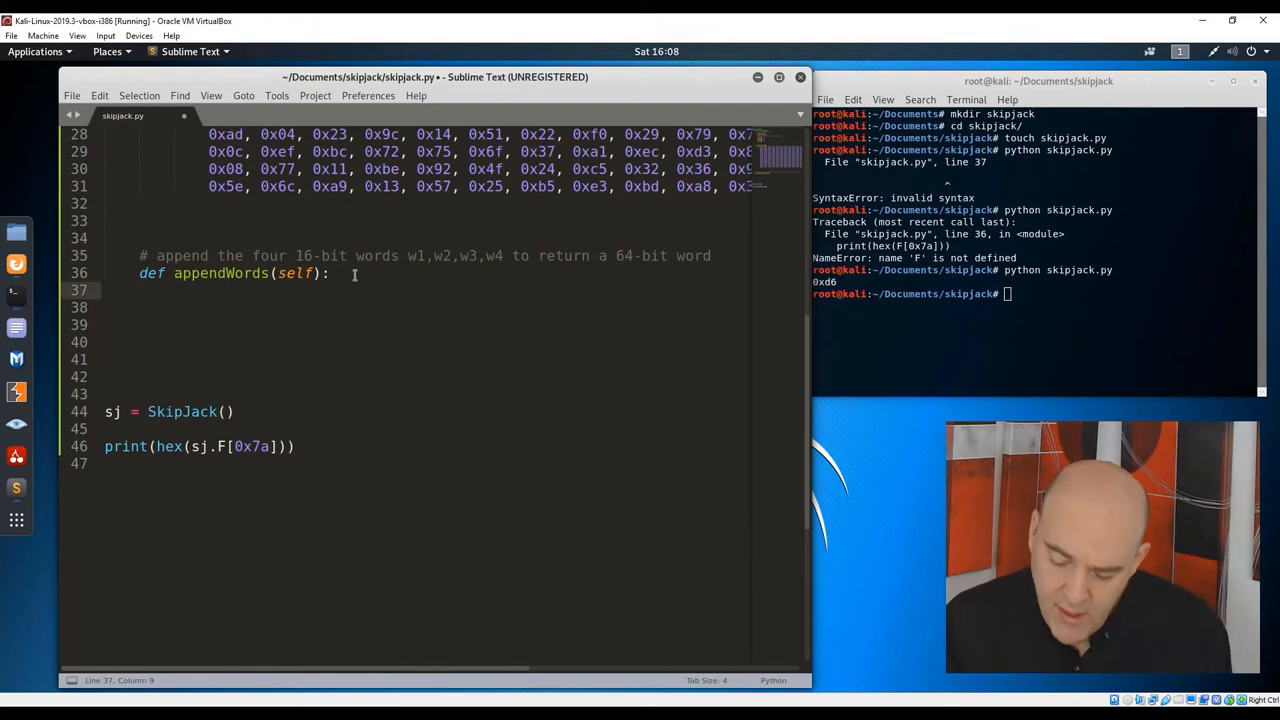
pyautogui.write('x1 = self.w1 << 3 * 16')
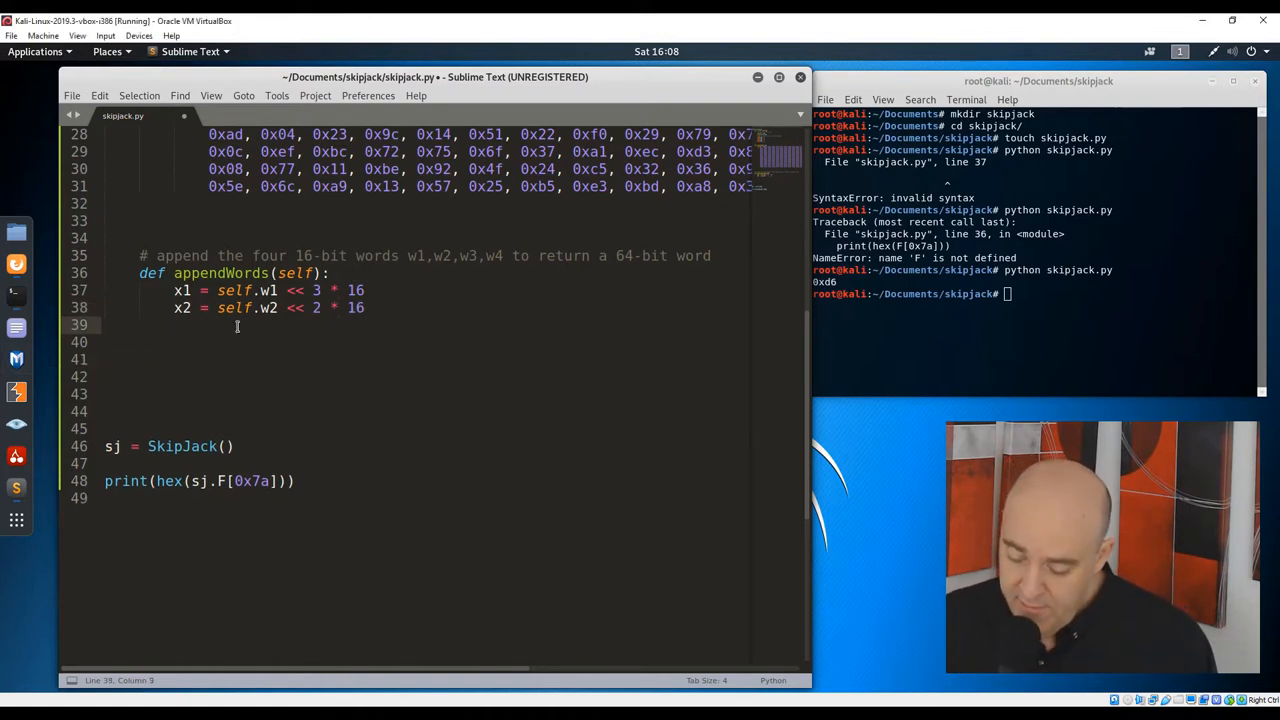
pyautogui.write('x3 = self.w3 << 1 * 16')
pyautogui.click(430, 342)
pyautogui.write('x4 = self.w4')
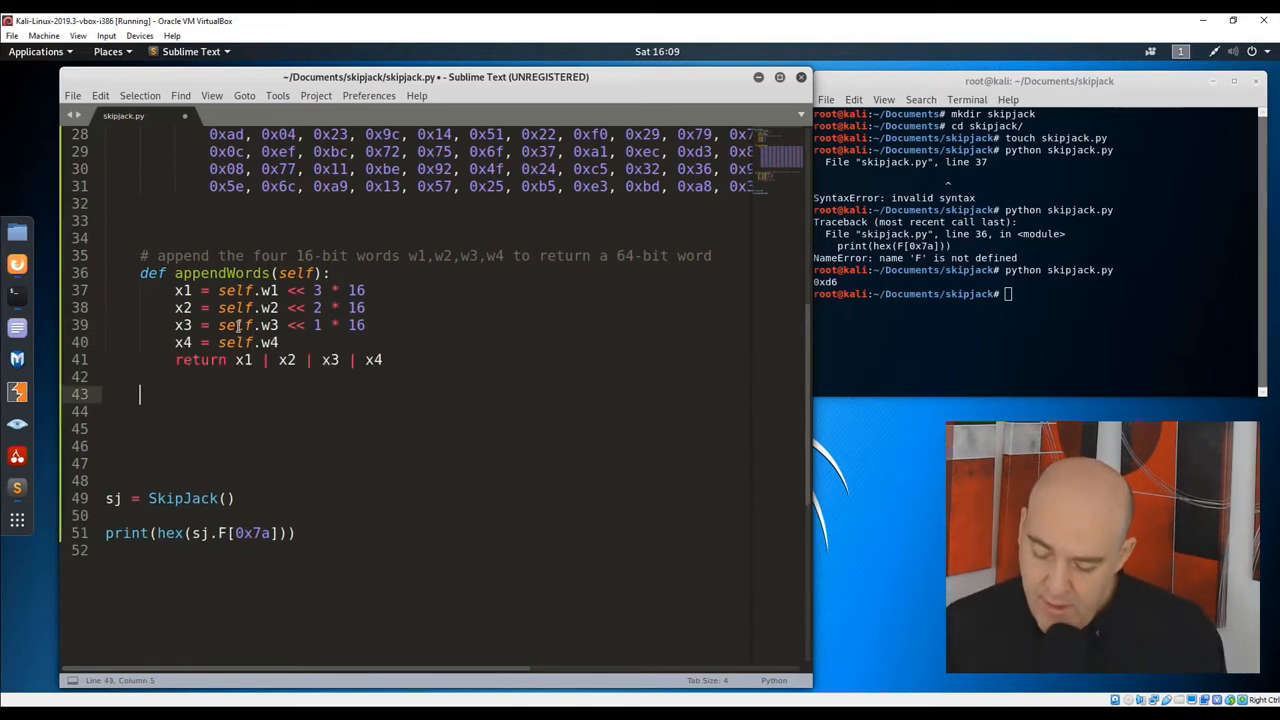
# - Write splitWord(self, w) assigning w1–w4 by shifting w by 16*3..0 and masking
pyautogui.write('def splitWord')
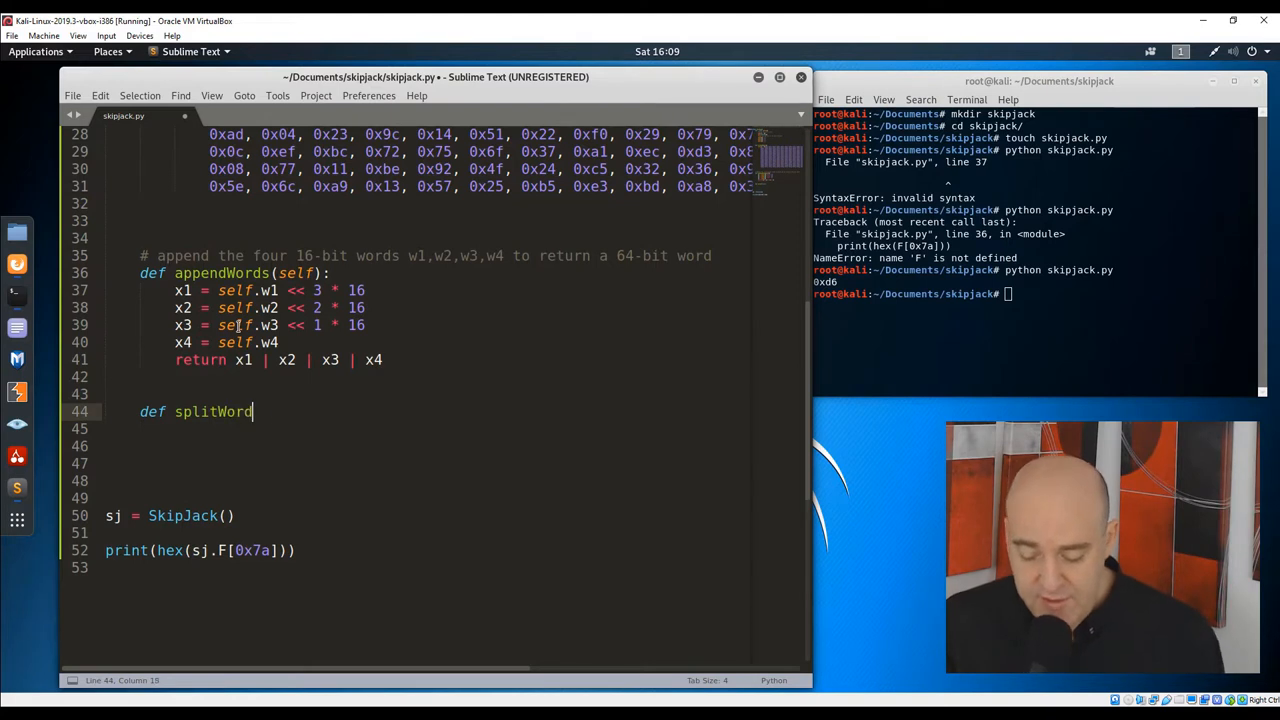
pyautogui.write('(self, w):')
pyautogui.click(450, 428)
pyautogui.write('self.w1 = (w >> (')
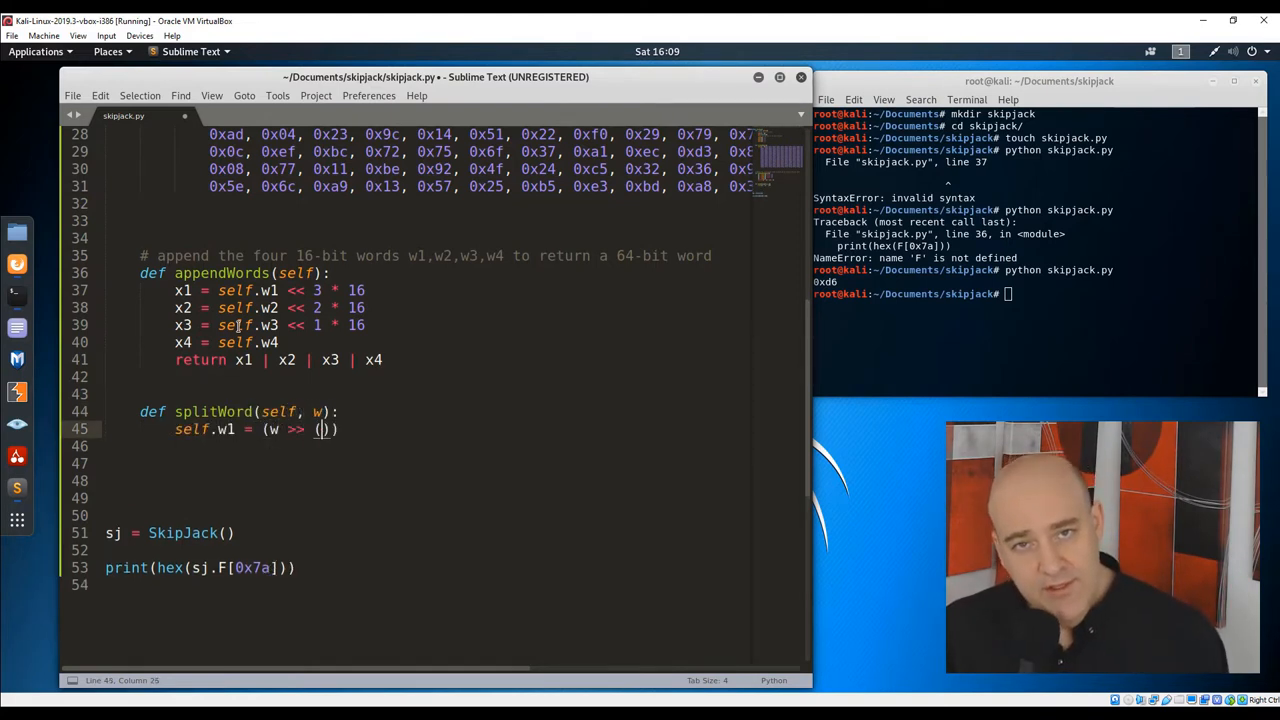
pyautogui.write('16 * 3')
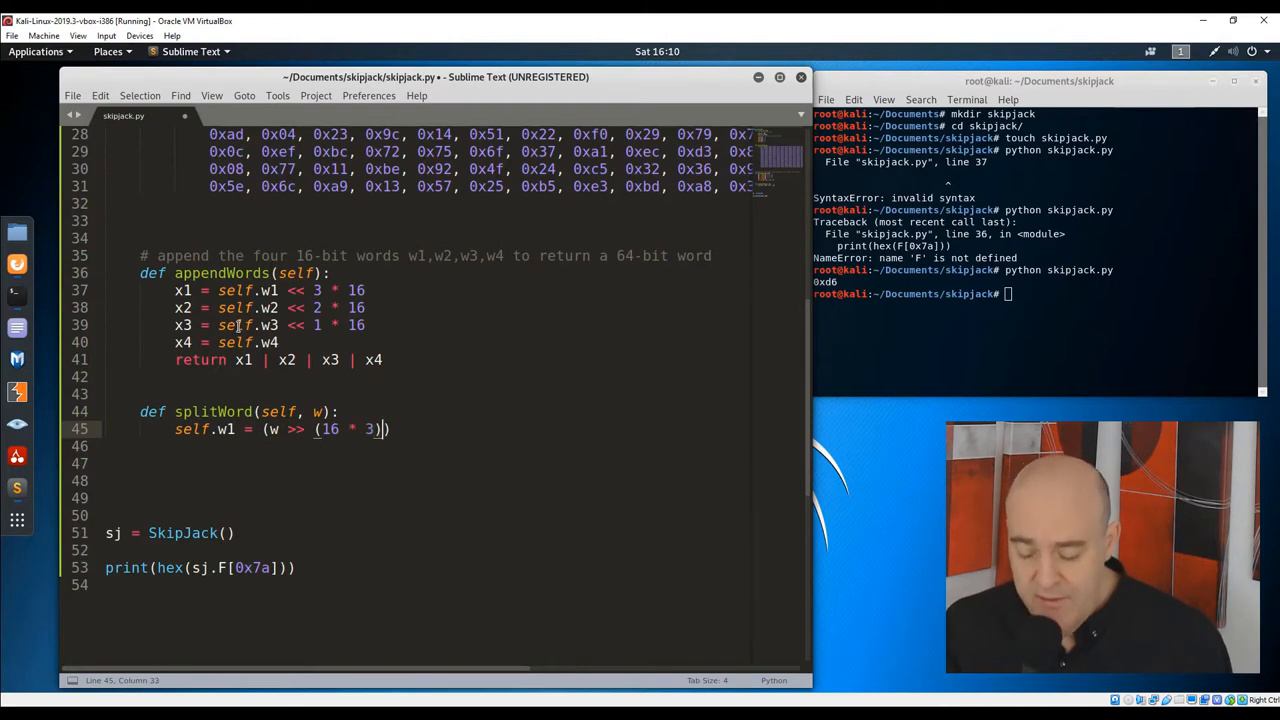
pyautogui.write('& 0xff')
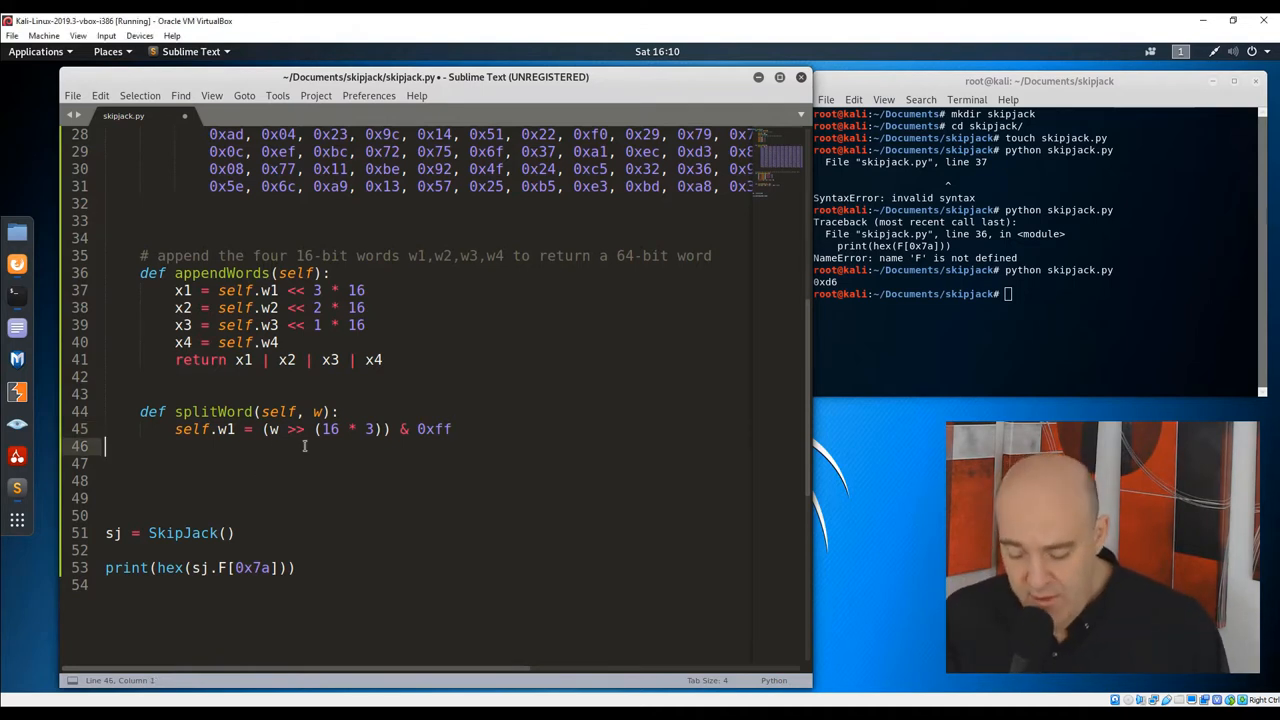
pyautogui.write('self.w2 = (w >> (16 * 2)) & 0xff')
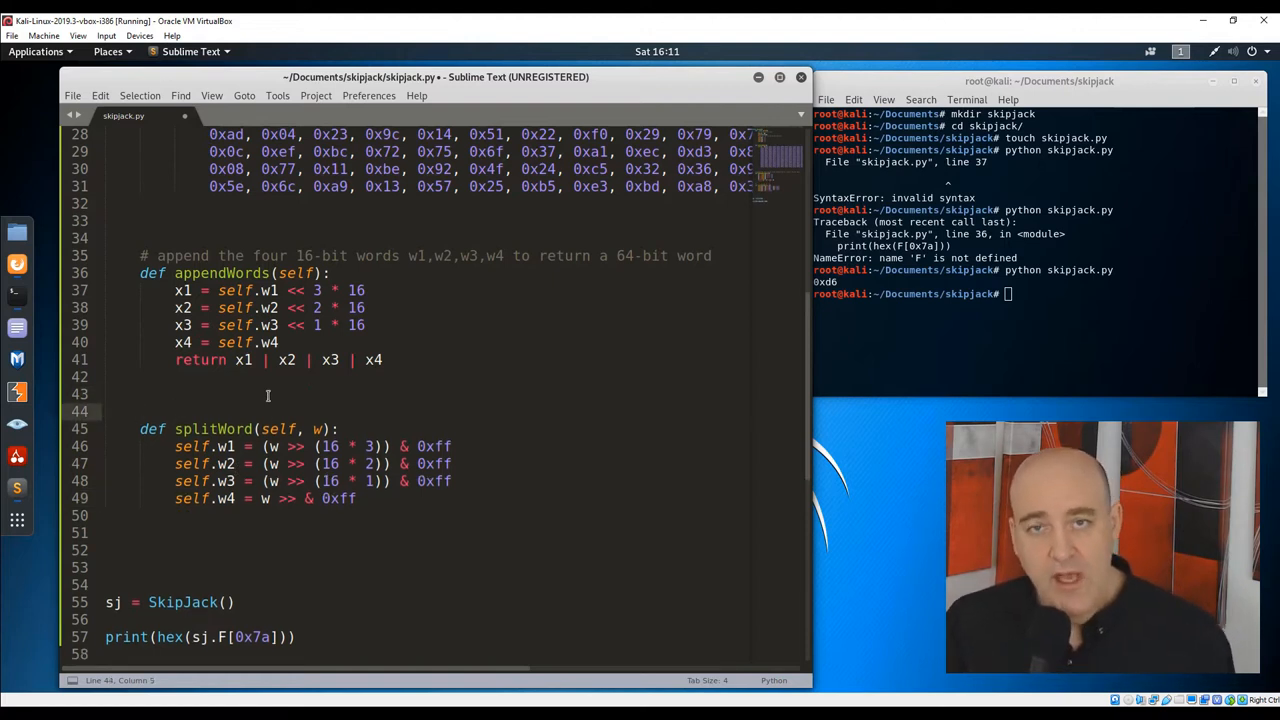
# - Comment that w is a 64-bit word split into four 16-bit words
pyautogui.write('# w is a 64 bit word. This function spl')
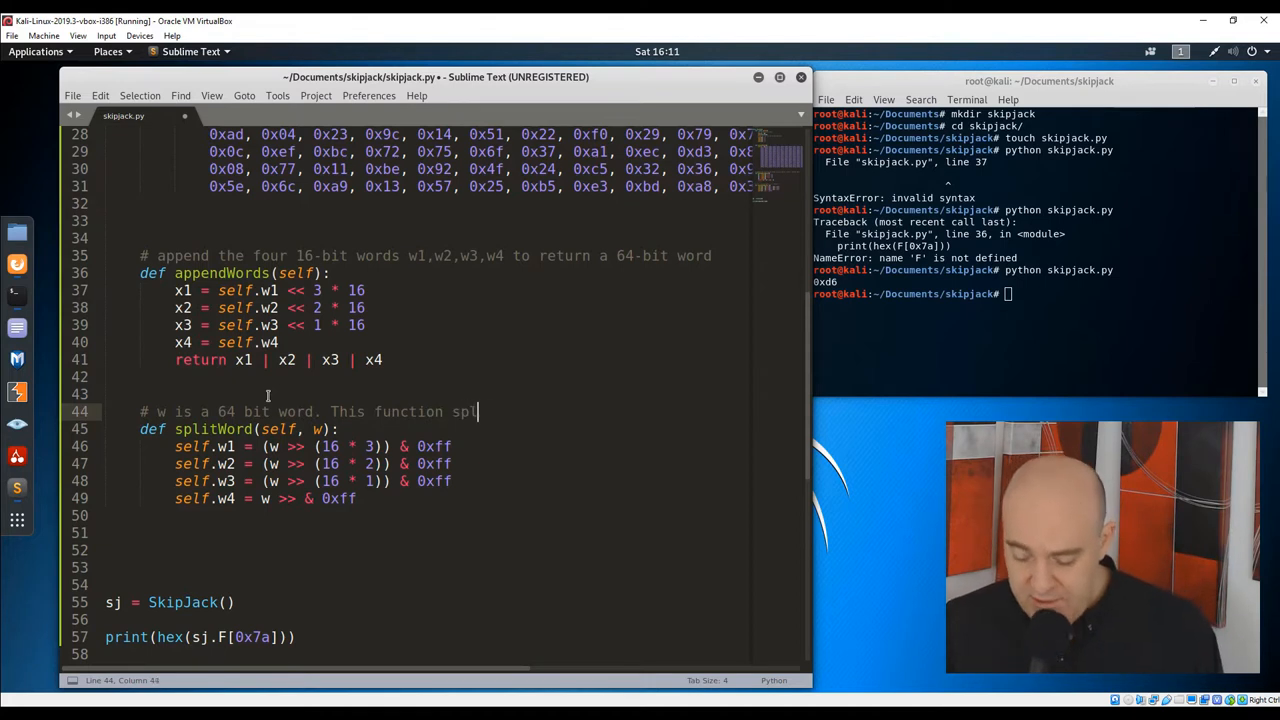
pyautogui.write('its w into four')
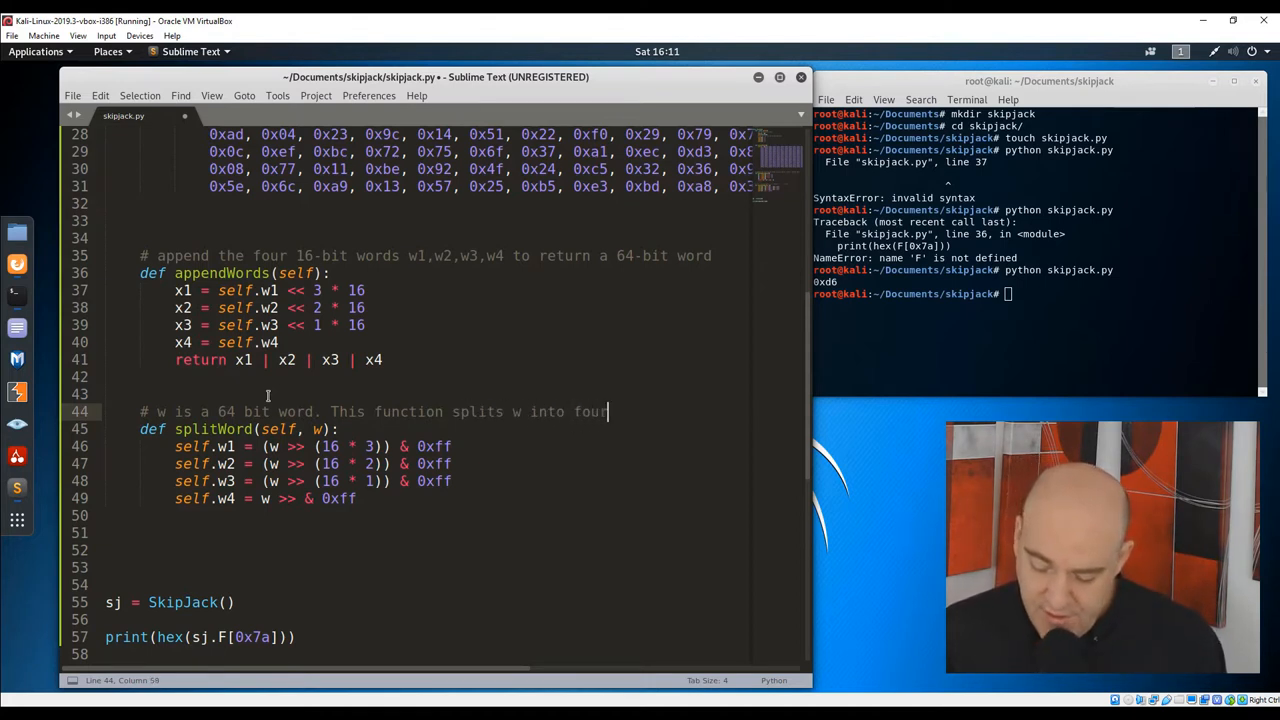
pyautogui.write('16 bit words which are stored in w1, w2, w3, w4')
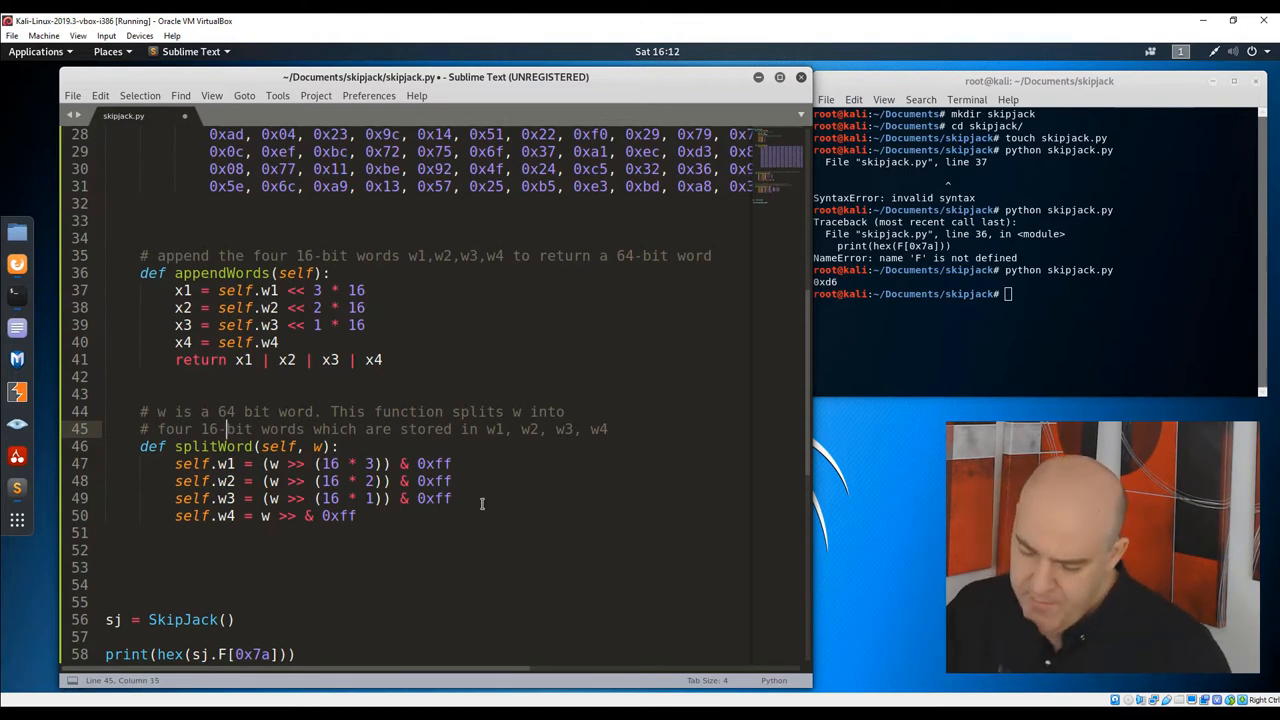
# - Write printStatus(self, round) printing the round number and hex of appendWords()
pyautogui.write('def printStatus(self)')
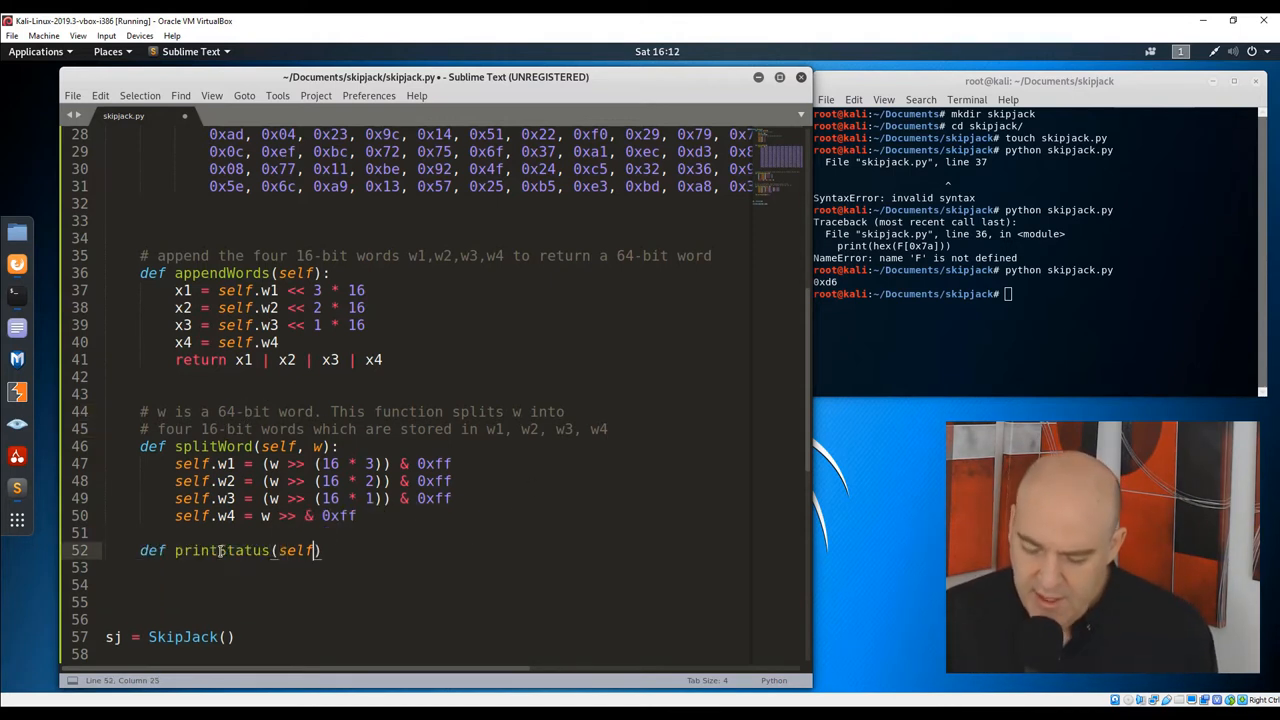
pyautogui.write('pr')
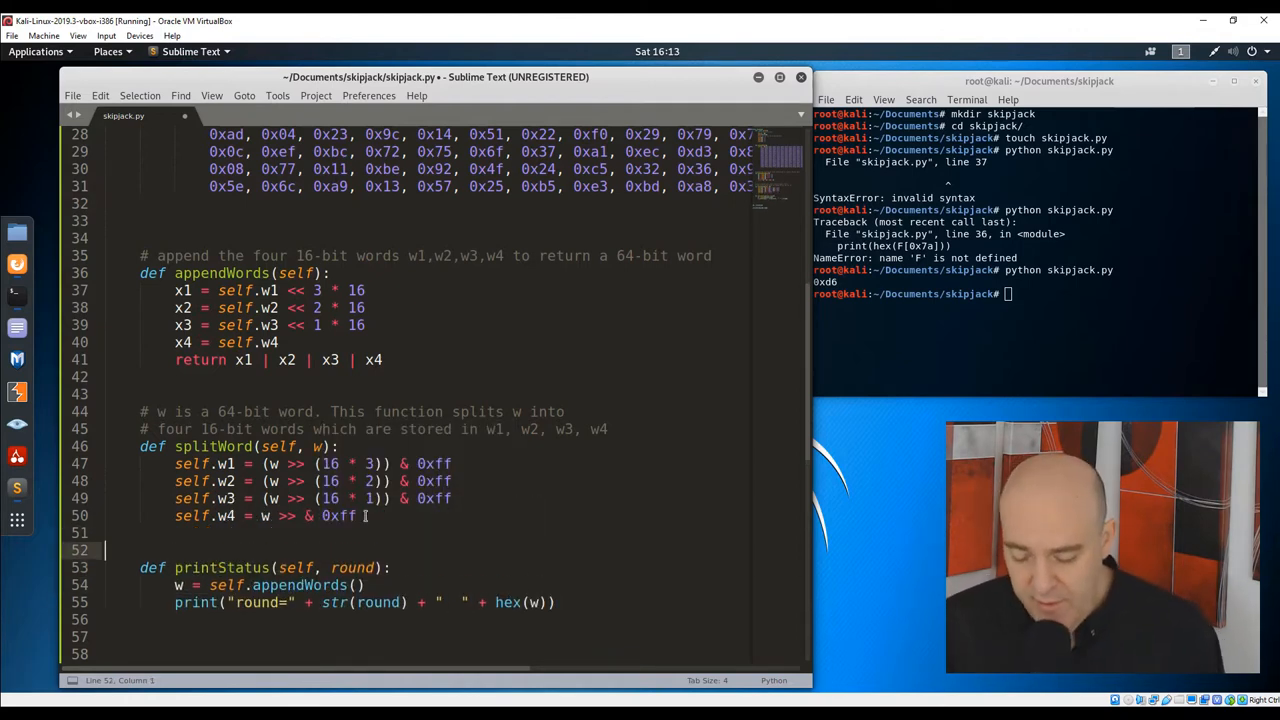
pyautogui.write('# print the round number')
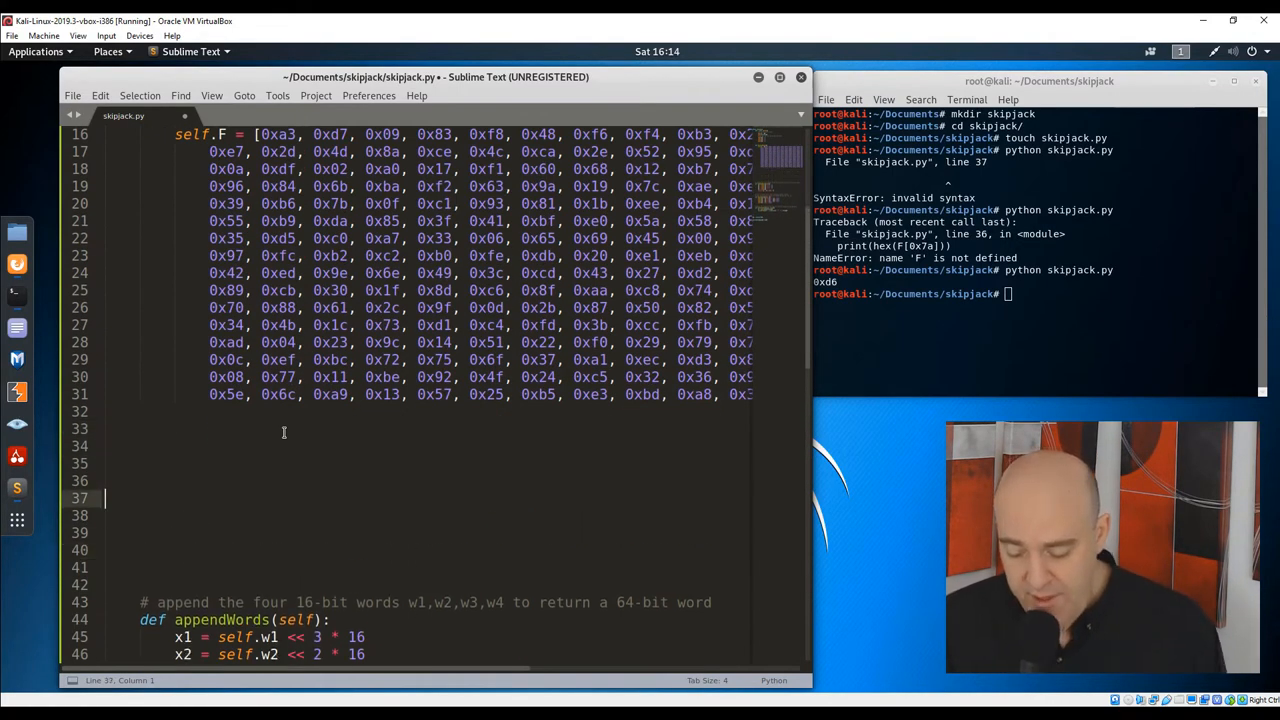
pyautogui.click(318, 480)
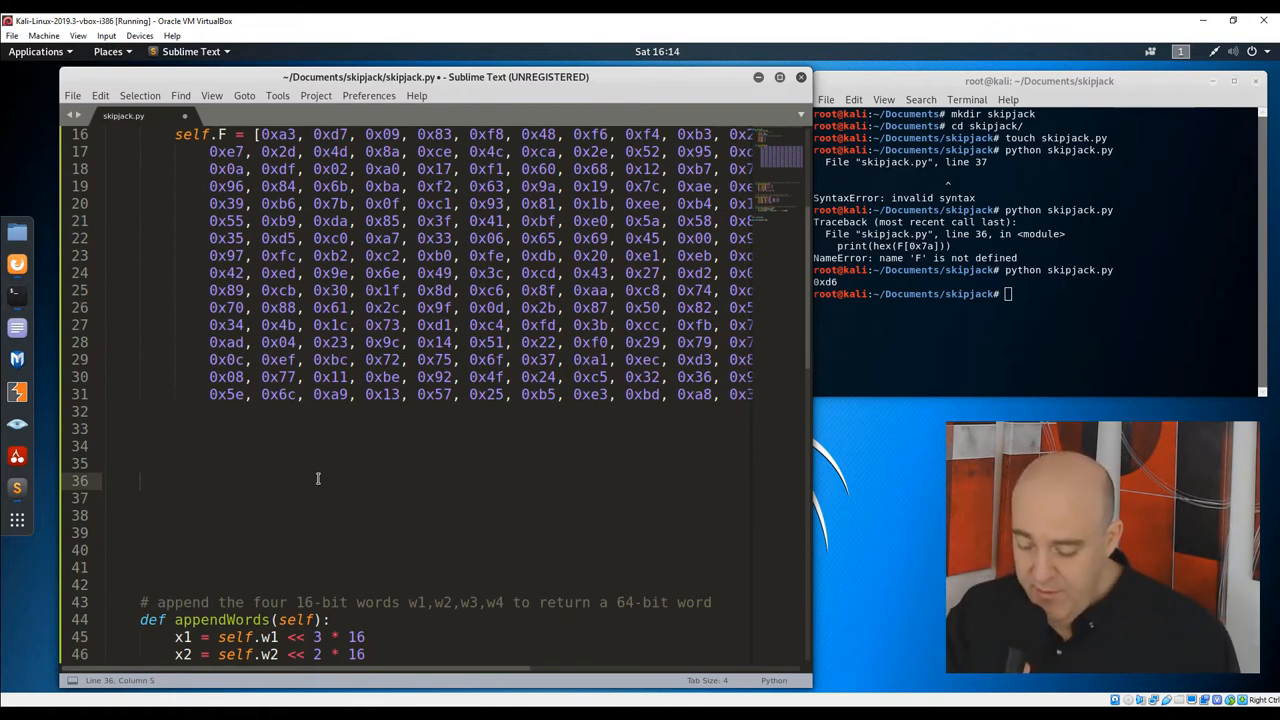
# - Write the signature def encrypt(self, plaintext, key): below the F table
pyautogui.write('def')
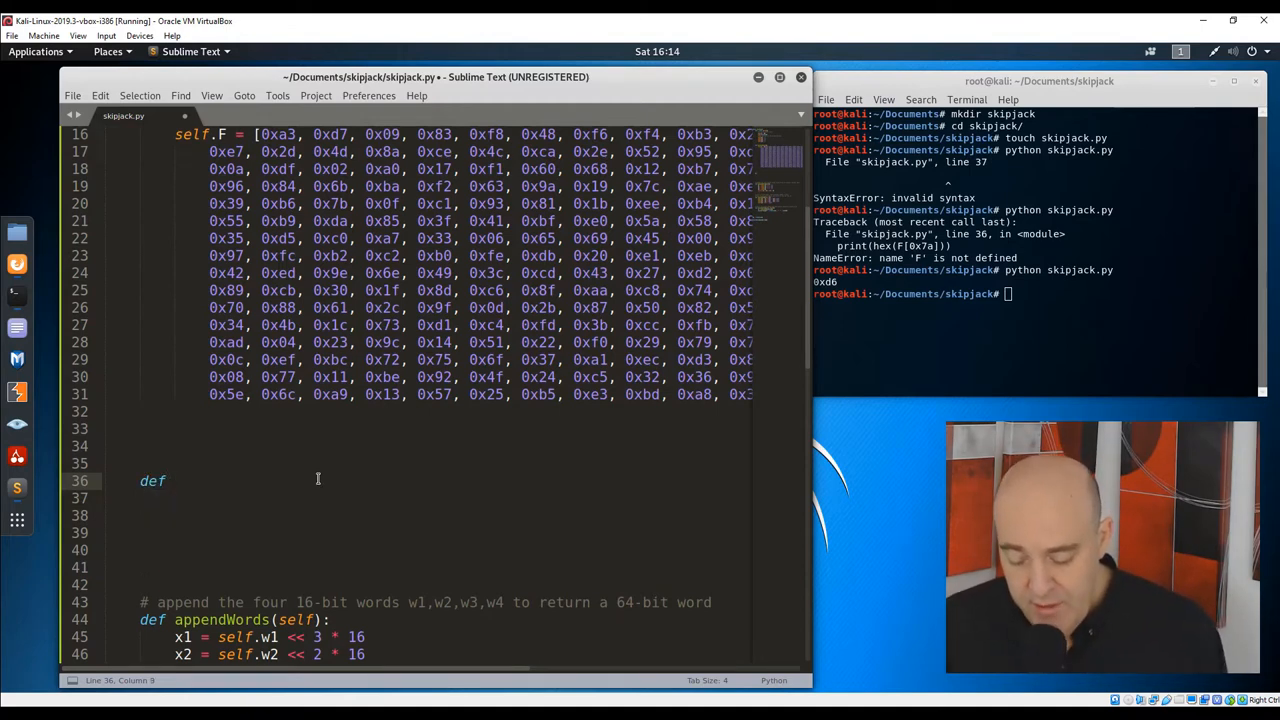
pyautogui.write('e')
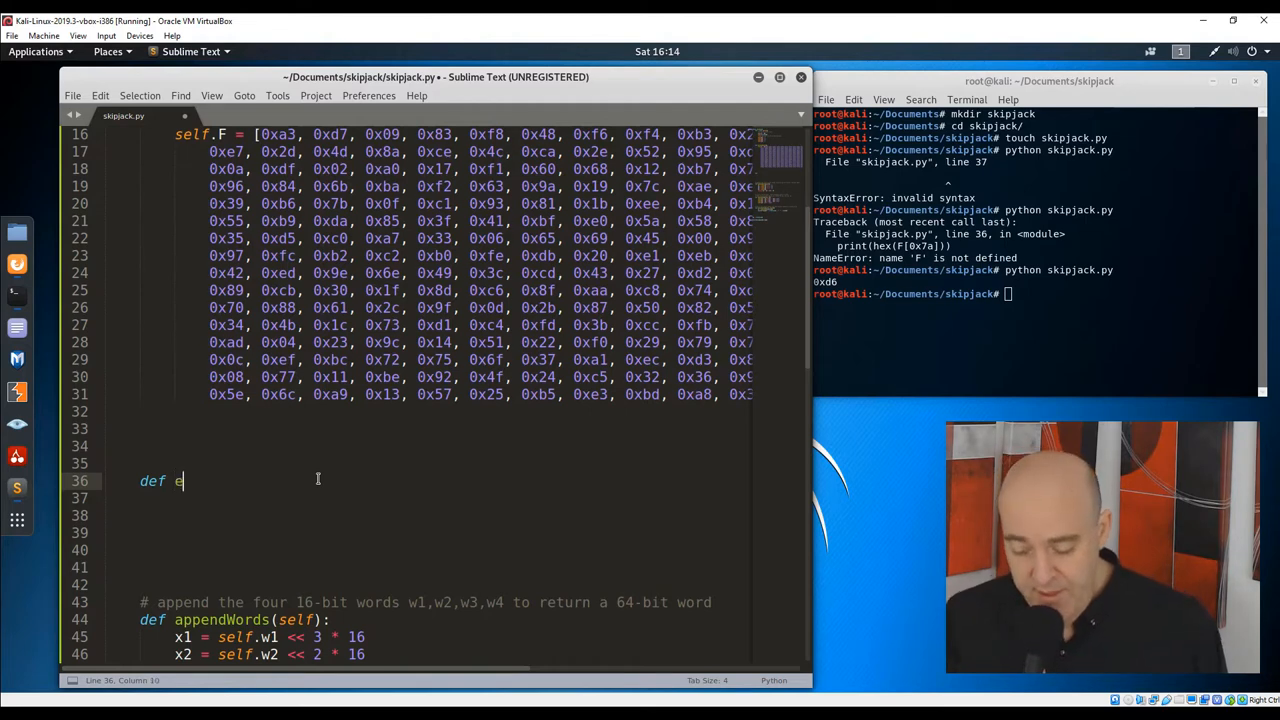
pyautogui.write('ncry')
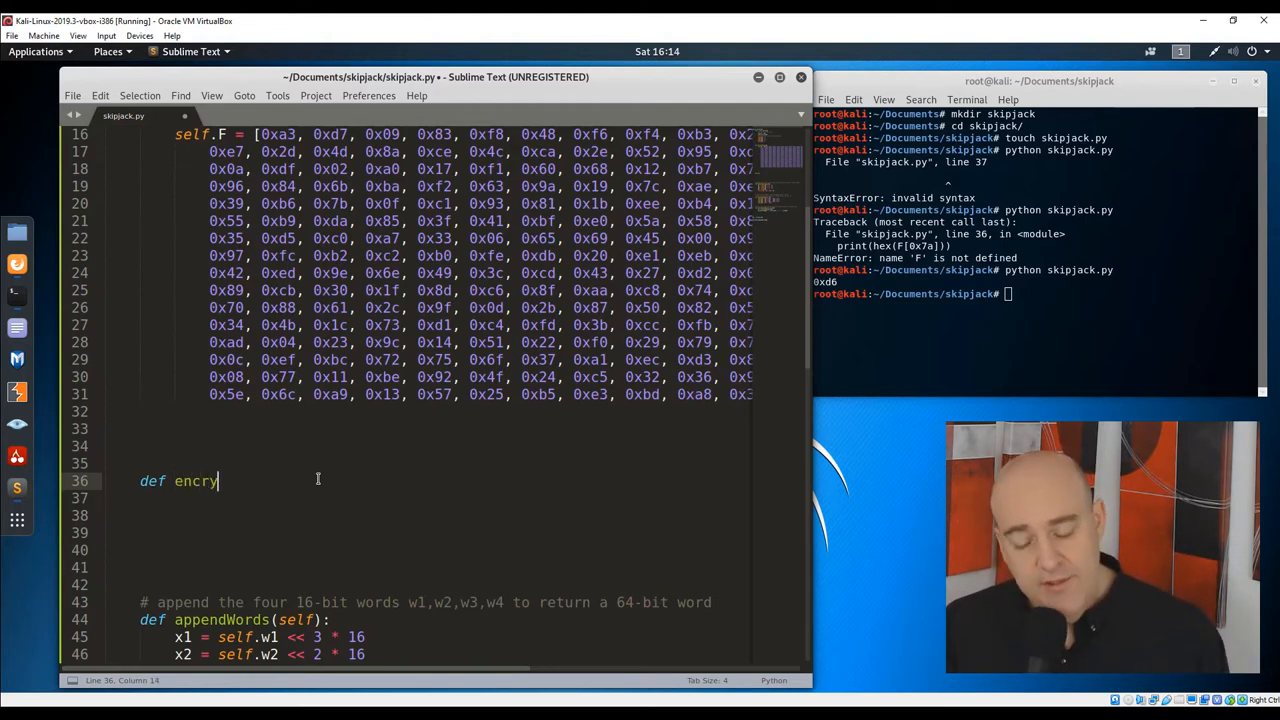
pyautogui.write('pt')
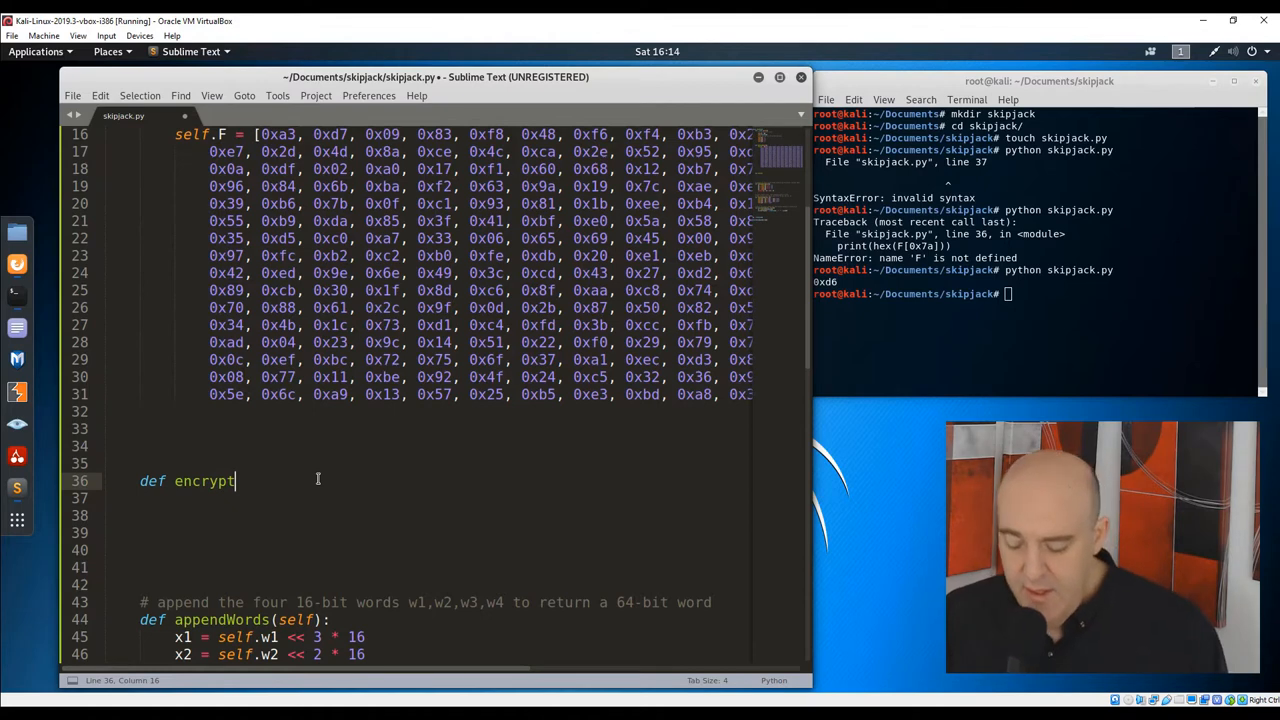
pyautogui.write('(s')
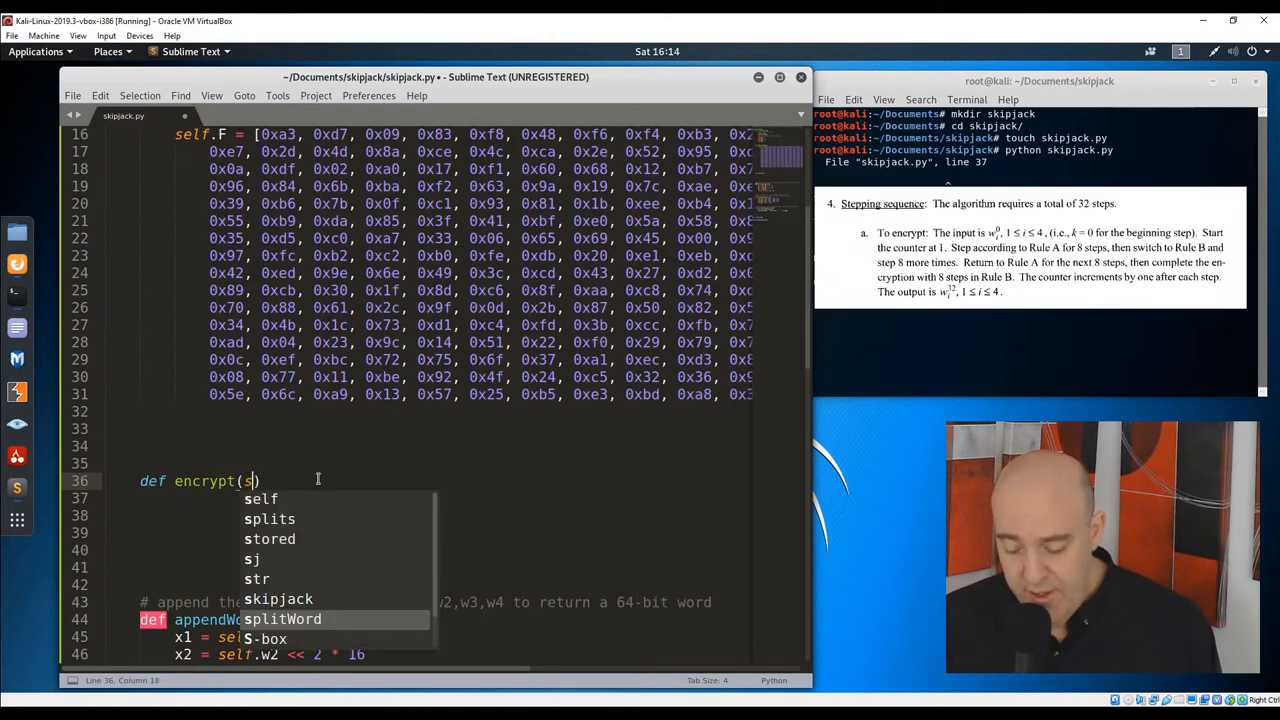
pyautogui.press('Tab')
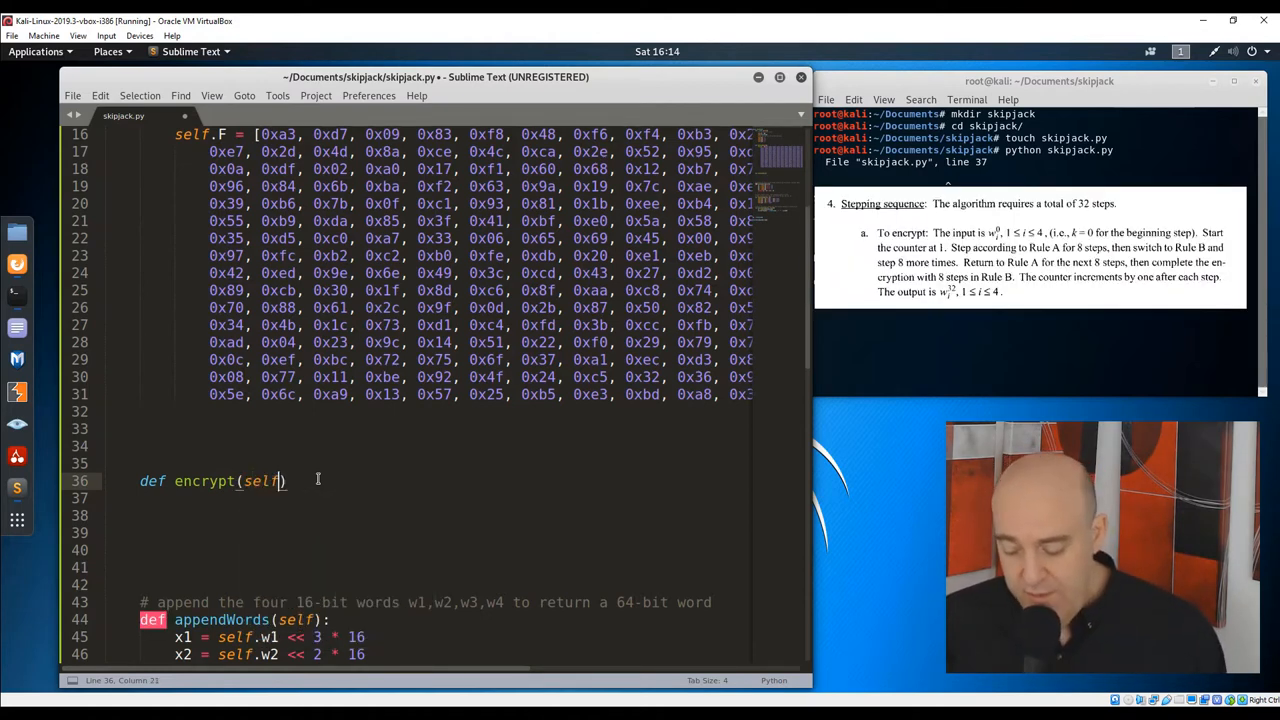
pyautogui.write(',')
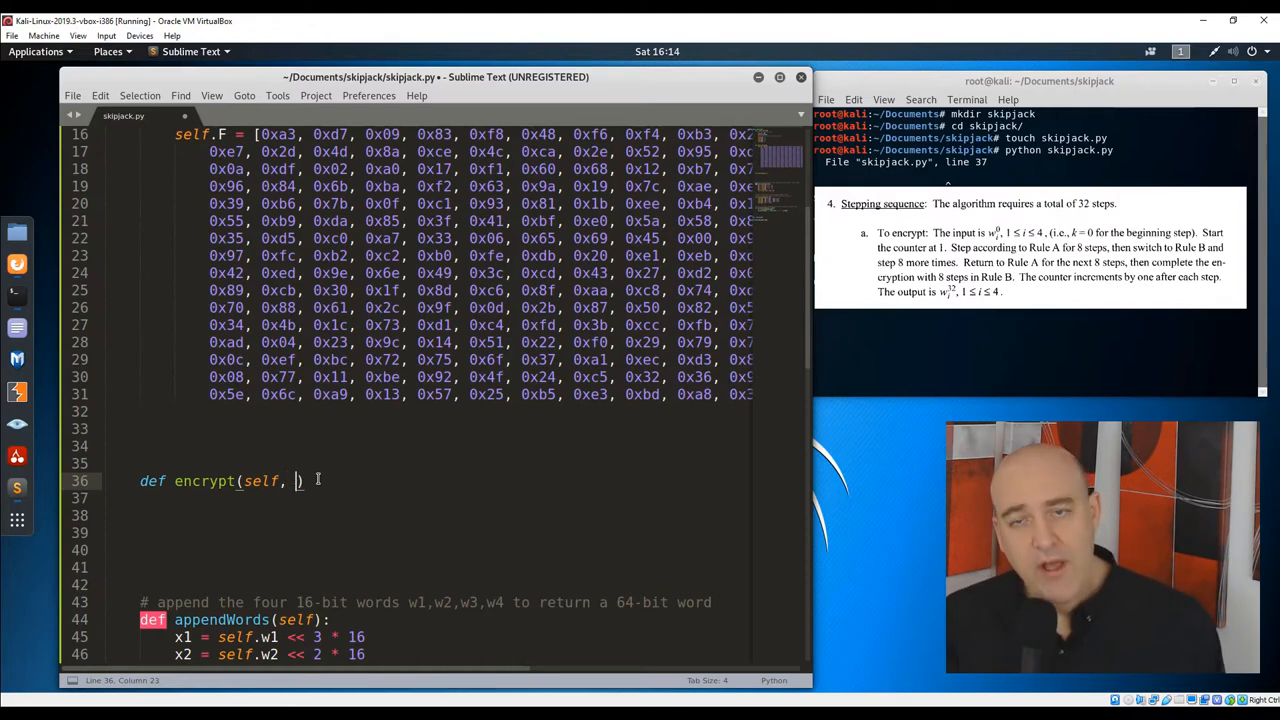
pyautogui.write('plainte')
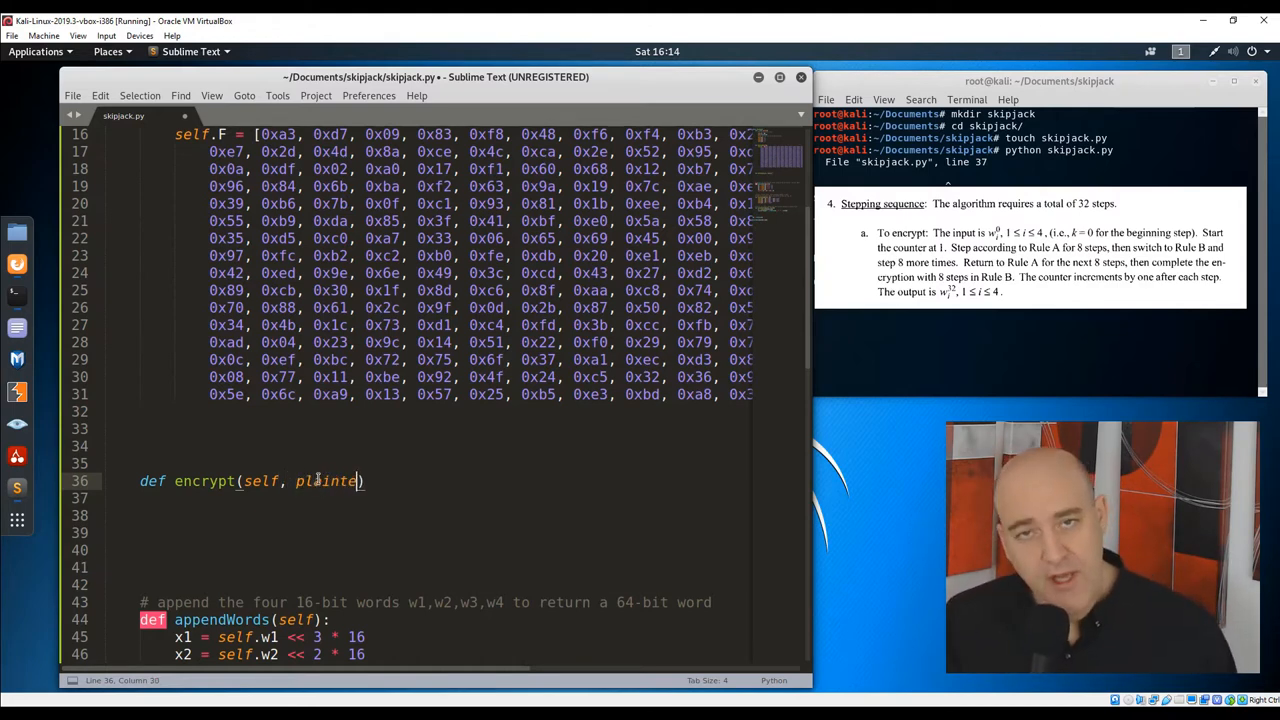
pyautogui.write('xt')
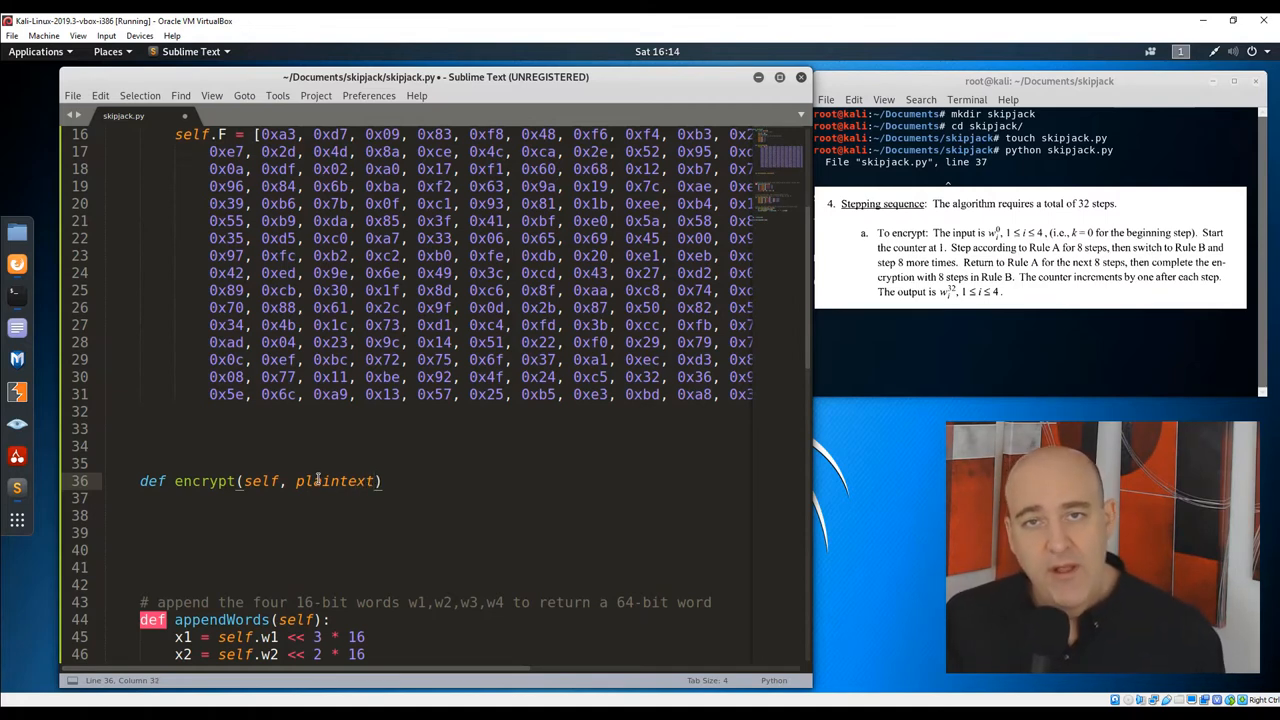
pyautogui.write(',')
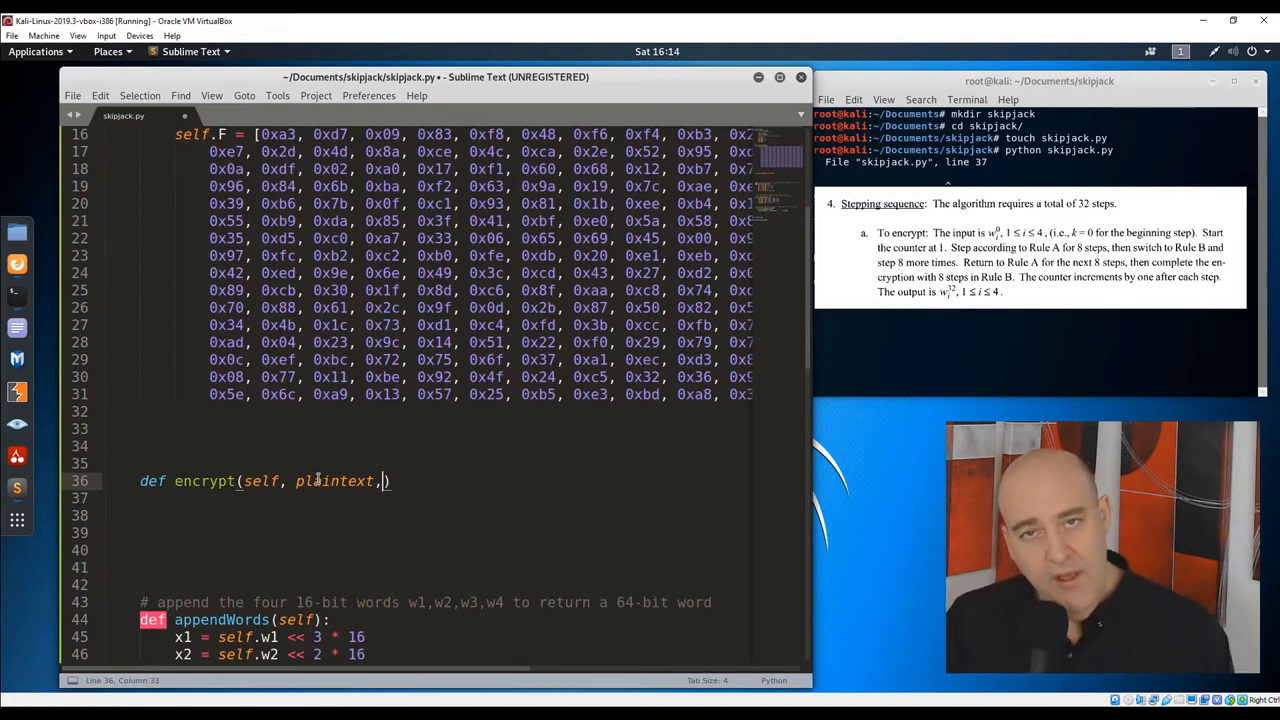
pyautogui.write('ke')
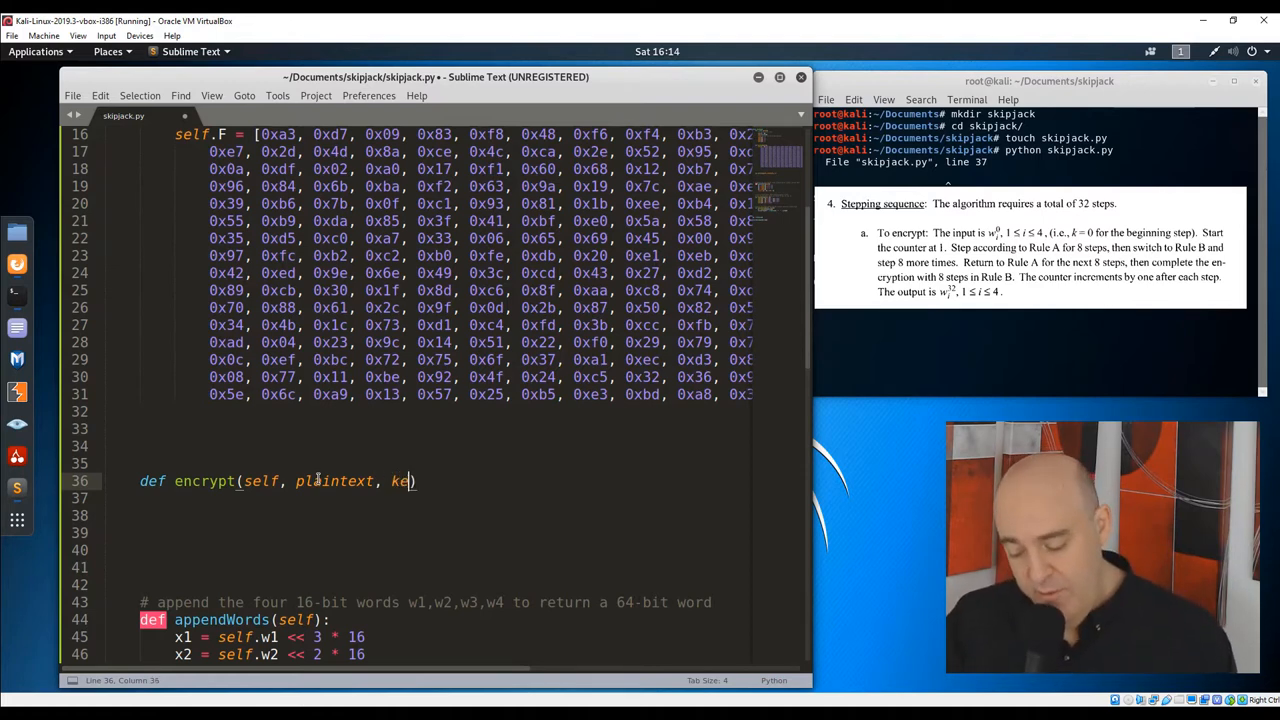
pyautogui.write('y)')
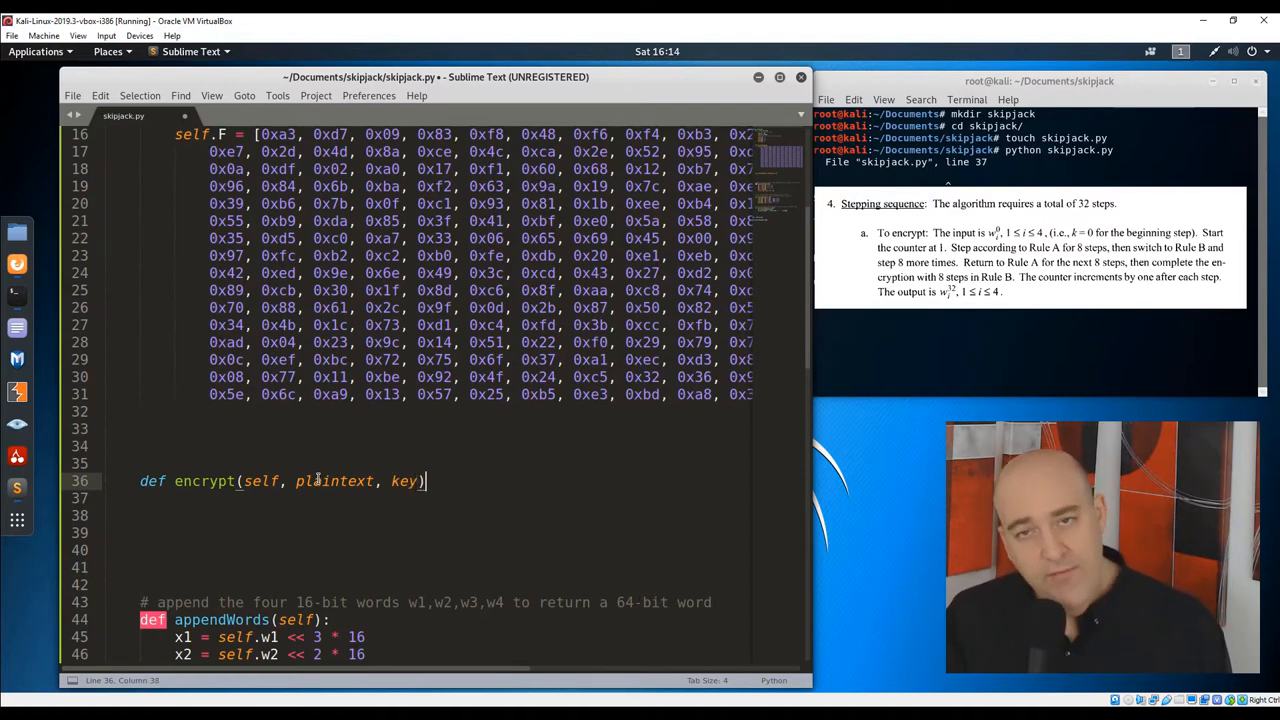
pyautogui.write(':')
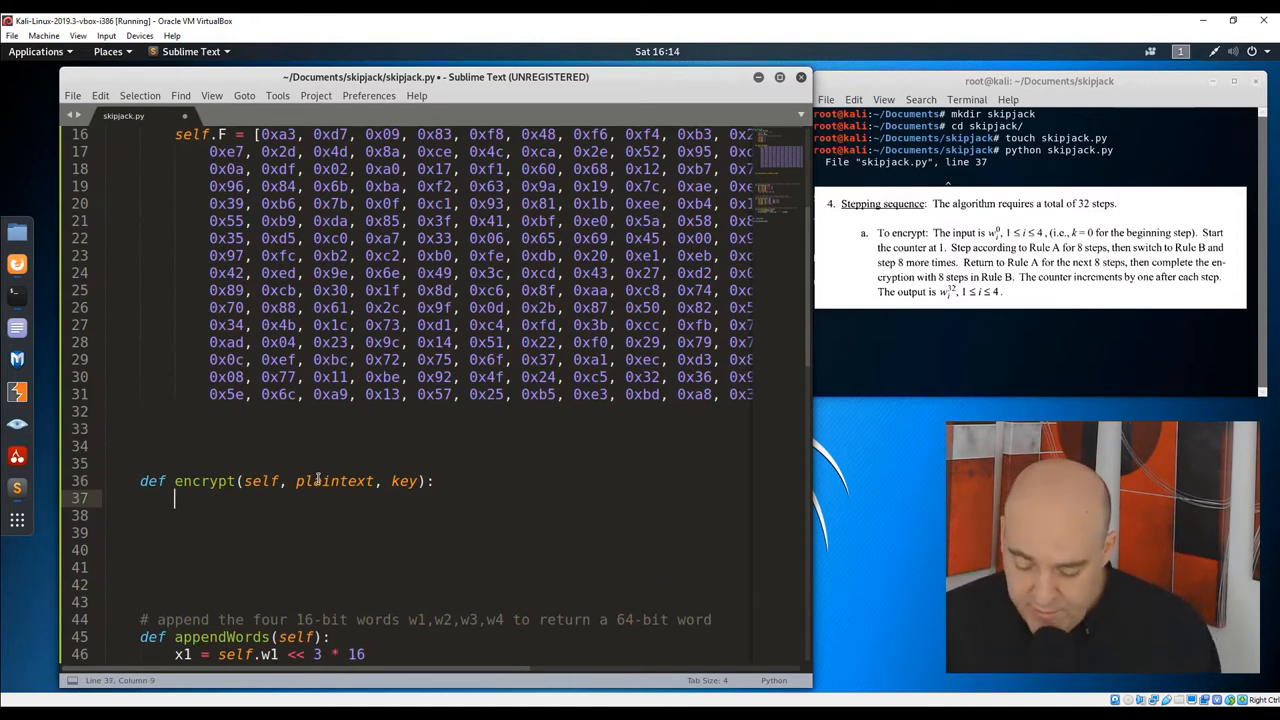
# - Split the plaintext into words and comment that key is a list of 10 bytes
pyautogui.write('self.splitwords(plaintext)')
pyautogui.click(440, 464)
pyautogui.write('# plaintext is')
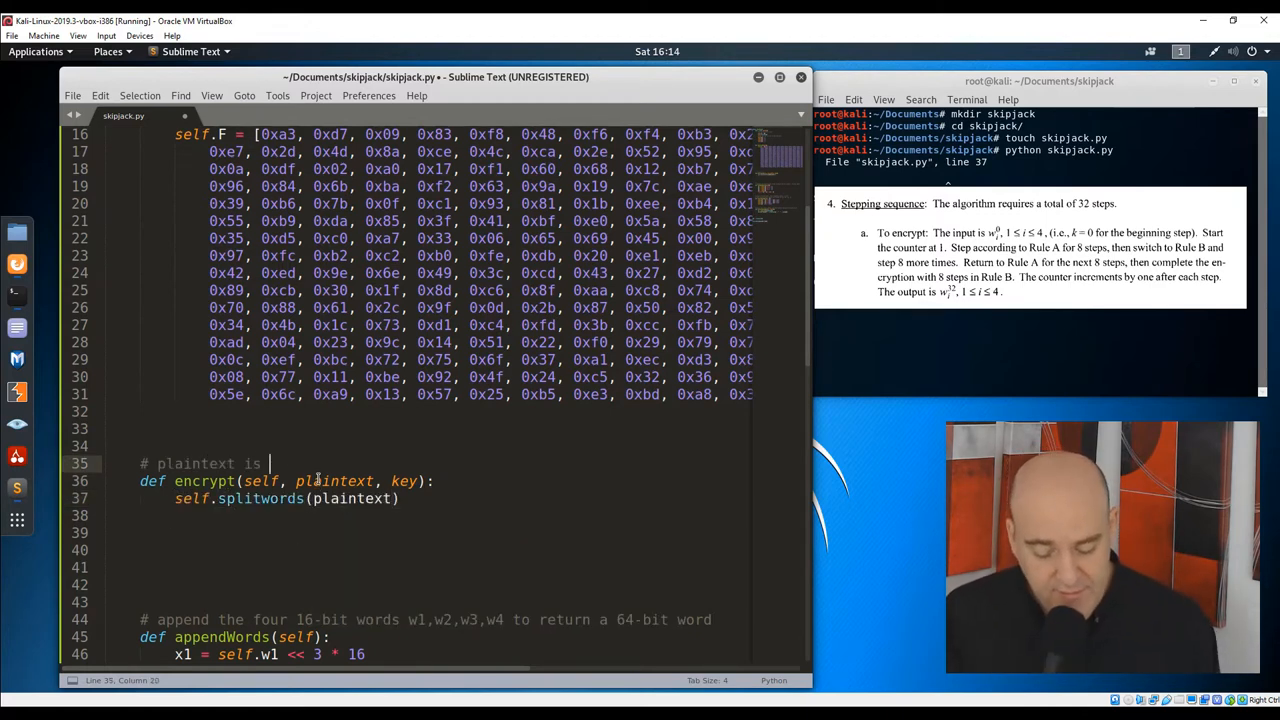
pyautogui.write('a 64-bit integer')
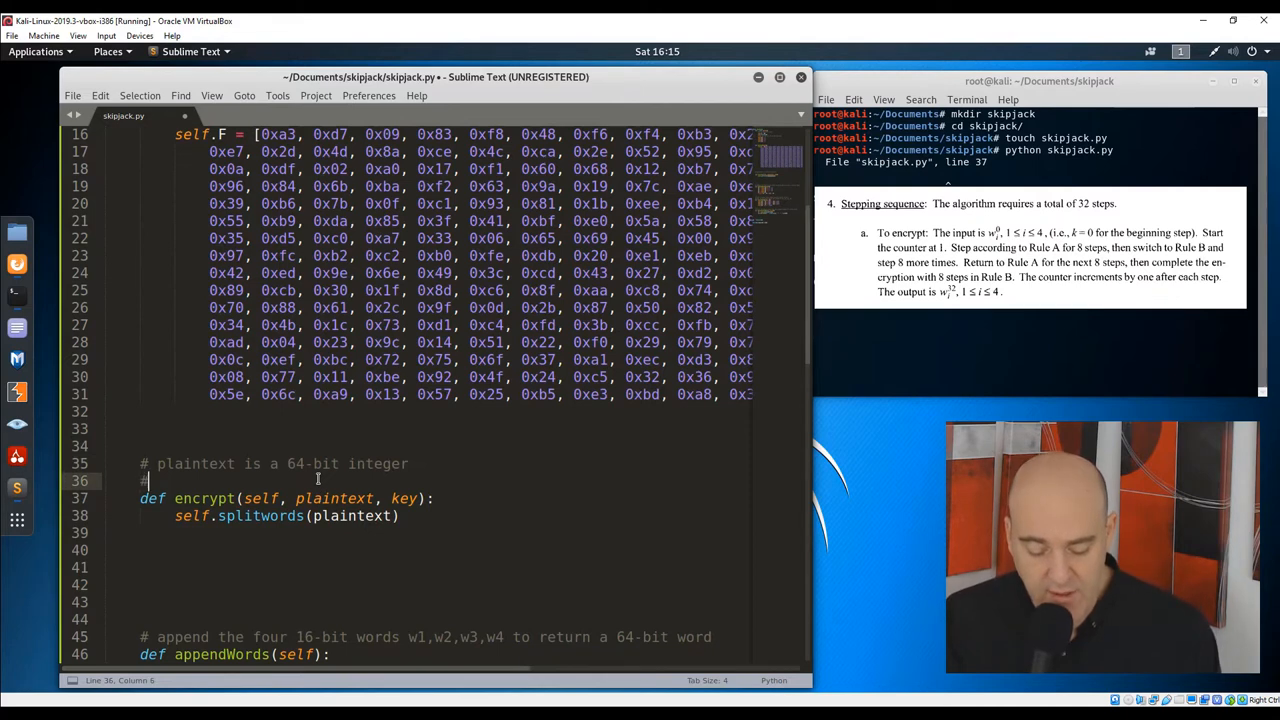
pyautogui.write('# key is a list of 10 bytes')
pyautogui.click(444, 568)
pyautogui.write('if (1 <= ')
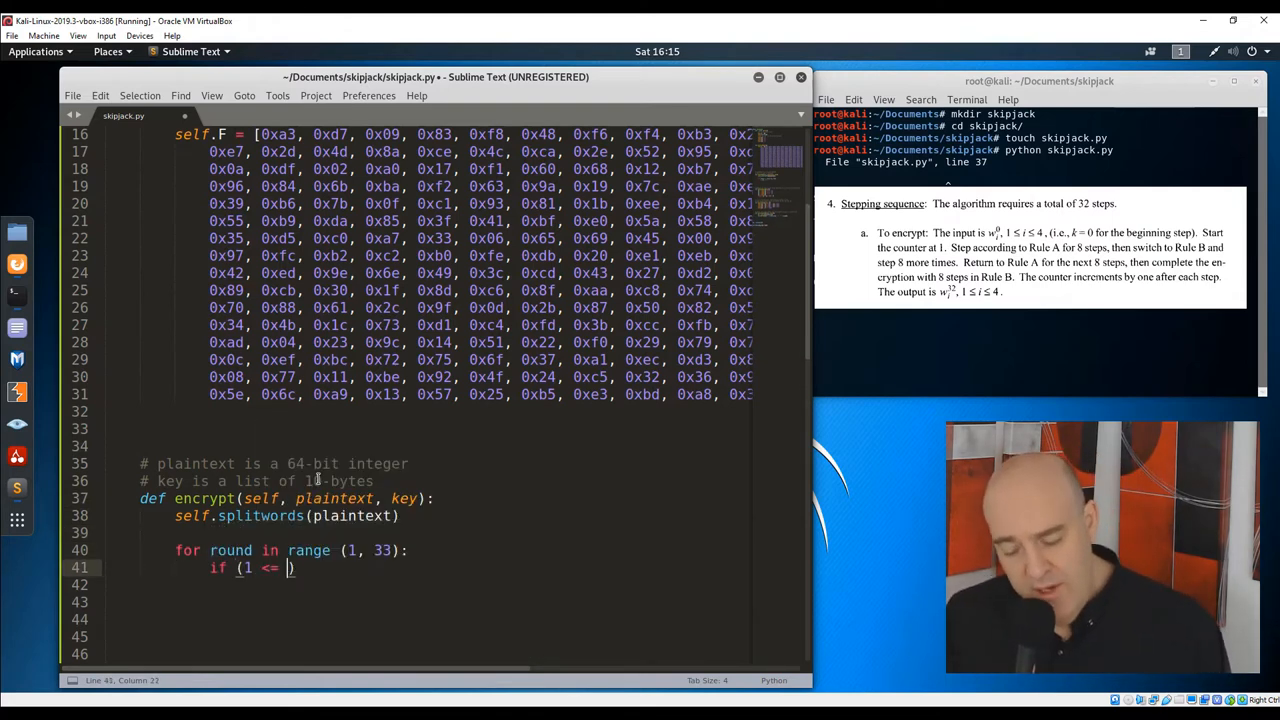
# - Loop rounds 1–32 calling self.A for rounds 1–8 and 17–24, self.B for 9–16 and 25–32
pyautogui.write('round <= 8) or')
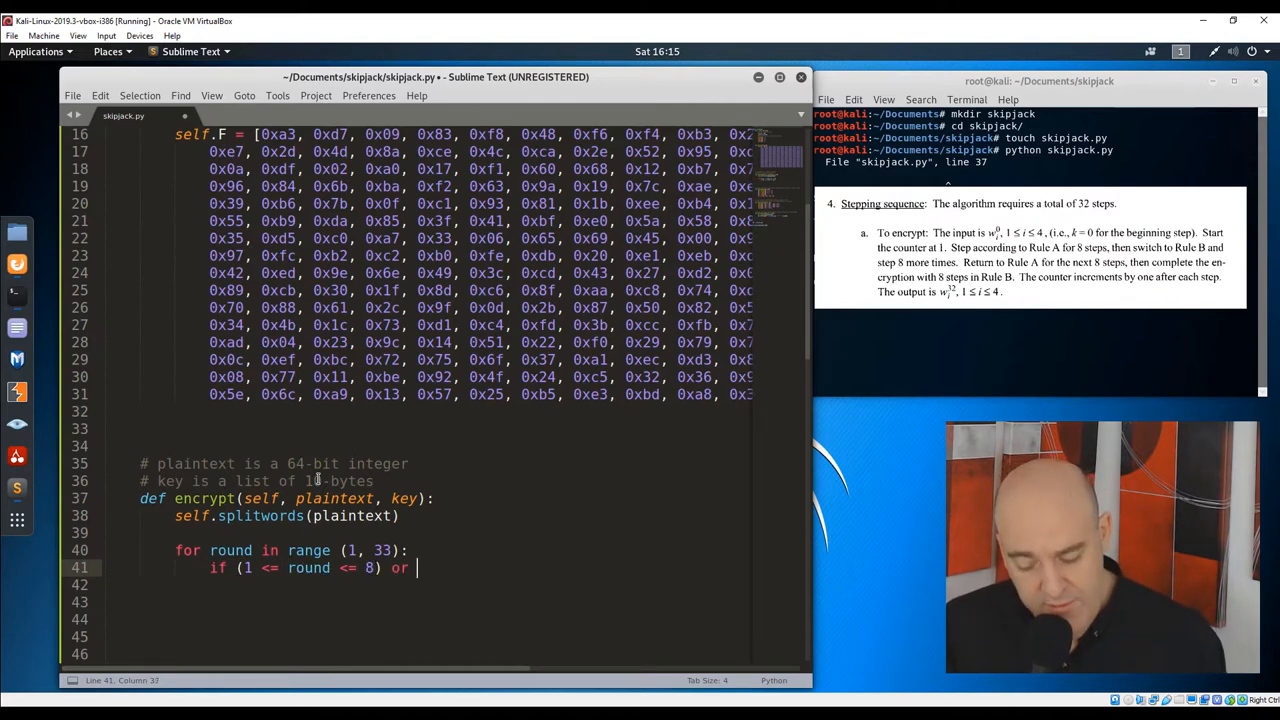
pyautogui.write('(17 <= round <= 24):')
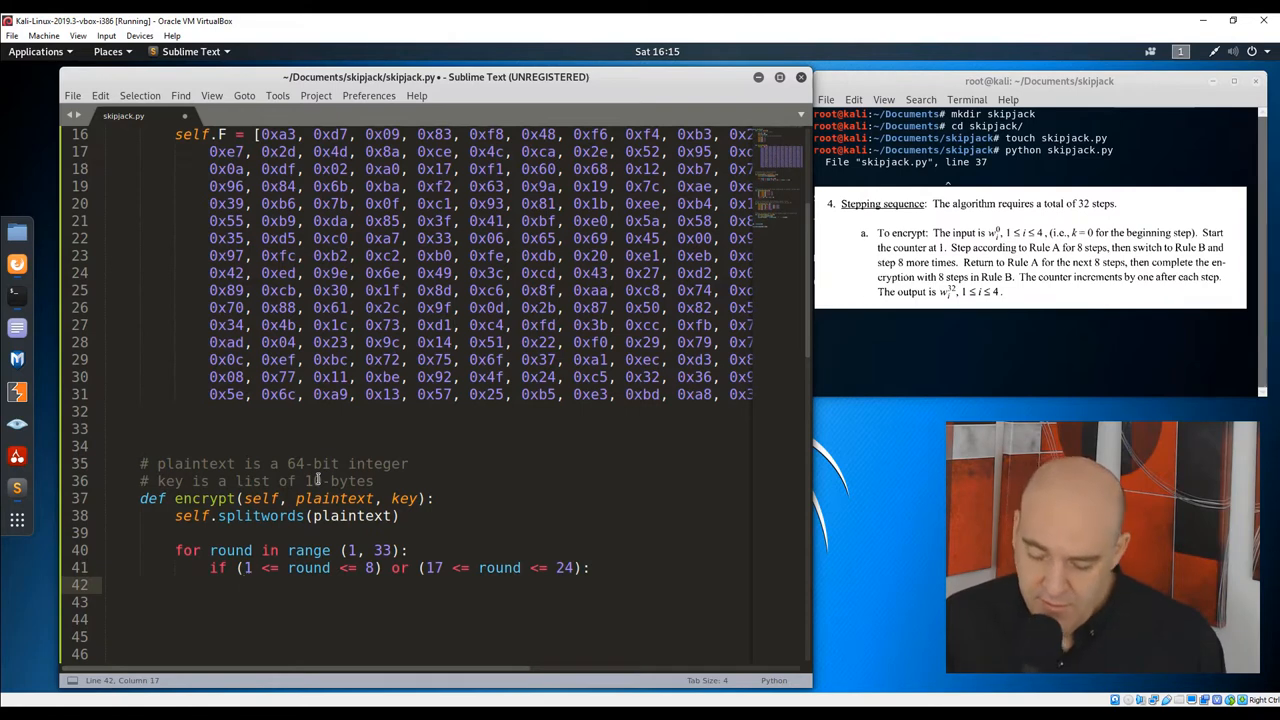
pyautogui.write('self.A(round, key')
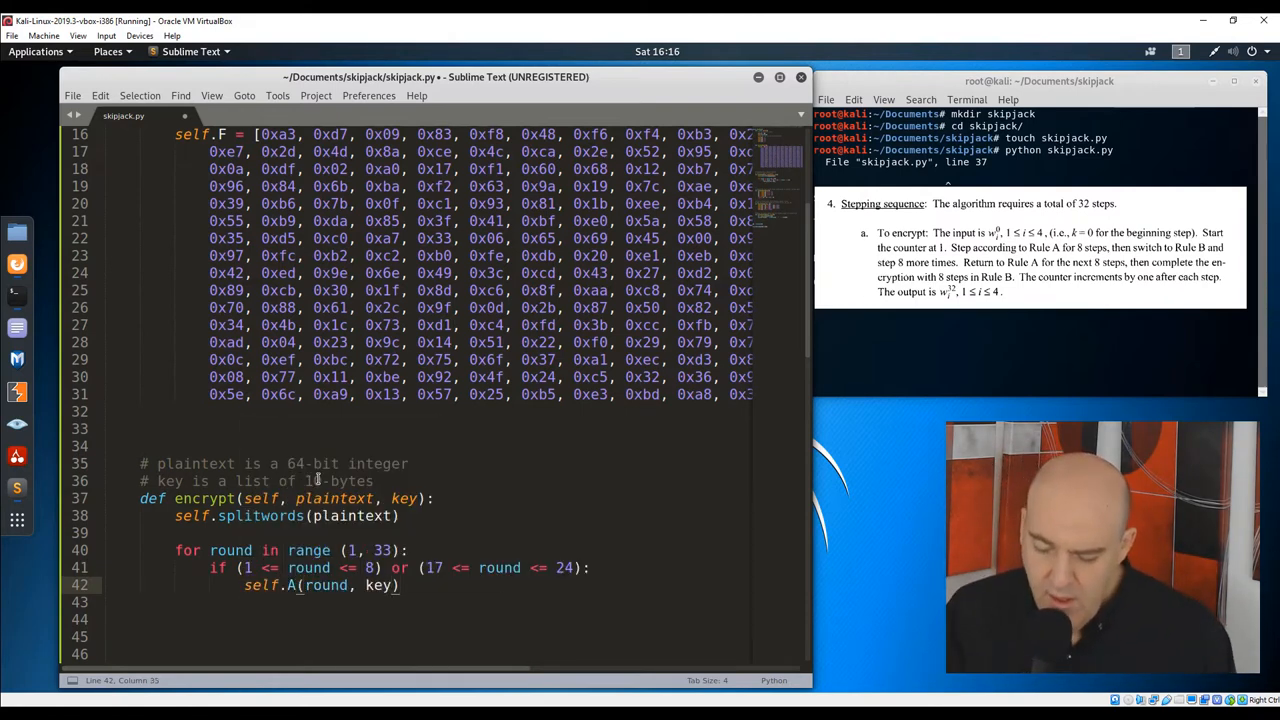
pyautogui.write('if (9 <= round <= 1')
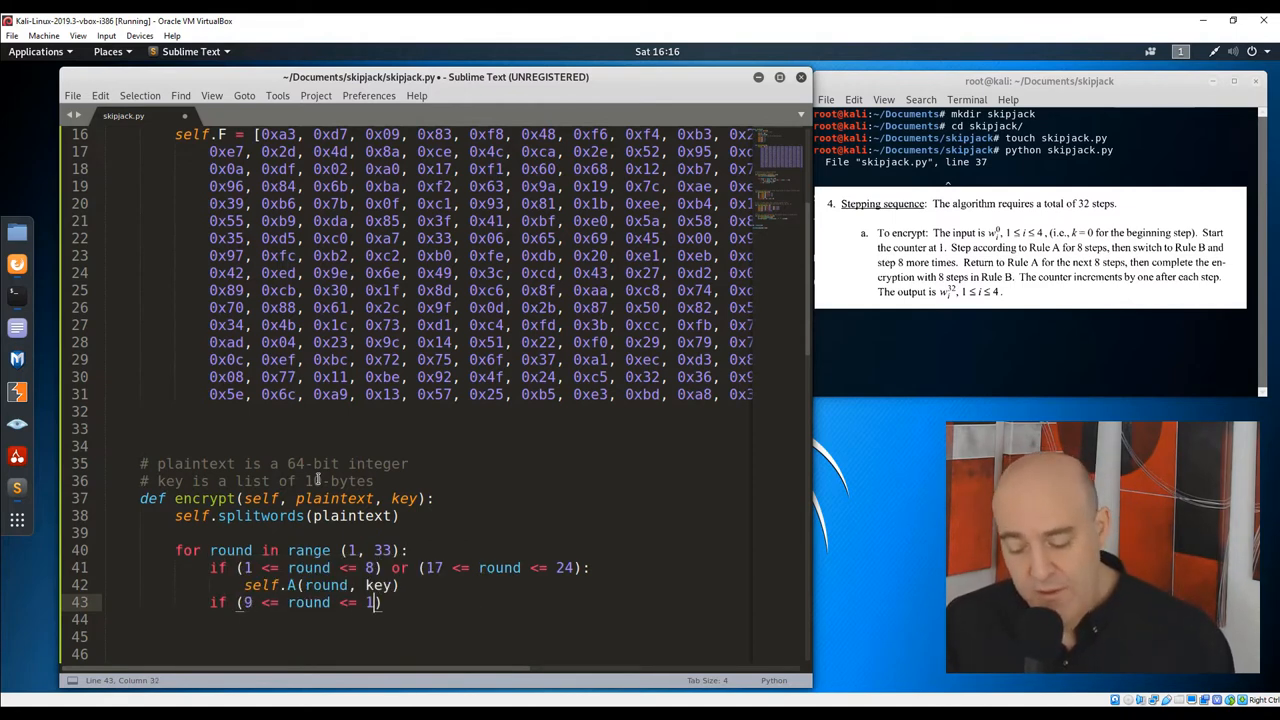
pyautogui.write('6) or (25 <=')
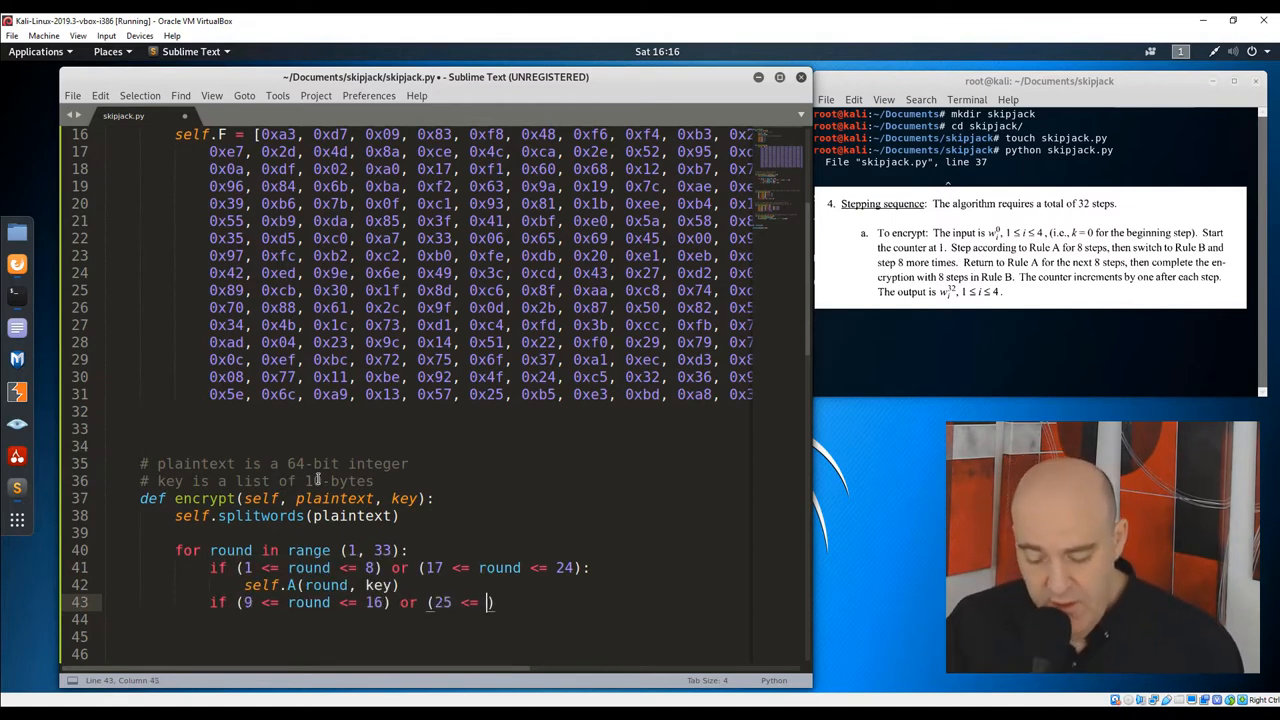
pyautogui.write('round <= 32):')
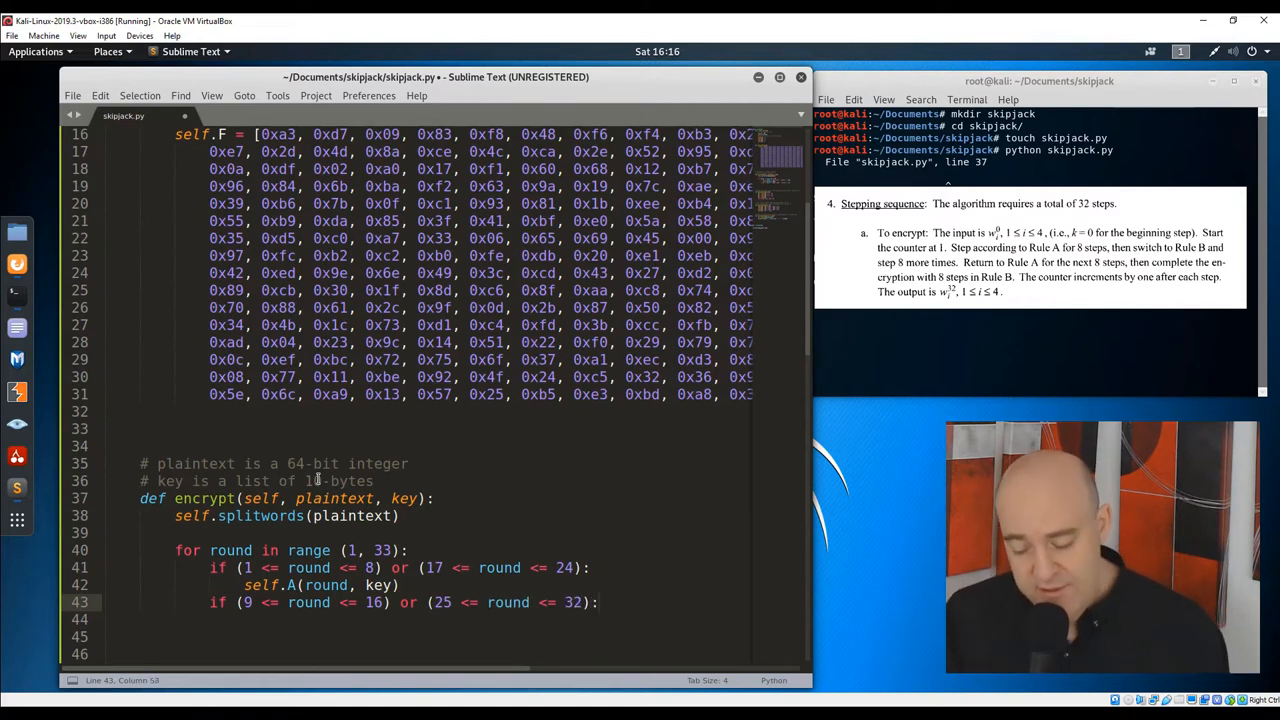
pyautogui.write('self.B(round key)')
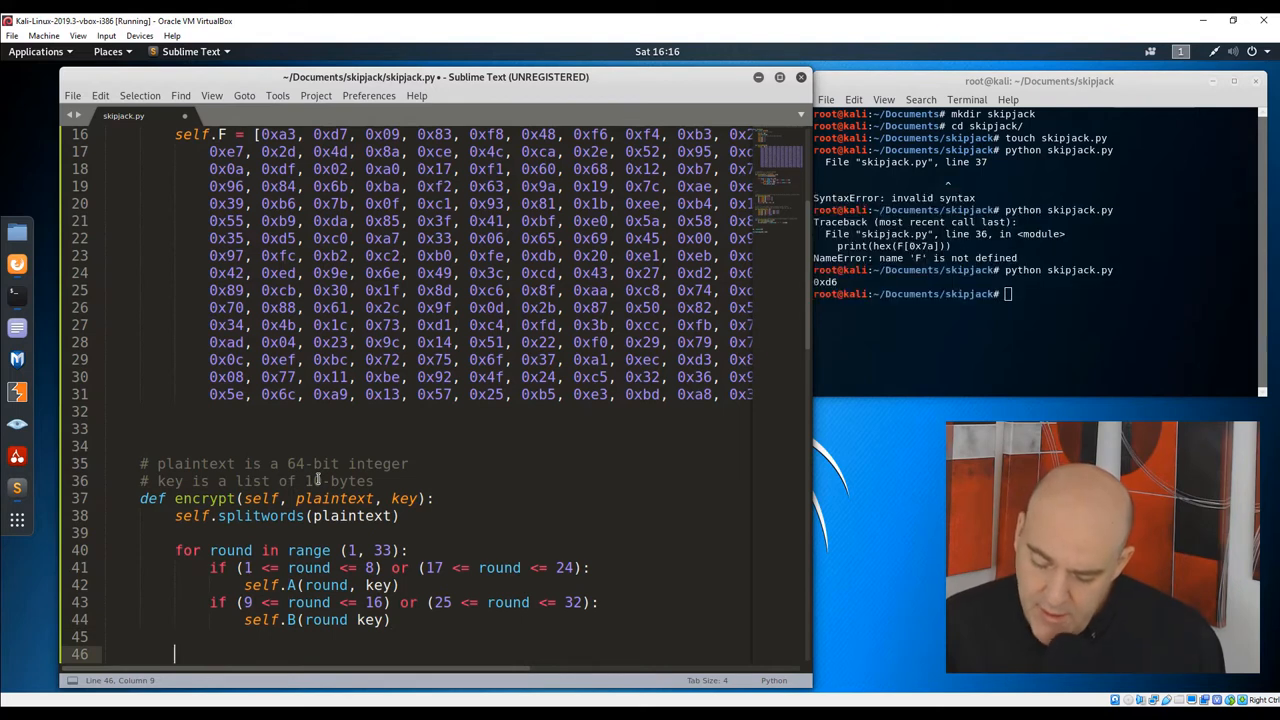
# - Return self.appendWords() at the end of encrypt
pyautogui.write('return')
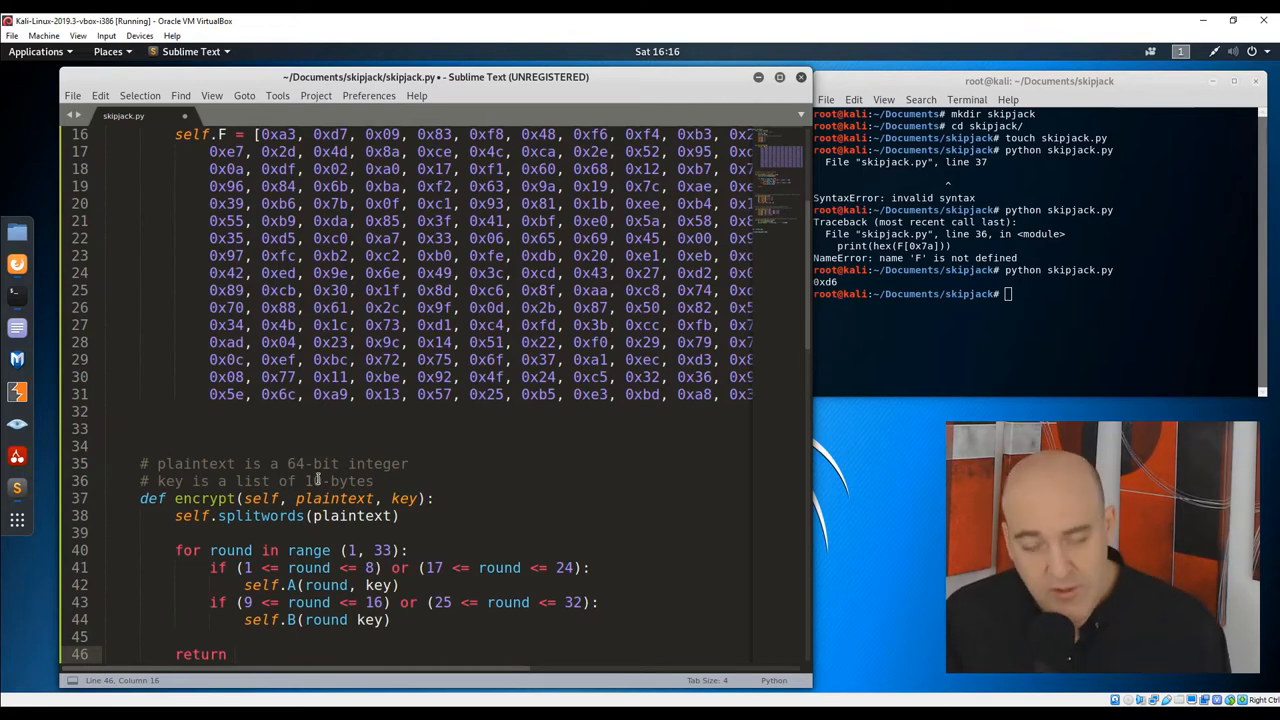
pyautogui.write('self.appendWords')
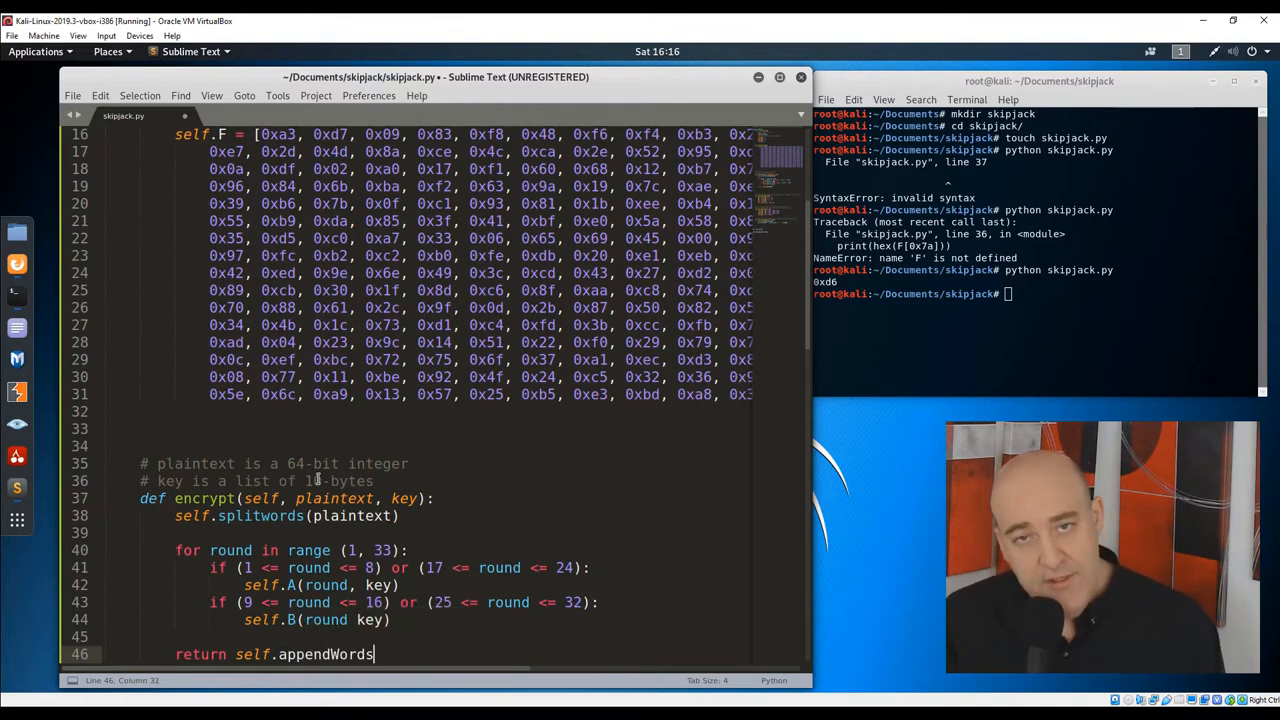
pyautogui.write('()')
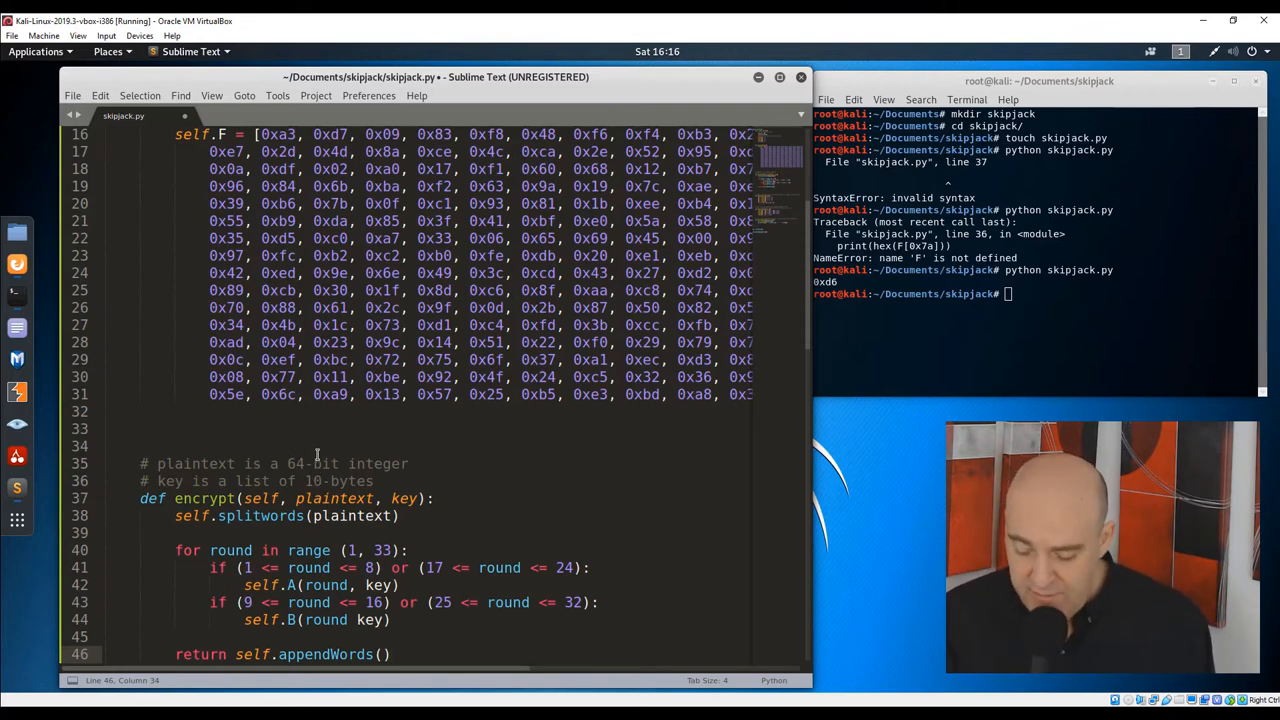
pyautogui.scroll(-3)
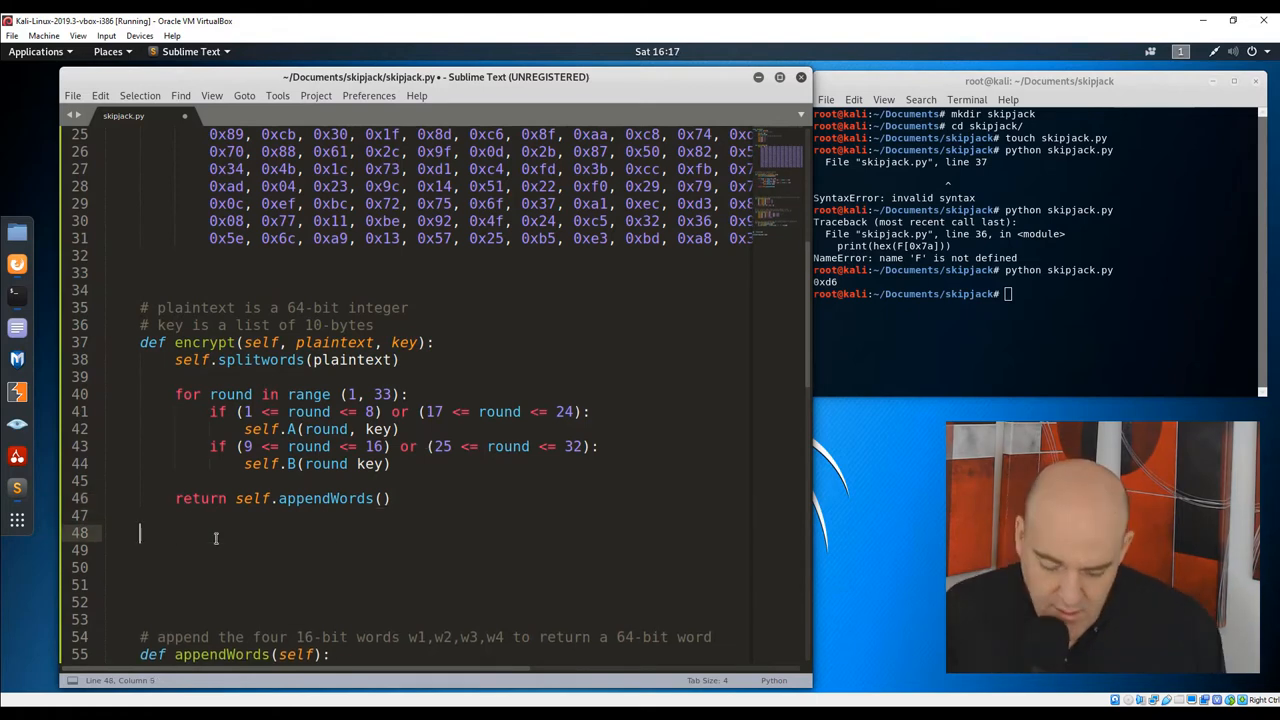
# - Write A(self, round, key): w1 = G(round, key, c1) ^ w4 ^ round, w2 = G(...), w3 = c2, w4 = c3
pyautogui.write('def A(self, round, key):')
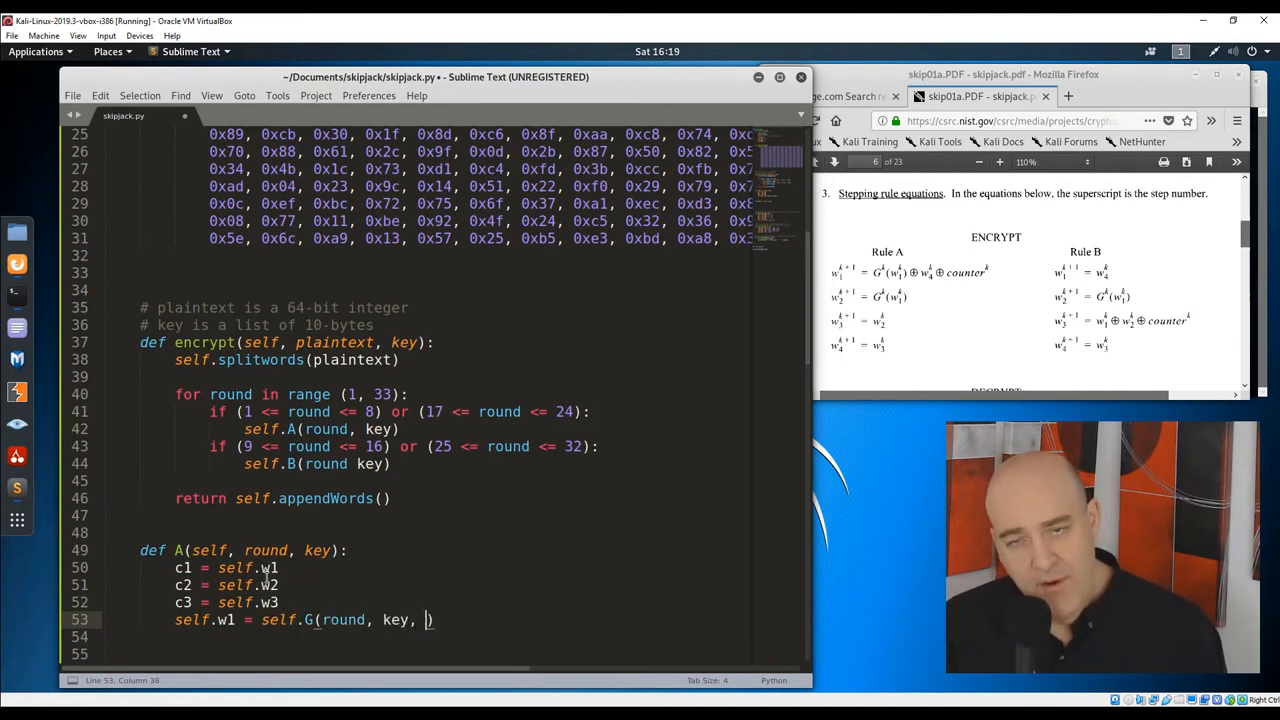
pyautogui.write('c1) ^ self.')
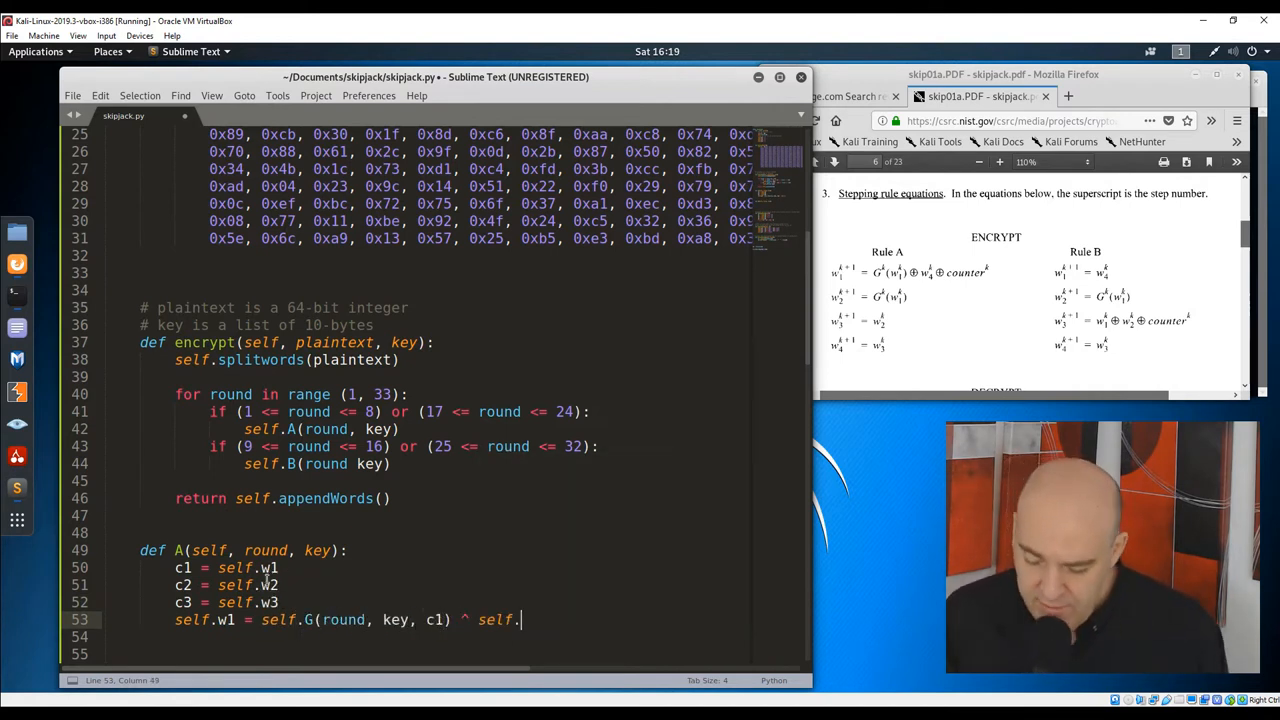
pyautogui.write('w4 ^ ro')
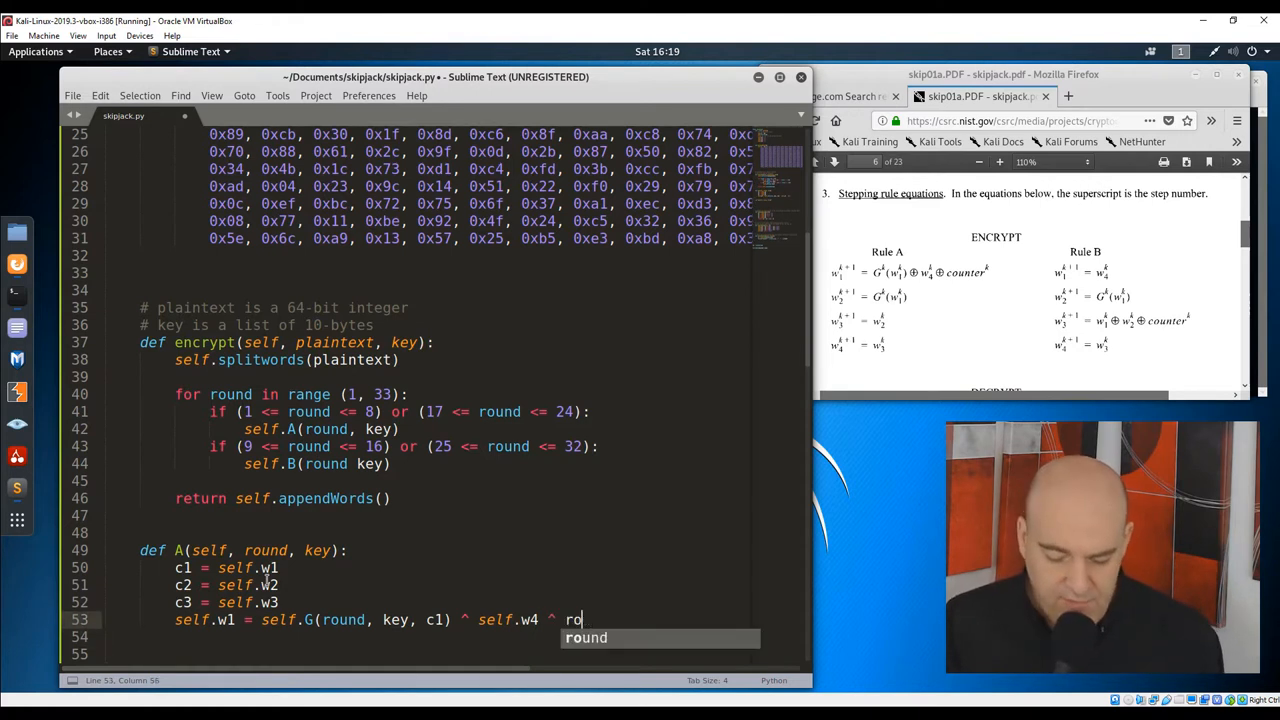
pyautogui.write('round')
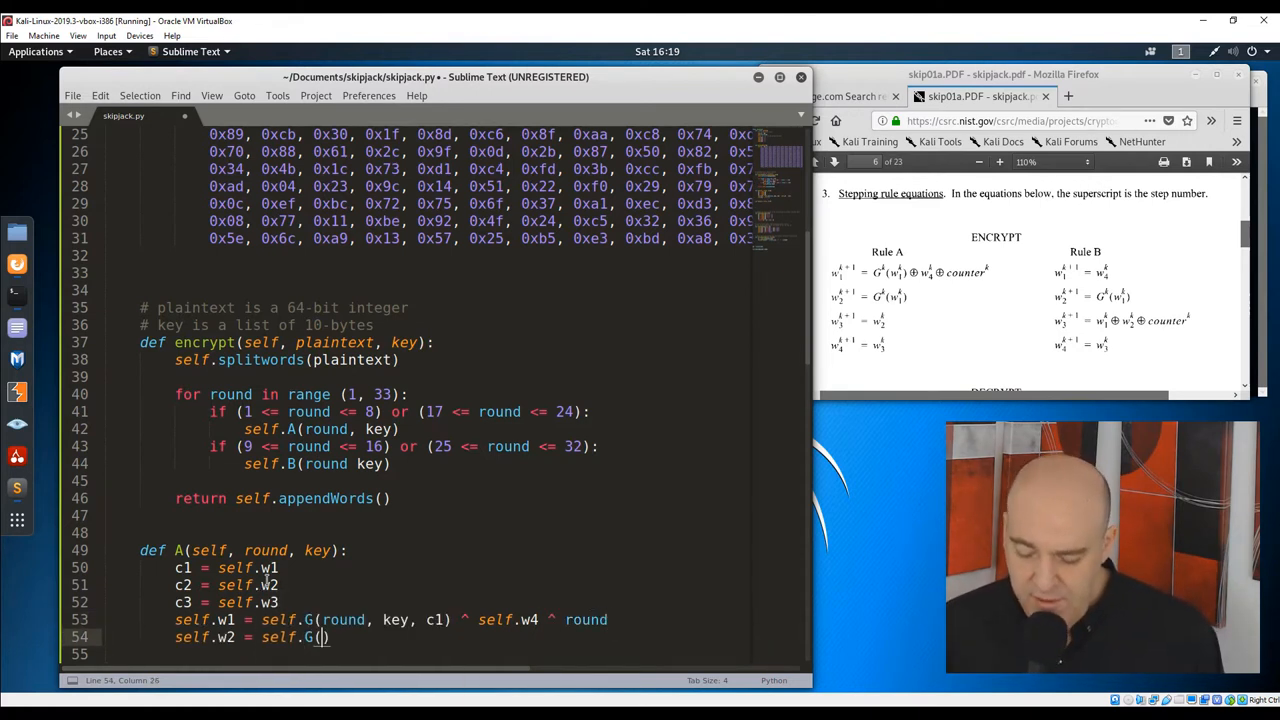
pyautogui.write('round, key, c1)')
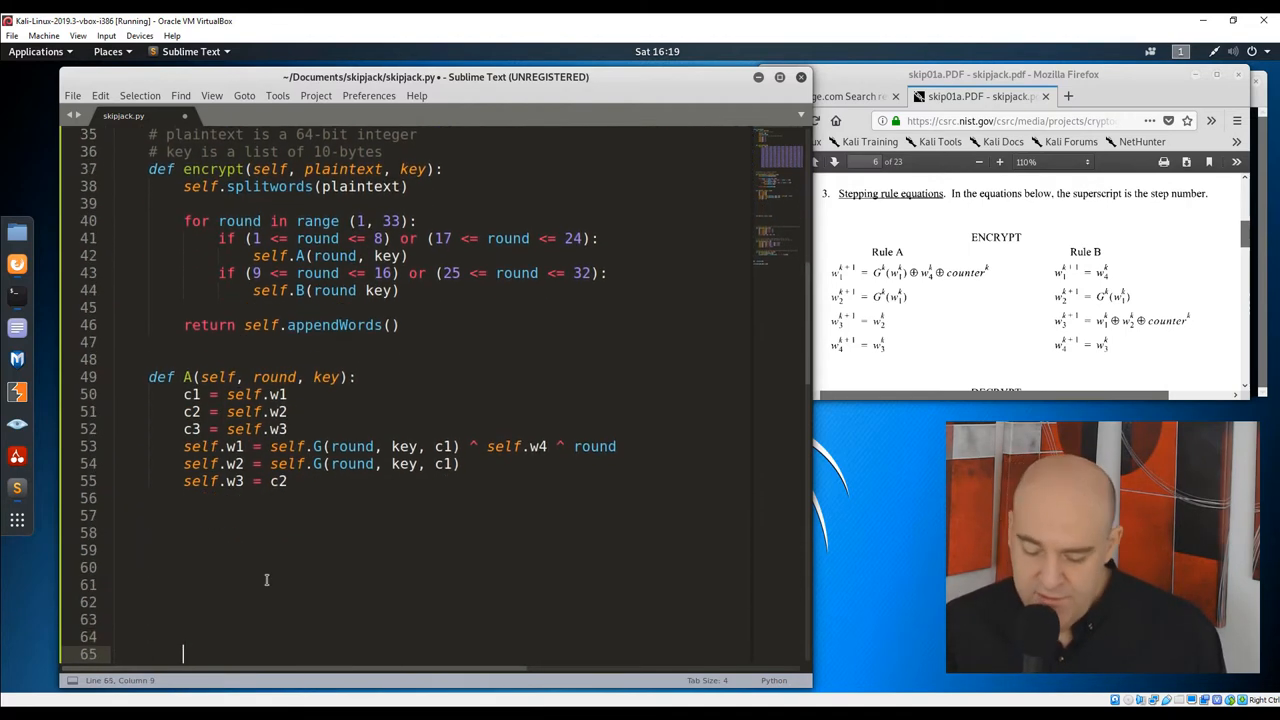
pyautogui.write('self.w4 = c3')
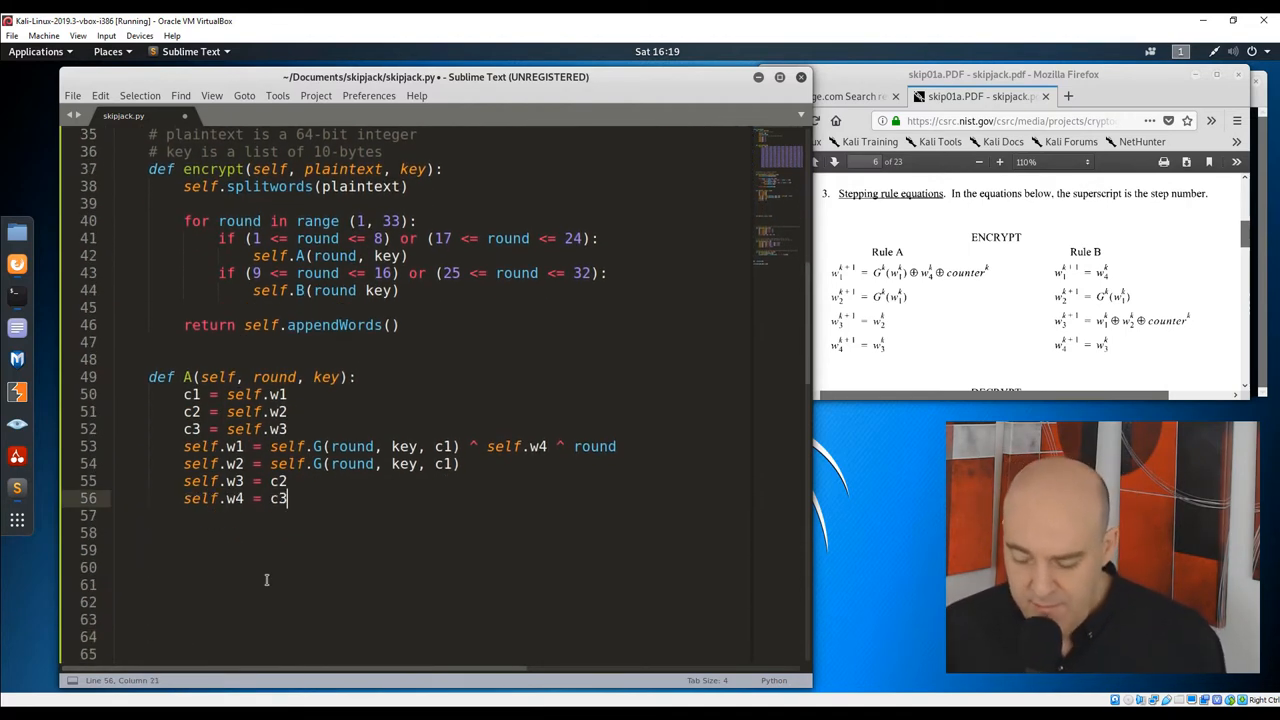
pyautogui.moveTo(250, 536)
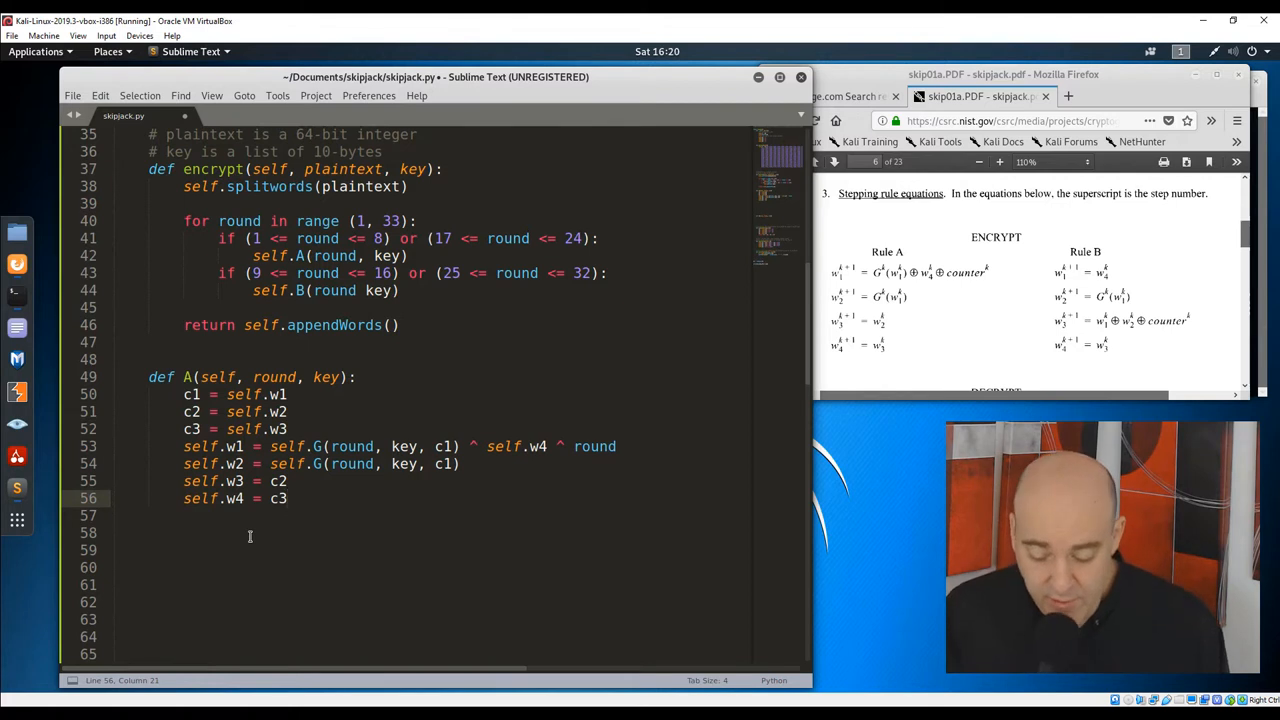
pyautogui.write('def')
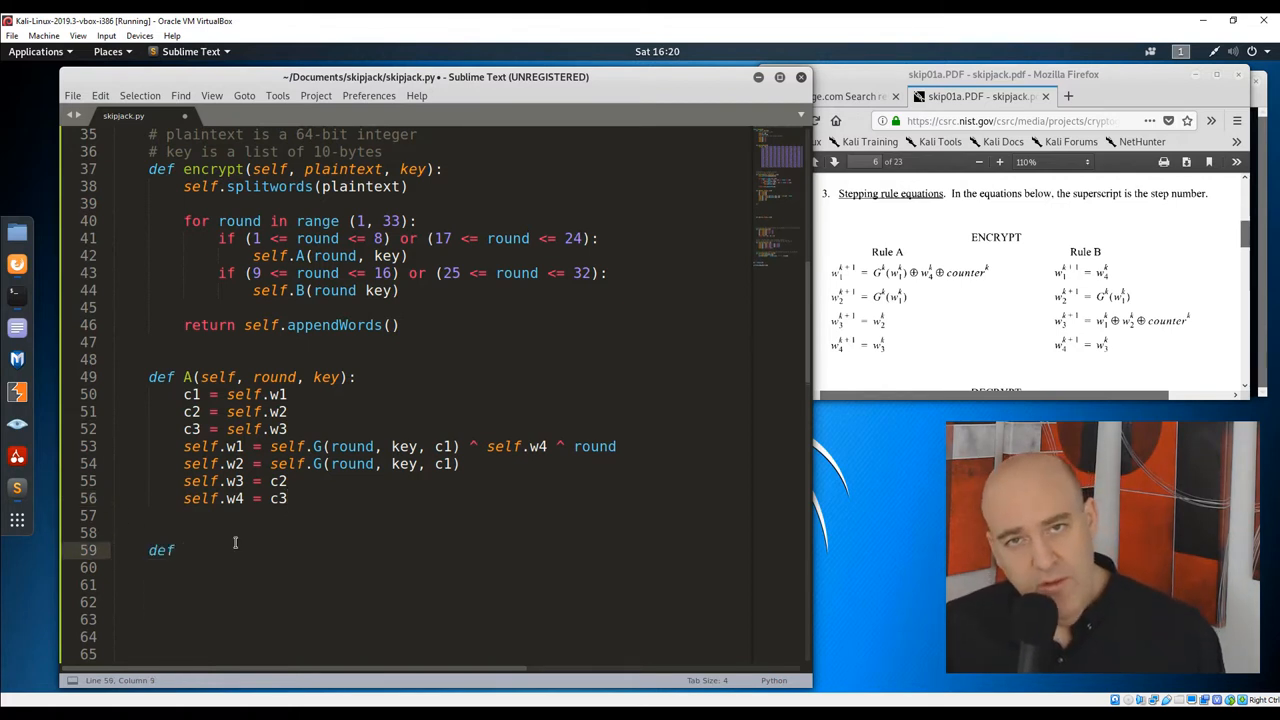
# - Define B(self, round, key) saving c1–c3, with w2 from G(key, c1), w3 = c1 ^ c2 ^ round and w4 = c3
pyautogui.write('B(self, round, key):')
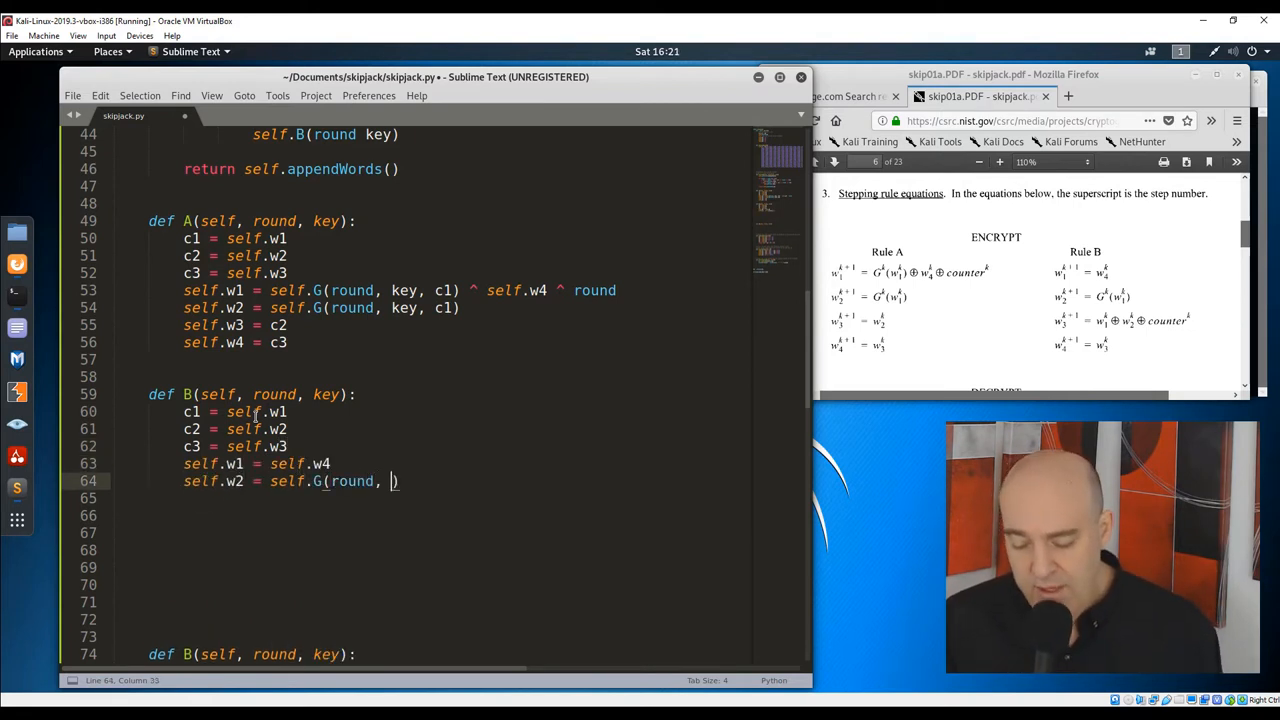
pyautogui.write('key, c1)')
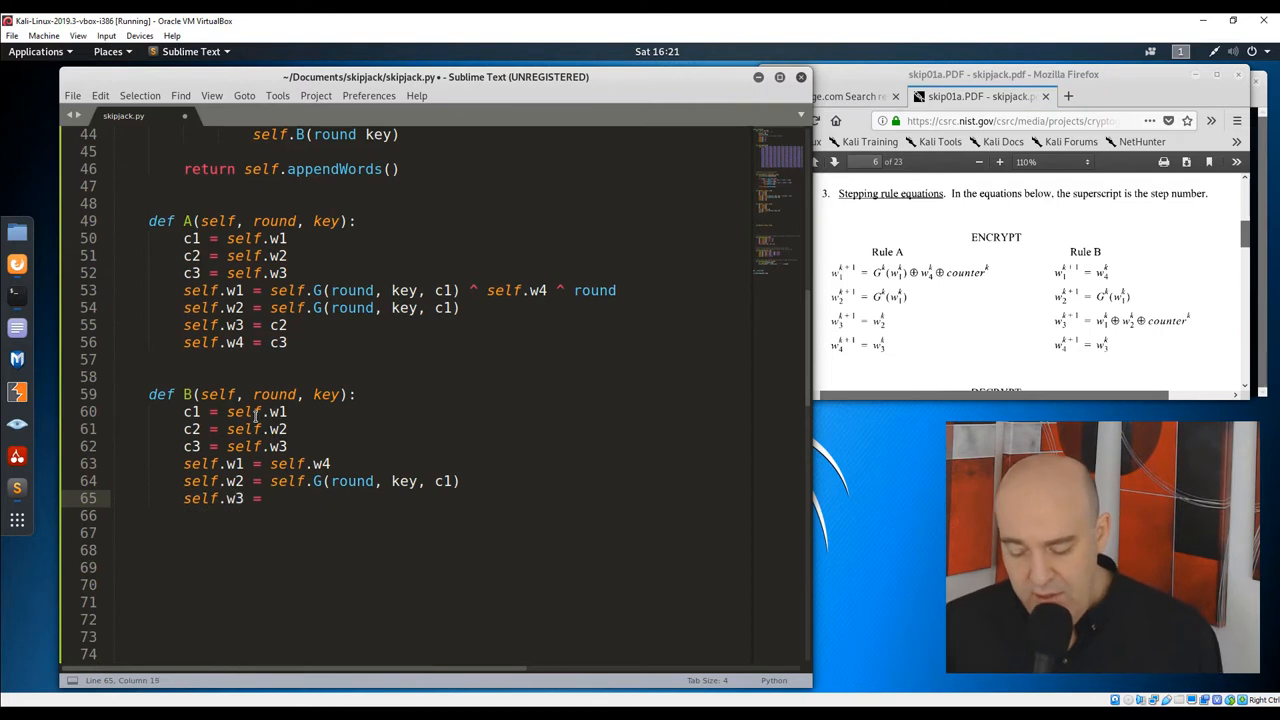
pyautogui.write('c1 ^ c2 ^ round')
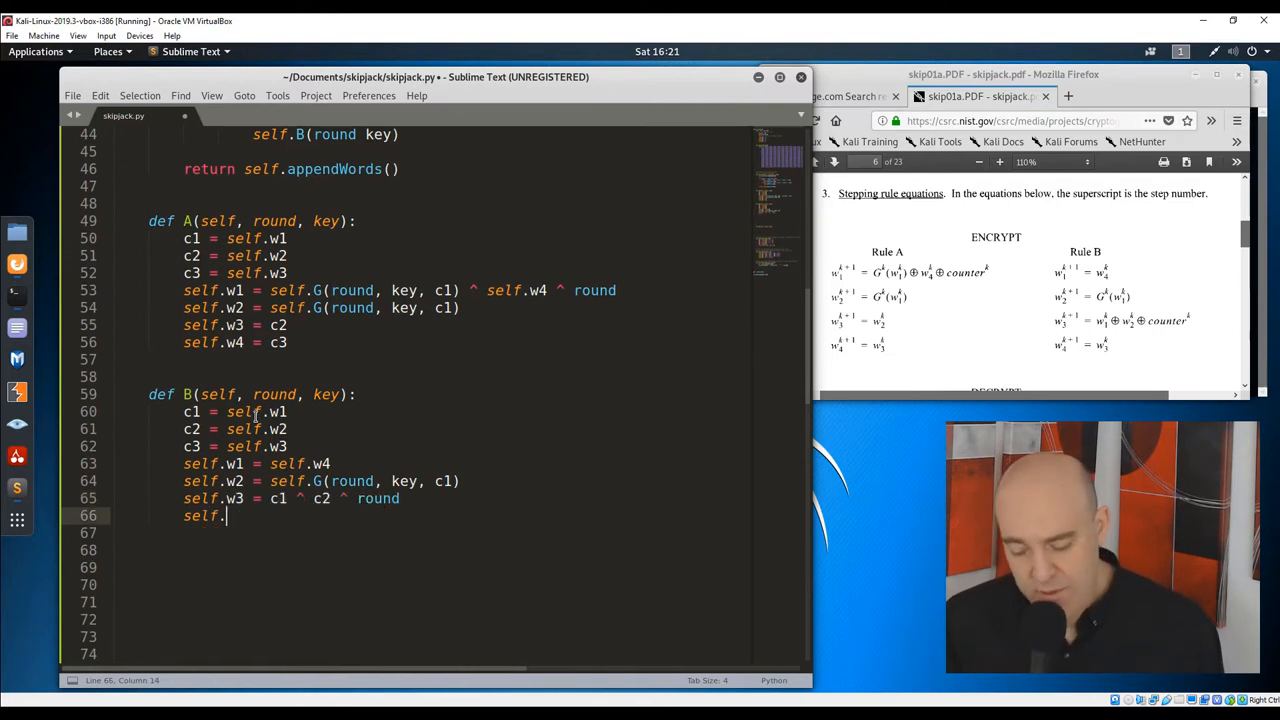
pyautogui.write('w4 = c3')
pyautogui.write('PT =')
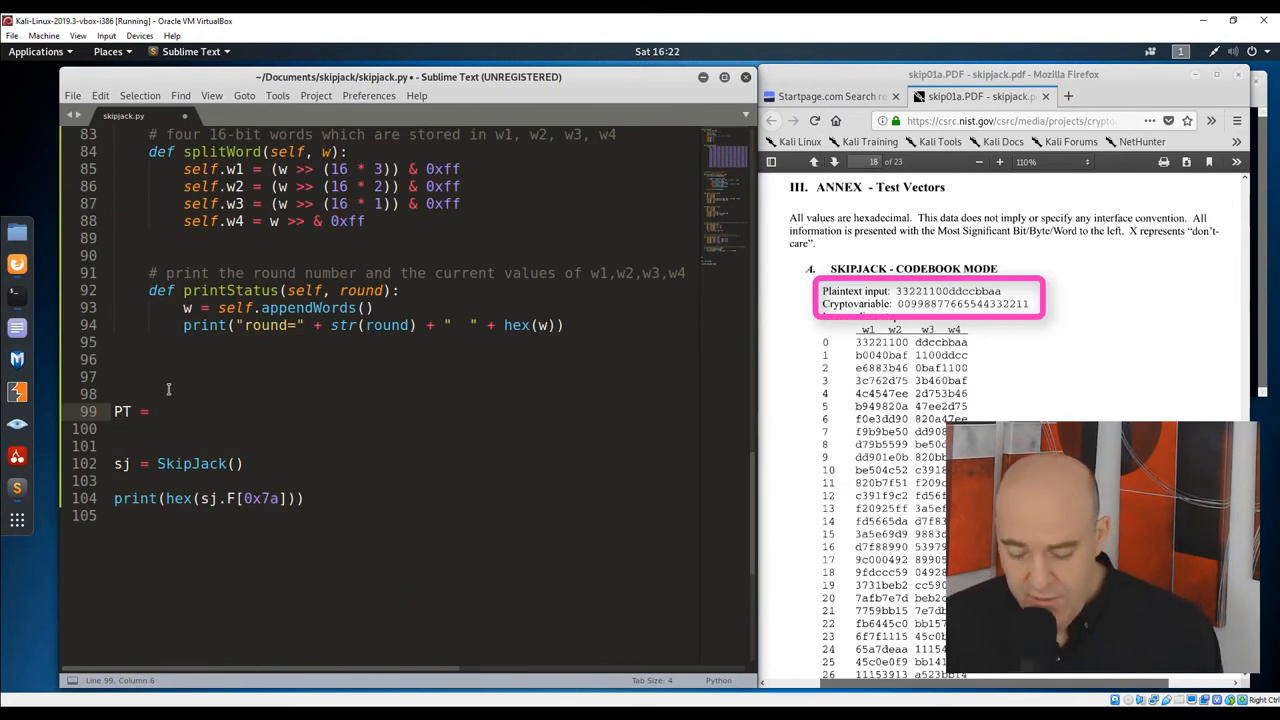
# - Set PT = 0x33221100ddccbbaa and KEY = [00, 99, 88, 77, 66, 55, 44, 33, 22, 11] in the test code
pyautogui.write('0x33221100dd')
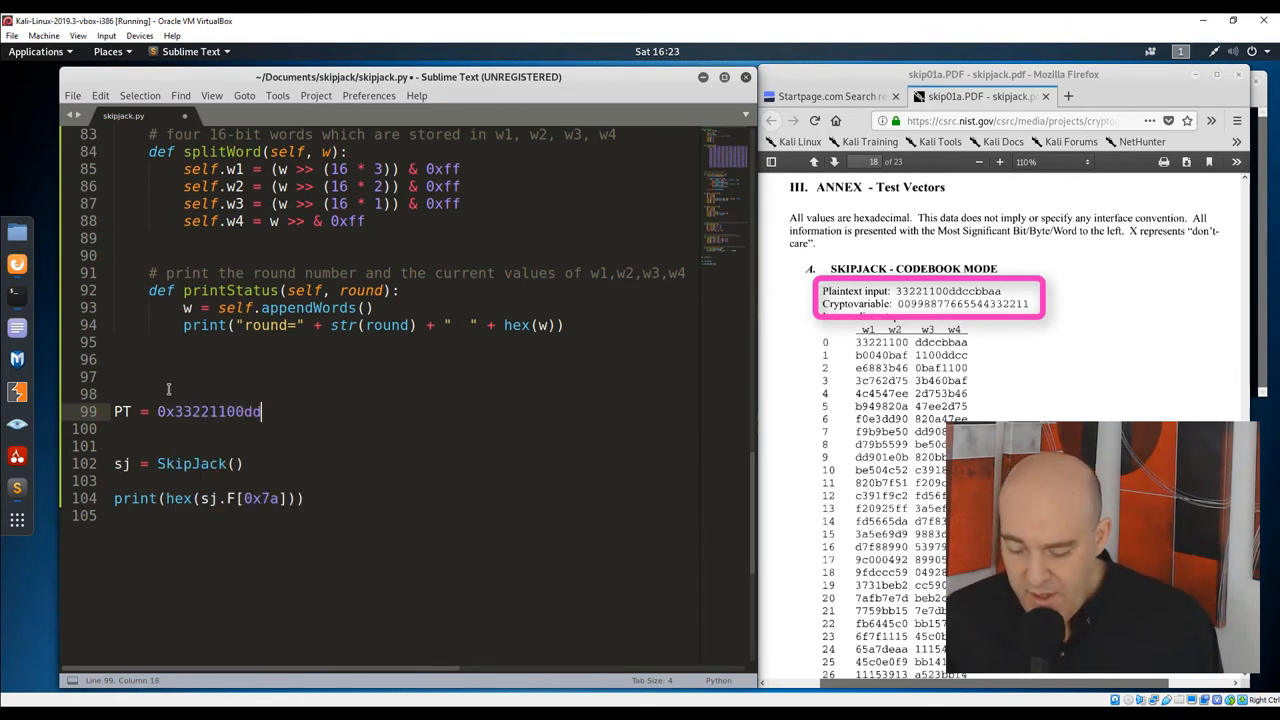
pyautogui.write('ccbaa')
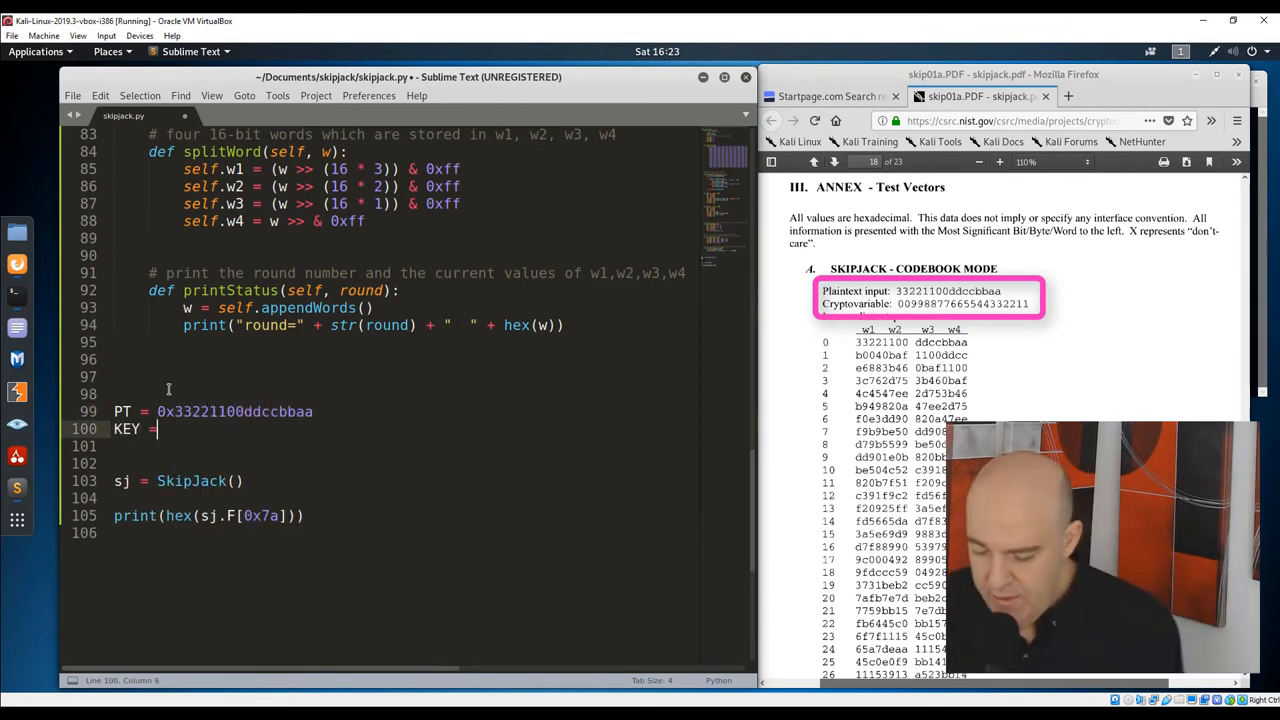
pyautogui.write('[]')
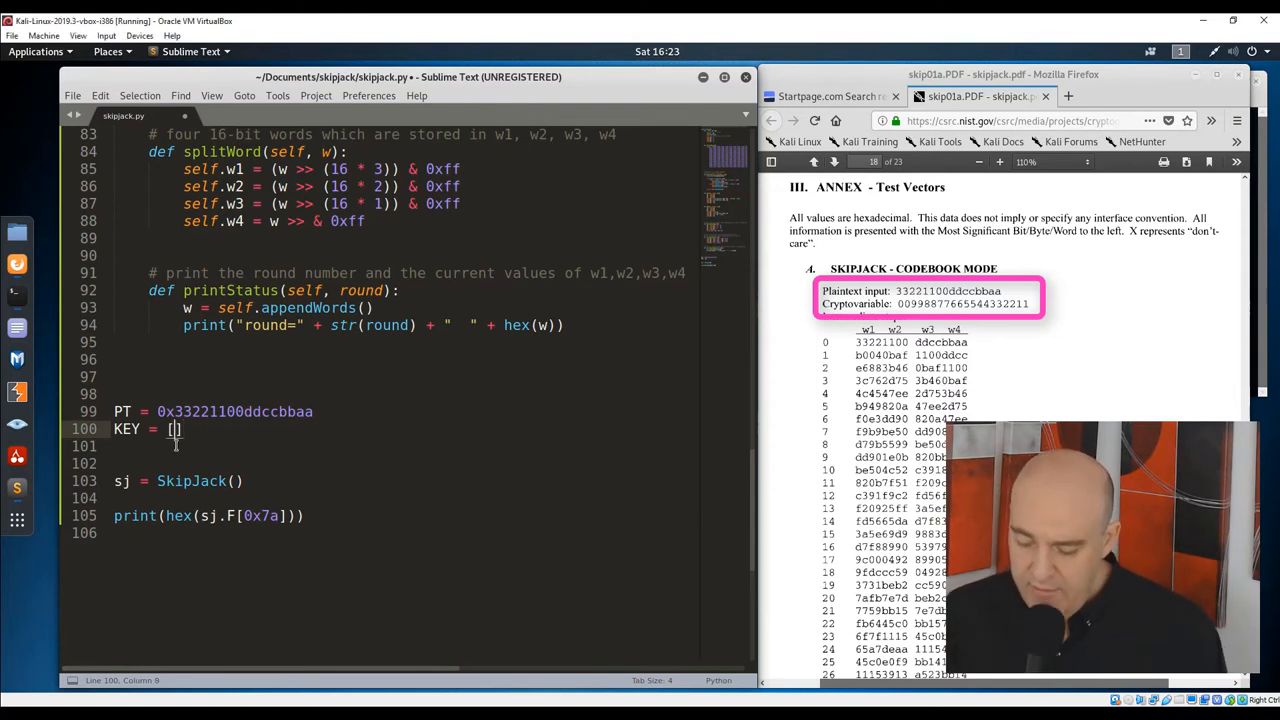
pyautogui.write('00, 99, 88, 77, 66')
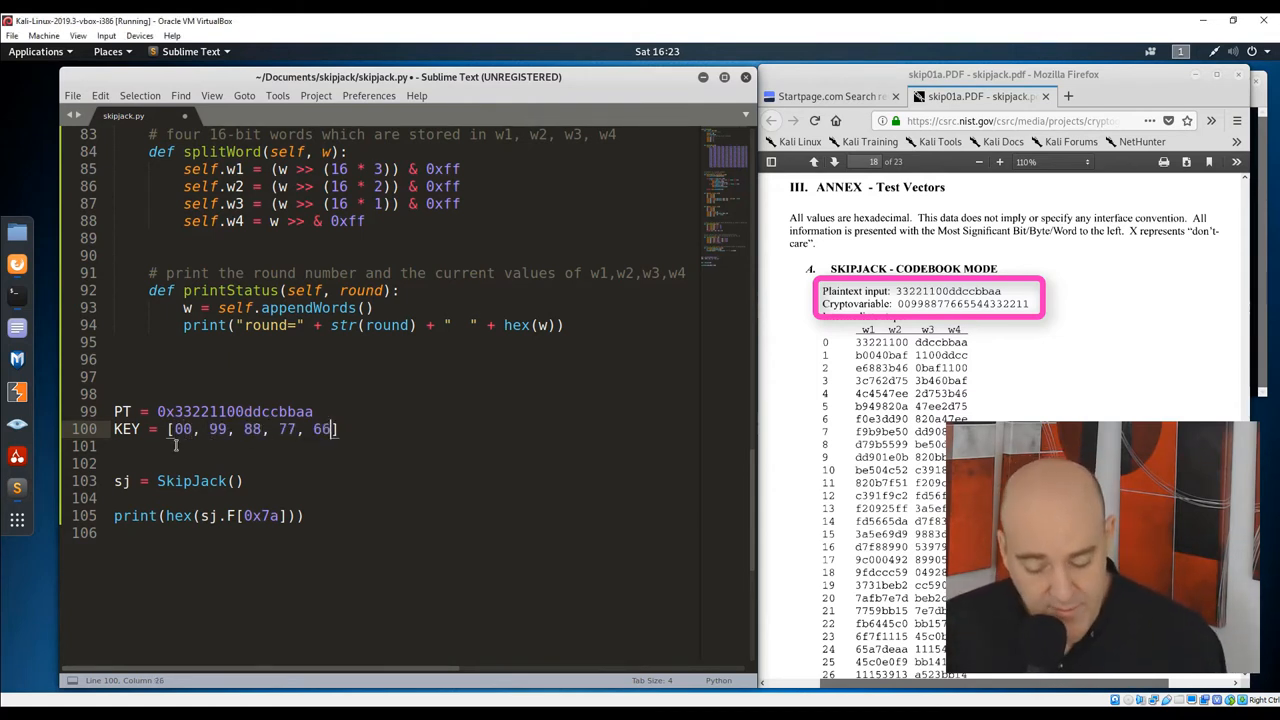
pyautogui.write(', 55, 44, 33, 22, 11')
pyautogui.click(404, 464)
pyautogui.write('CT =')
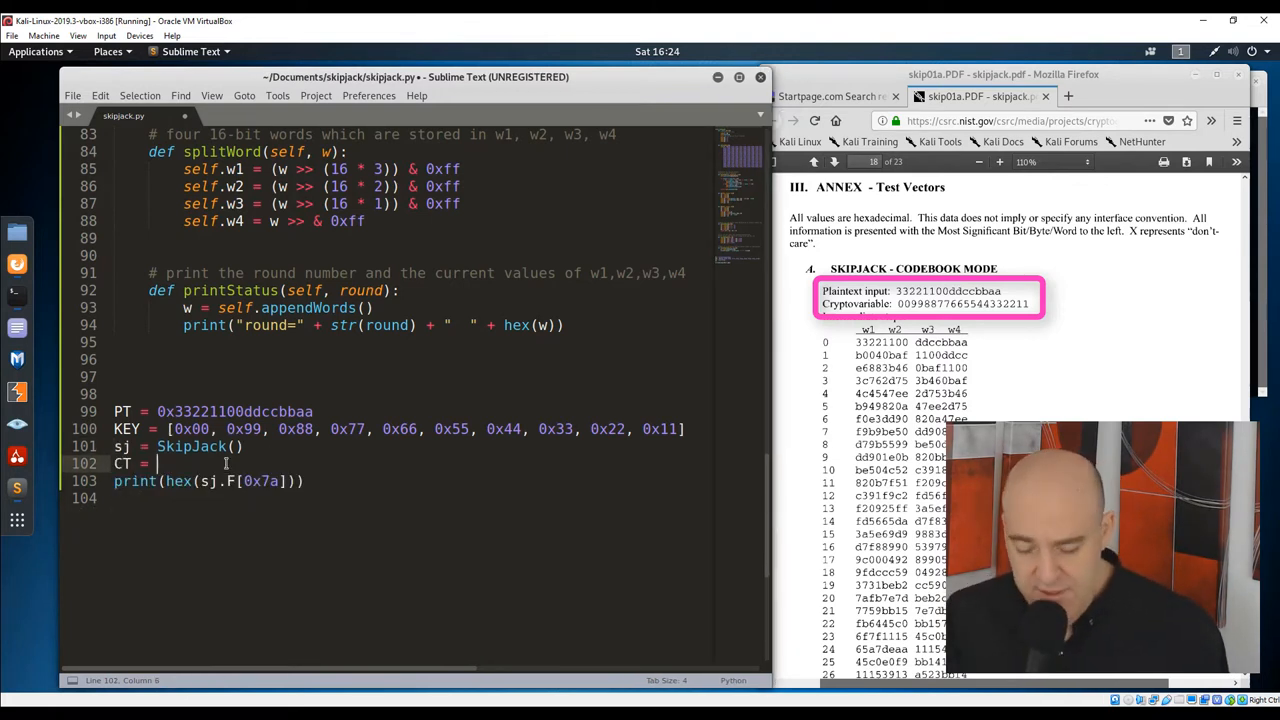
# - Store CT = sj.encrypt(PT, KEY) in the test code
pyautogui.write('sj.encrypt(PT, KEY)')
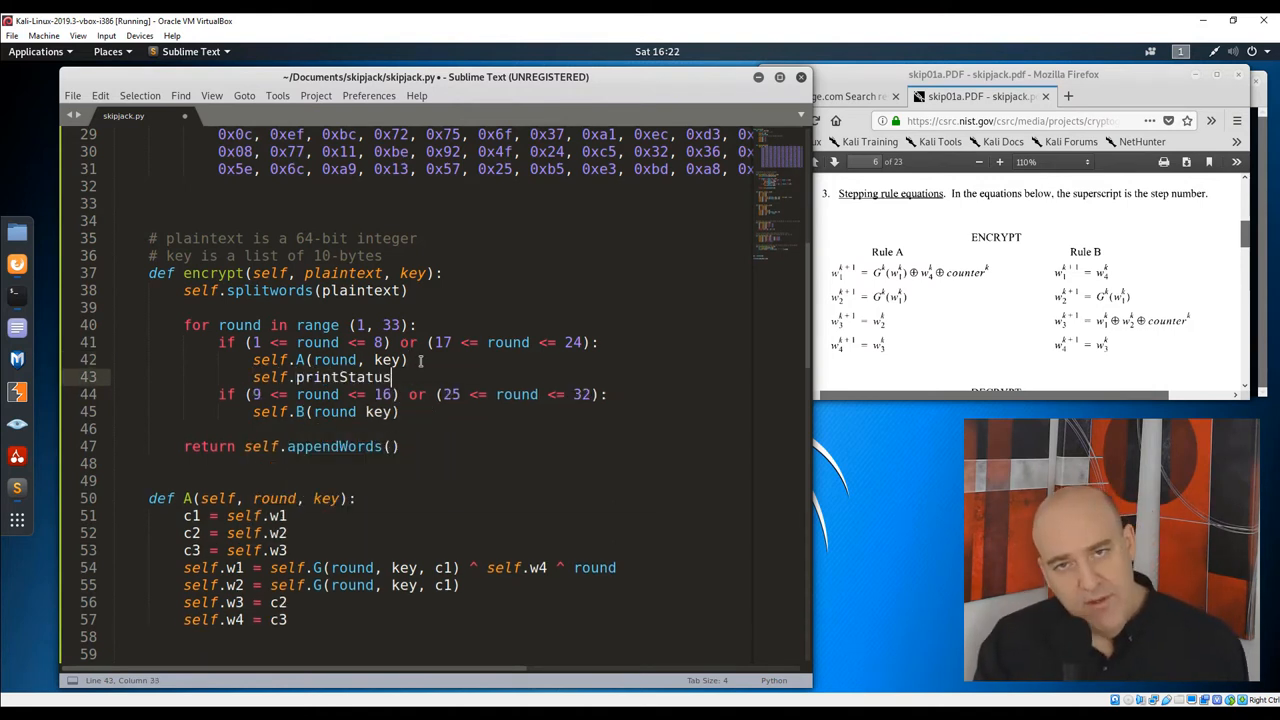
# - Call self.printStatus(round) after A and B, widen splitWord masks to 0xffff, and save
pyautogui.write('(round)')
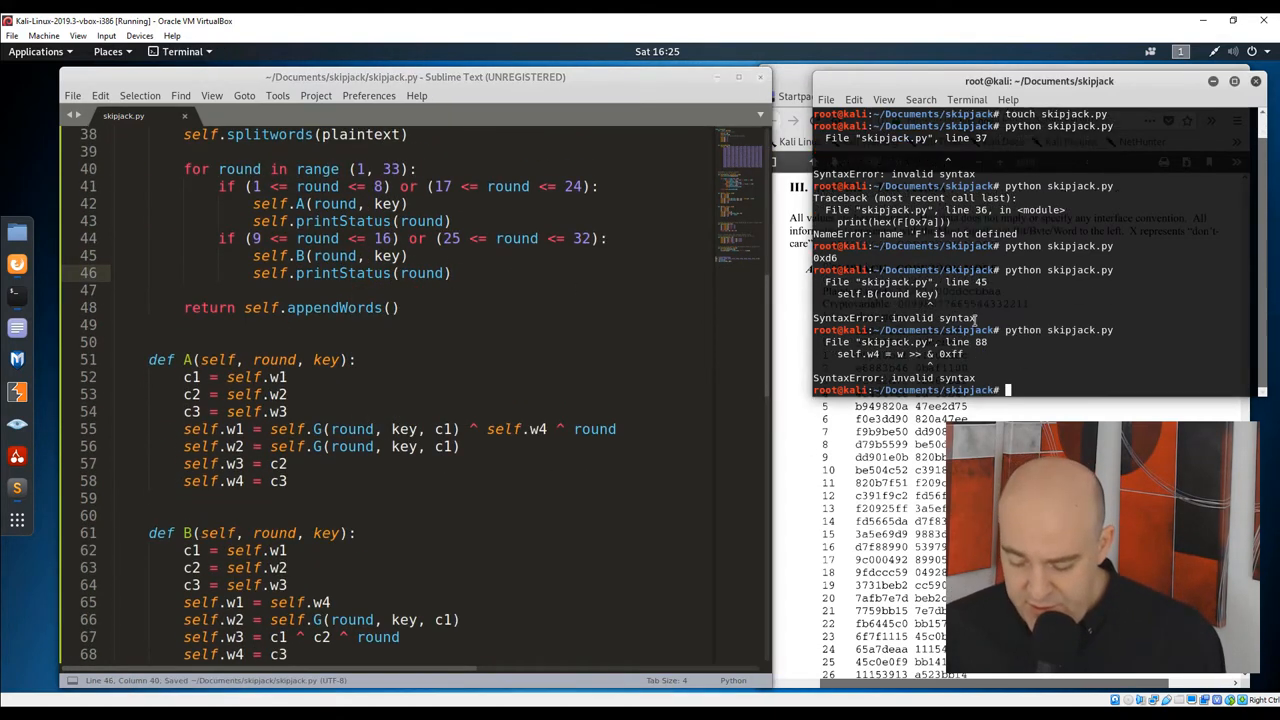
pyautogui.scroll(-3)
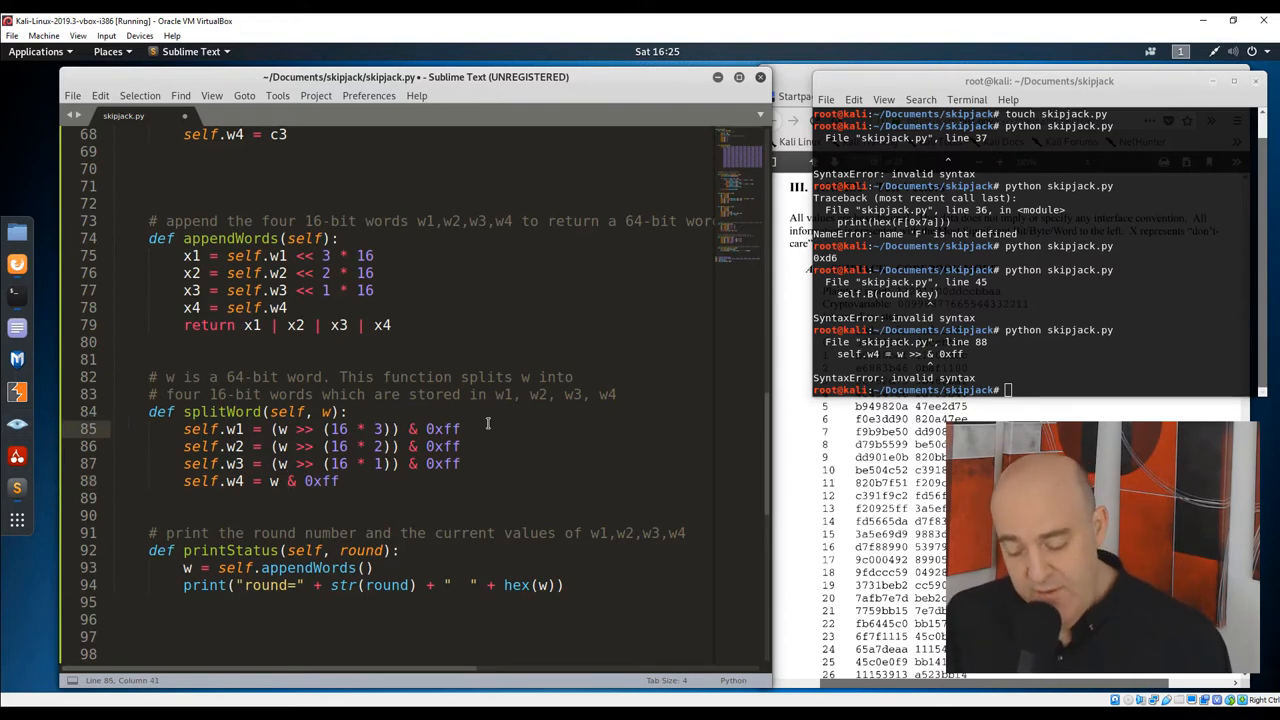
pyautogui.write('ff')
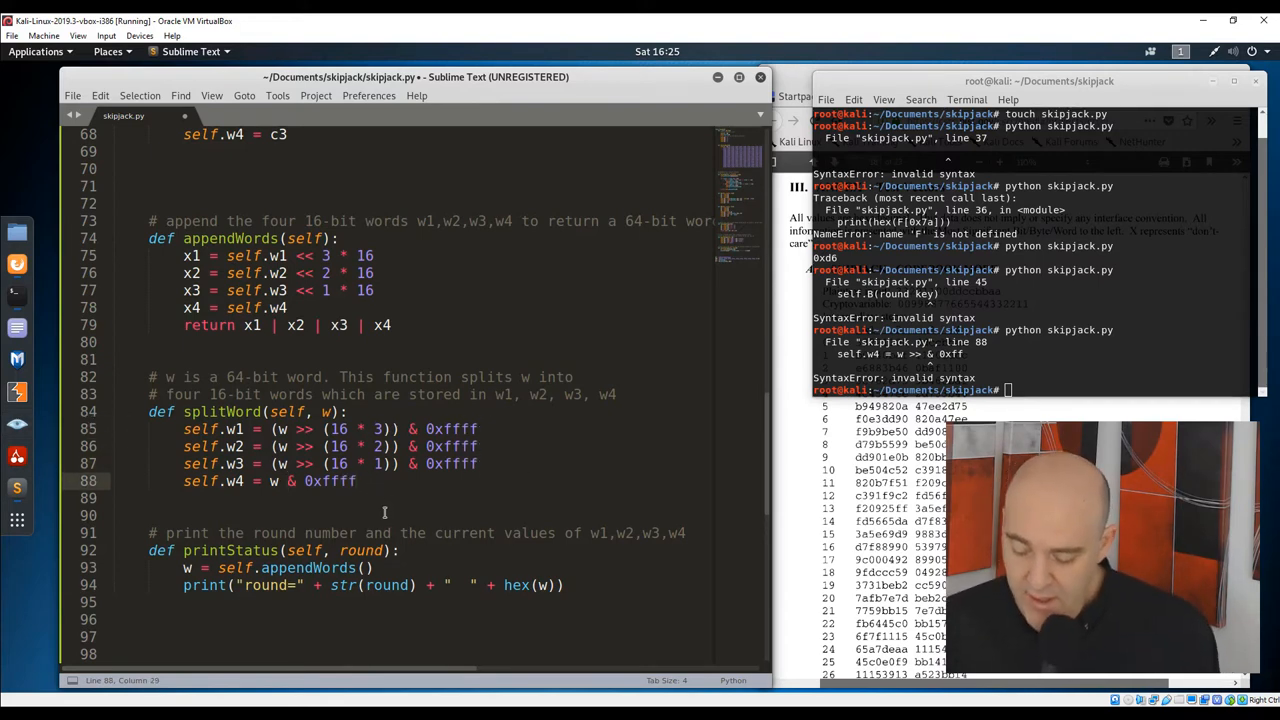
pyautogui.press('Return')
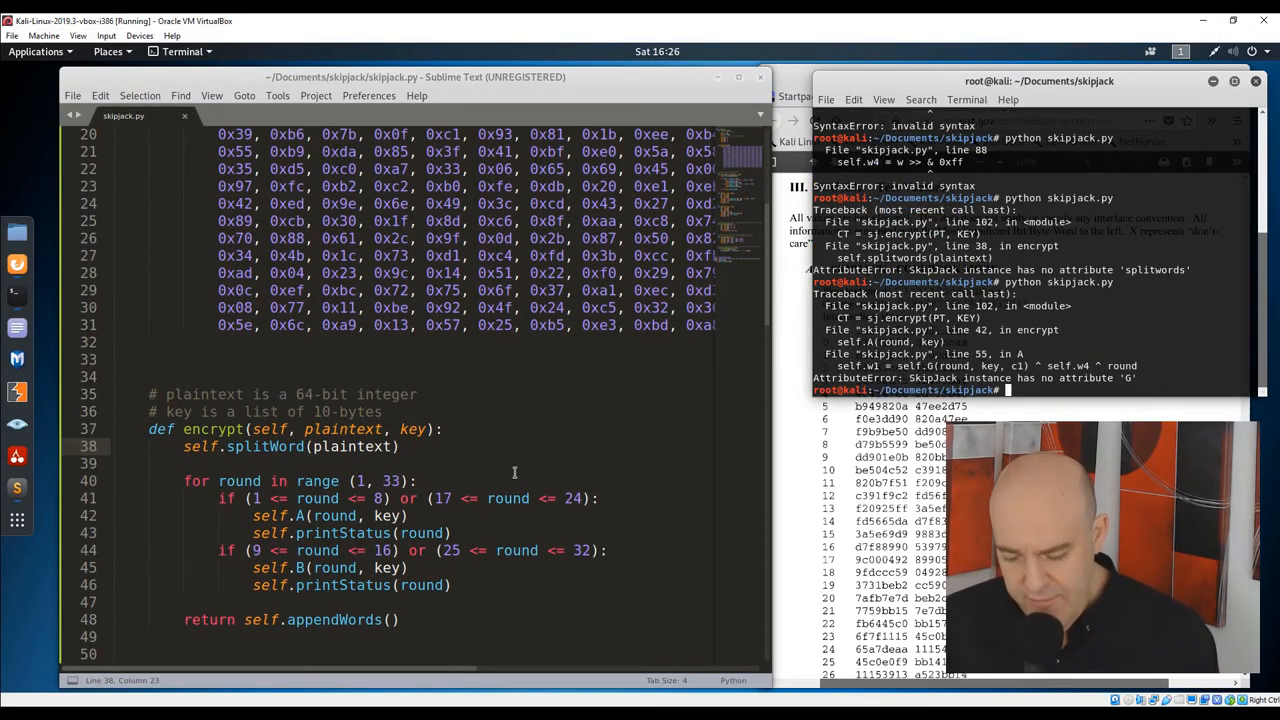
# - Below B, note w is a 16-bit integer, define G with g = [0] * 6 and start assigning g[0]
pyautogui.scroll(-3)
pyautogui.write('def G(self, round, key, w')
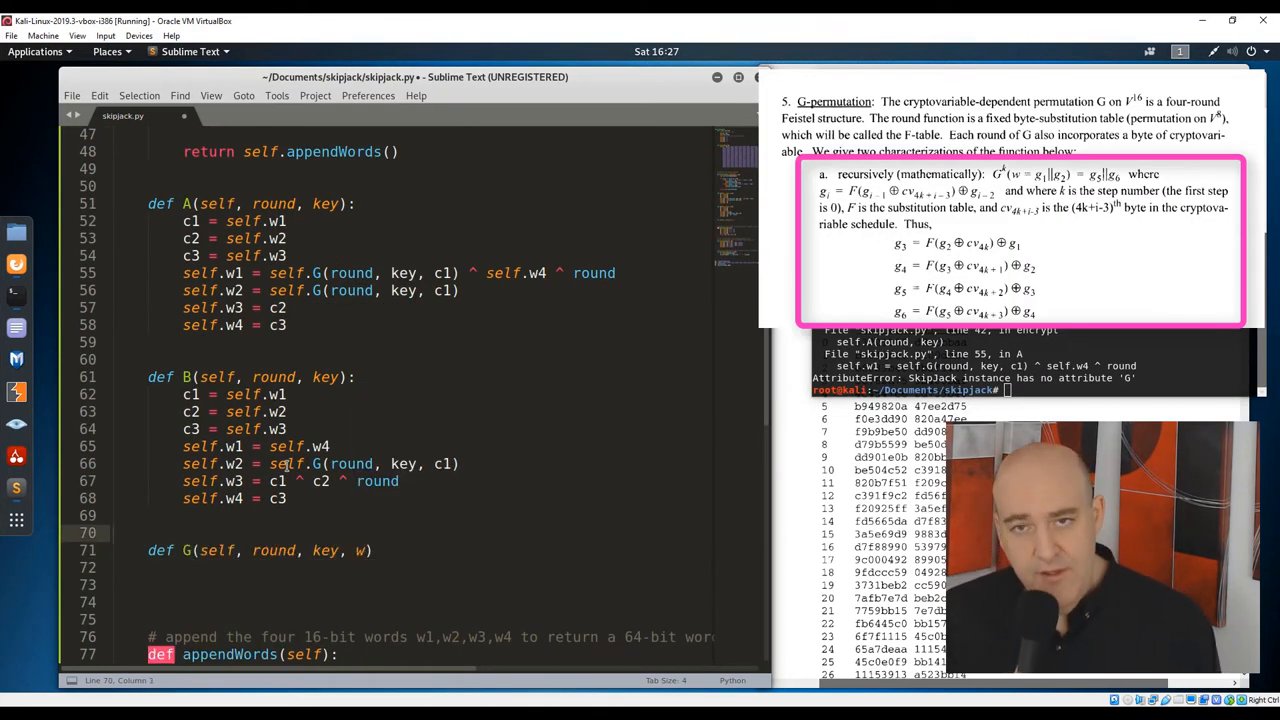
pyautogui.write('# w is a 16-bit integer')
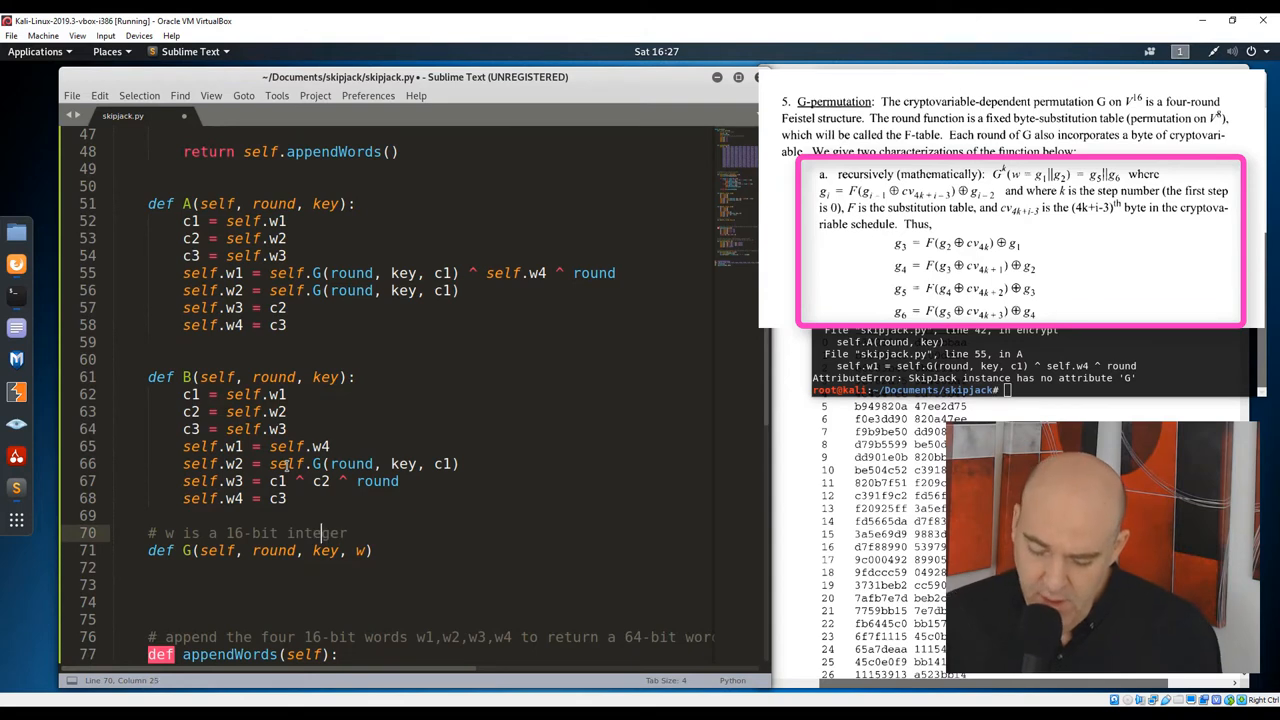
pyautogui.scroll(-3)
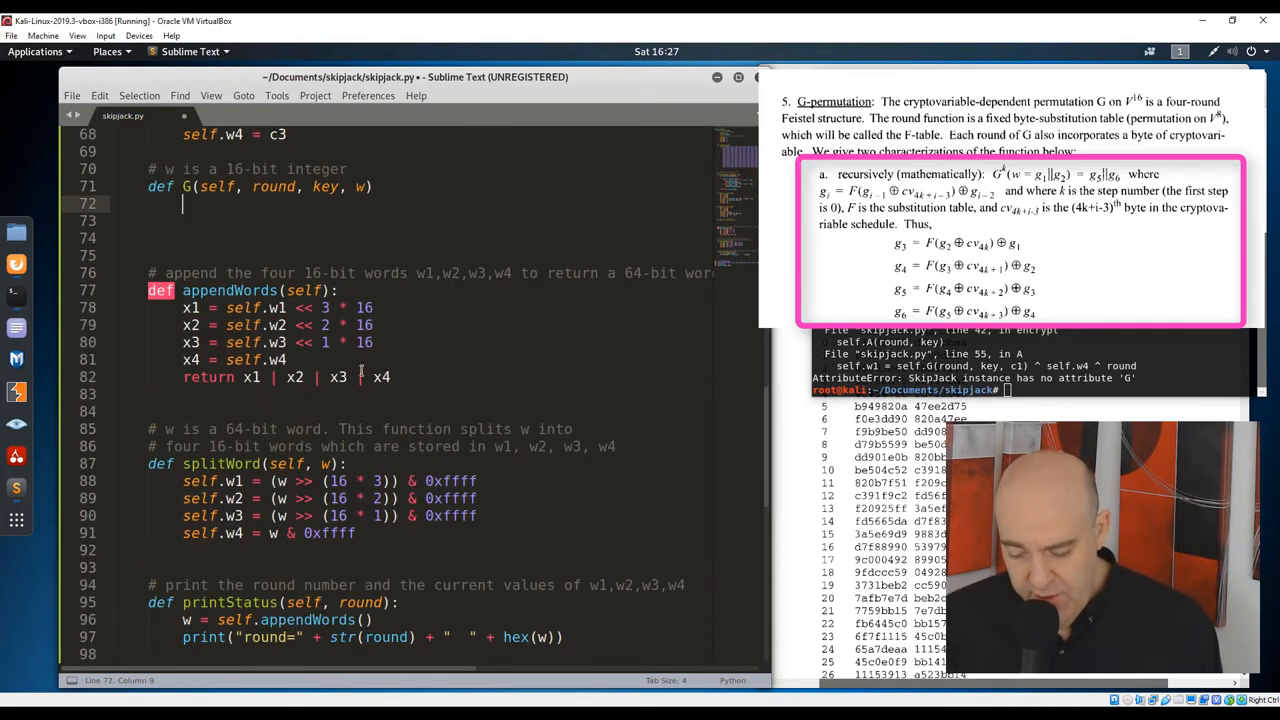
pyautogui.write('g =')
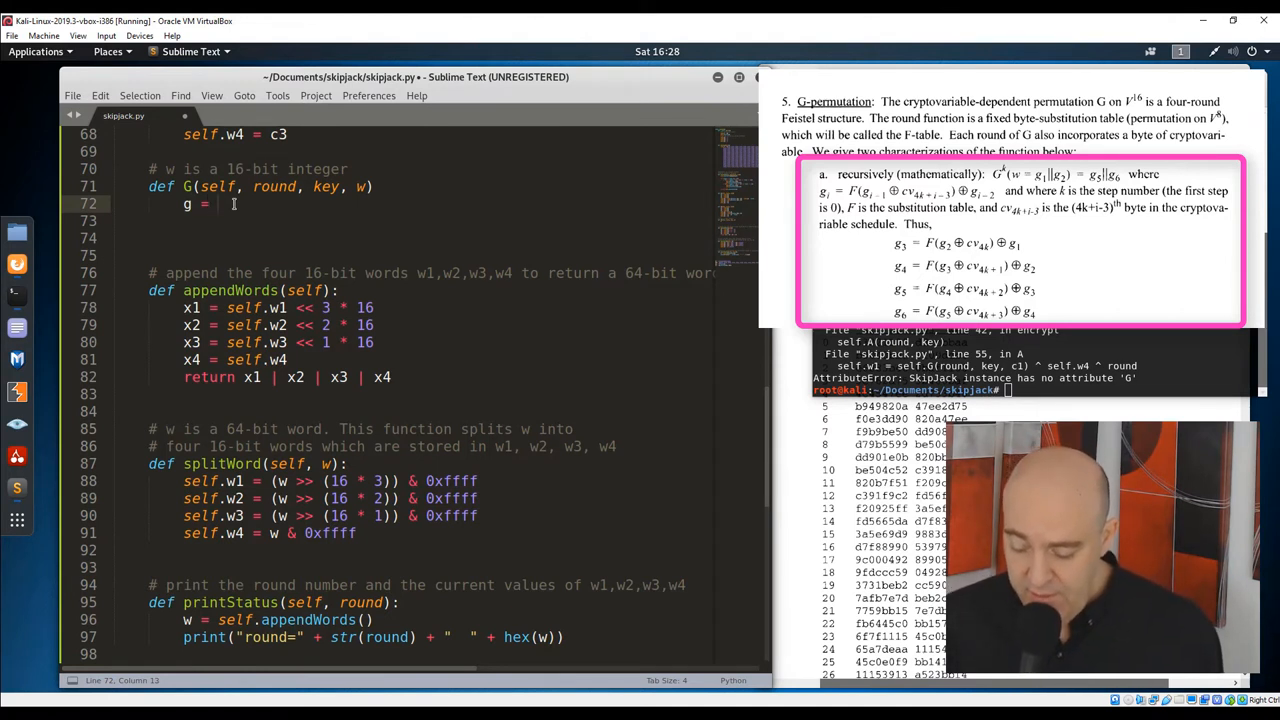
pyautogui.write('[0]')
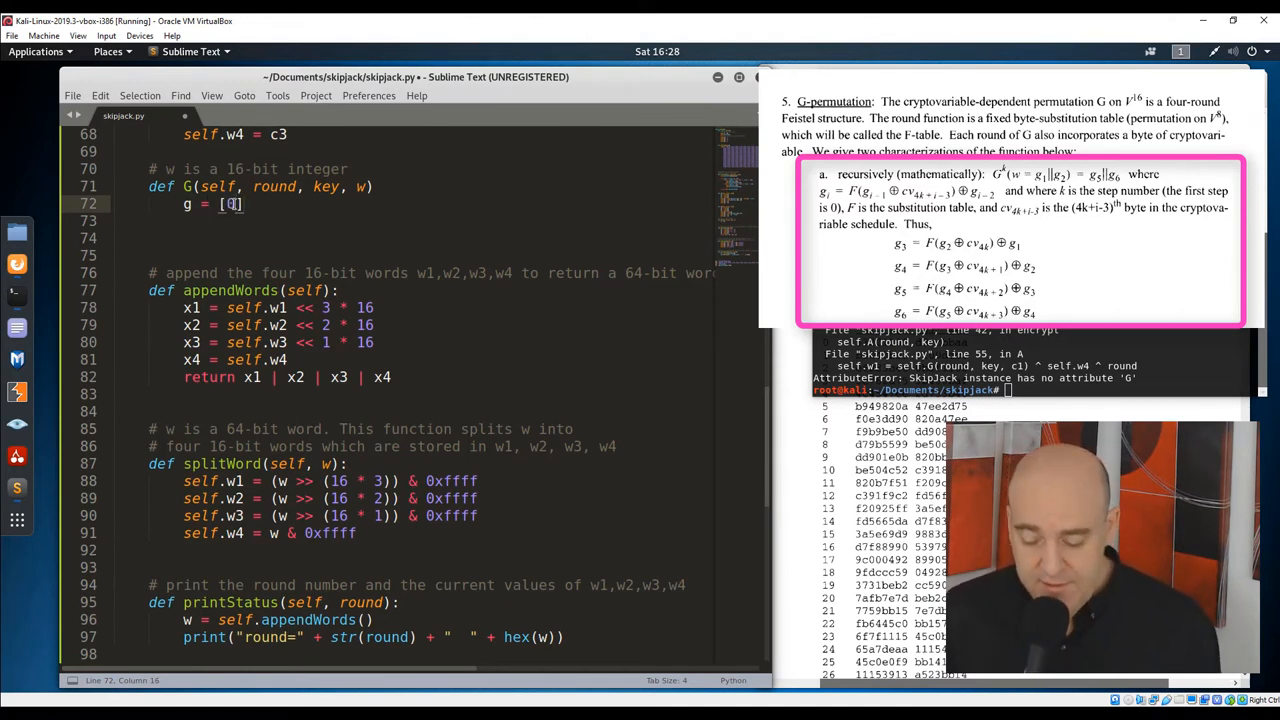
pyautogui.write('* 6')
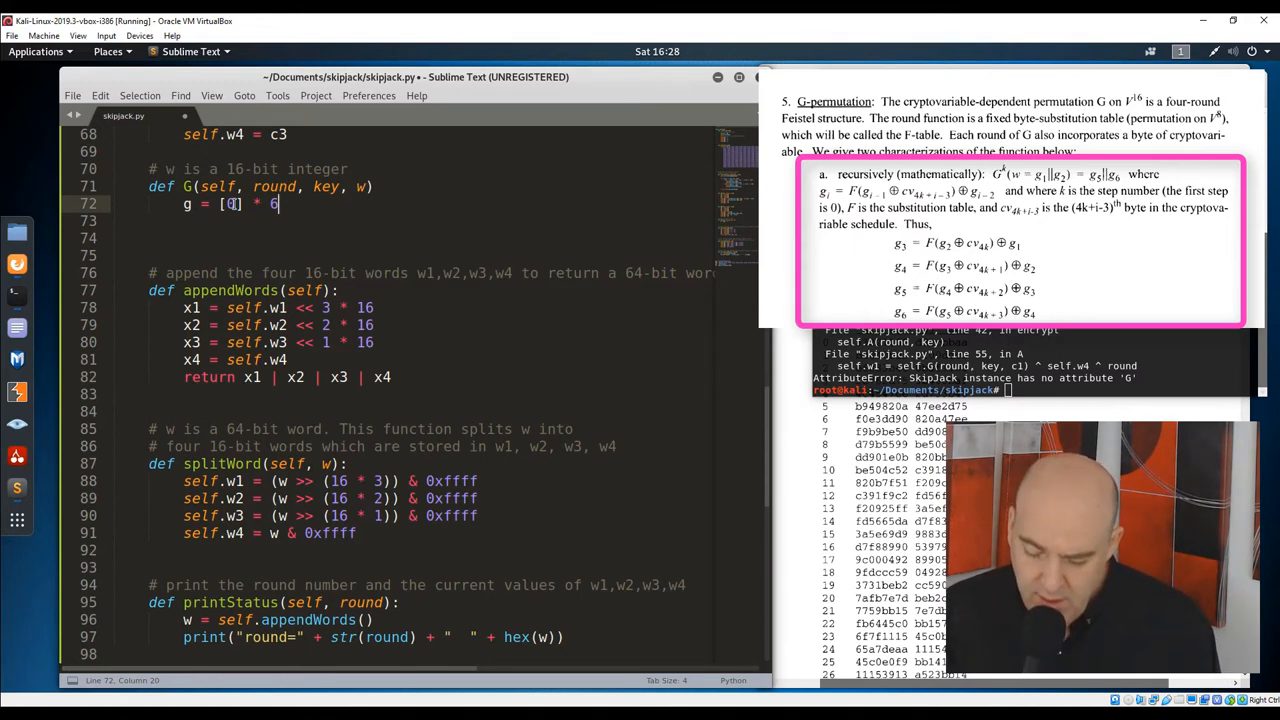
pyautogui.write('g[0] = (w >> 8')
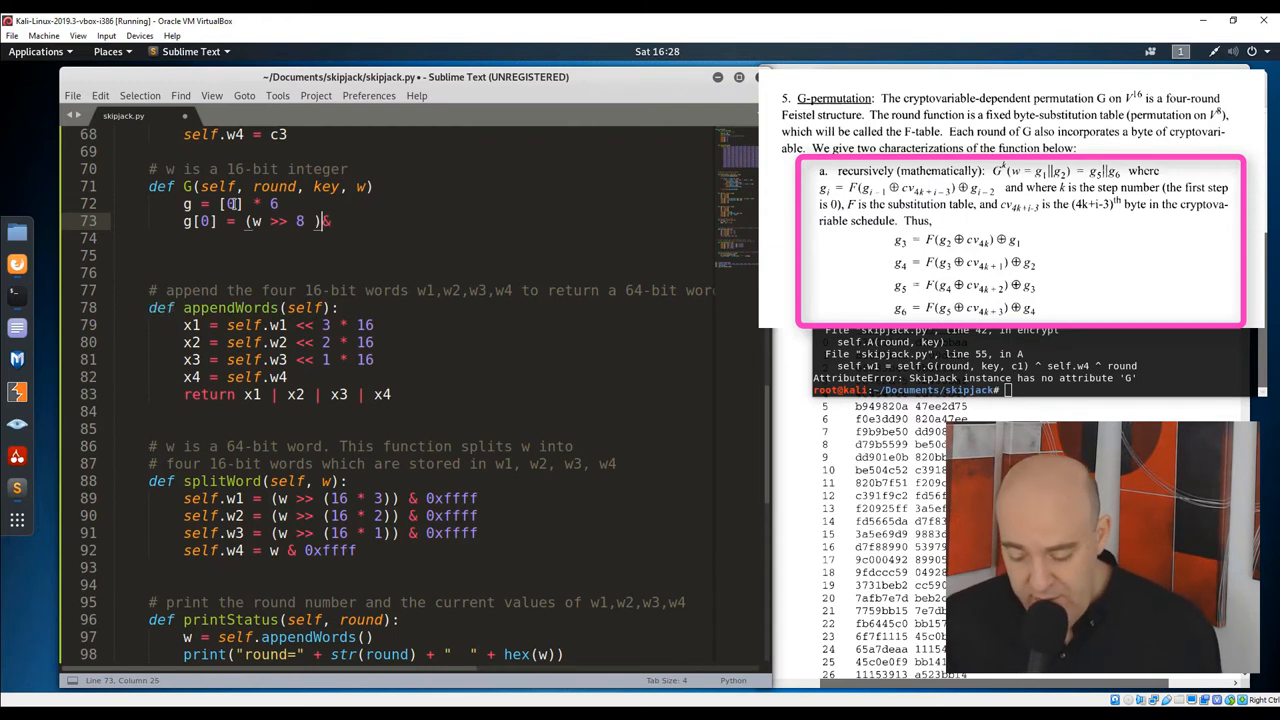
# - Set g[0] = (w >> 8) & 0xff, g[1] = w & 0xff and j = (4 * (round - 1)) % 10
pyautogui.write('& 0xff')
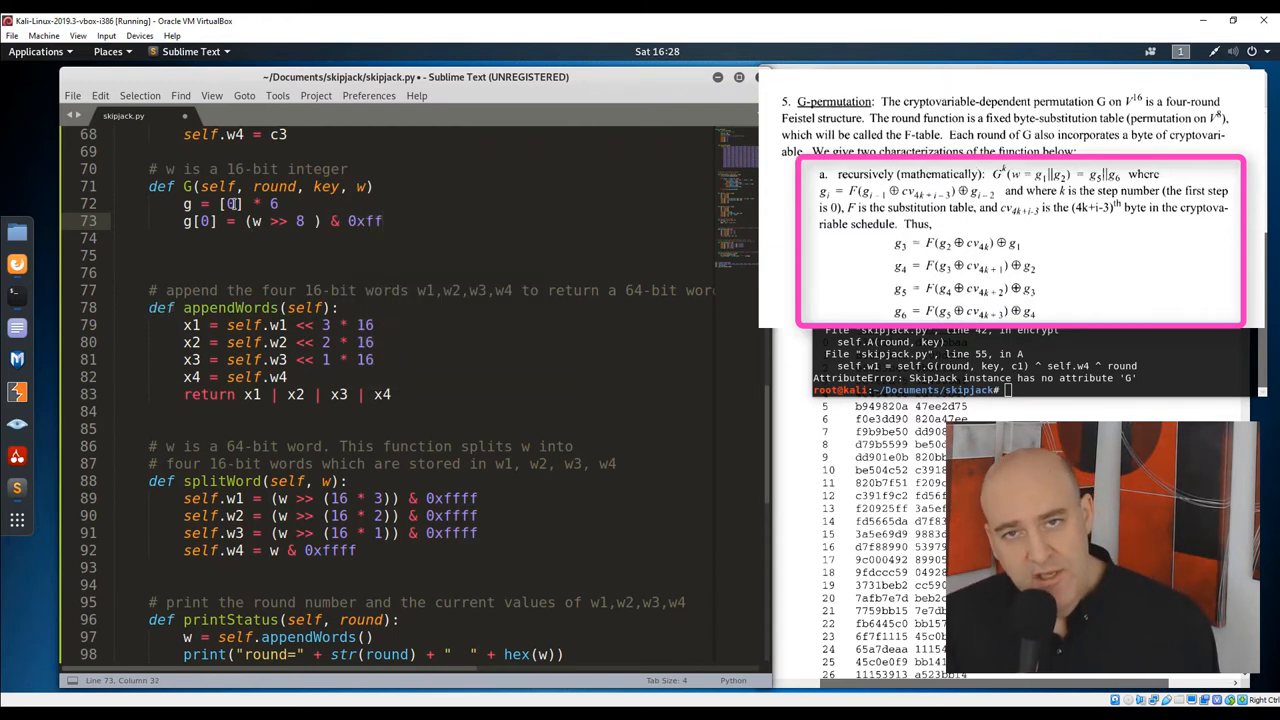
pyautogui.write('g[1] = w')
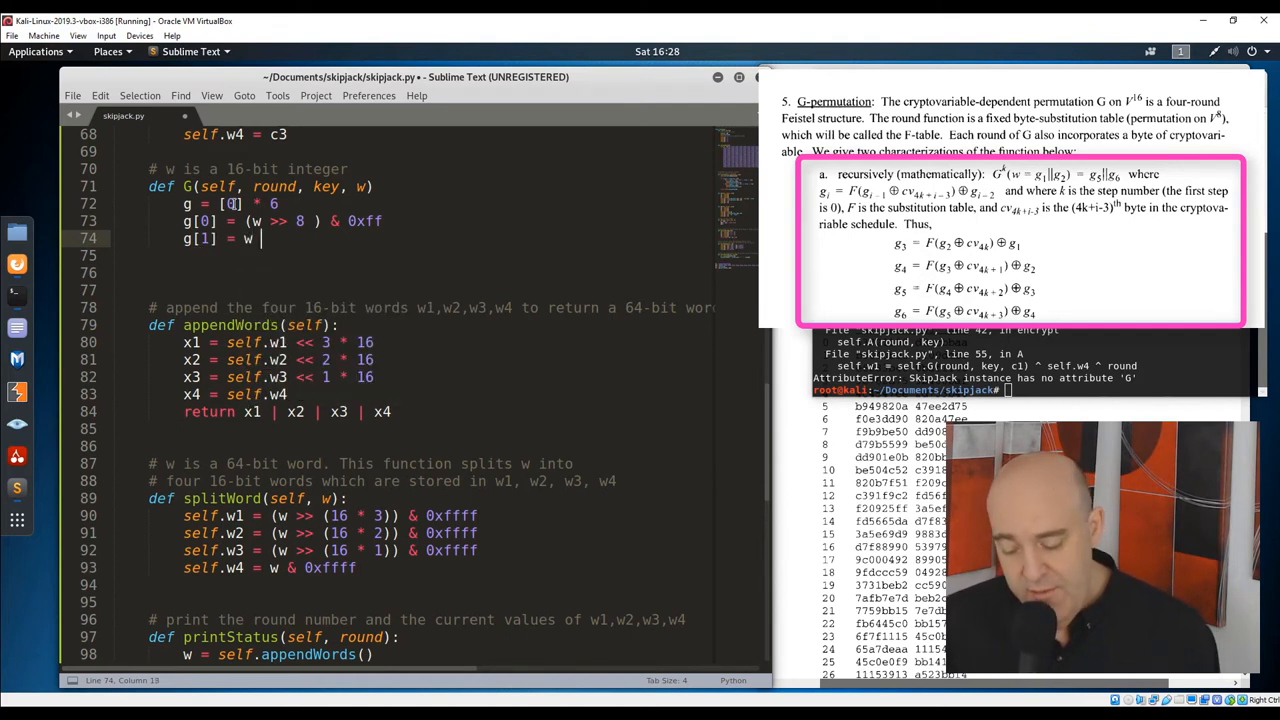
pyautogui.write('& 0xff')
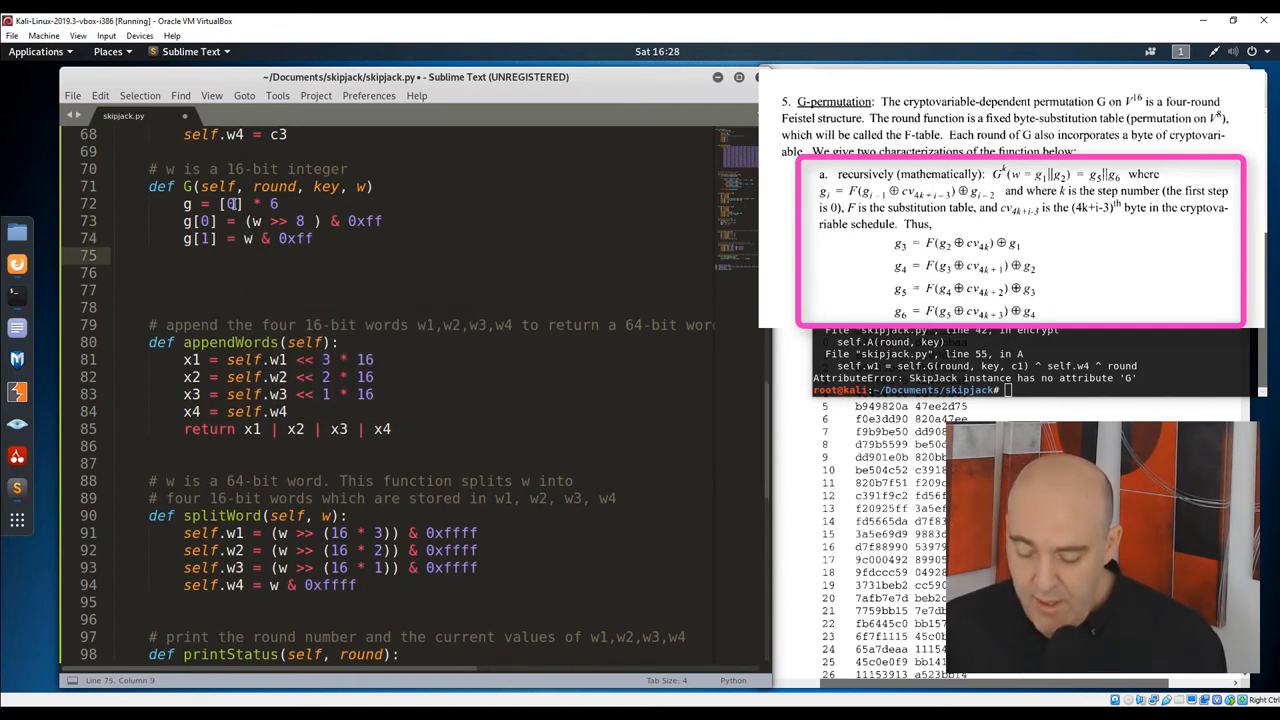
pyautogui.write('j =')
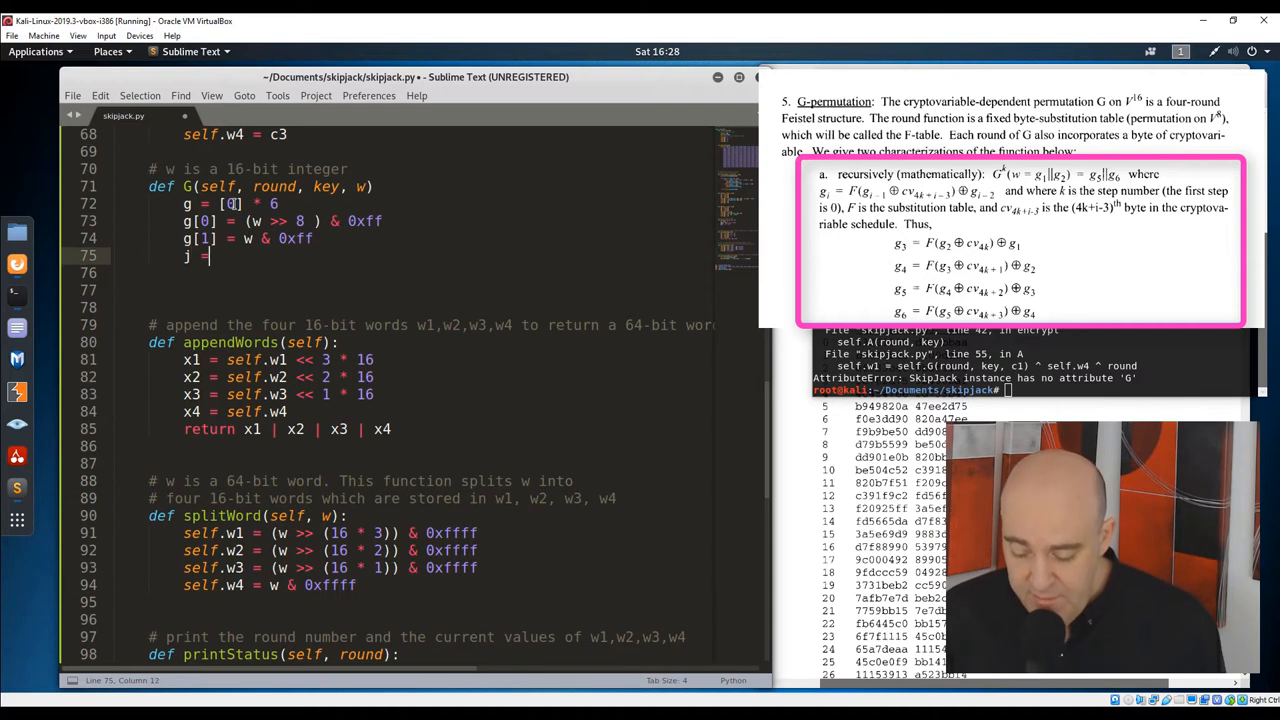
pyautogui.write('()')
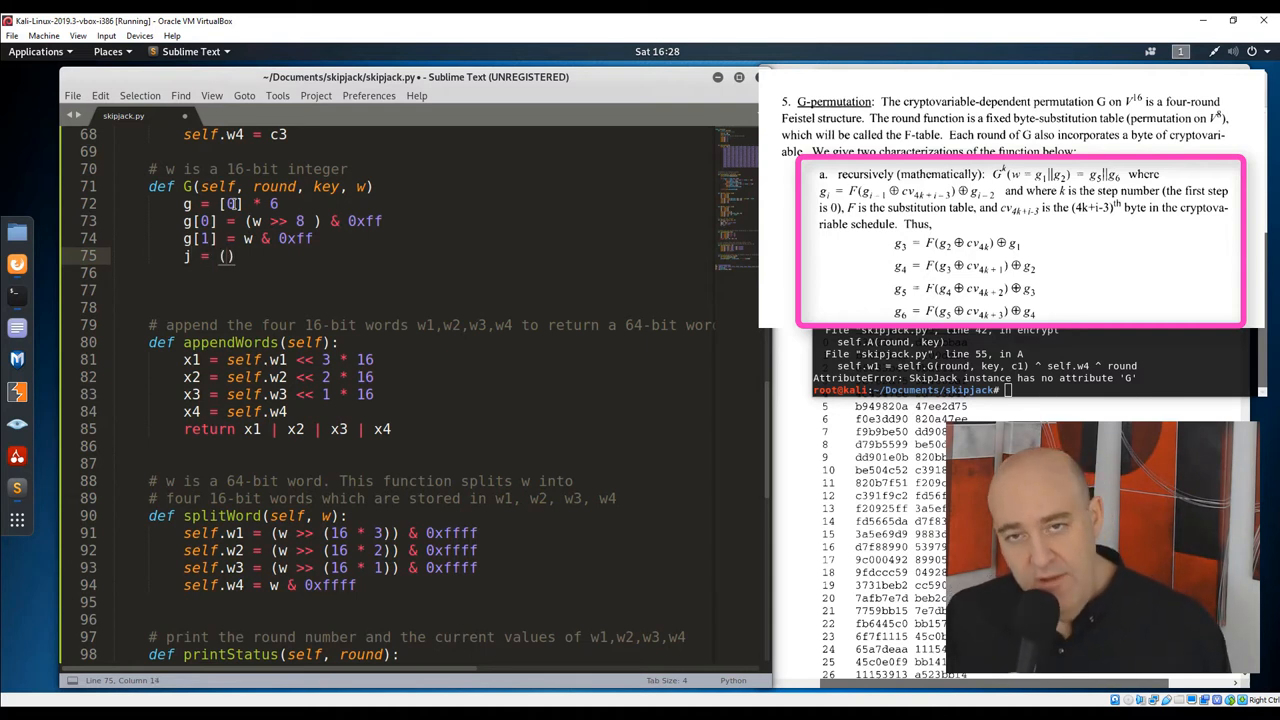
pyautogui.write('4 * (round - 1')
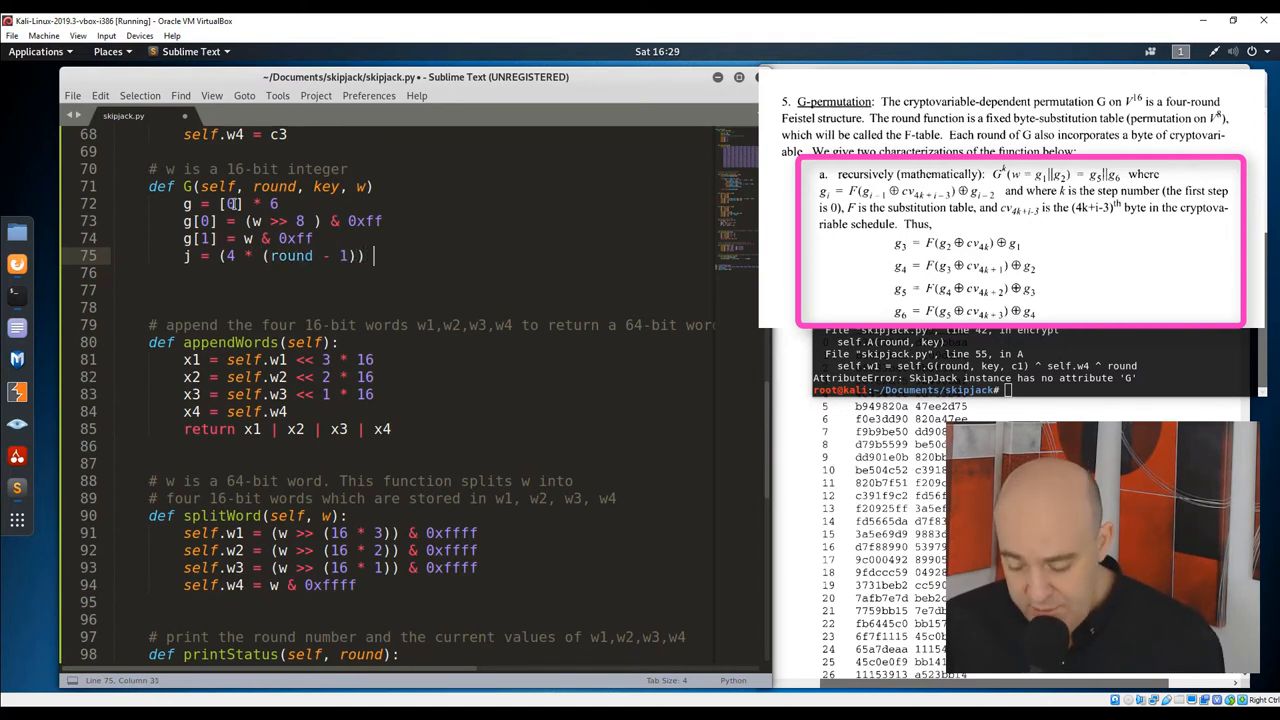
pyautogui.write('% 10')
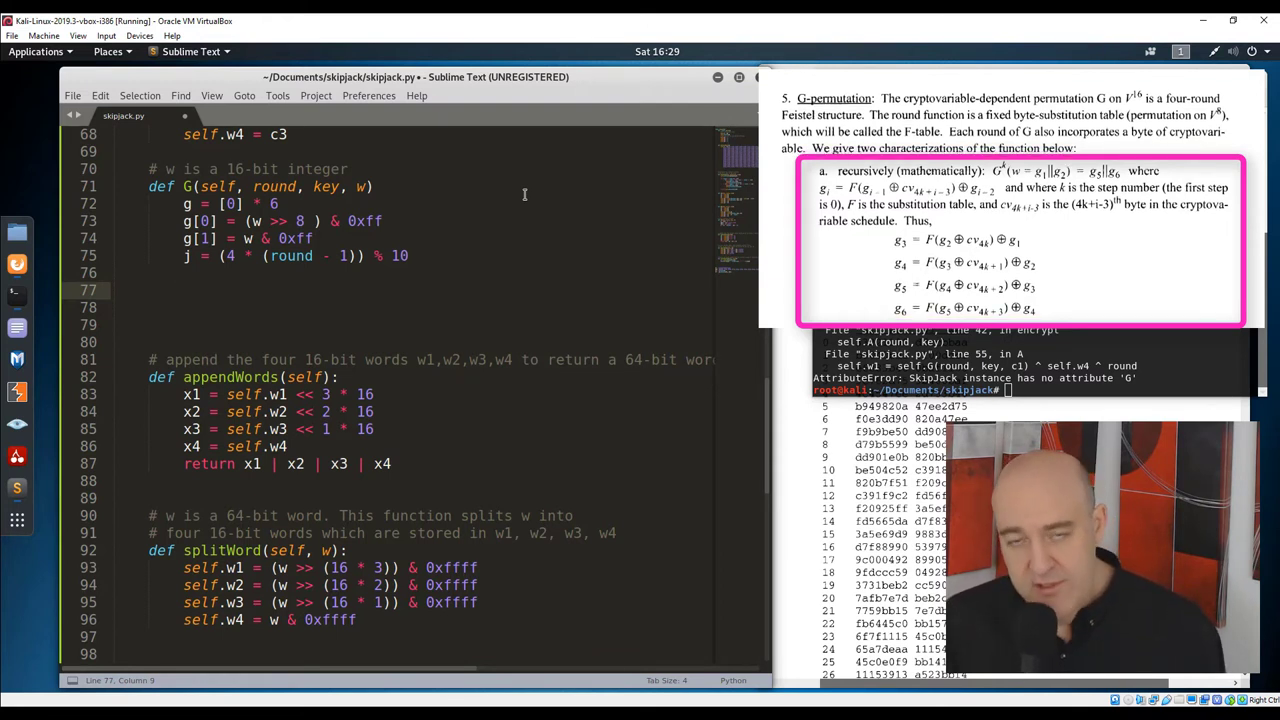
# - Open the loop for i in range(2, 6): inside G
pyautogui.write('for')
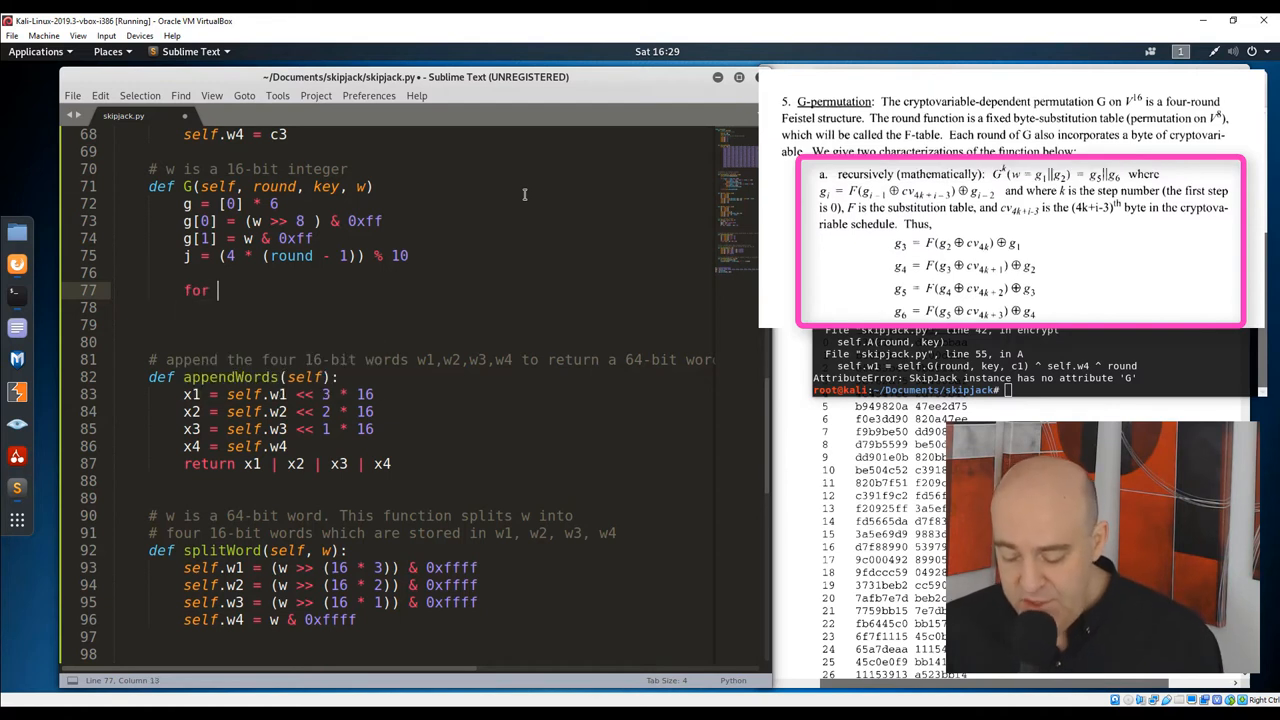
pyautogui.write('i in range')
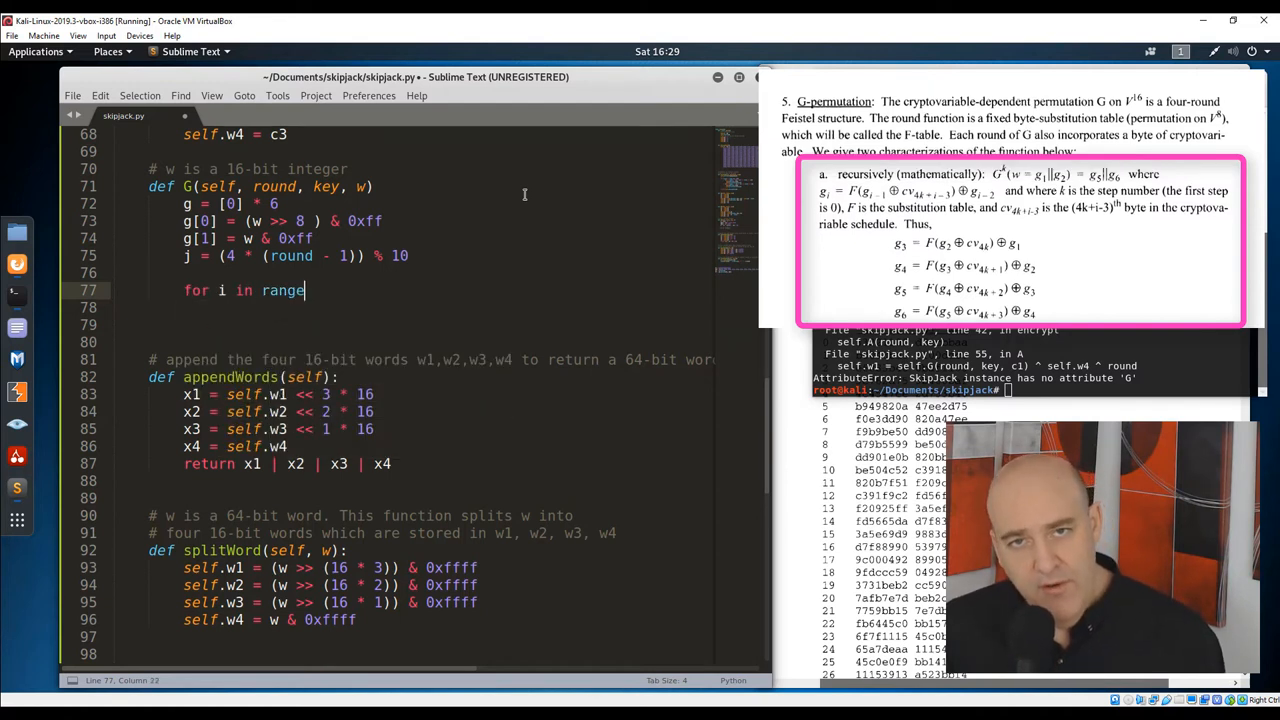
pyautogui.write('(2)')
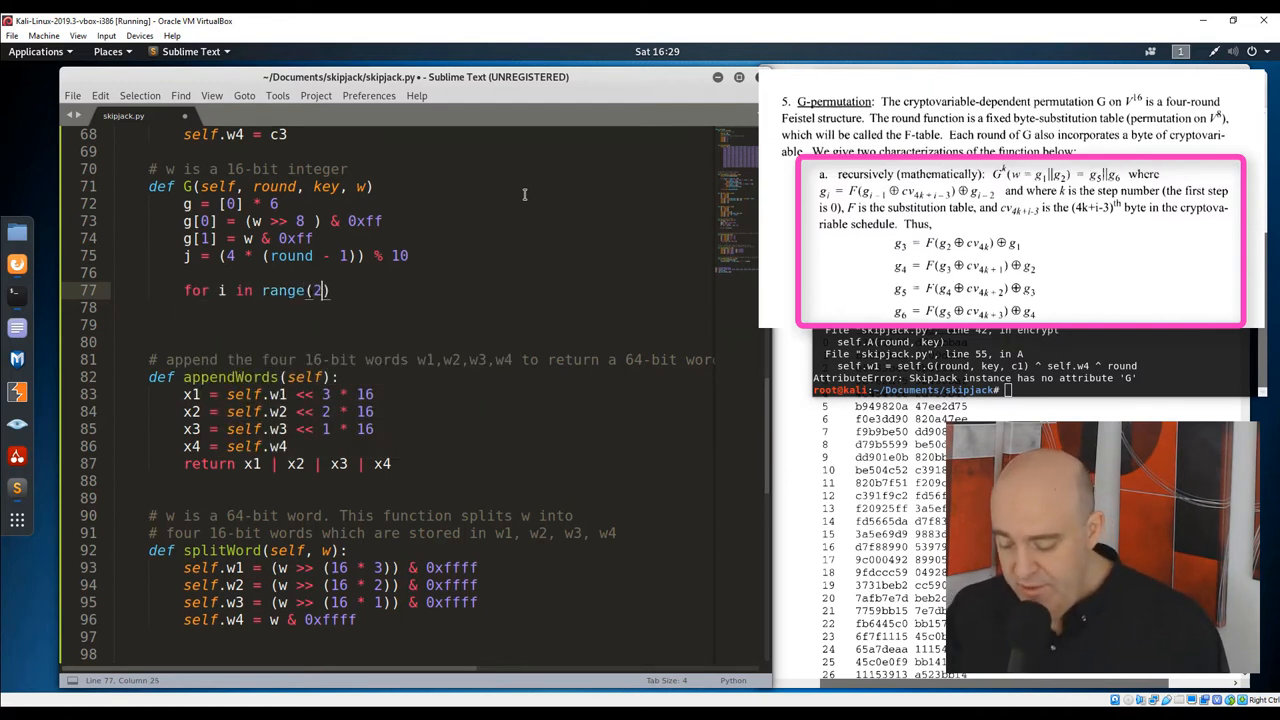
pyautogui.write(', 6')
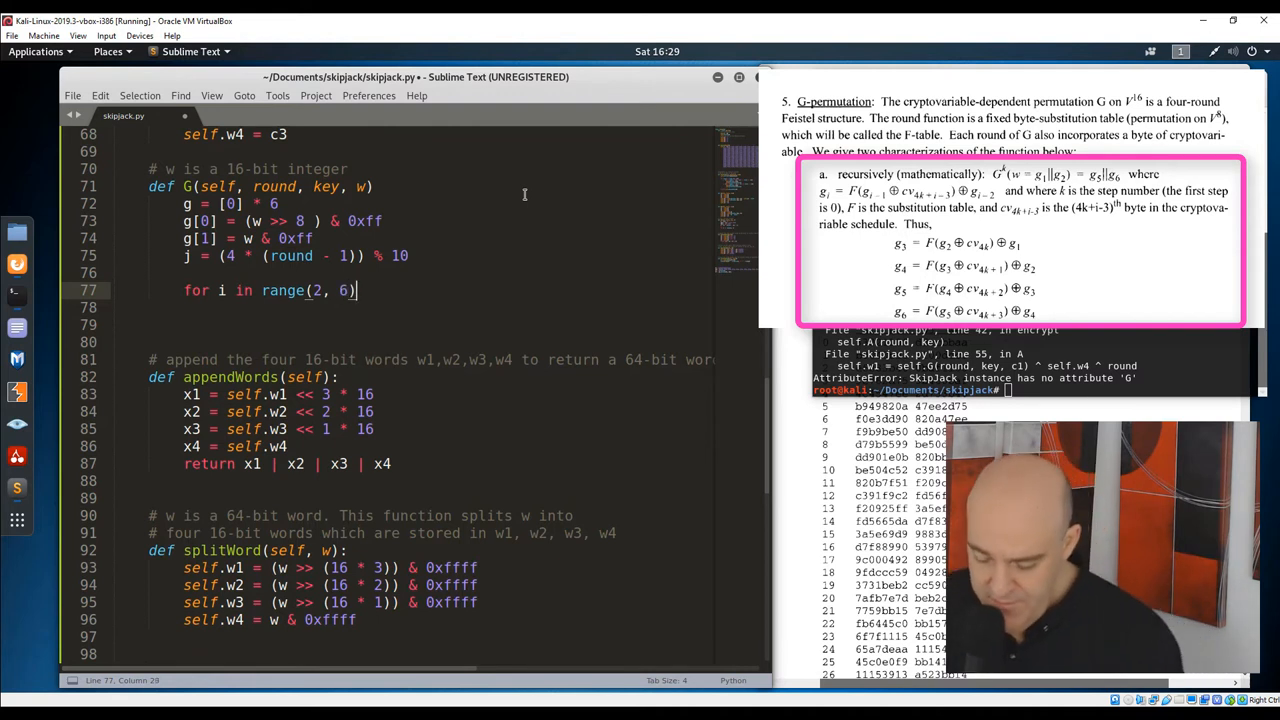
pyautogui.write(':')
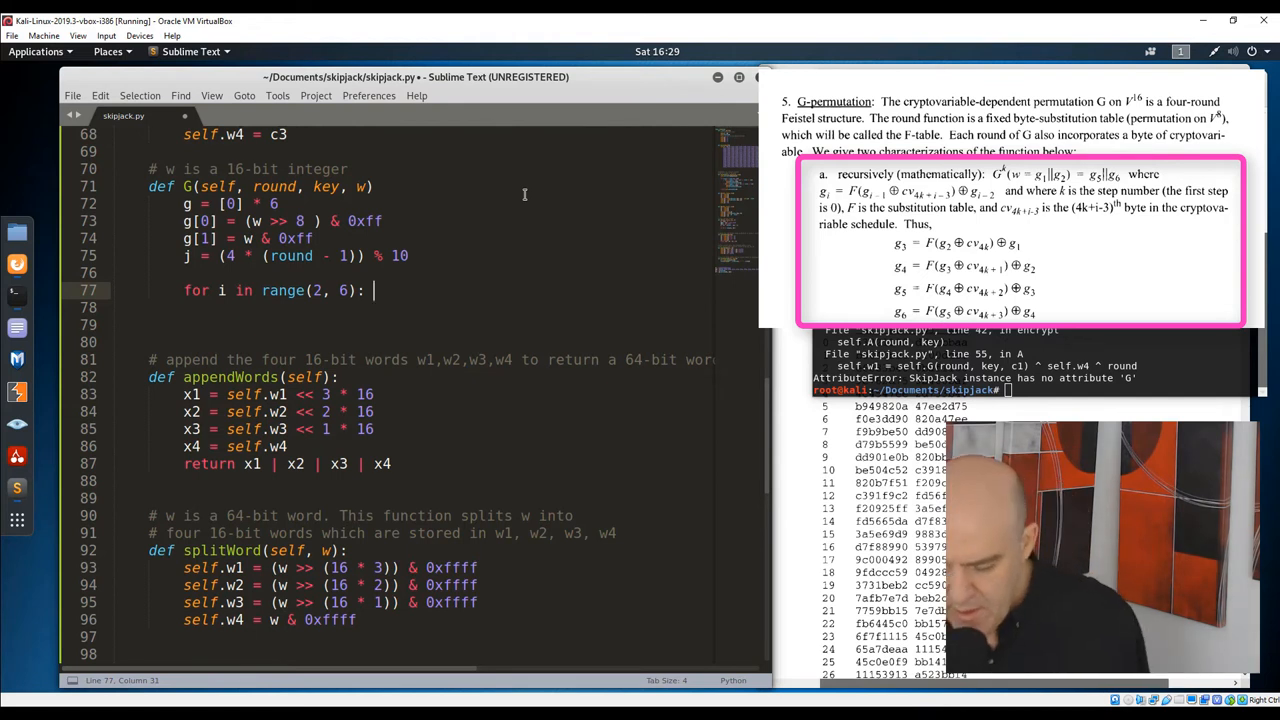
# - Compute g[i] = self.F[g[i-1] ^ key[j]] ^ g[i-2] and j = (j + 1) % 10 in the loop
pyautogui.write('g[]')
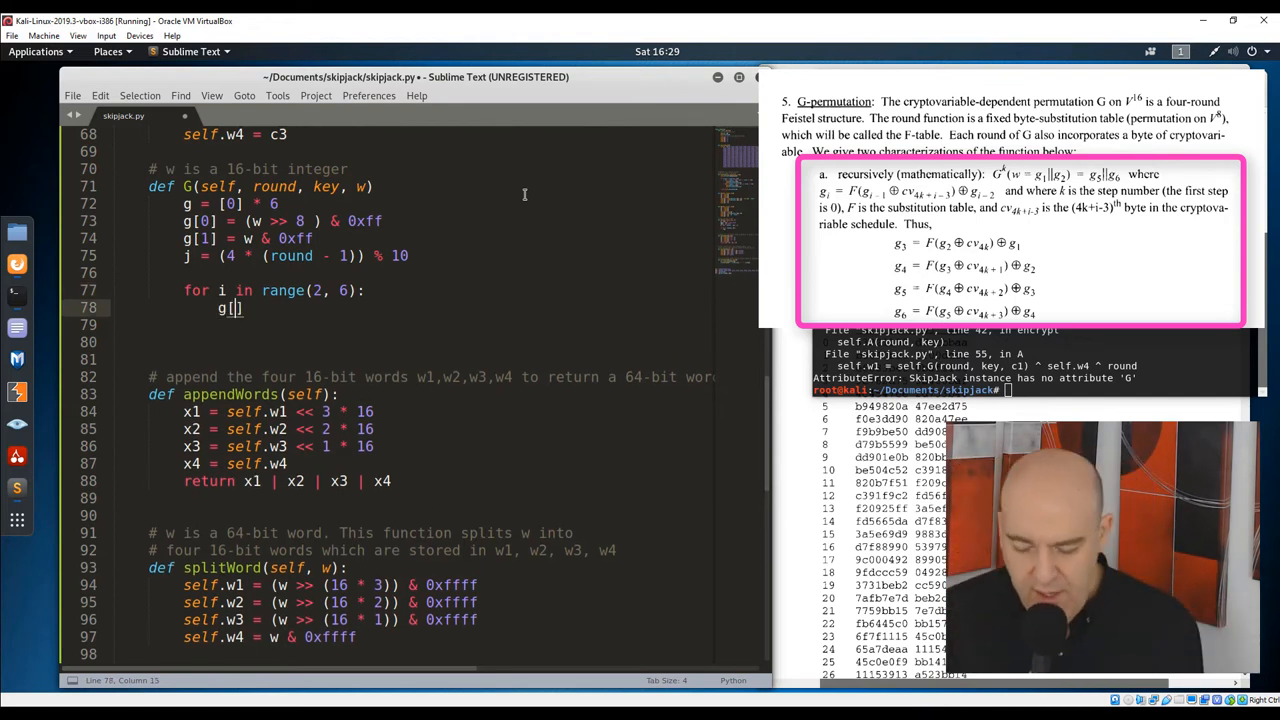
pyautogui.write('i] =')
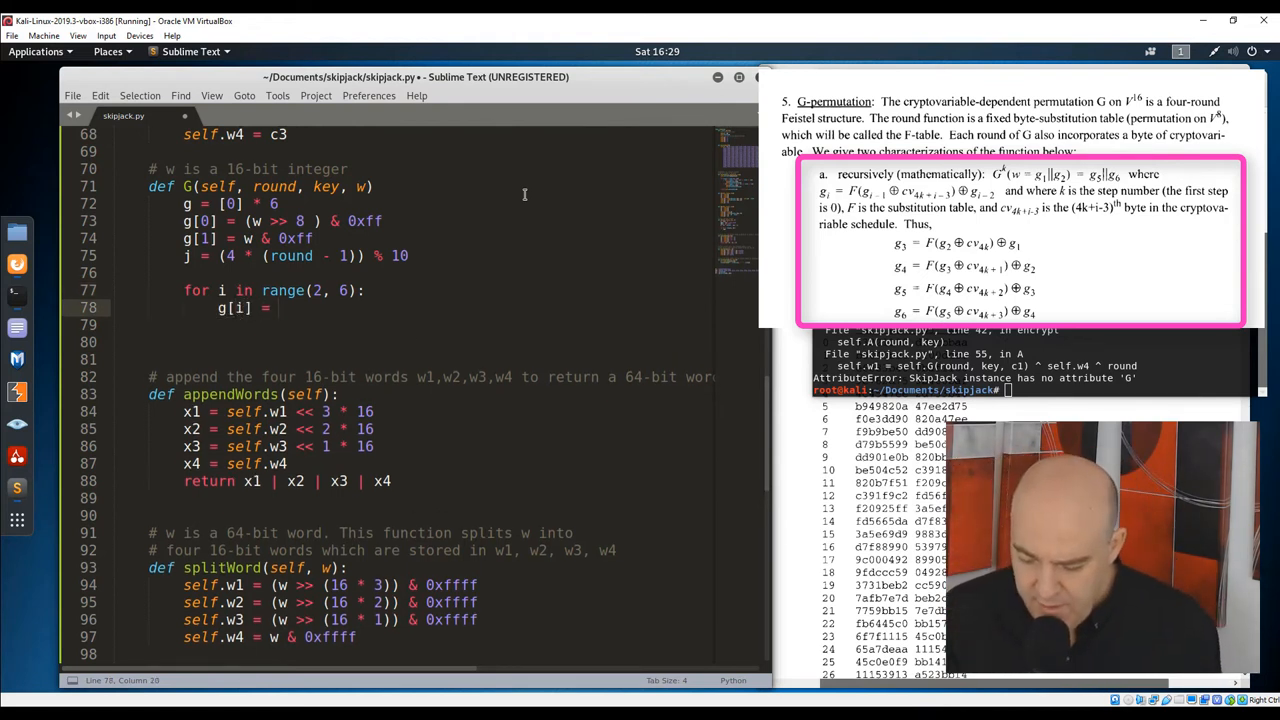
pyautogui.write('self.')
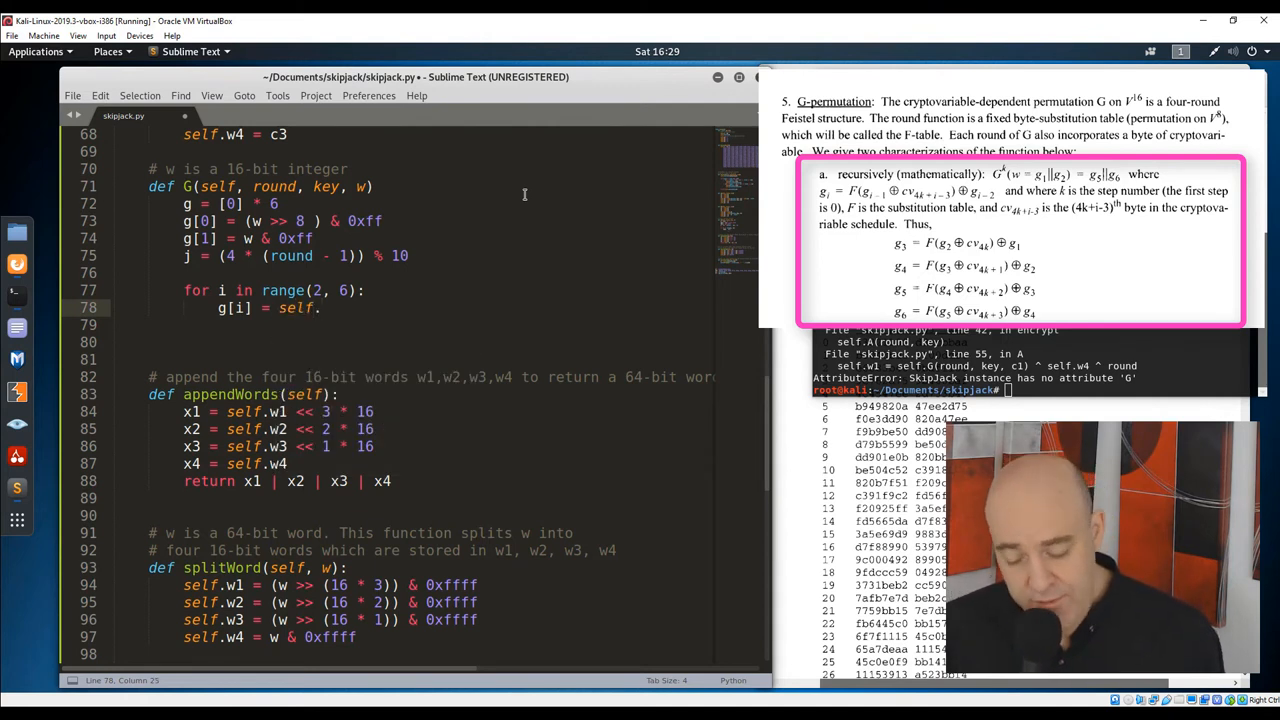
pyautogui.write('F')
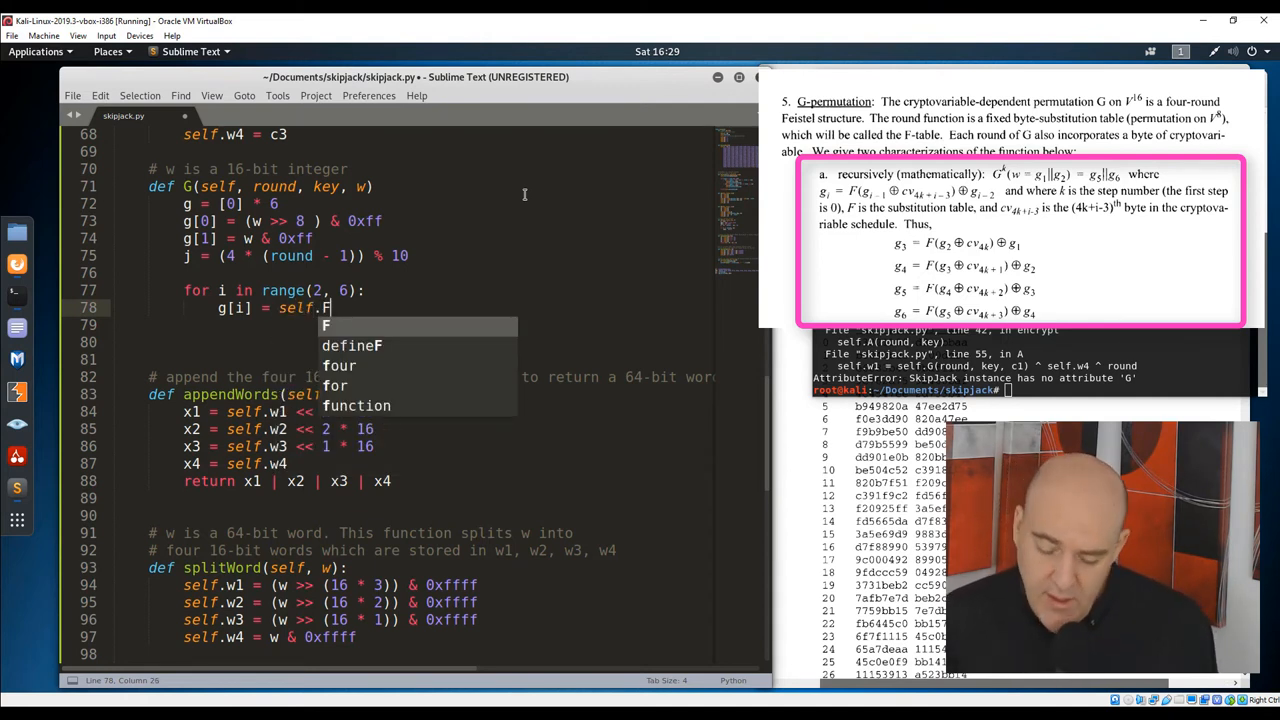
pyautogui.write('[g[i - 1]]')
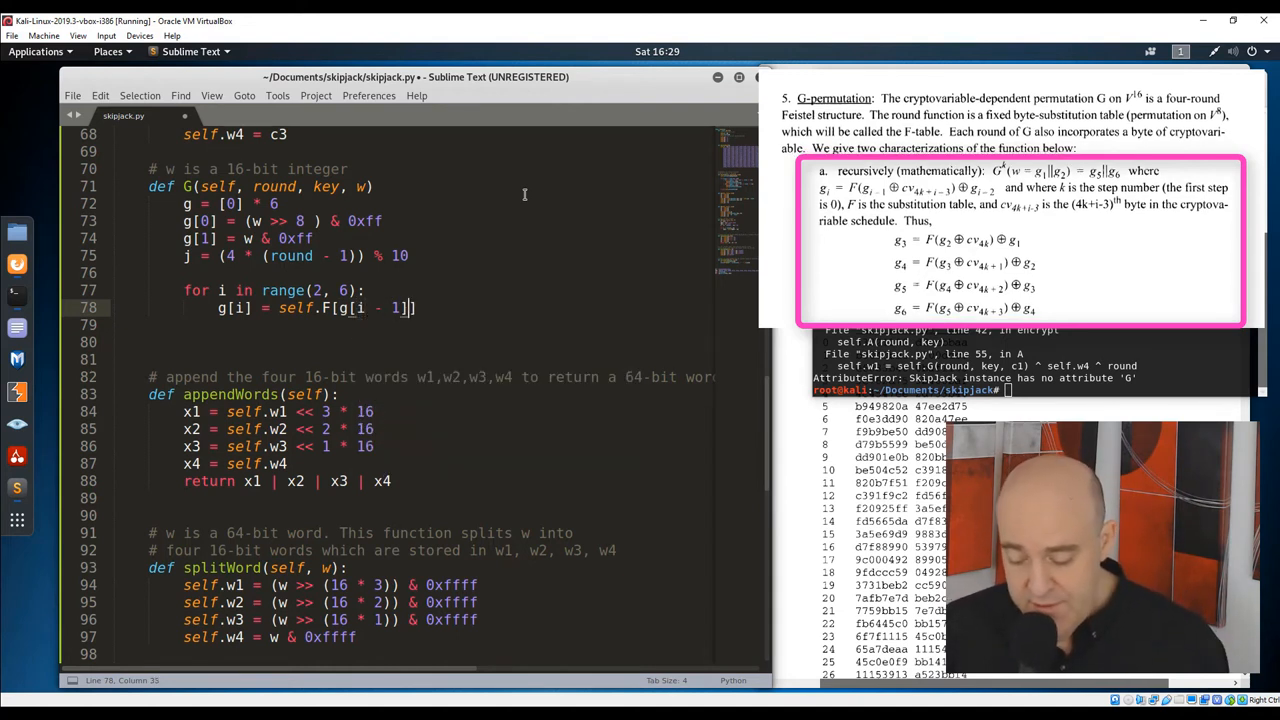
pyautogui.write('^')
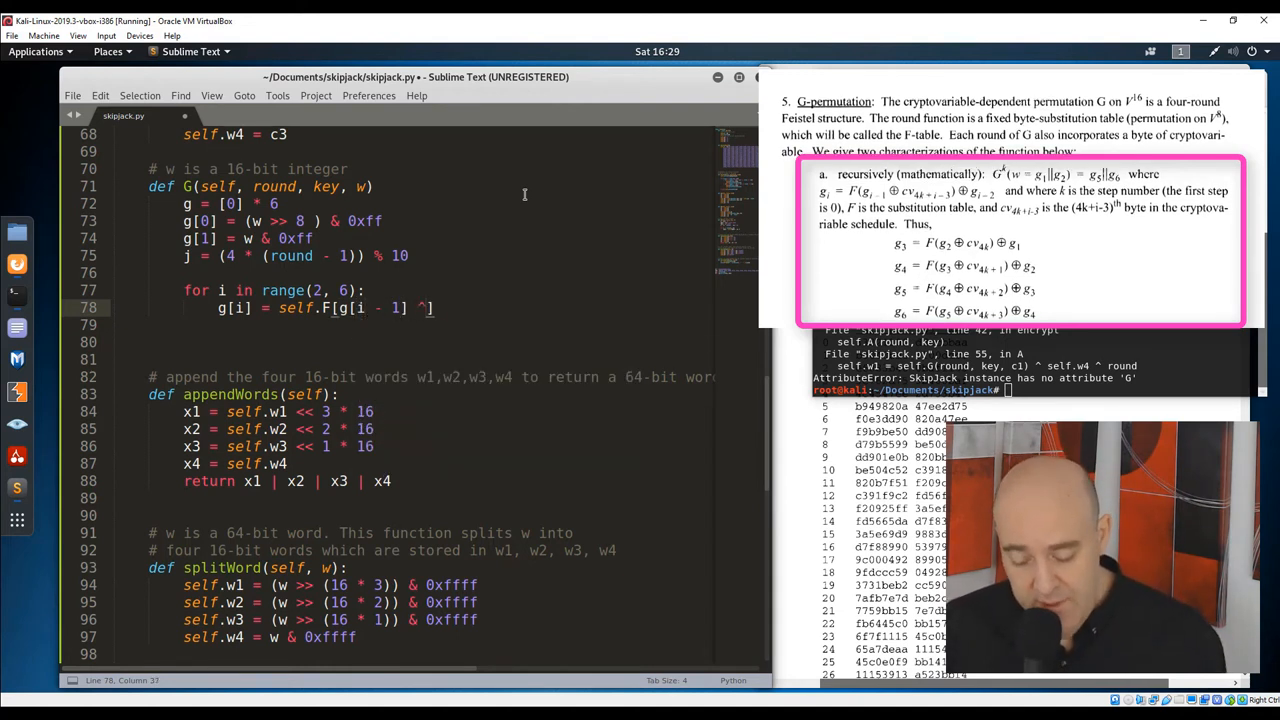
pyautogui.write('key[j]')
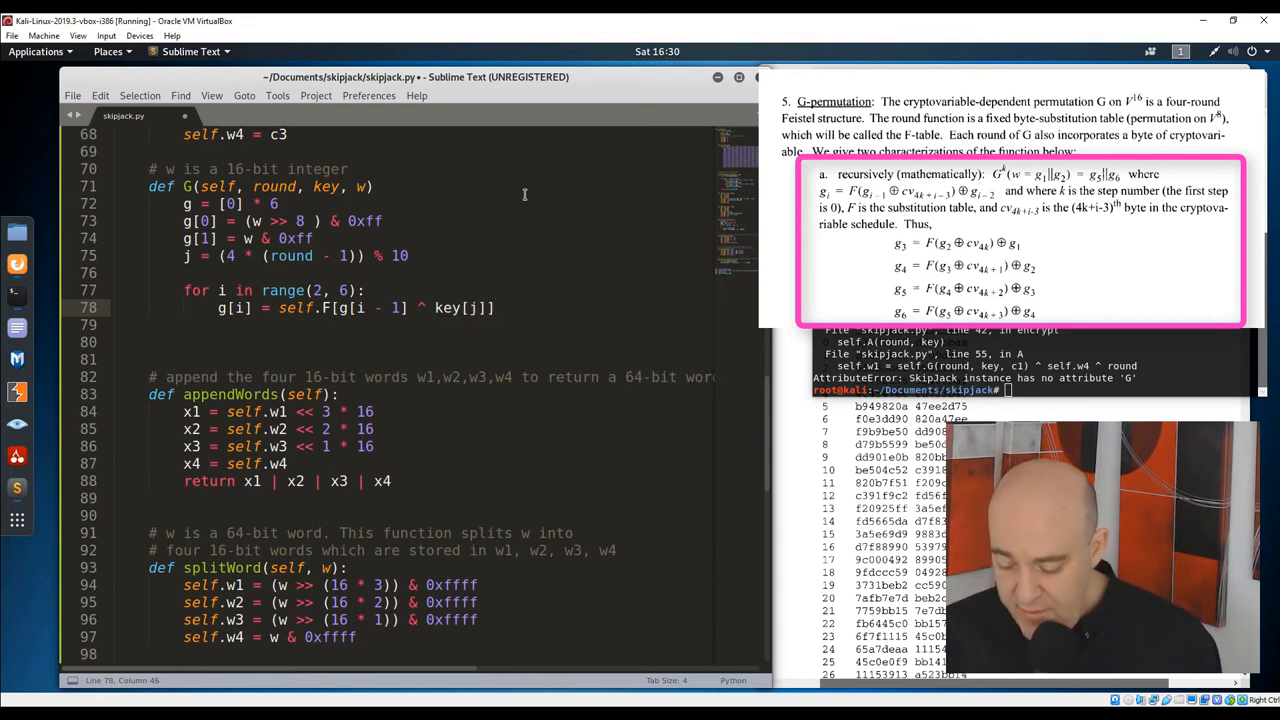
pyautogui.write('^ g[i - 2]')
pyautogui.click(408, 324)
pyautogui.write('j = (')
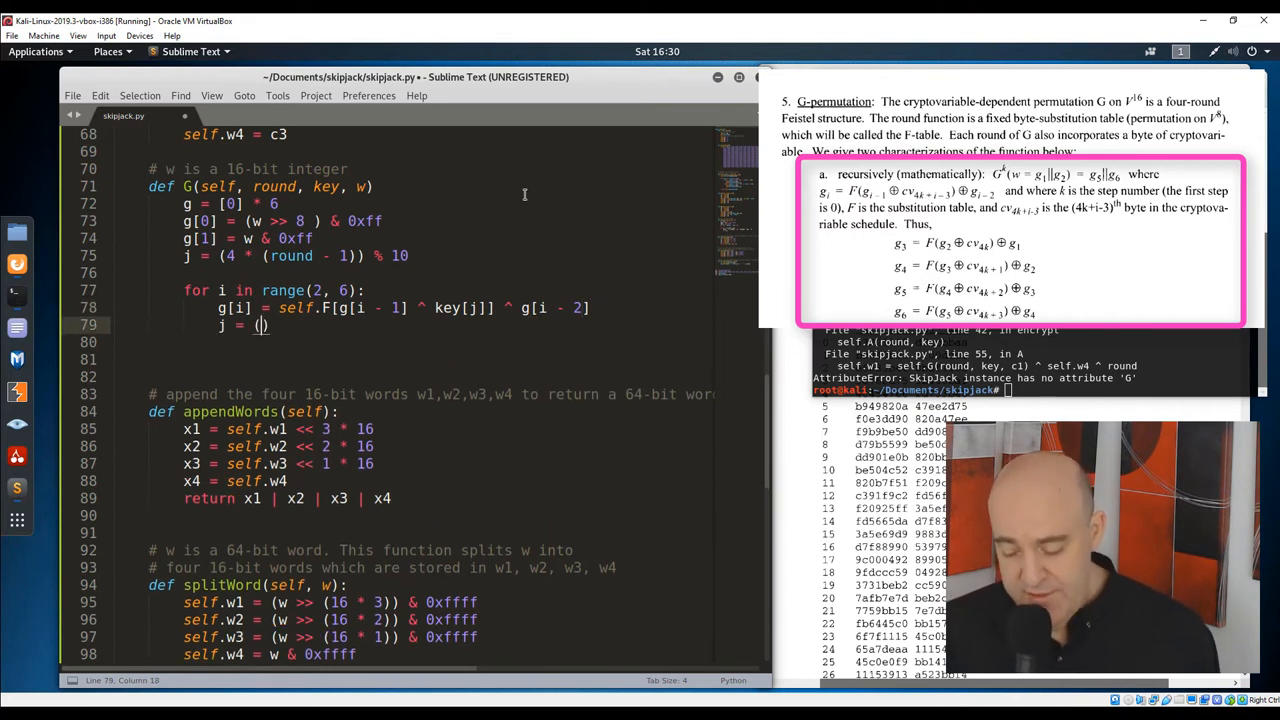
pyautogui.write('j + 1) % 10')
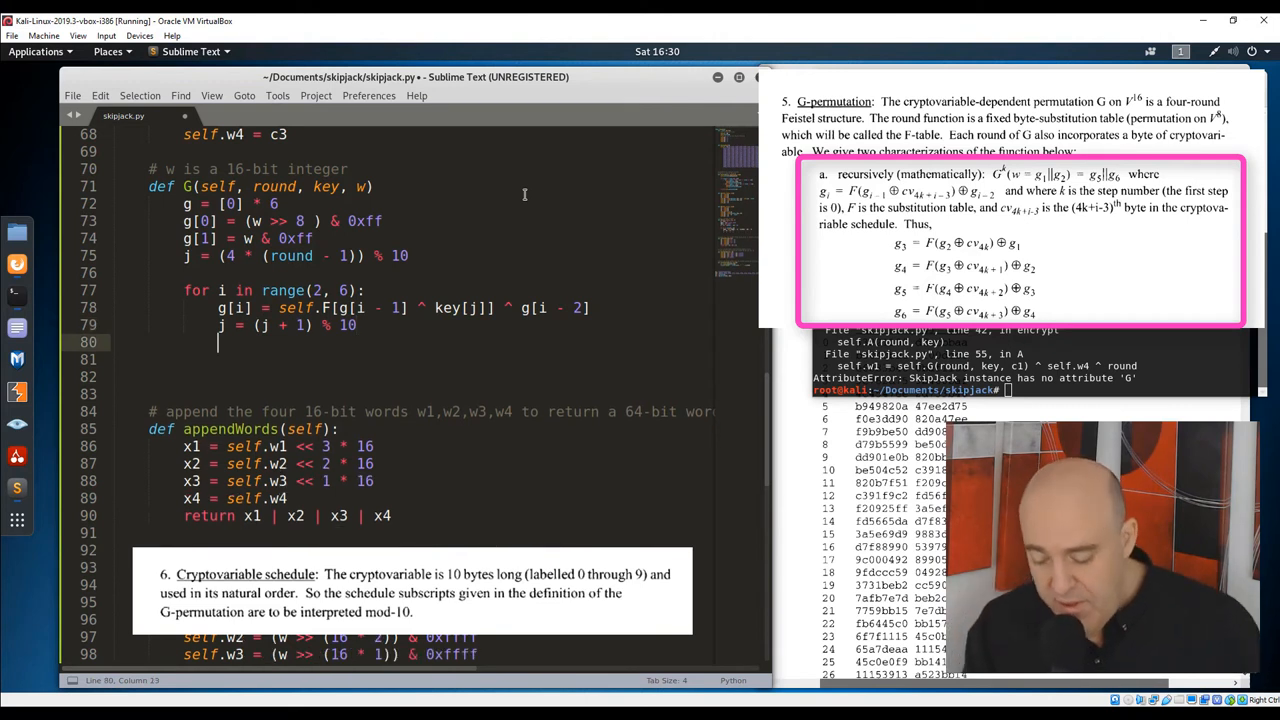
# - Return (g[4] << 8) | g[5] as G's 16-bit result
pyautogui.write('return')
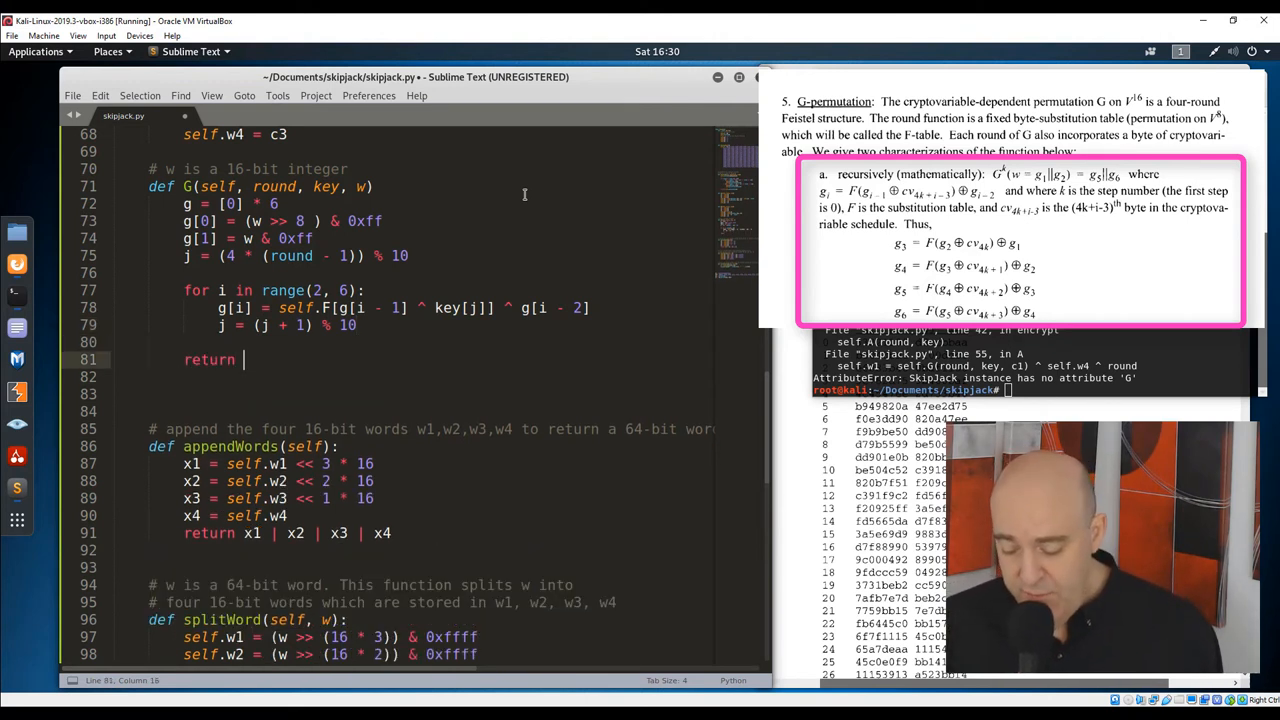
pyautogui.write('(g[4])')
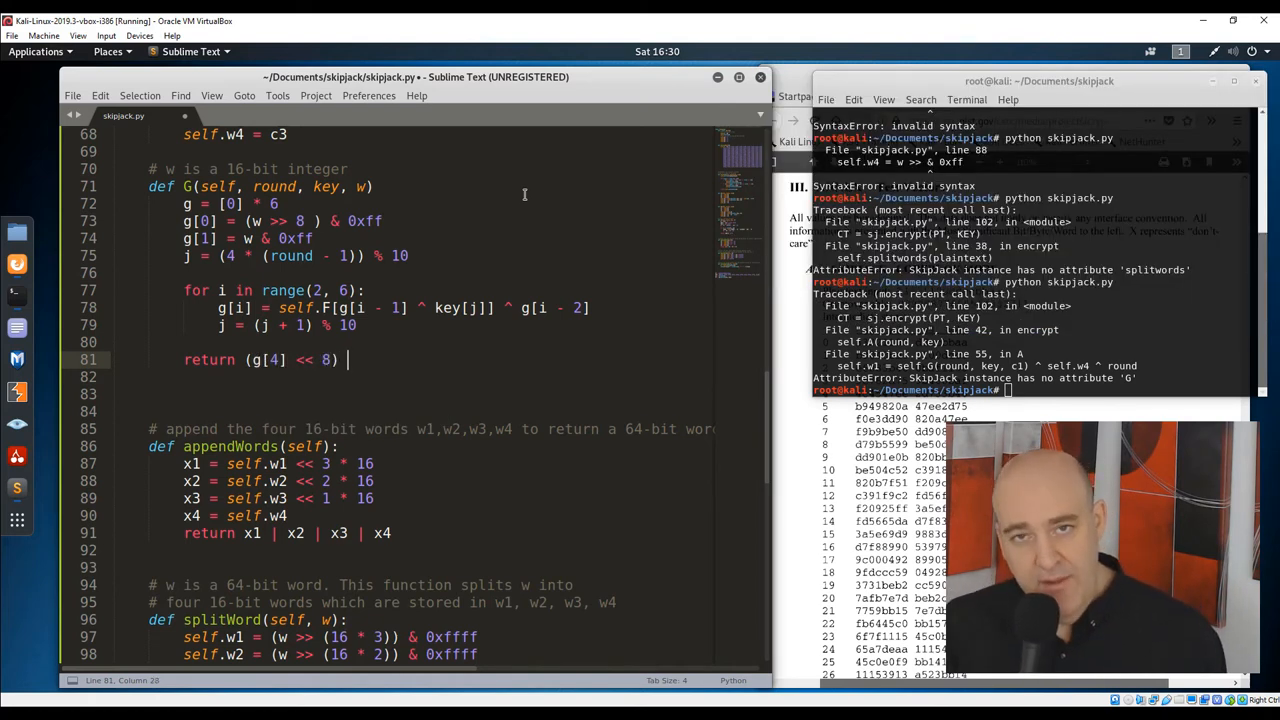
pyautogui.write('g')
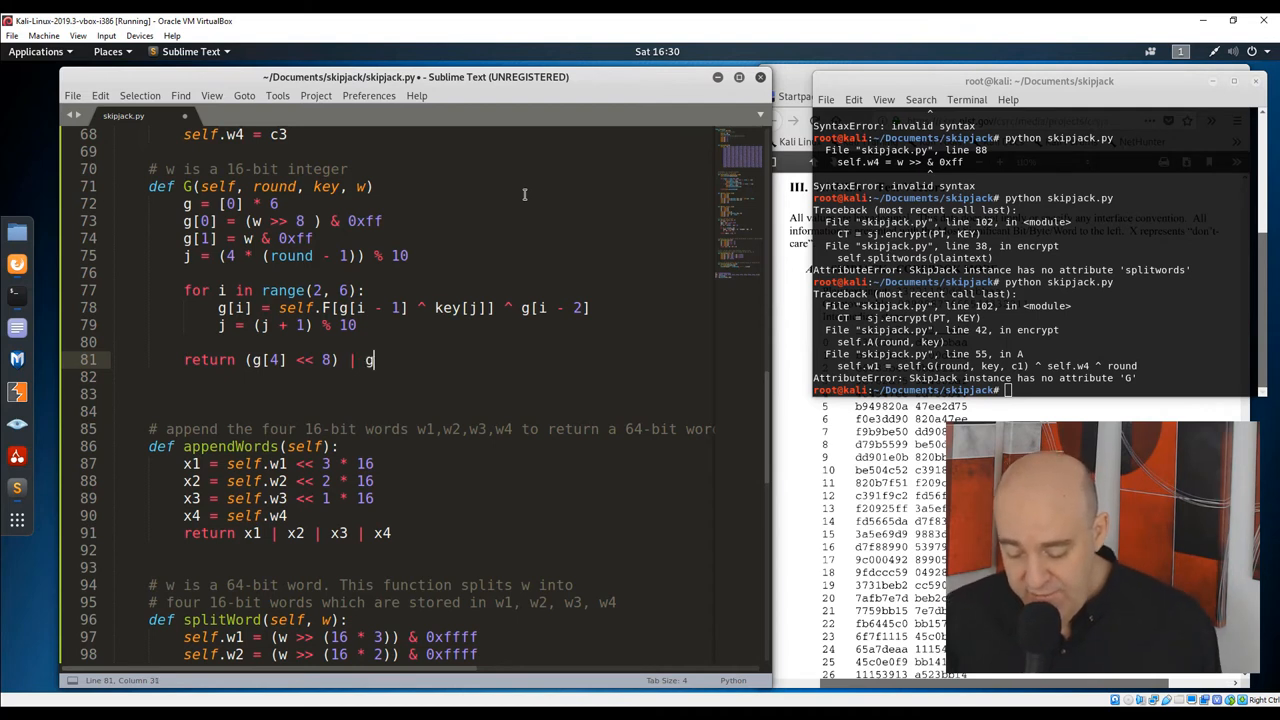
pyautogui.write('[5]')
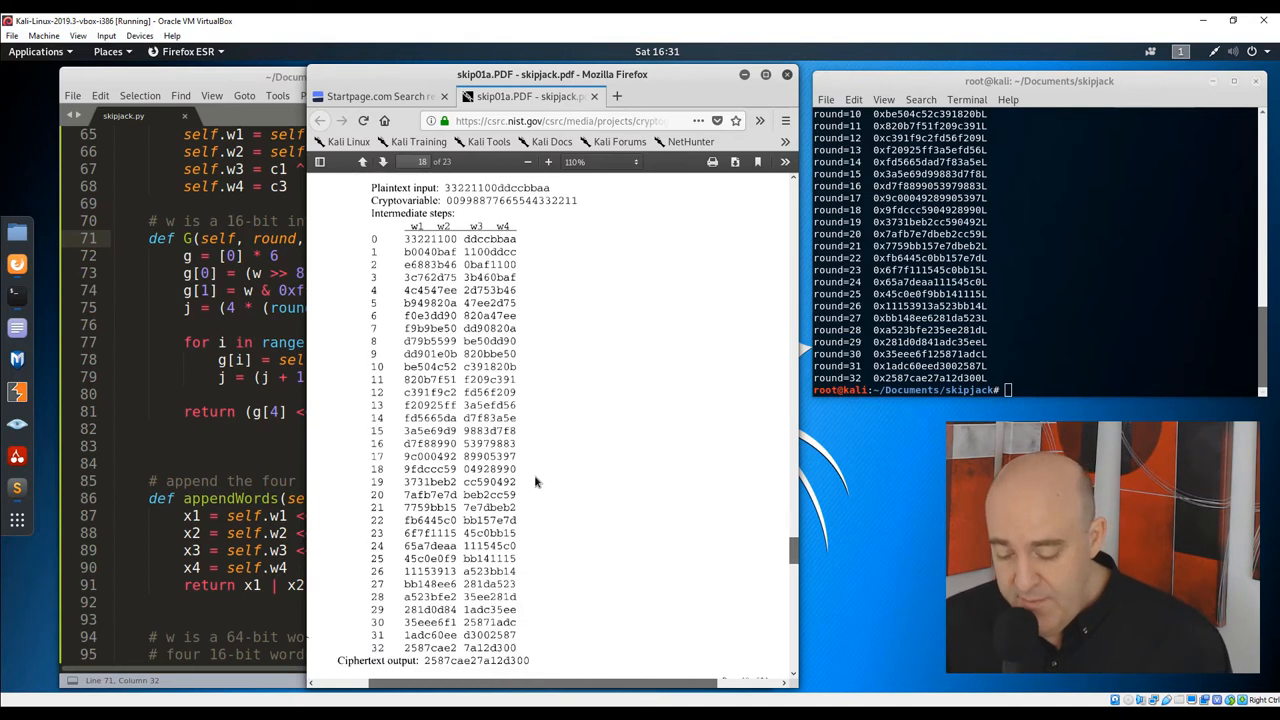
# - Scroll the NIST PDF to the Ciphertext output line to compare with round 32
pyautogui.scroll(-3)
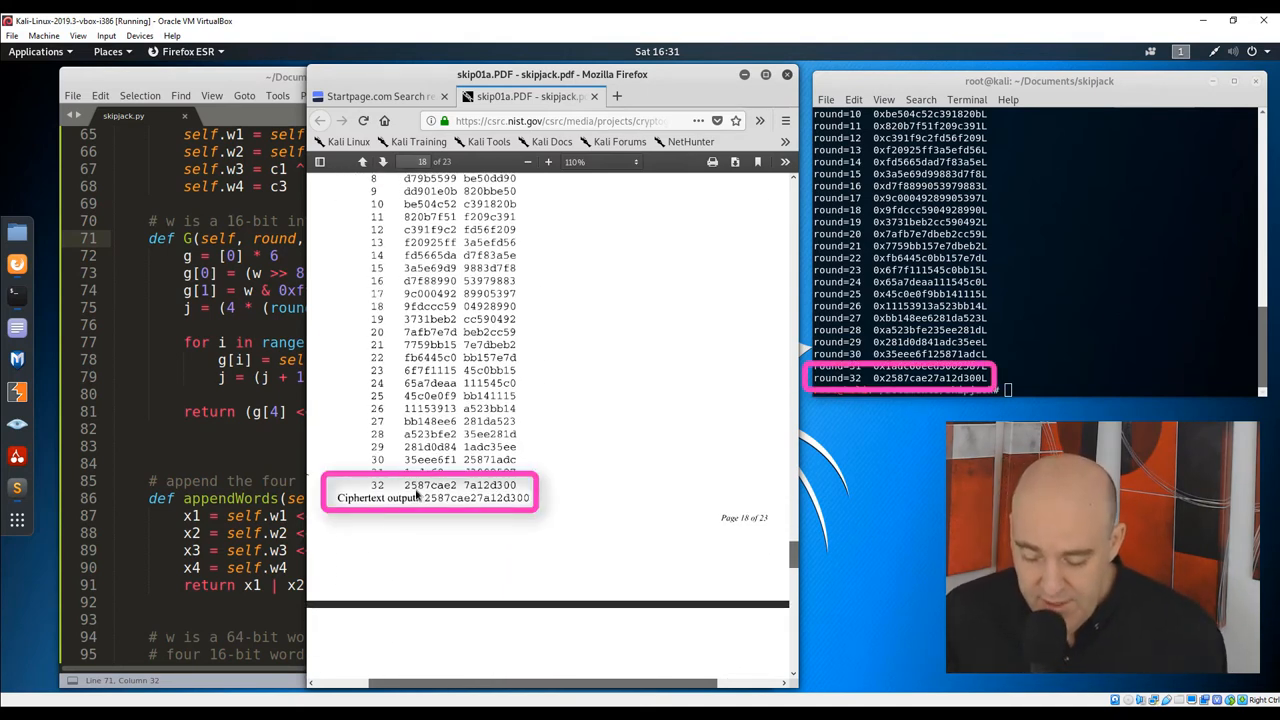
pyautogui.moveTo(488, 522)
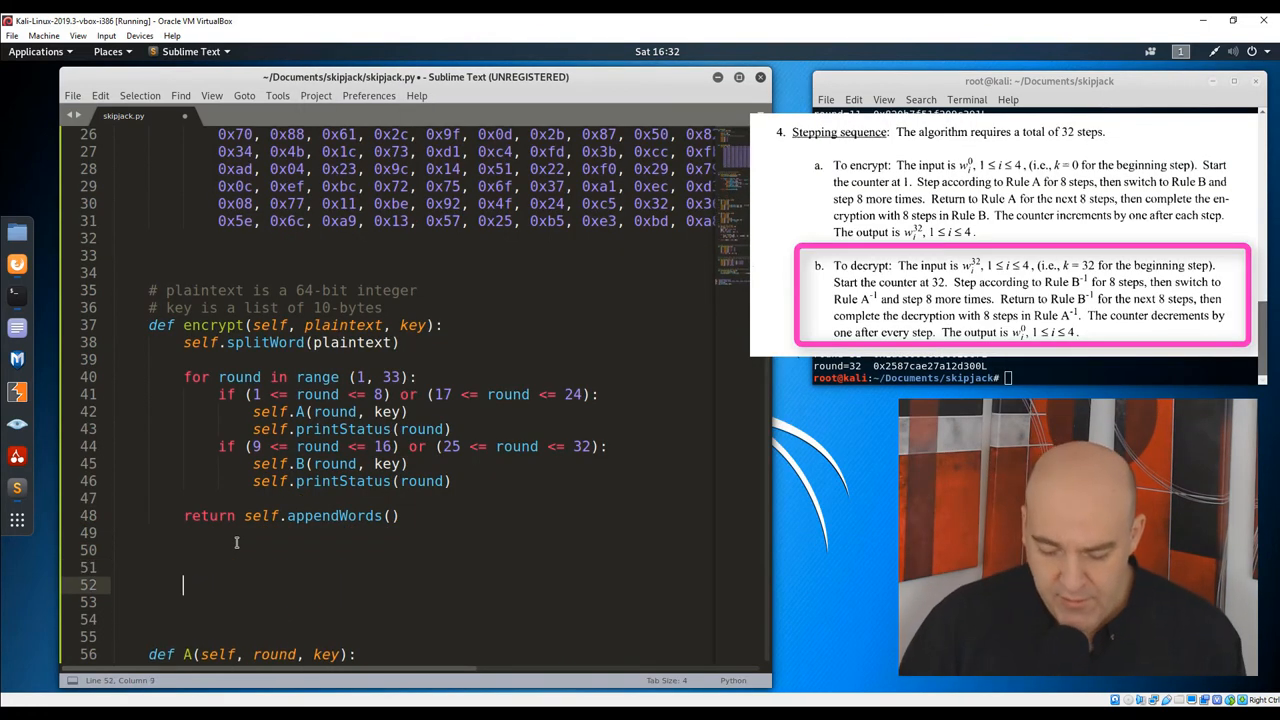
# - Define decrypt(self, ciphertext) noting a 64-bit integer, and split it with self.splitWord(ciphertext)
pyautogui.write('def dec')
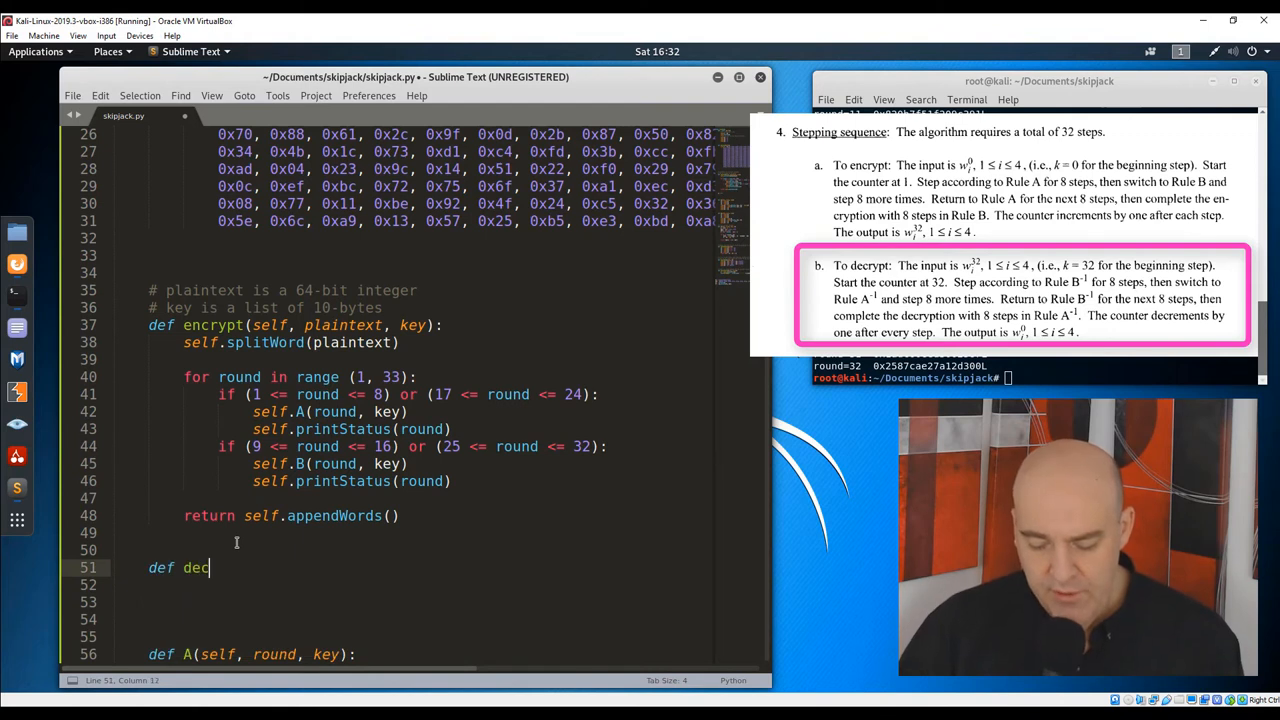
pyautogui.write('rypt(sefl')
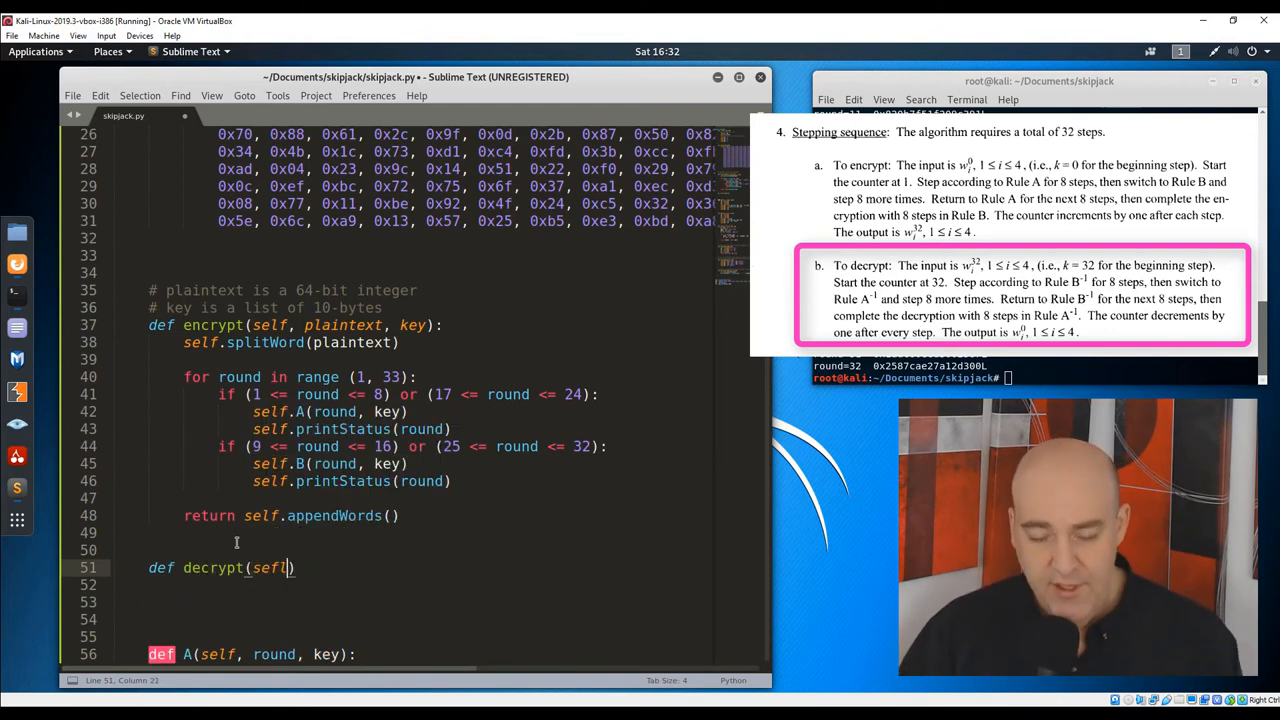
pyautogui.write(', ciphertext, key')
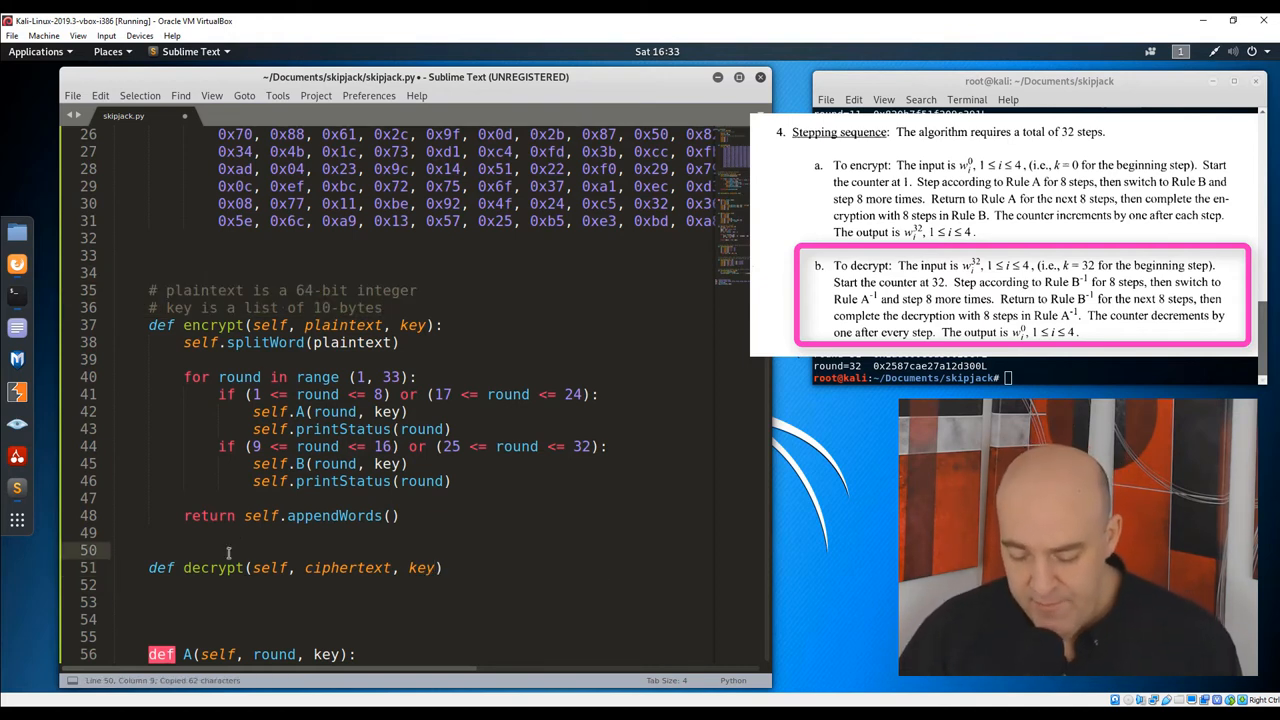
pyautogui.write('# ciphertext is a 64-bit integer')
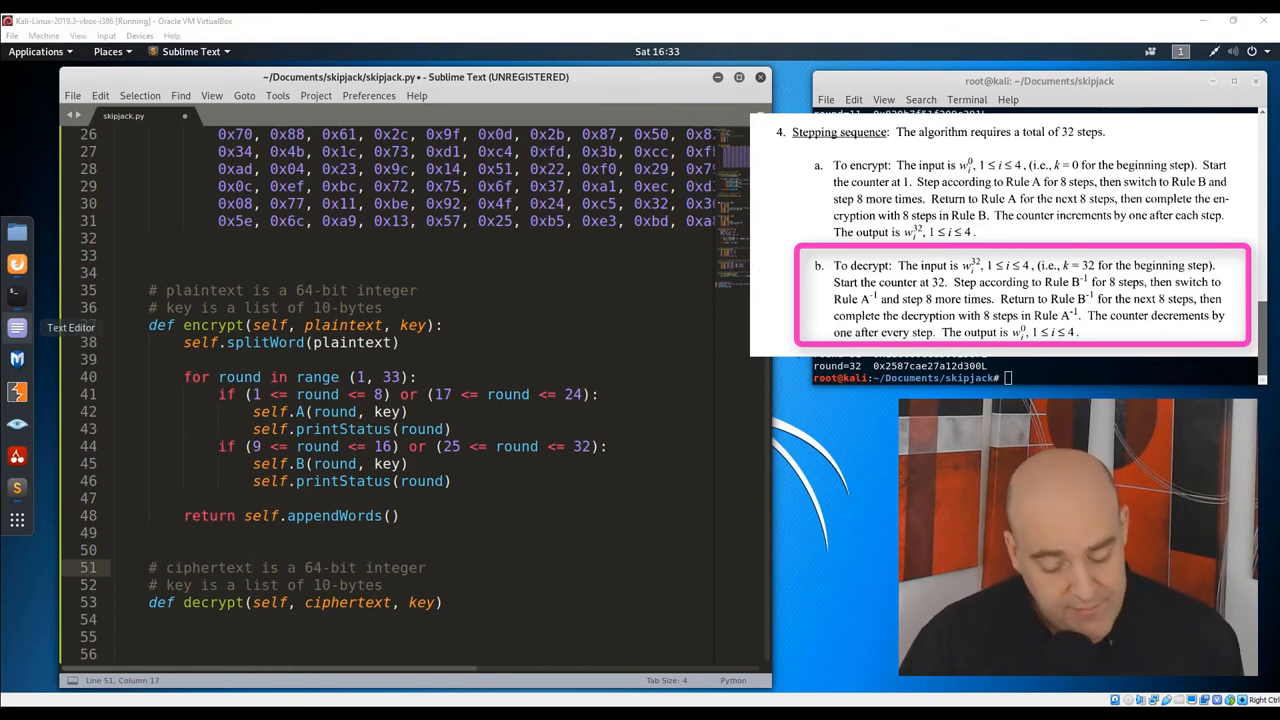
pyautogui.scroll(-3)
pyautogui.write(':')
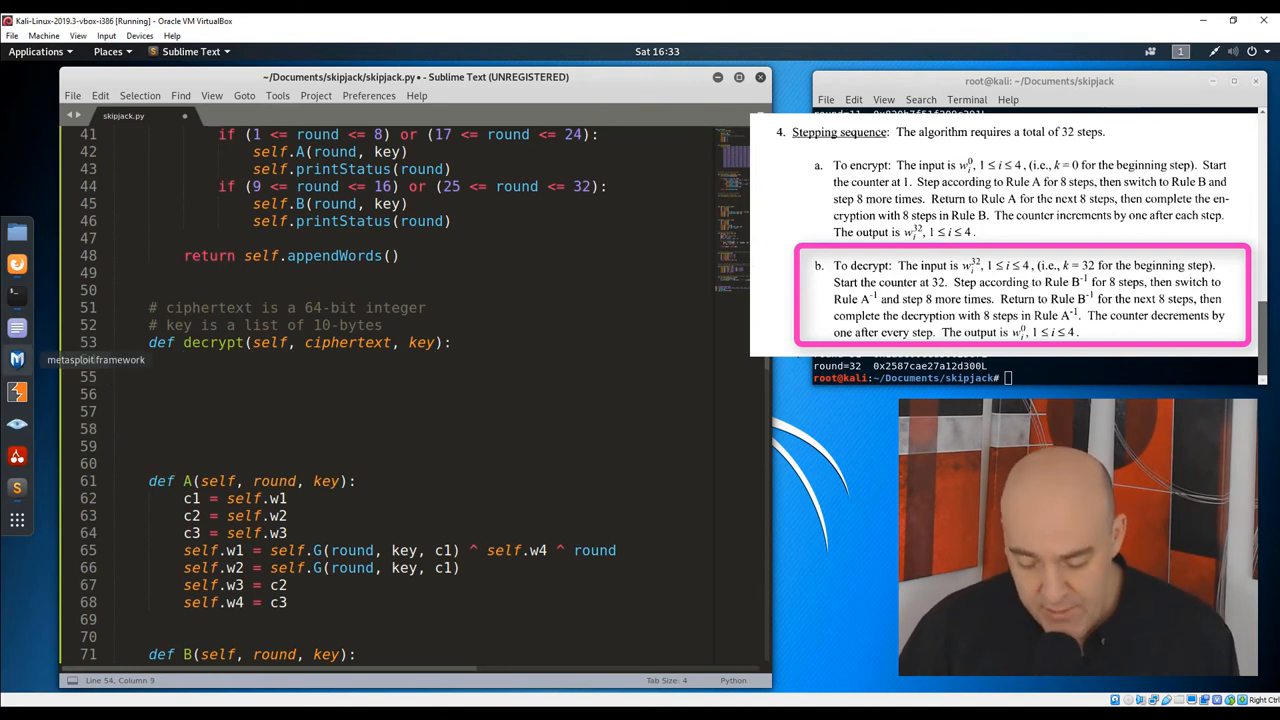
pyautogui.moveTo(398, 428)
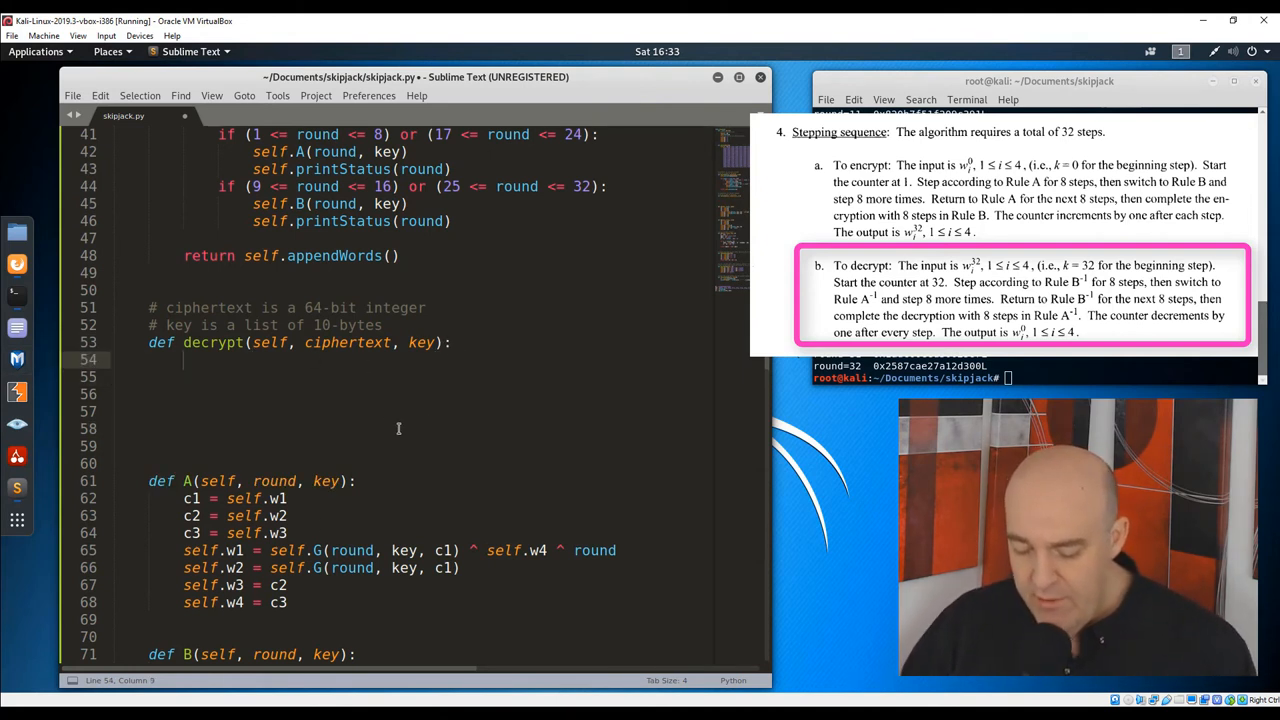
pyautogui.write('self.splitWord')
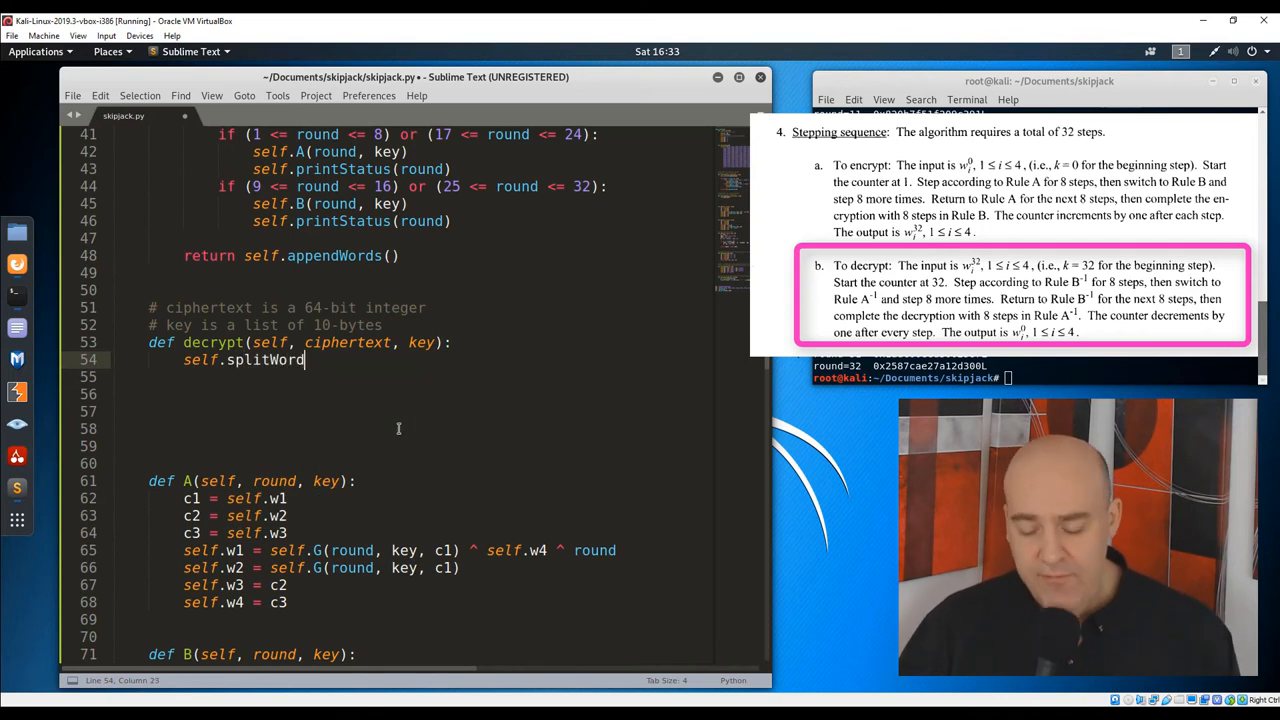
pyautogui.write('(ciphertext)')
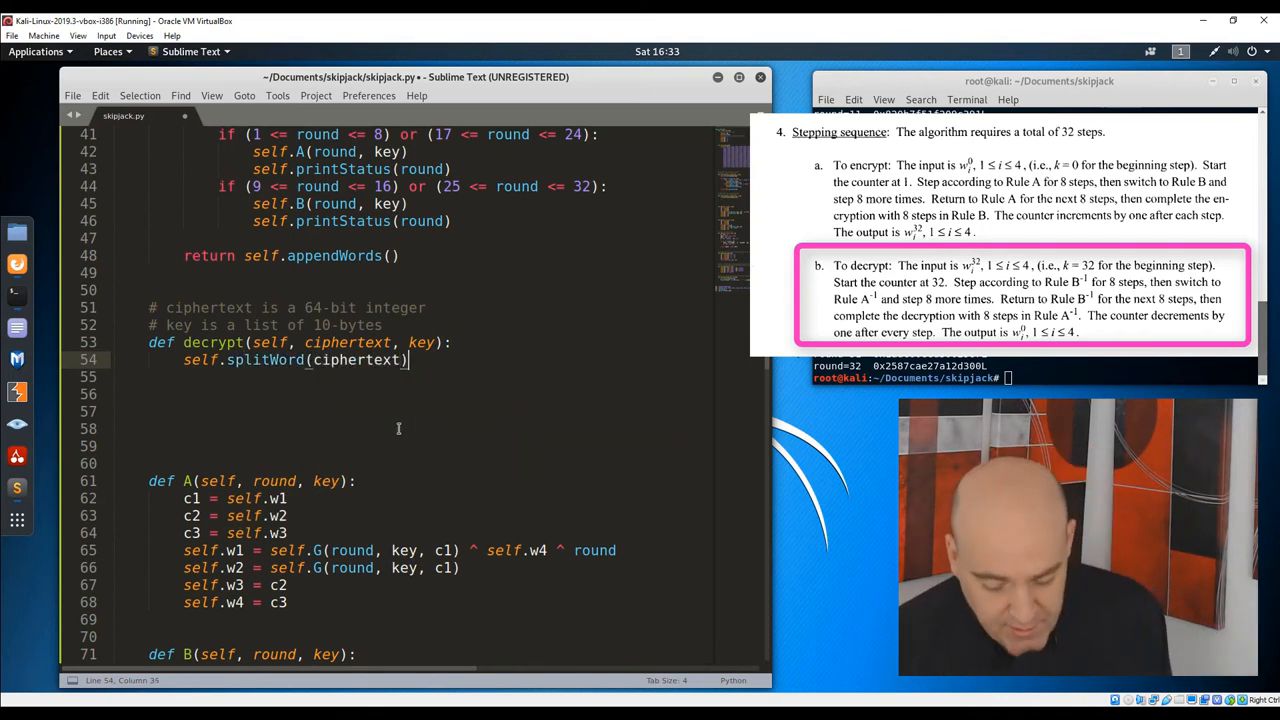
# - Loop over reversed(range(1, 33)) and call self.Binv(round, key) for rounds 25–32 or 9–16
pyautogui.write('for round in')
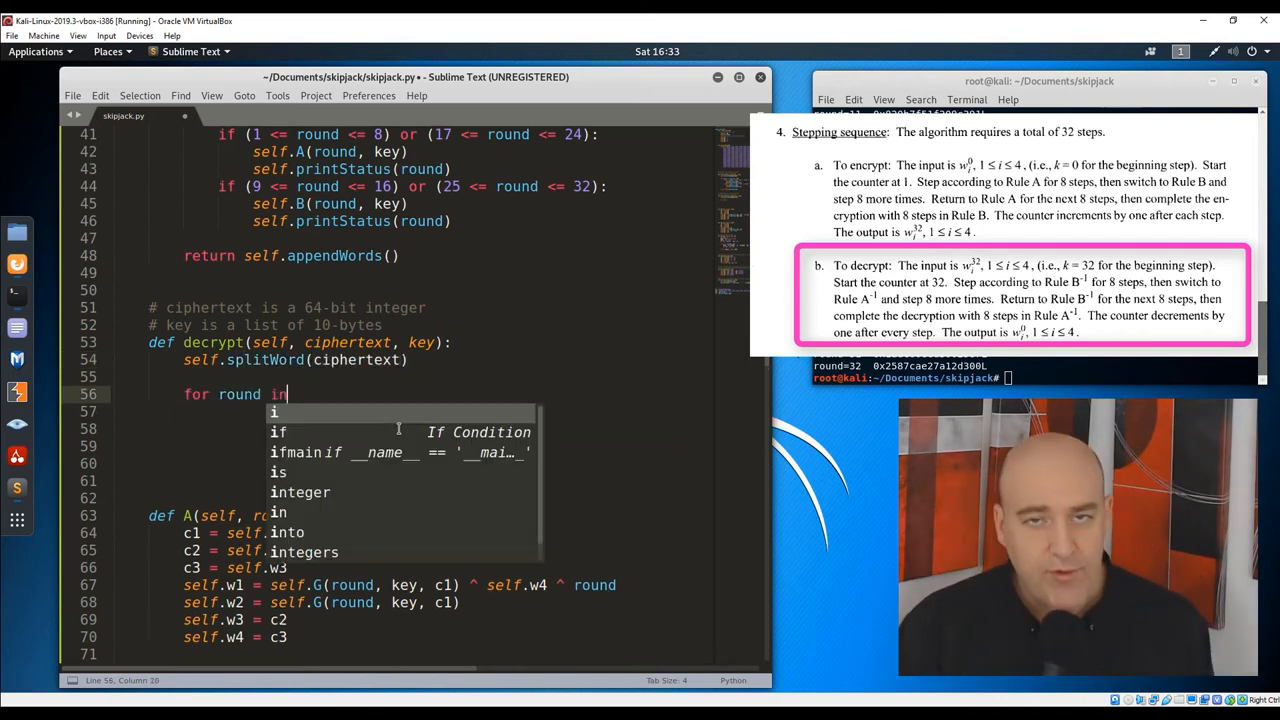
pyautogui.write('reverse(')
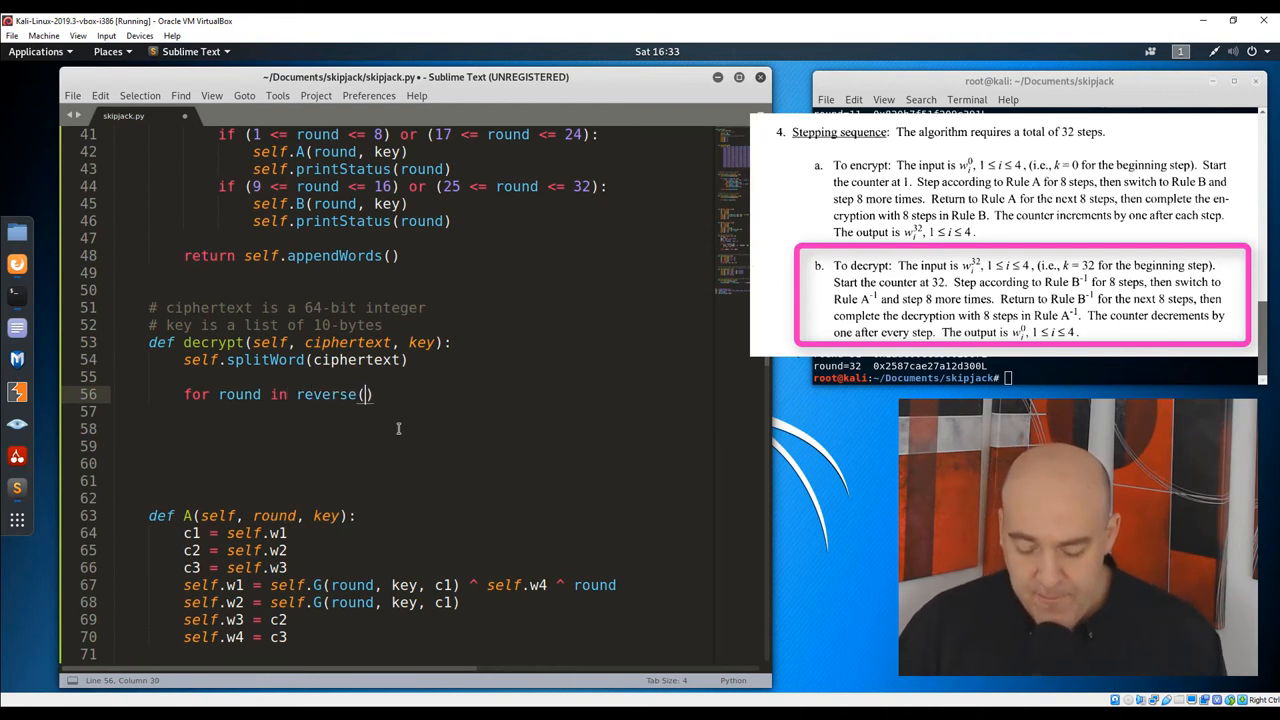
pyautogui.write('range(1,')
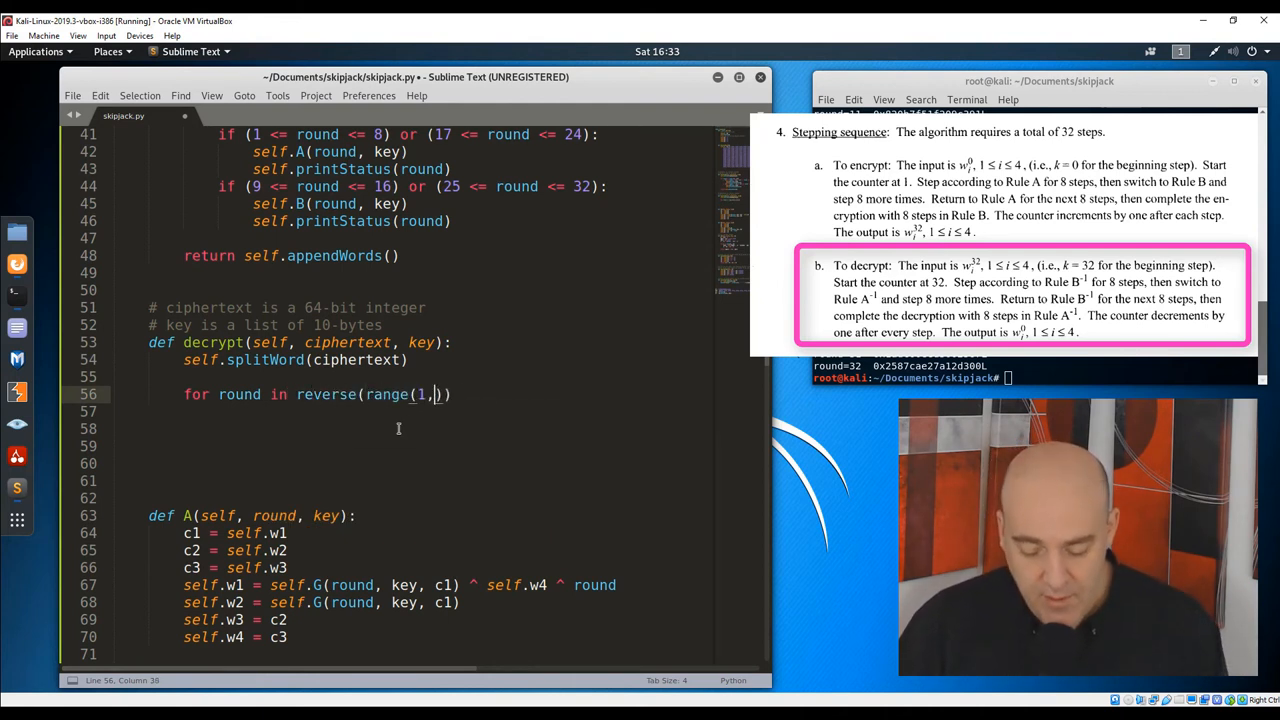
pyautogui.write('33)):')
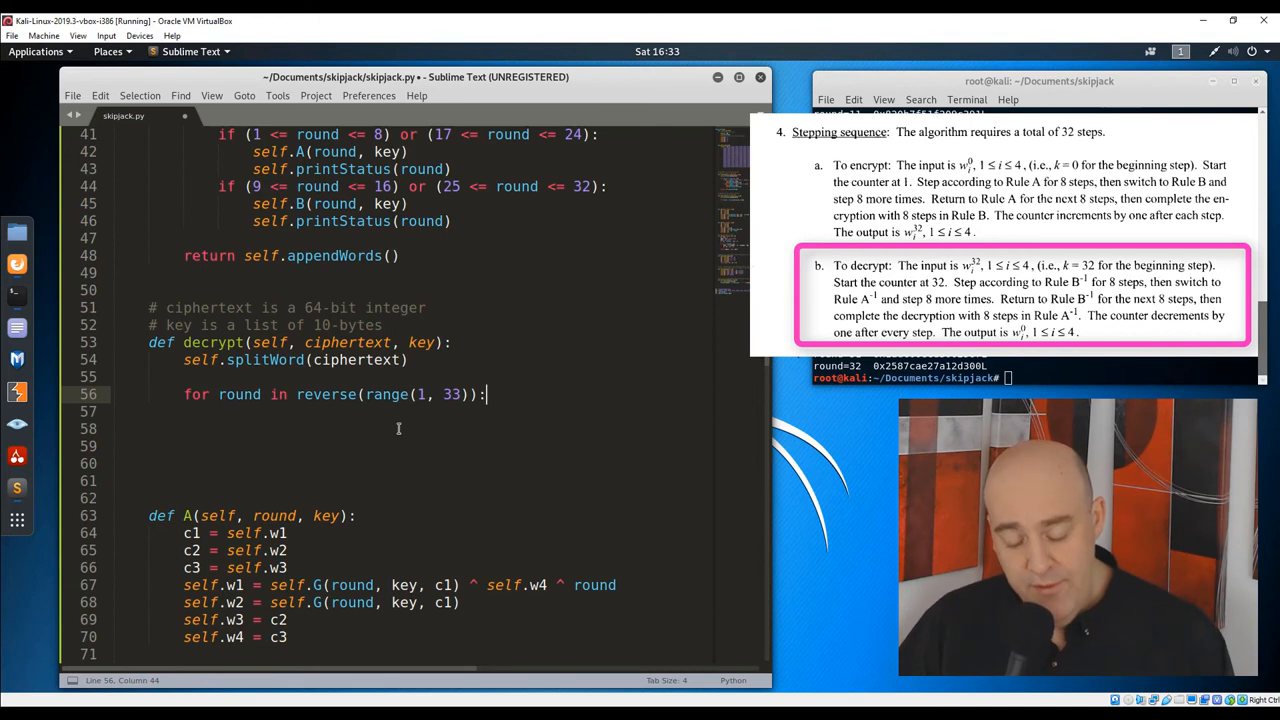
pyautogui.write('if (25 <= round <= 32')
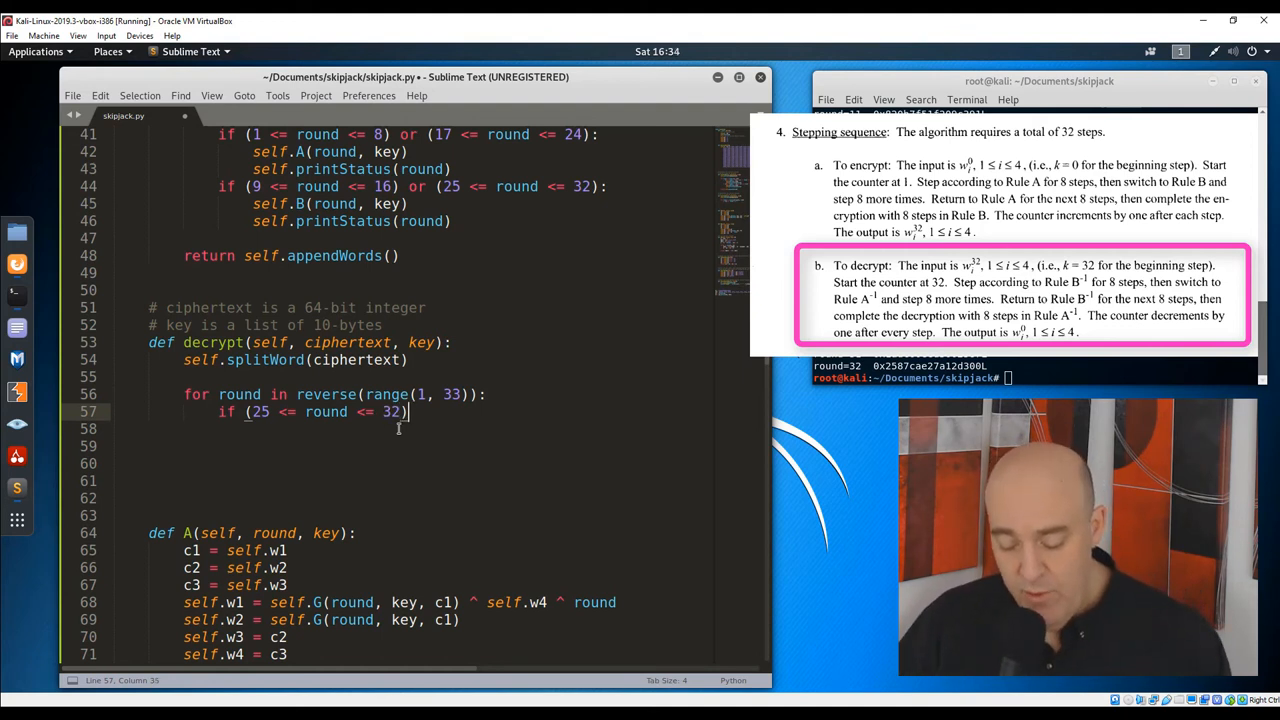
pyautogui.write('or (9)')
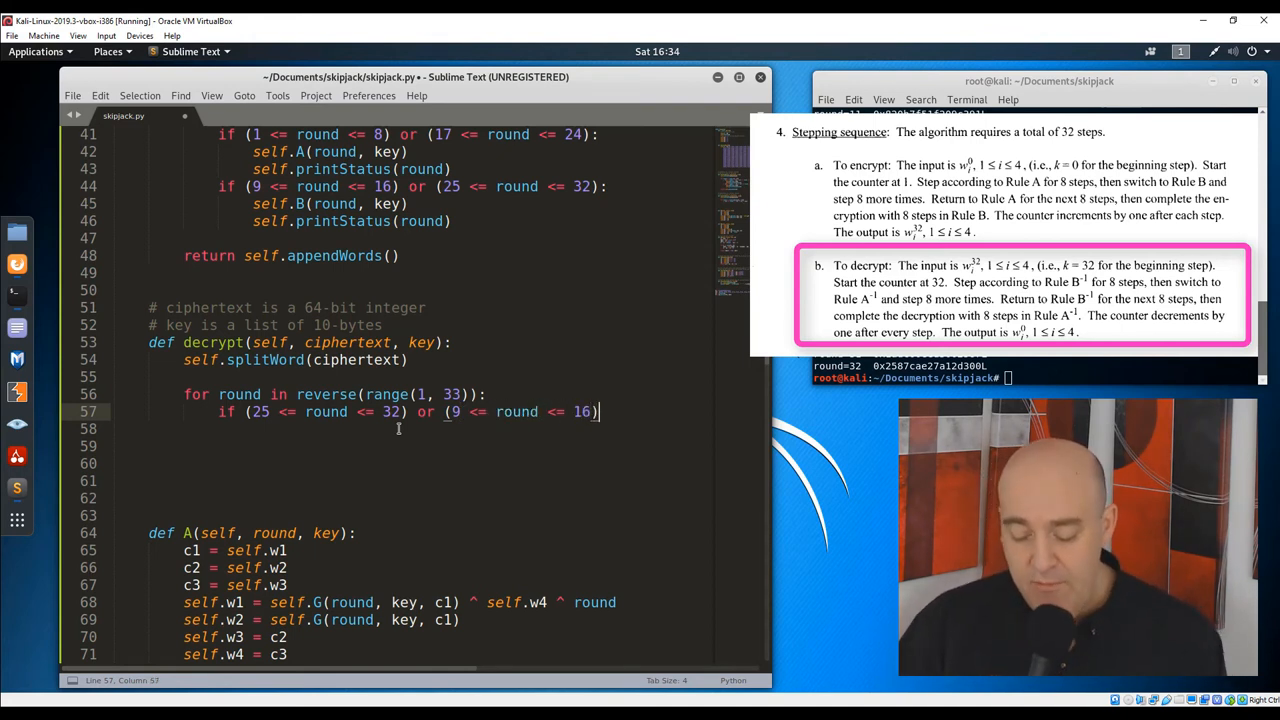
pyautogui.write('self.Binv')
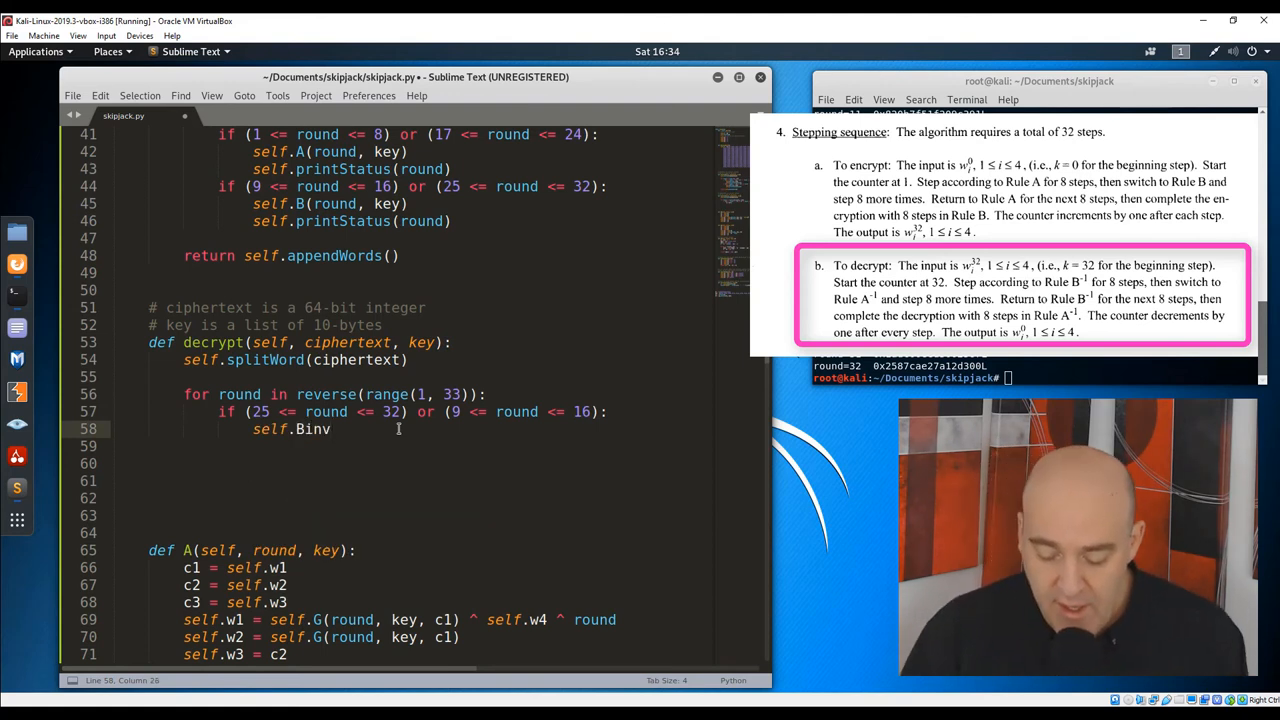
pyautogui.write('()')
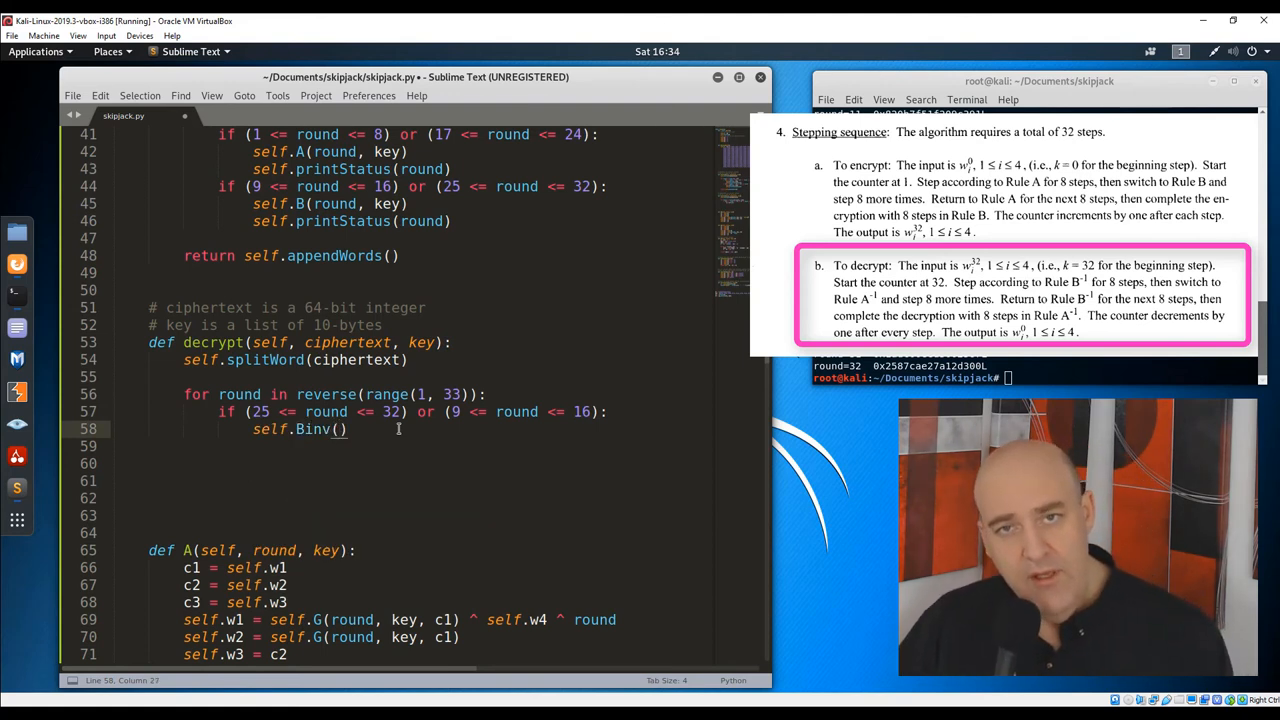
pyautogui.write('round, key')
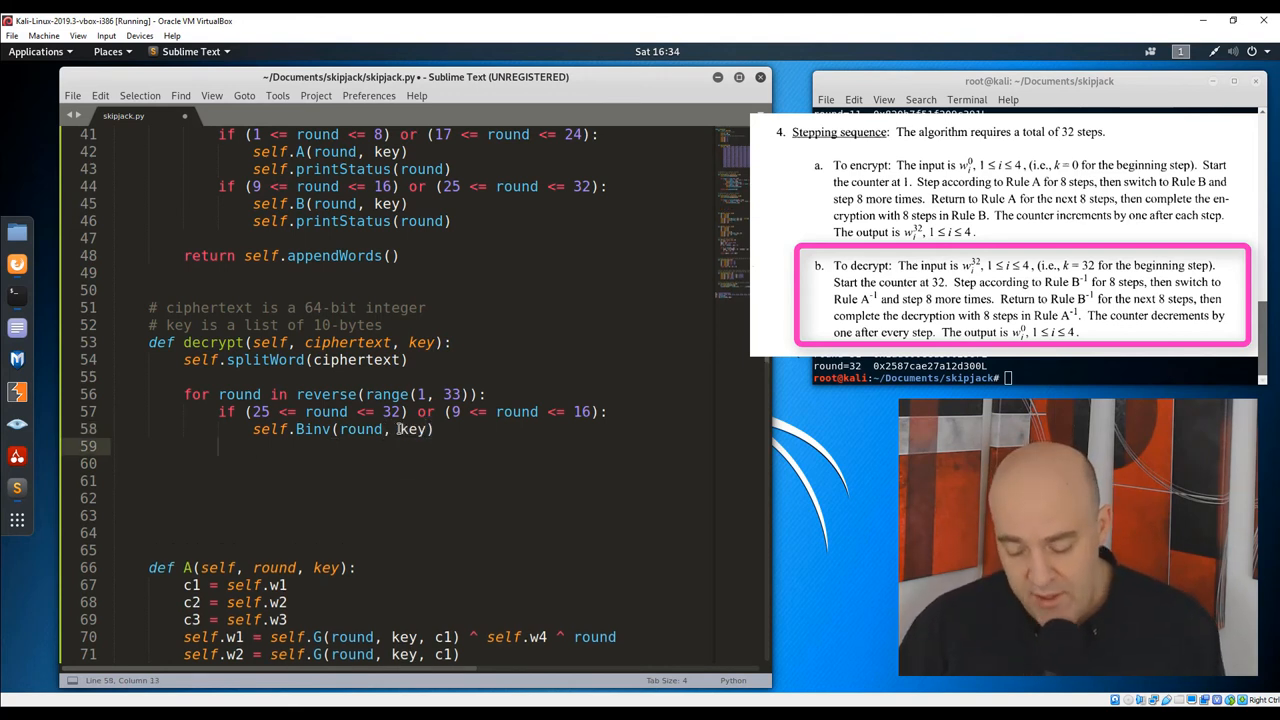
# - Call self.Ainv(round, key) for rounds 17–24 or 1–8, then return self.appendWords()
pyautogui.write('if (17 <= round <= 24')
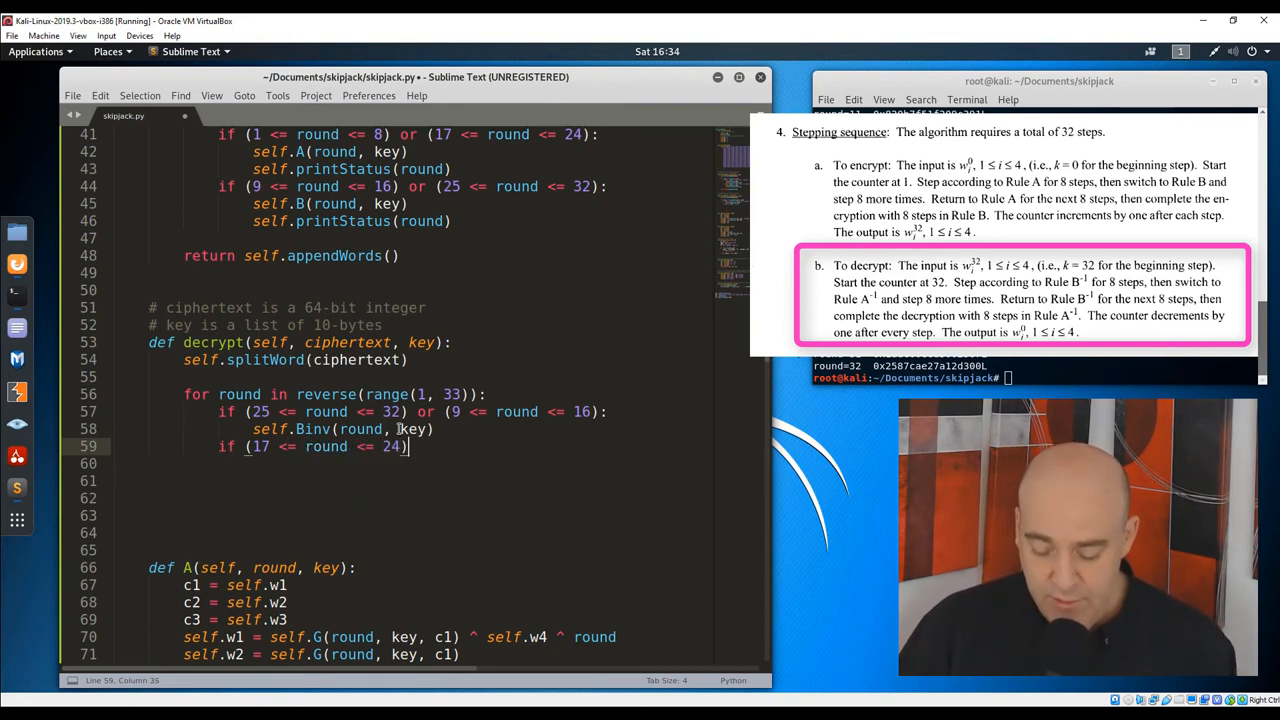
pyautogui.write('or (1 <= round')
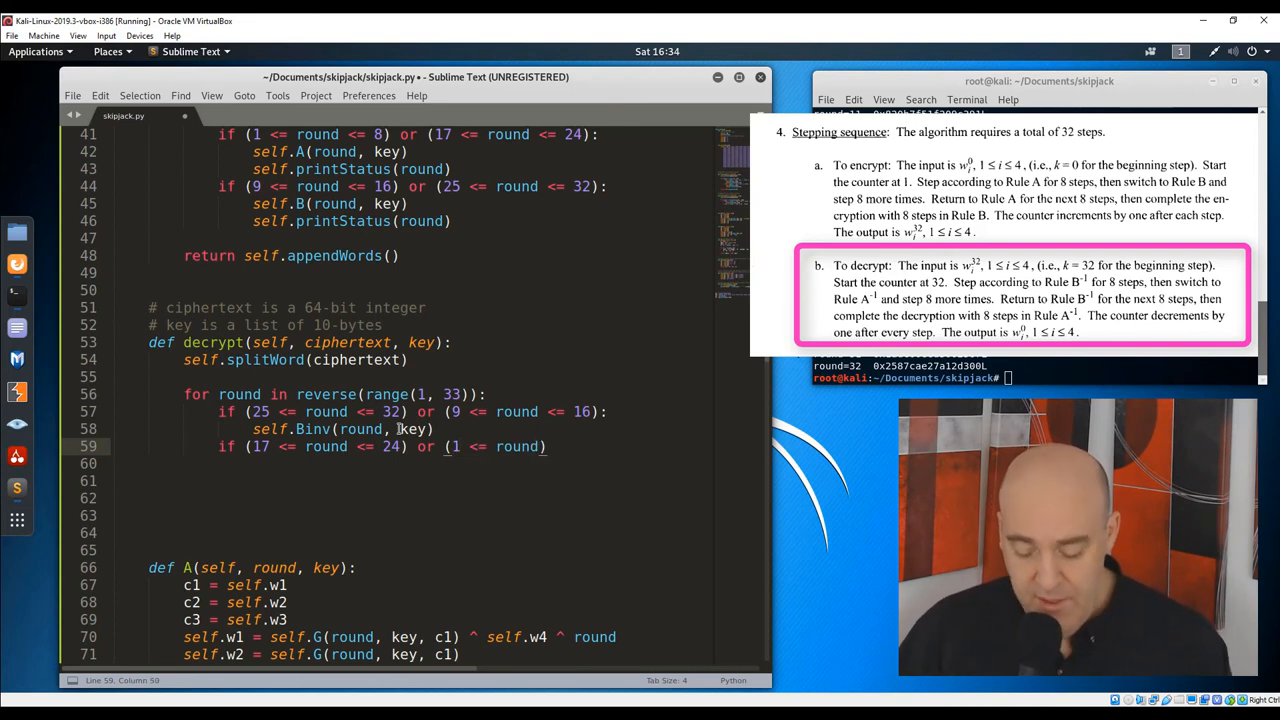
pyautogui.write('<= 8')
pyautogui.click(406, 464)
pyautogui.write('self.')
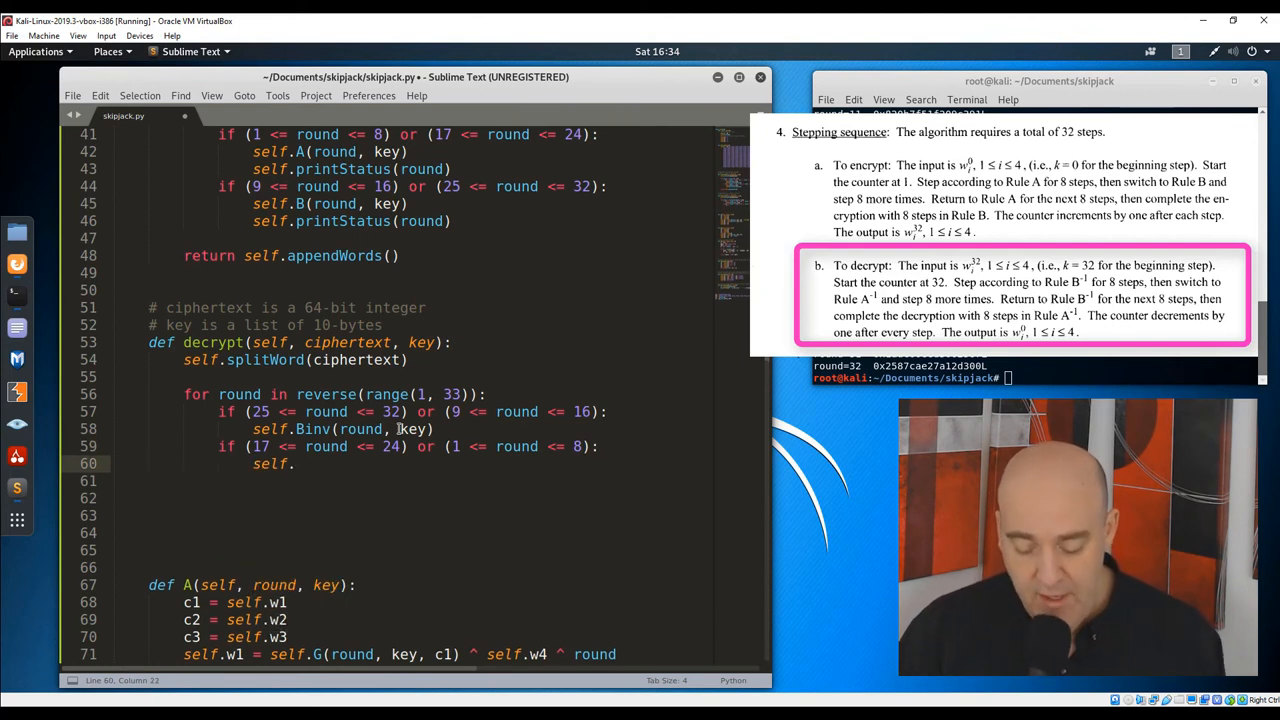
pyautogui.write('Ainv')
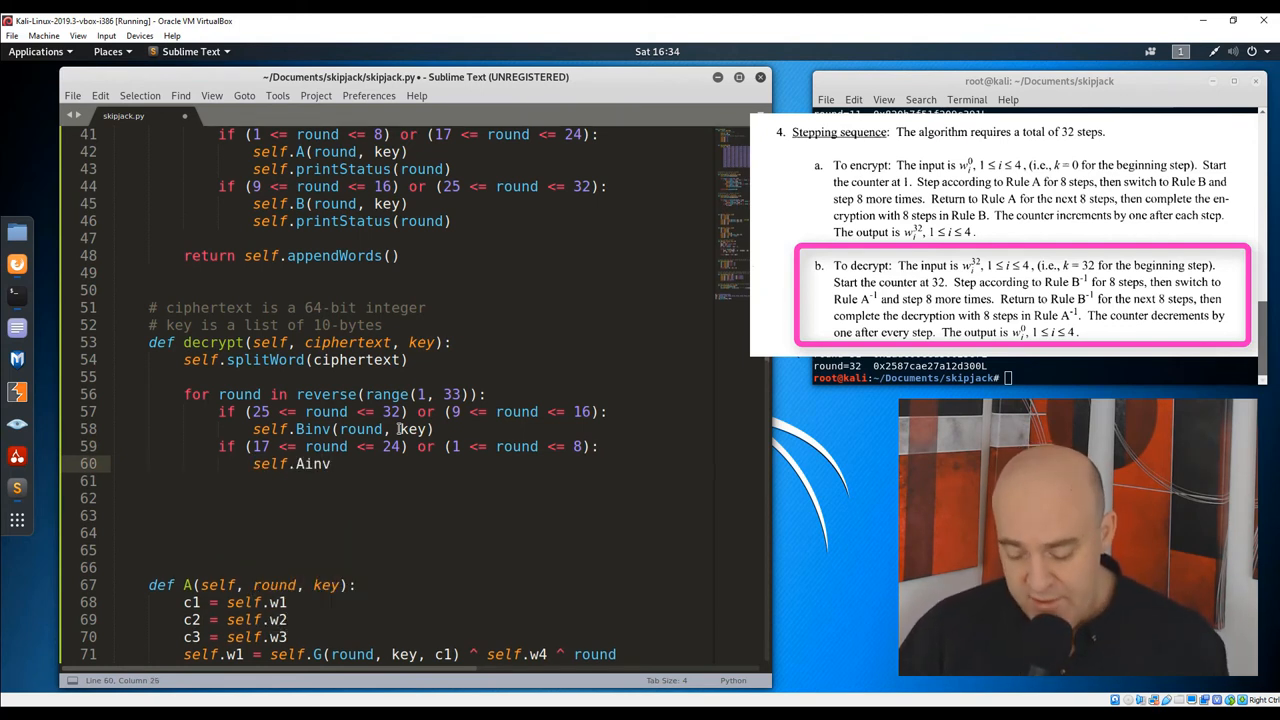
pyautogui.write('(round, key')
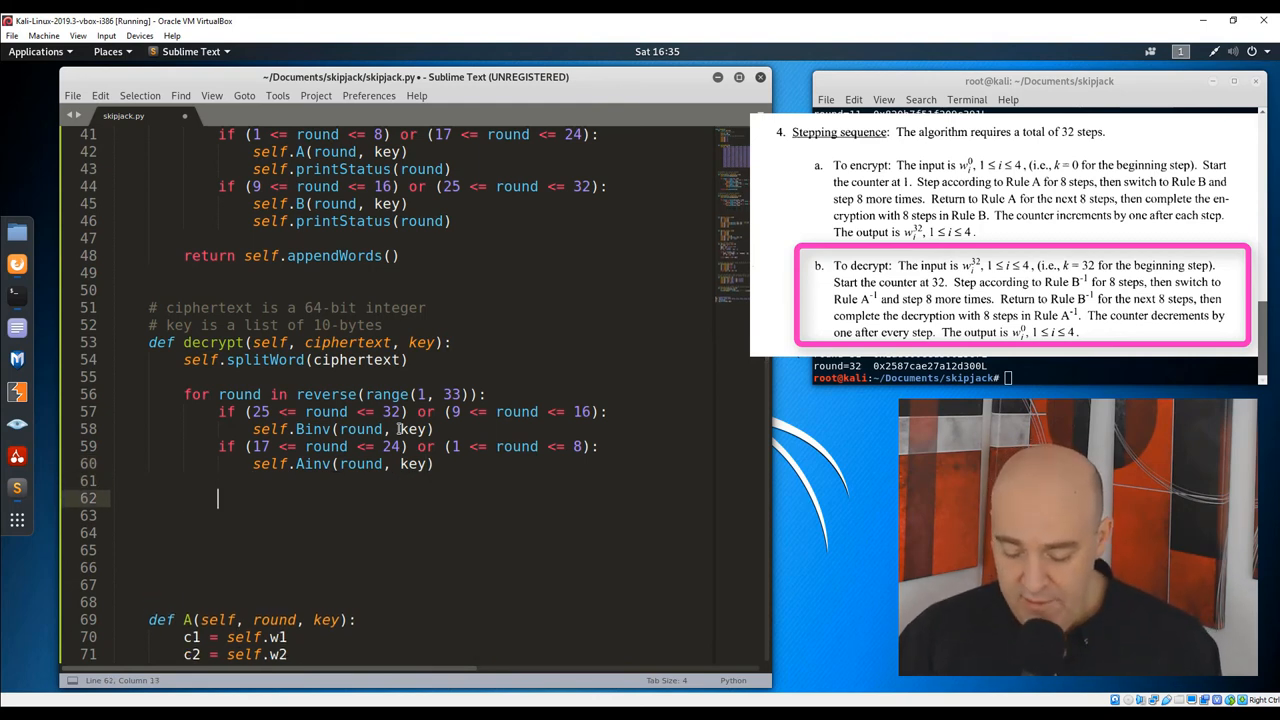
pyautogui.write('return sel')
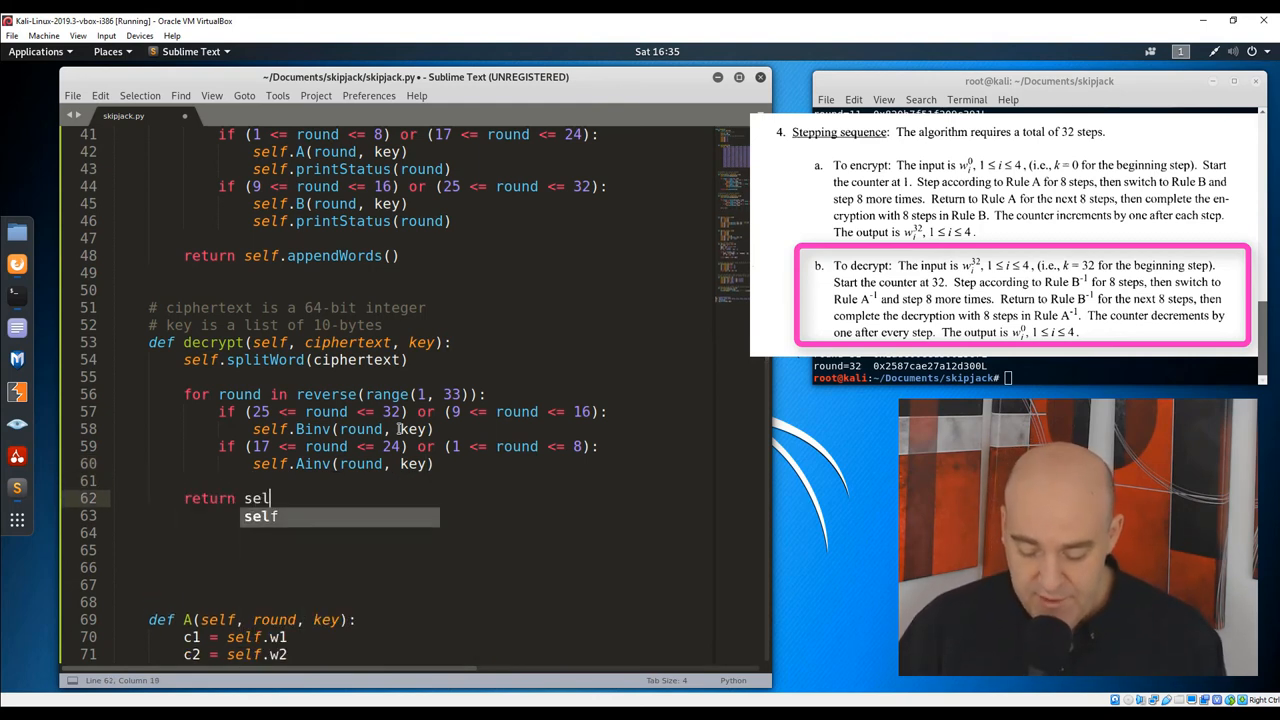
pyautogui.write('f.appendWords()')
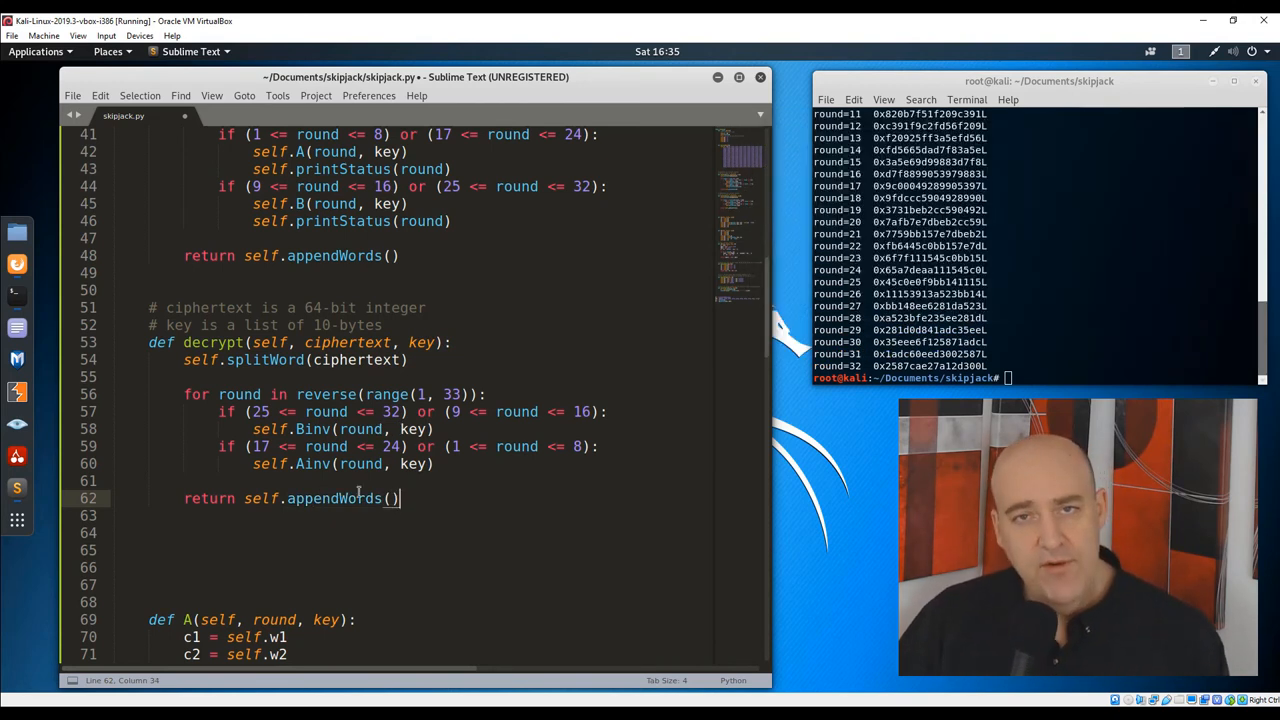
# - Define Ainv and Binv(self, round, key) with inverse word assignments like self.w2 = self.w3 and Ginv calls
pyautogui.scroll(-3)
pyautogui.write('def Ainv(')
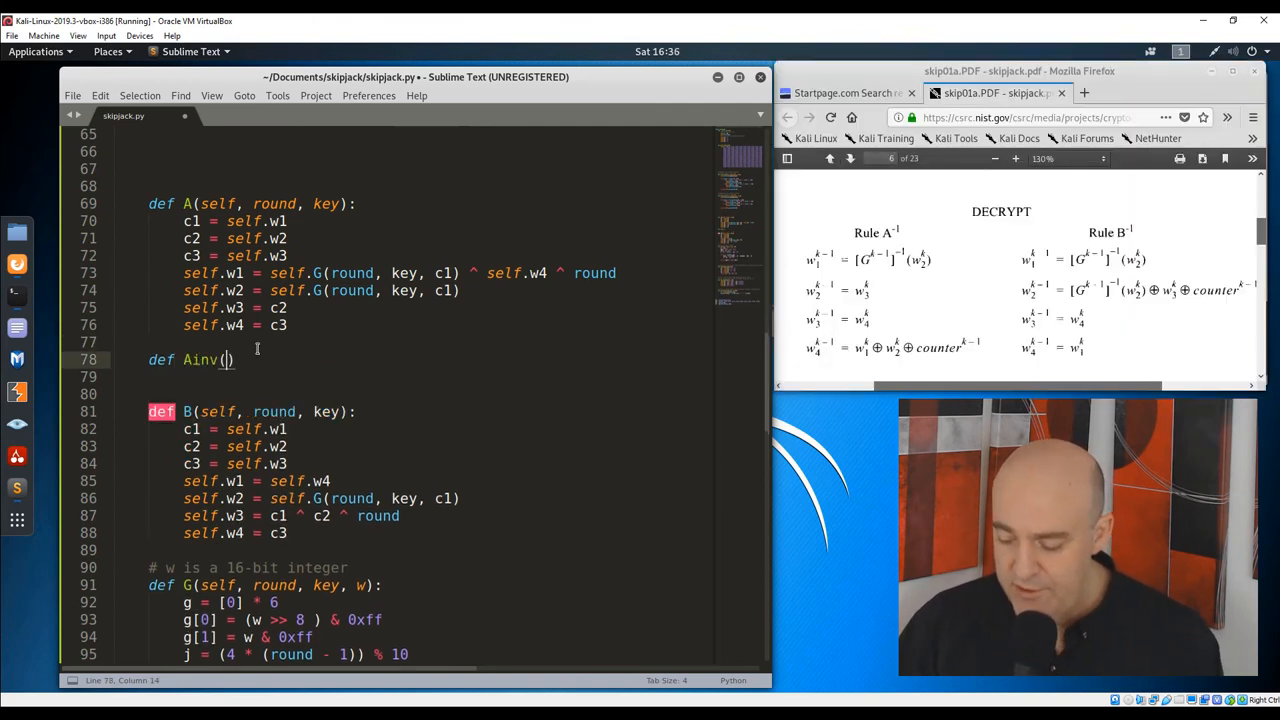
pyautogui.write('self, round, key):')
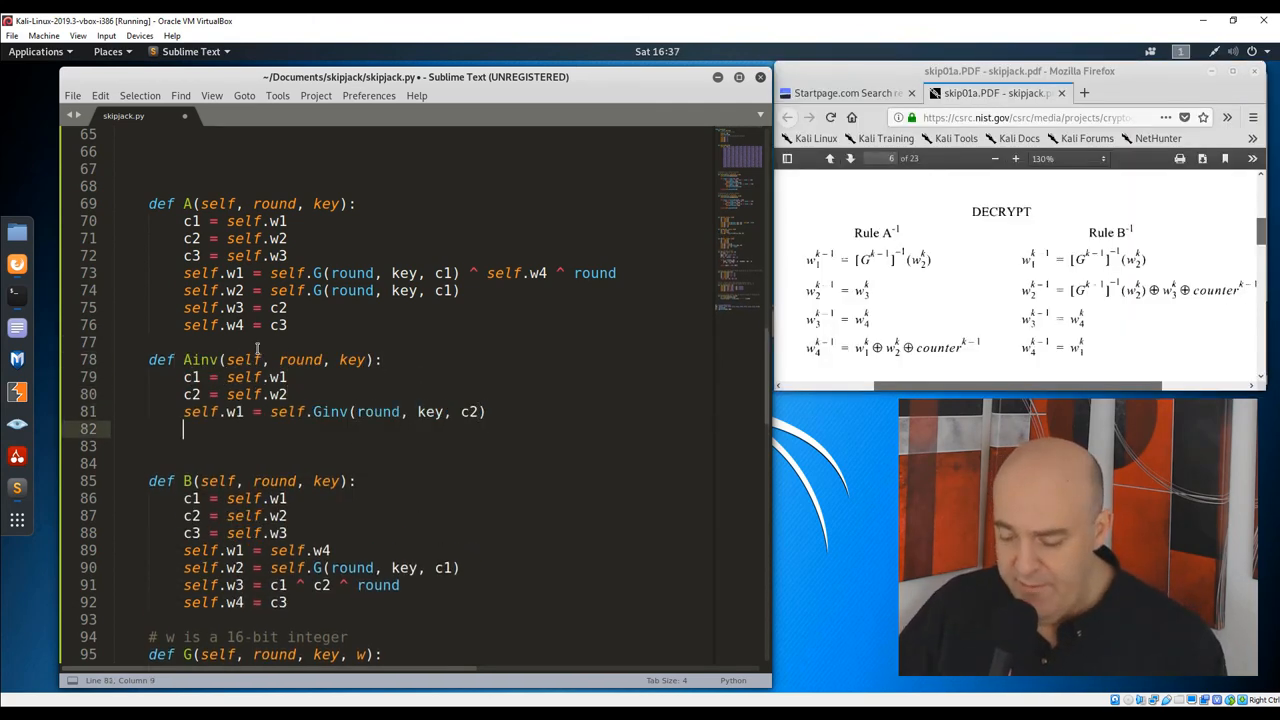
pyautogui.write('self.w2 = self.w3')
pyautogui.write('self.w2 = self.Ginv(')
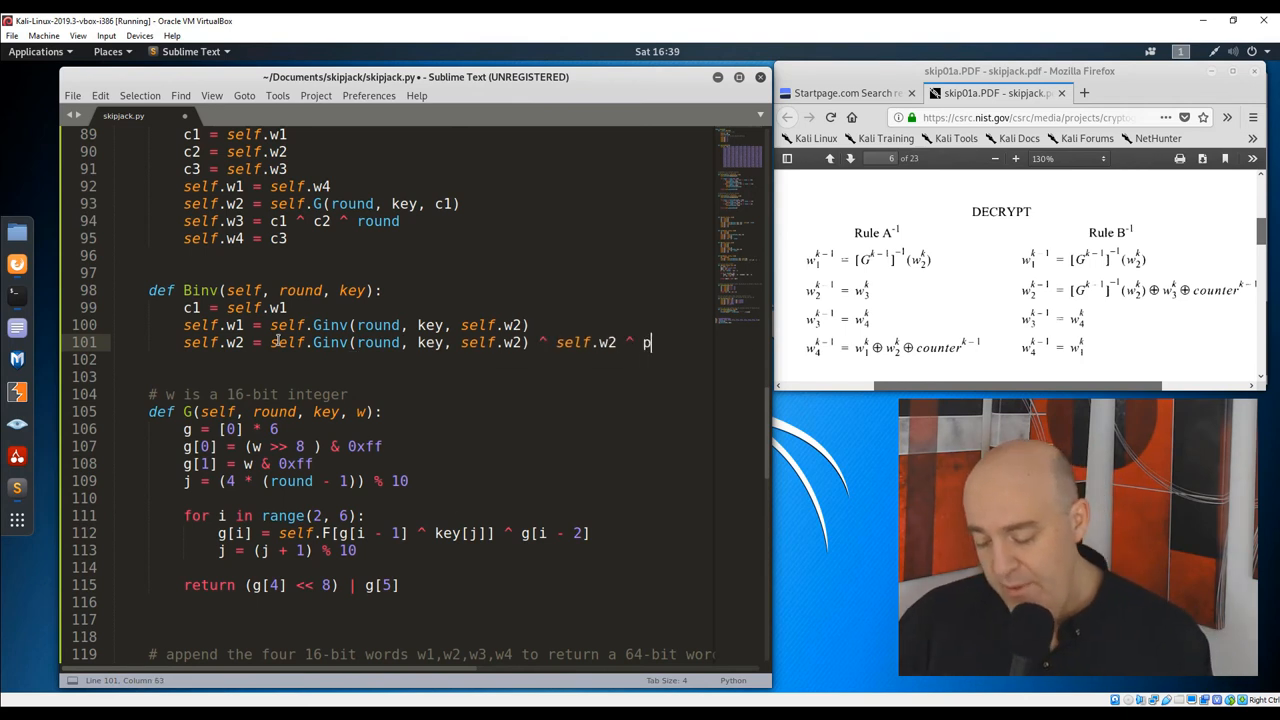
pyautogui.write('round')
pyautogui.write('g[5] =')
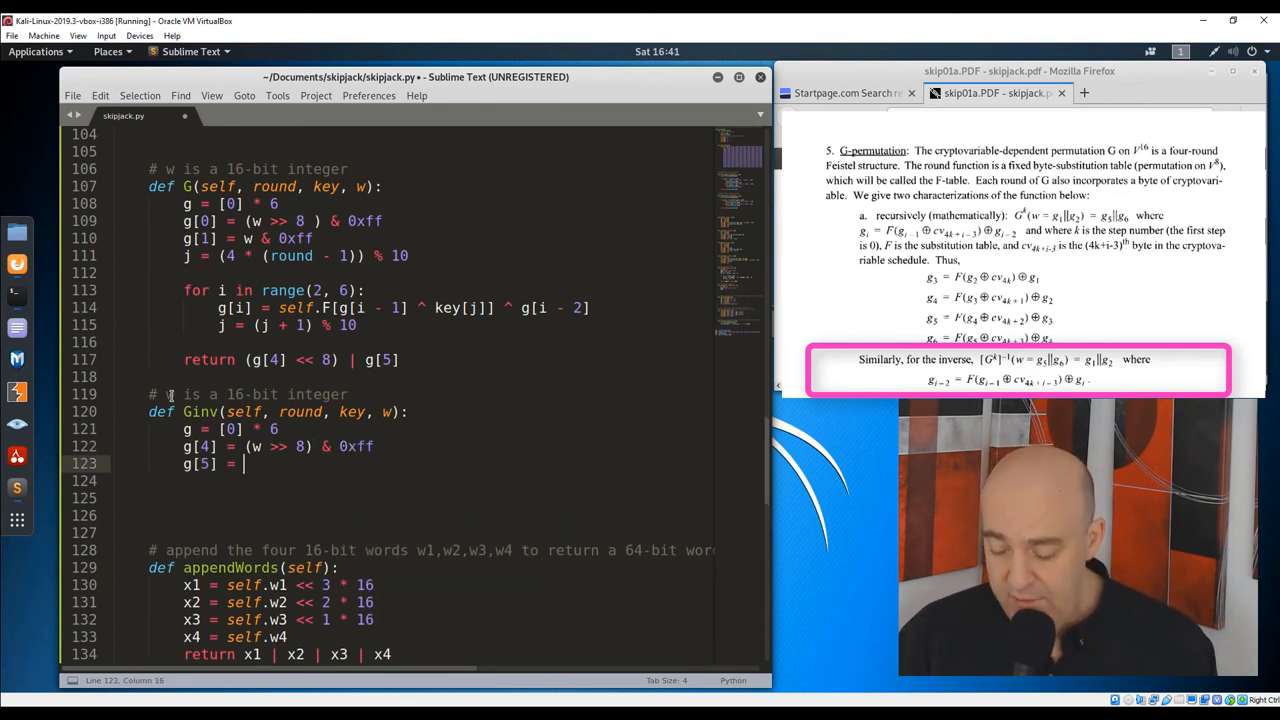
# - In Ginv, store w's bytes, set j = (4 * (round - 1) + 3) % 10 and loop reversed(range(4)) giving i=3,2,1,0
pyautogui.write('w & 0xff')
pyautogui.click(428, 480)
pyautogui.write('j = (4 * (round - 1')
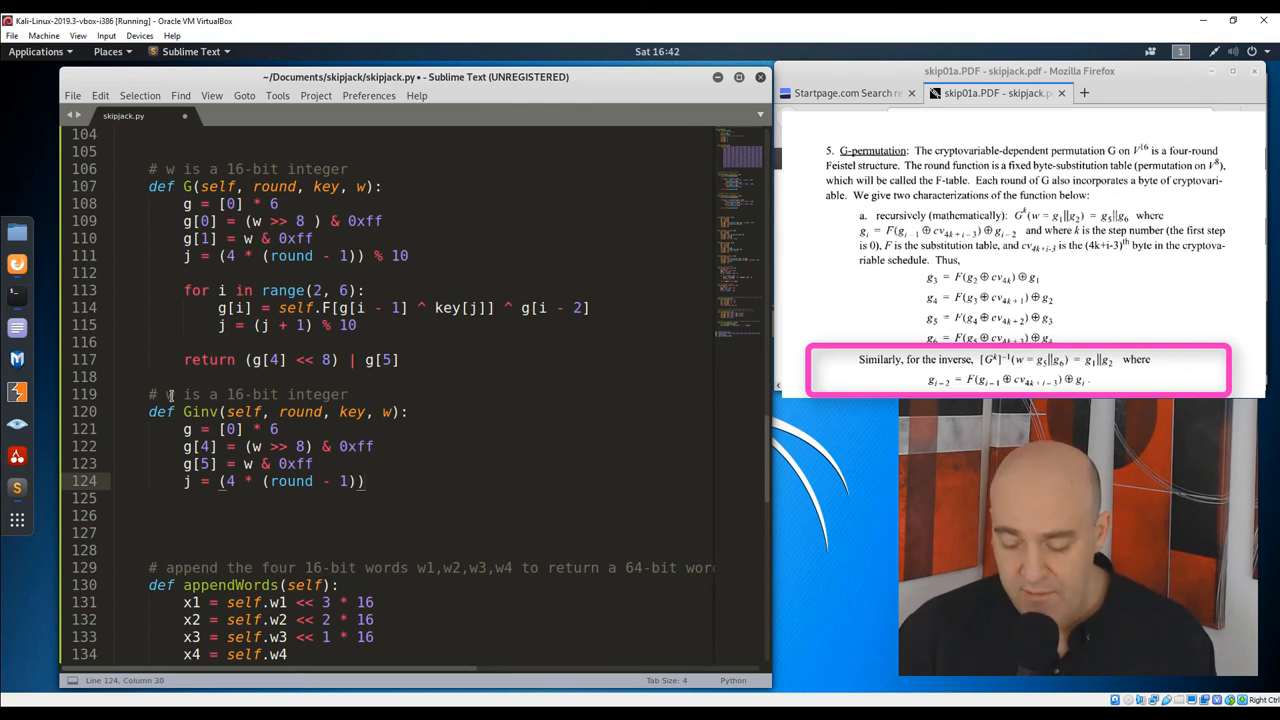
pyautogui.write('+ 3)')
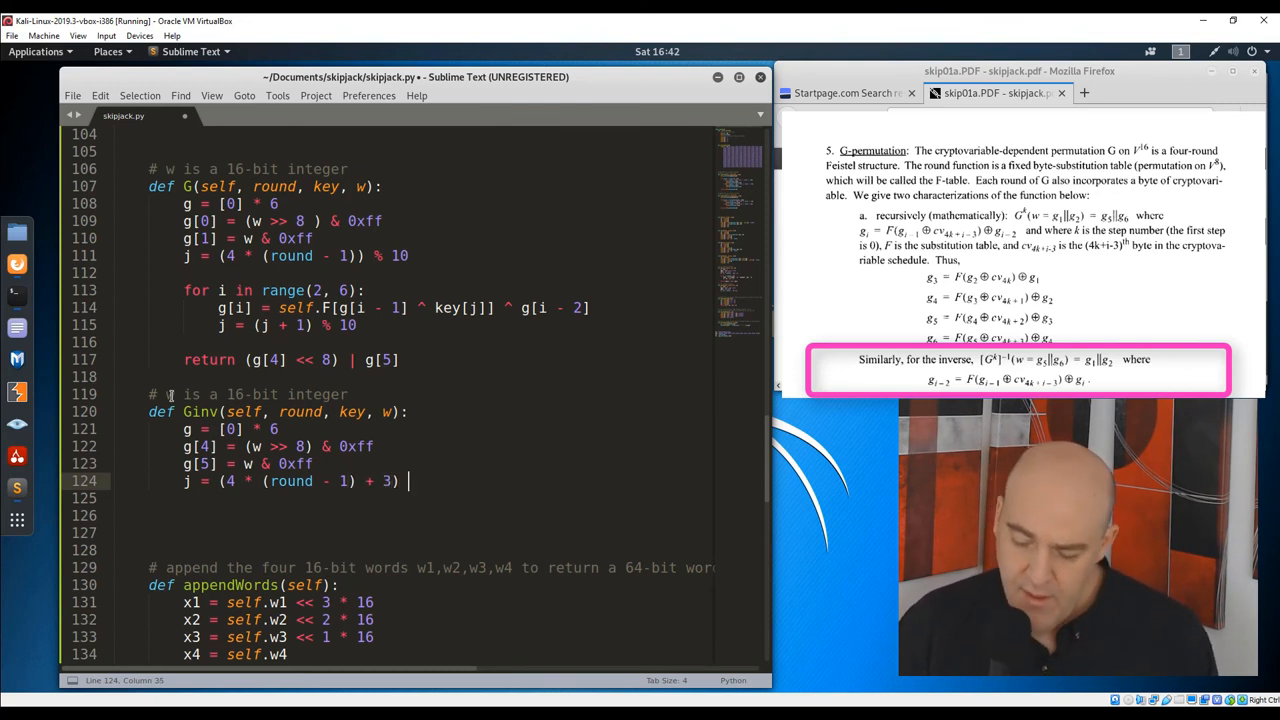
pyautogui.write('% 10')
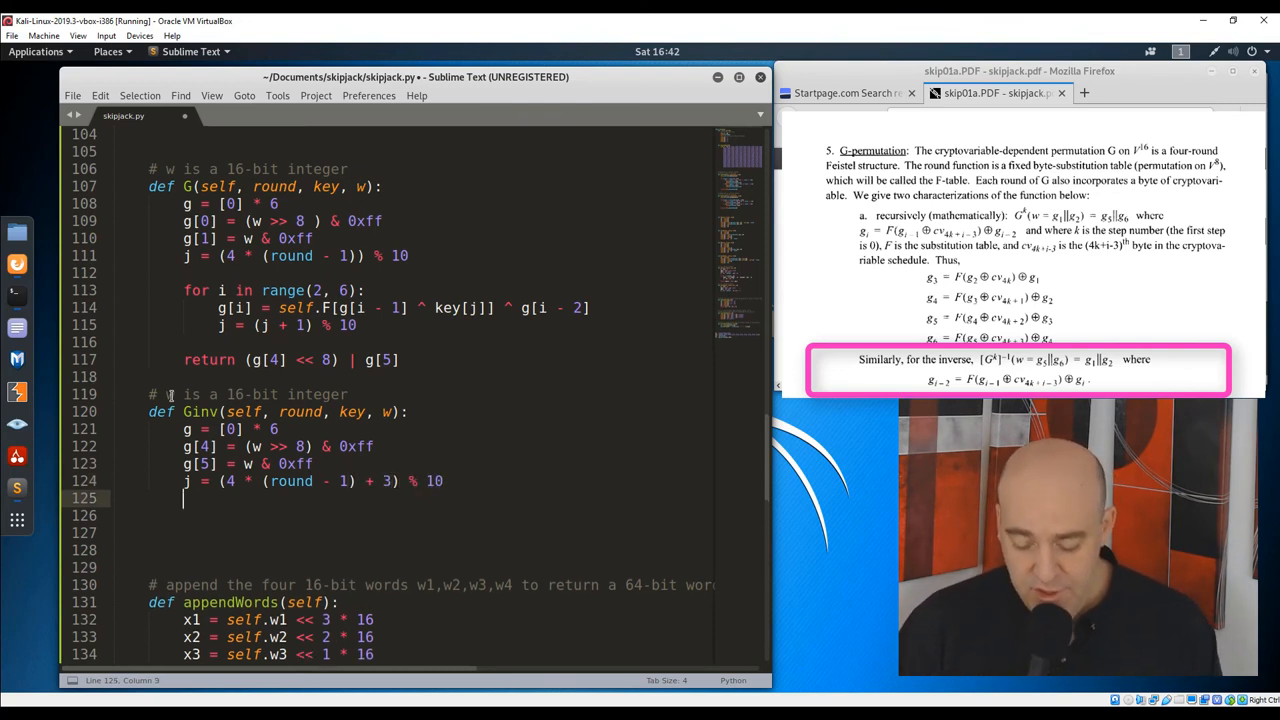
pyautogui.write('for i in re')
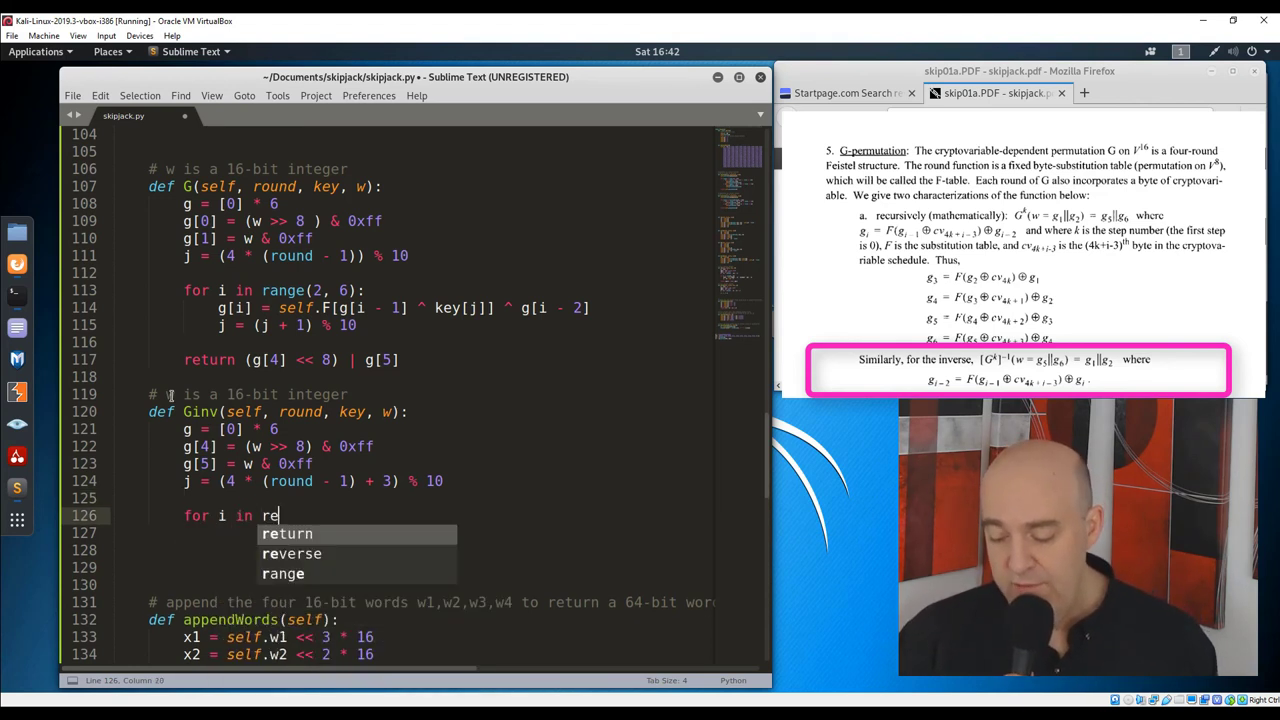
pyautogui.write('versed(range()')
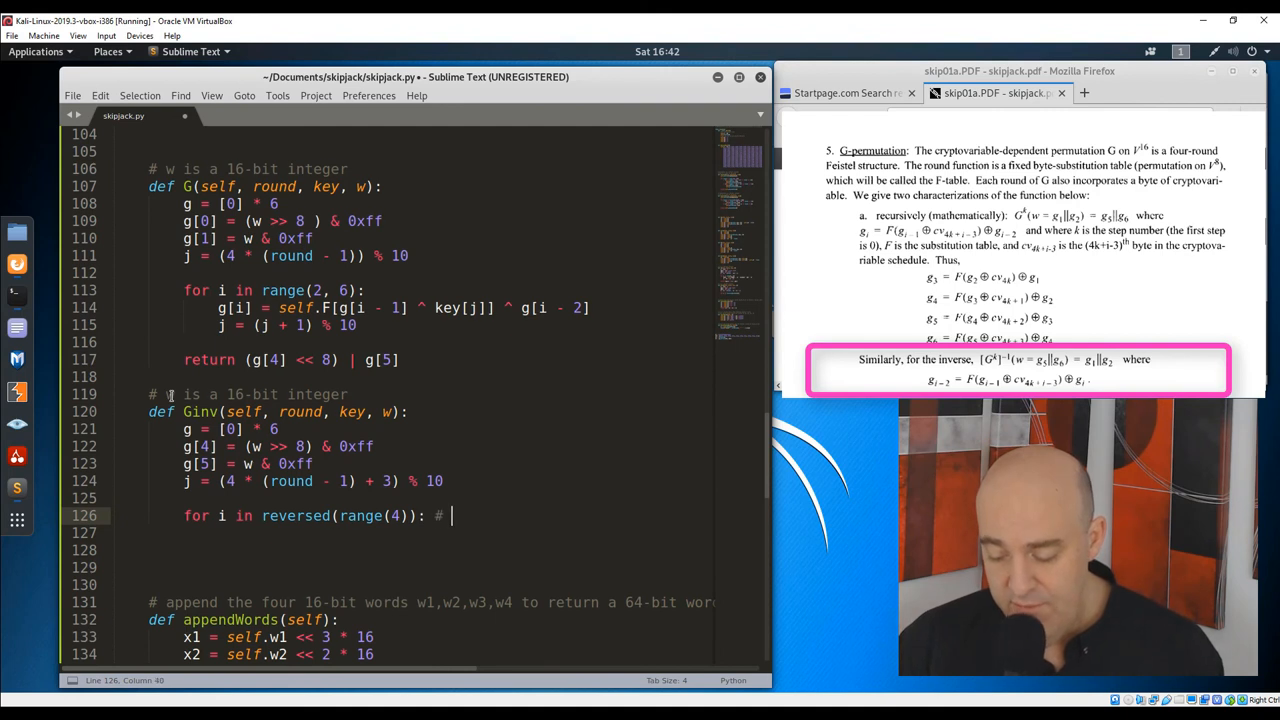
pyautogui.write('gives i=3')
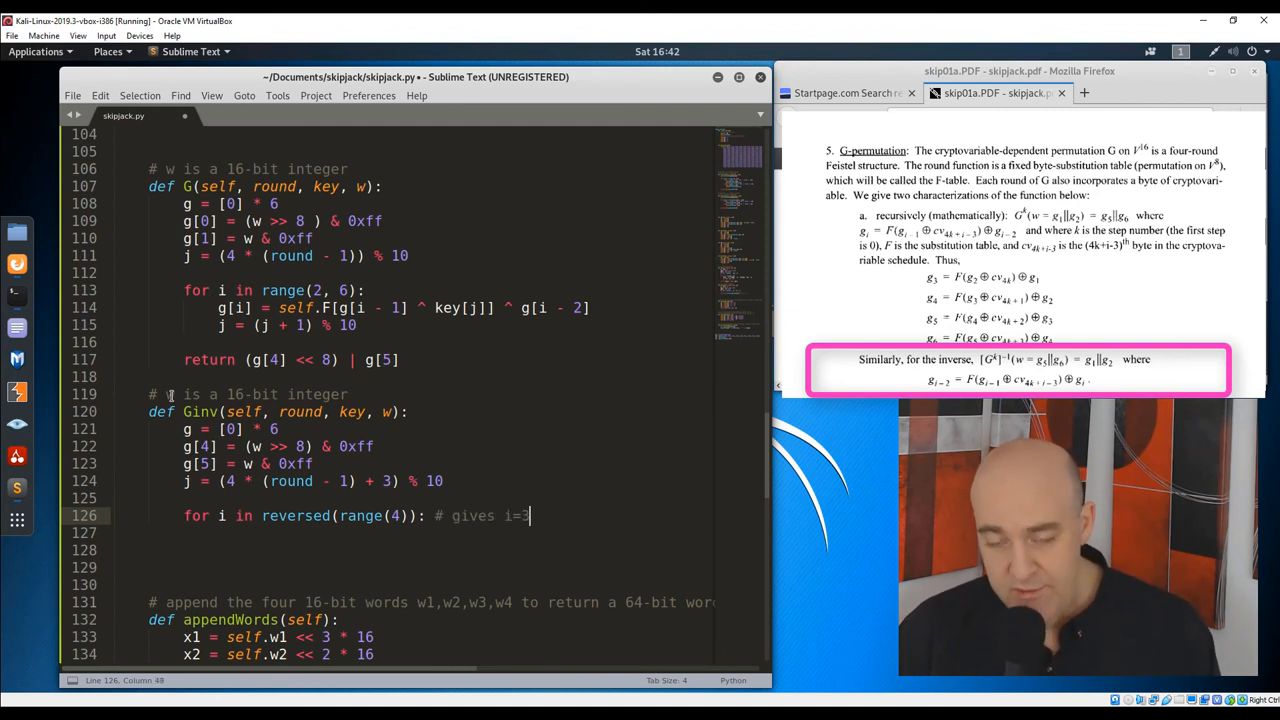
pyautogui.write(',2,1,0')
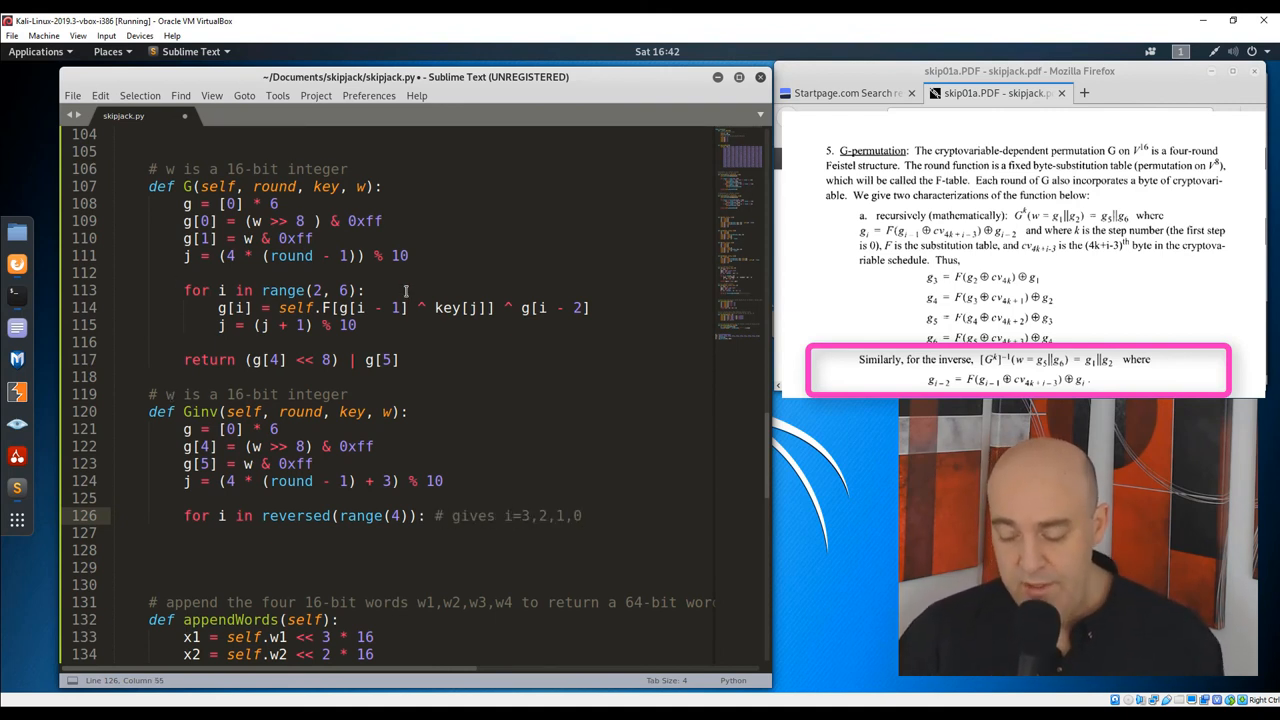
pyautogui.write('# gives i = 2,3,4,5')
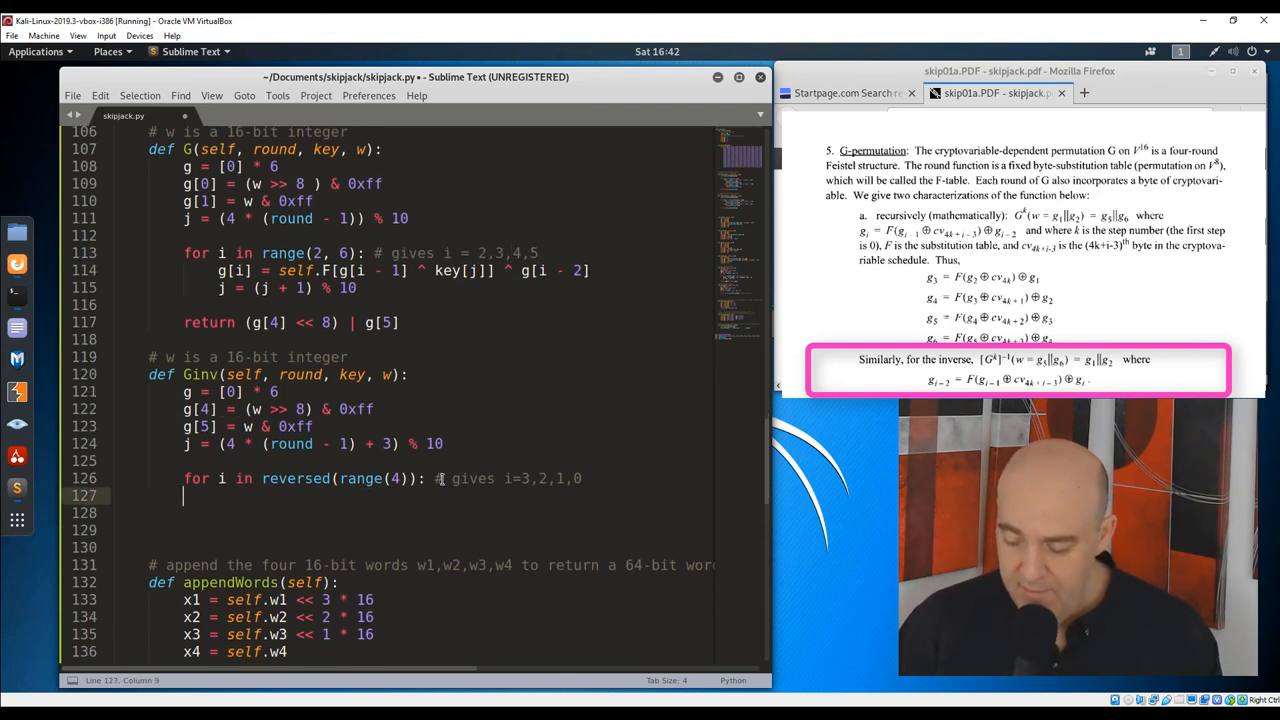
# - Compute g[i] via self.F with j = (j - 1) % 10 and return (g[0] << 8) | g[1]
pyautogui.write('g[i] = self')
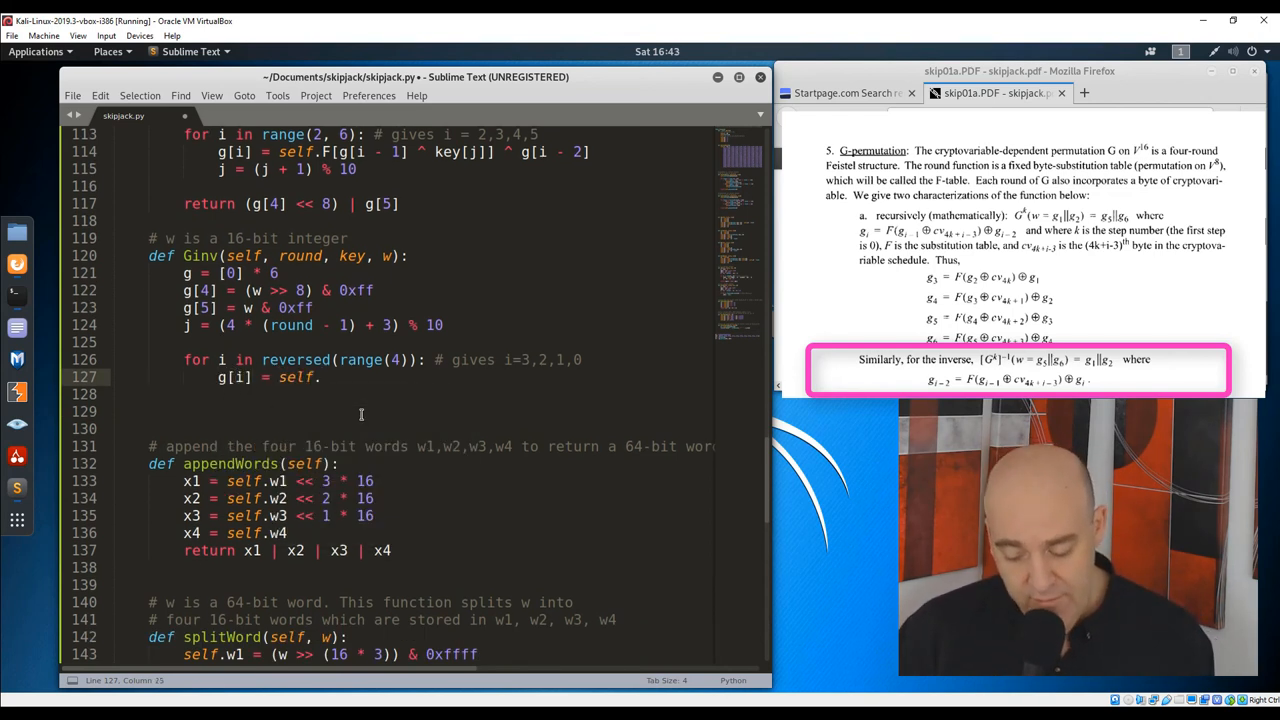
pyautogui.write('.F[g[]]')
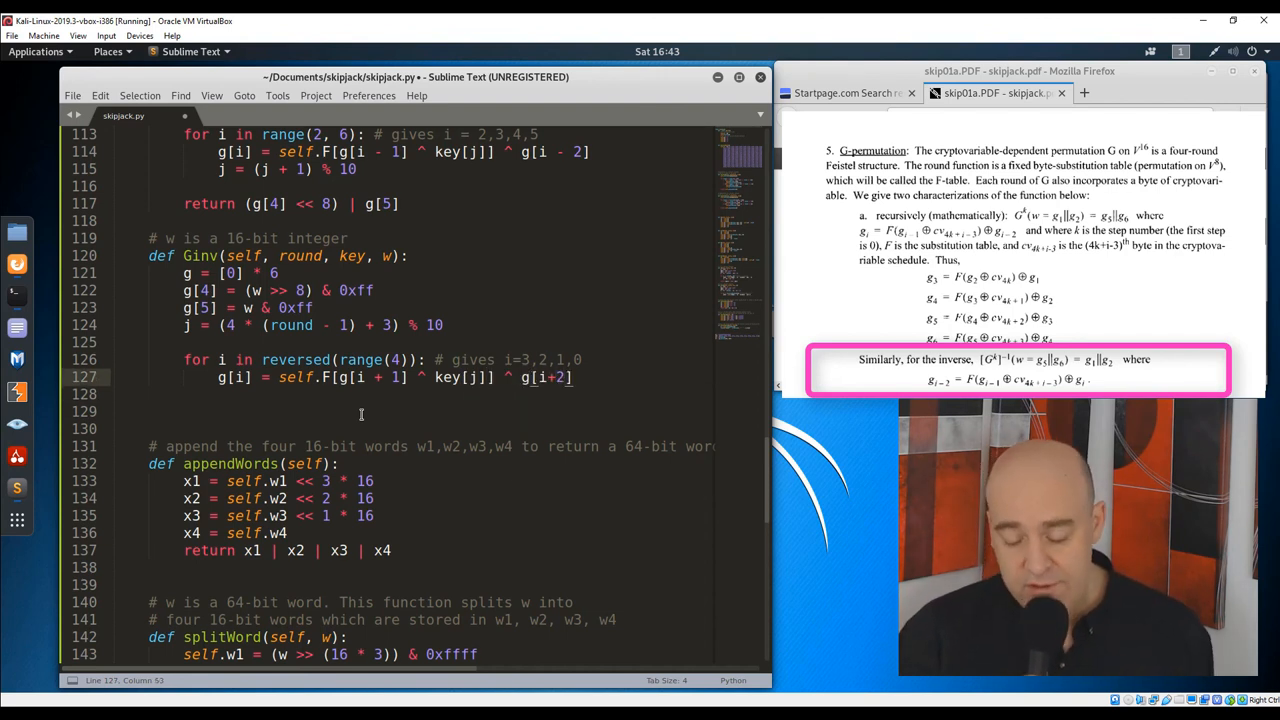
pyautogui.write('j =')
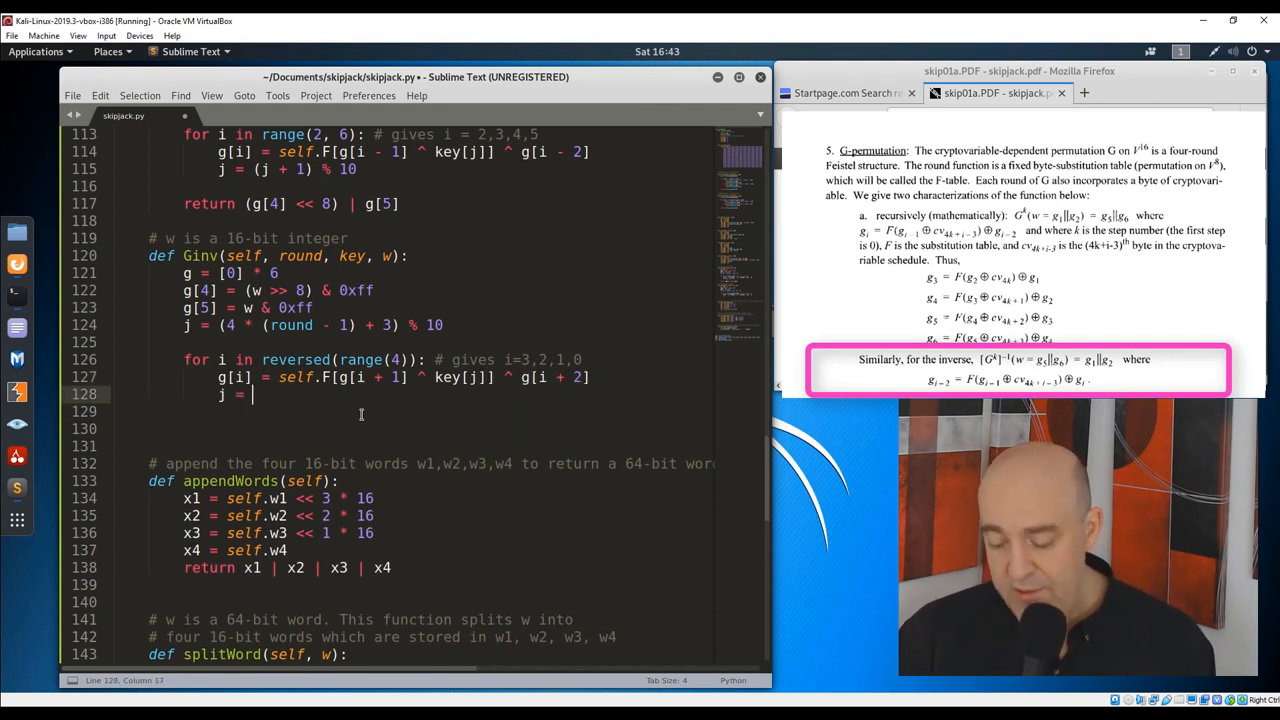
pyautogui.write('(j - 1) % 10')
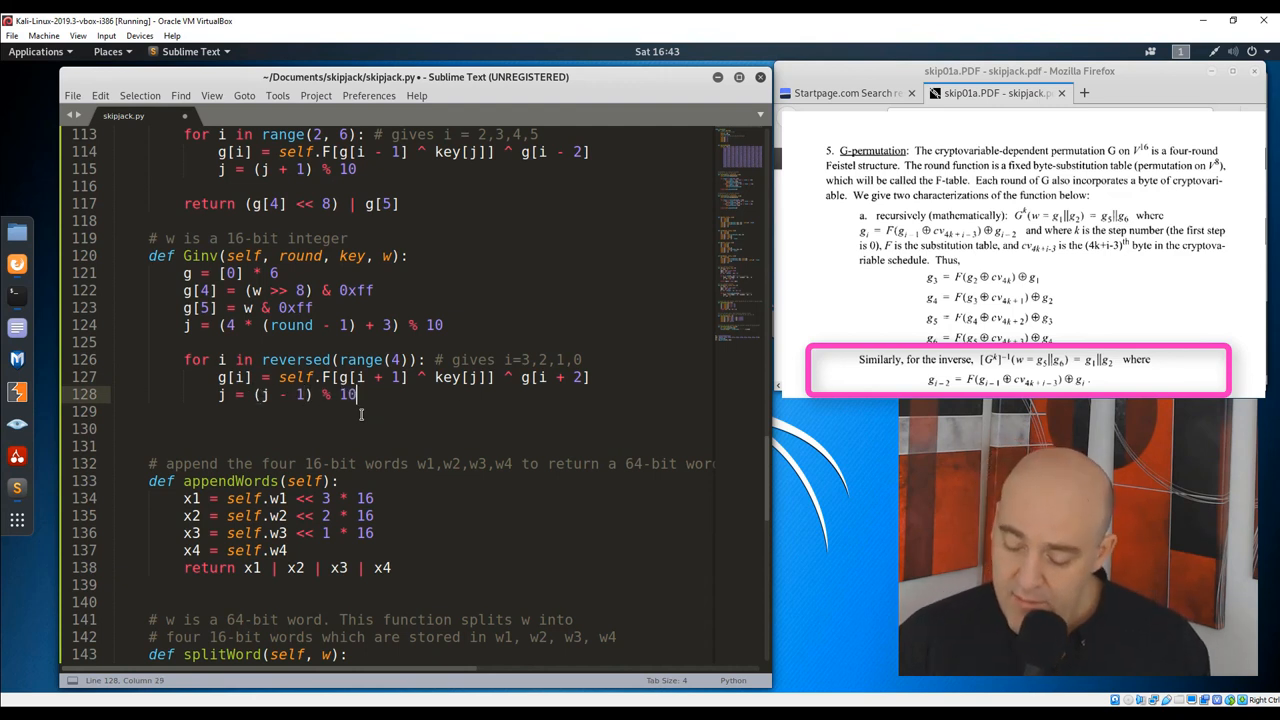
pyautogui.write('return')
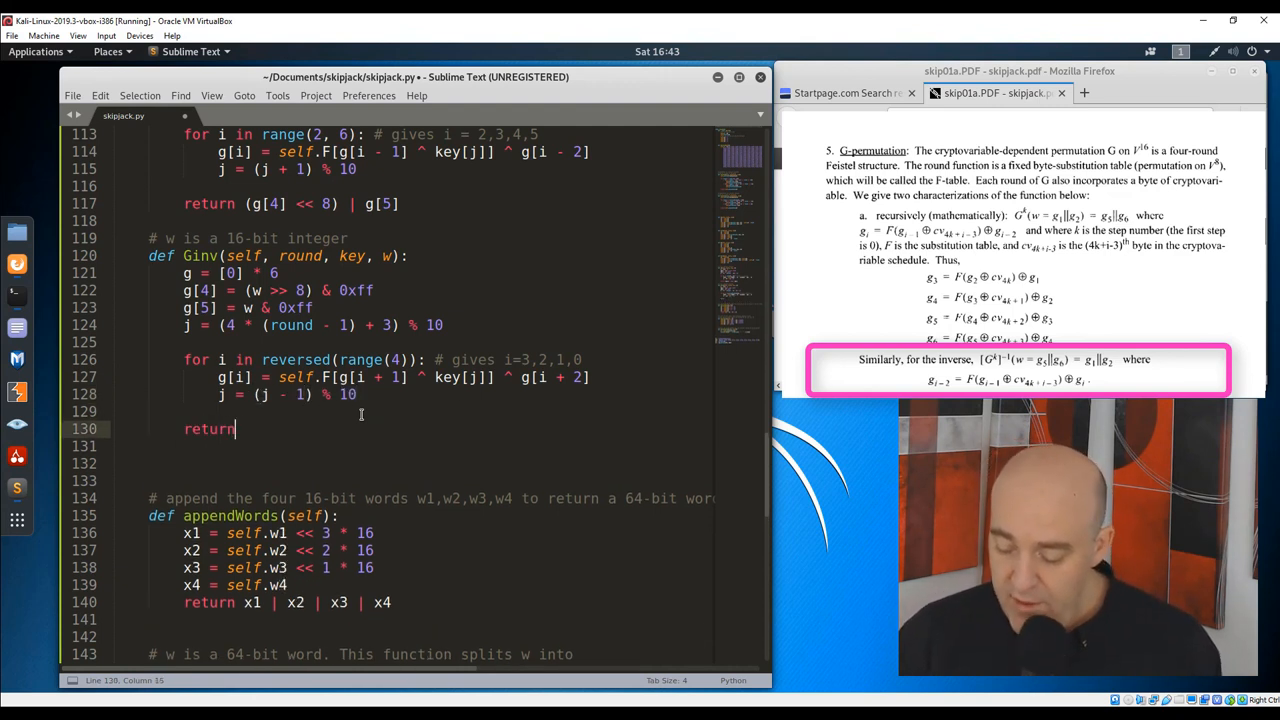
pyautogui.write('(g[0])')
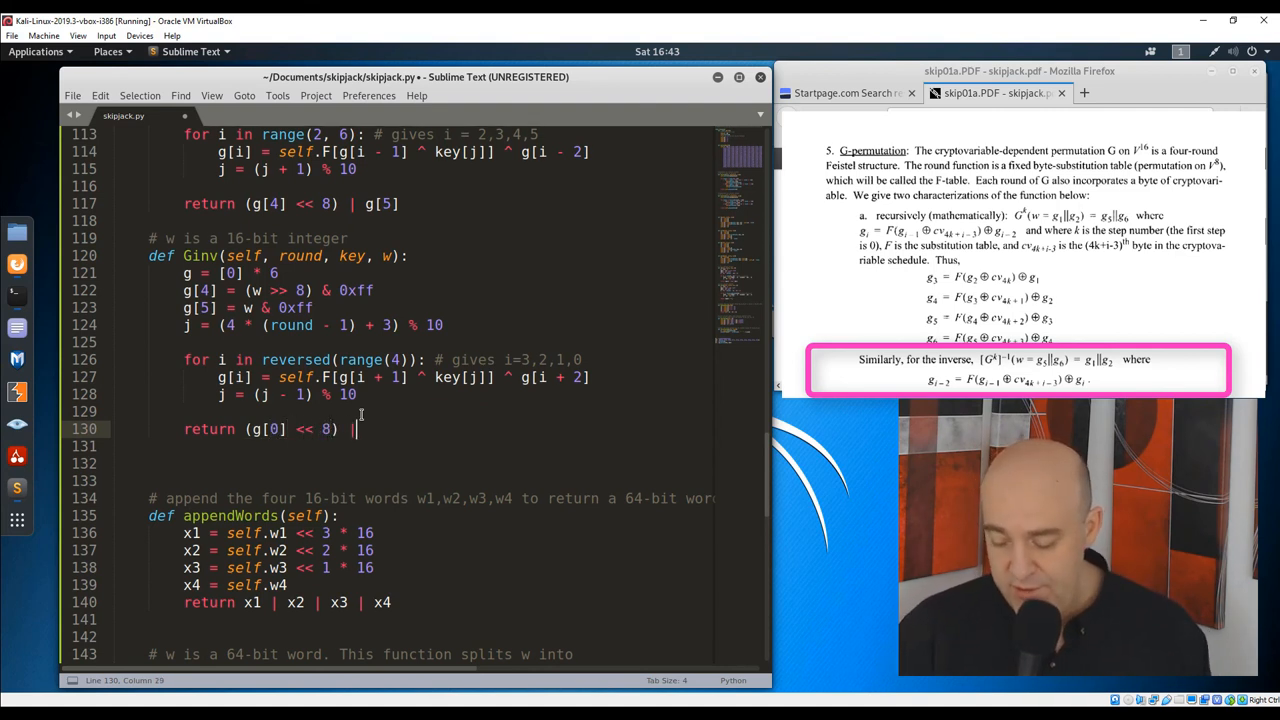
pyautogui.write('g[1]')
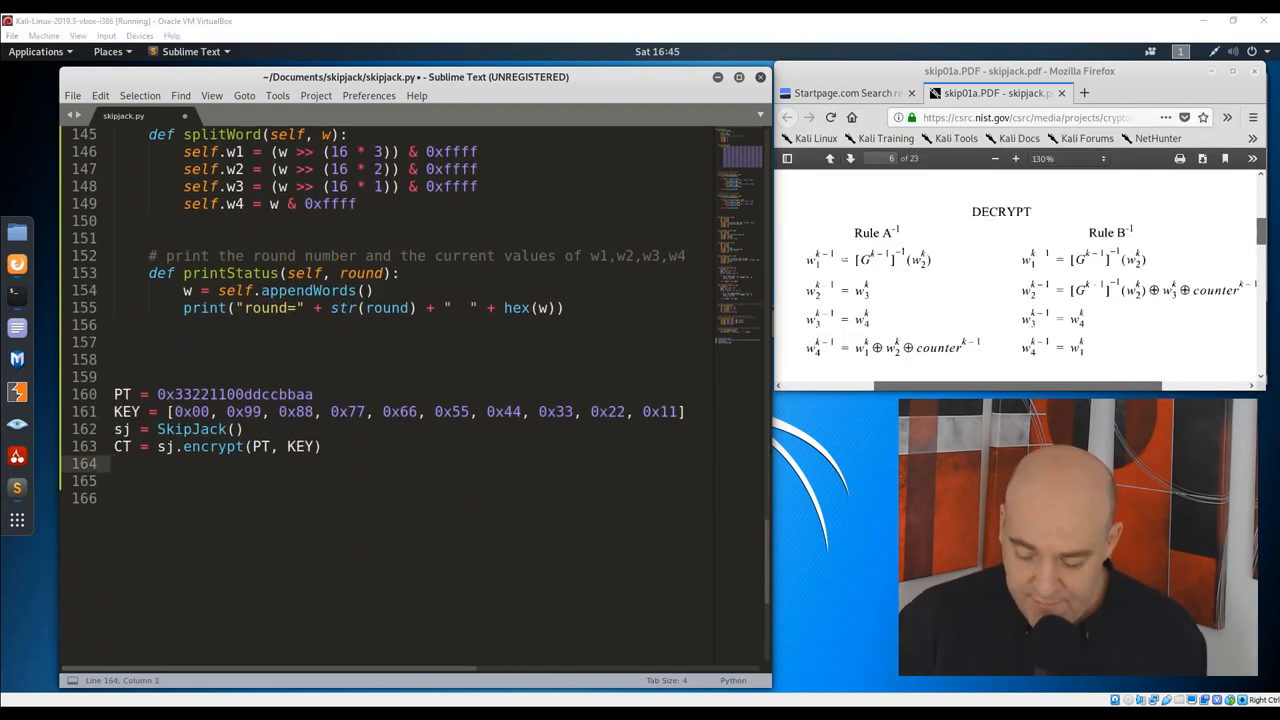
# - Begin the test line D = sj.decrypt(CT, …) at the bottom of skipjack.py
pyautogui.write('D = sj.decrypt(C)')
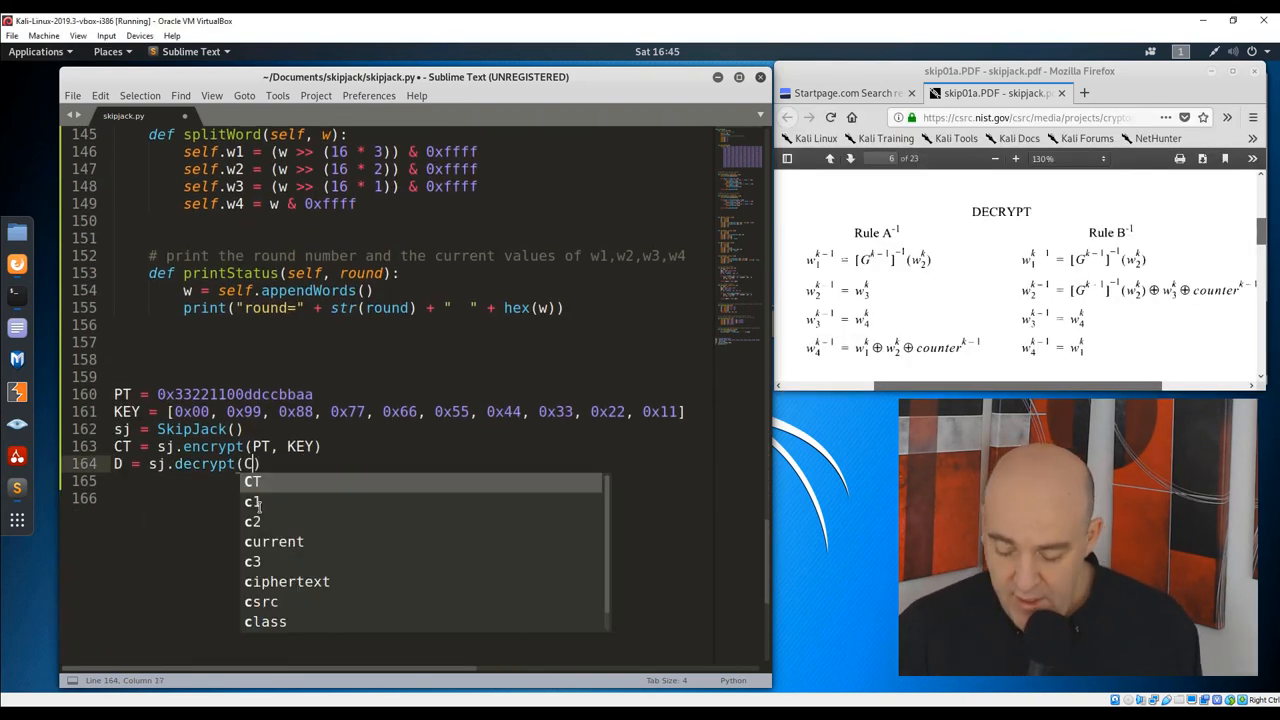